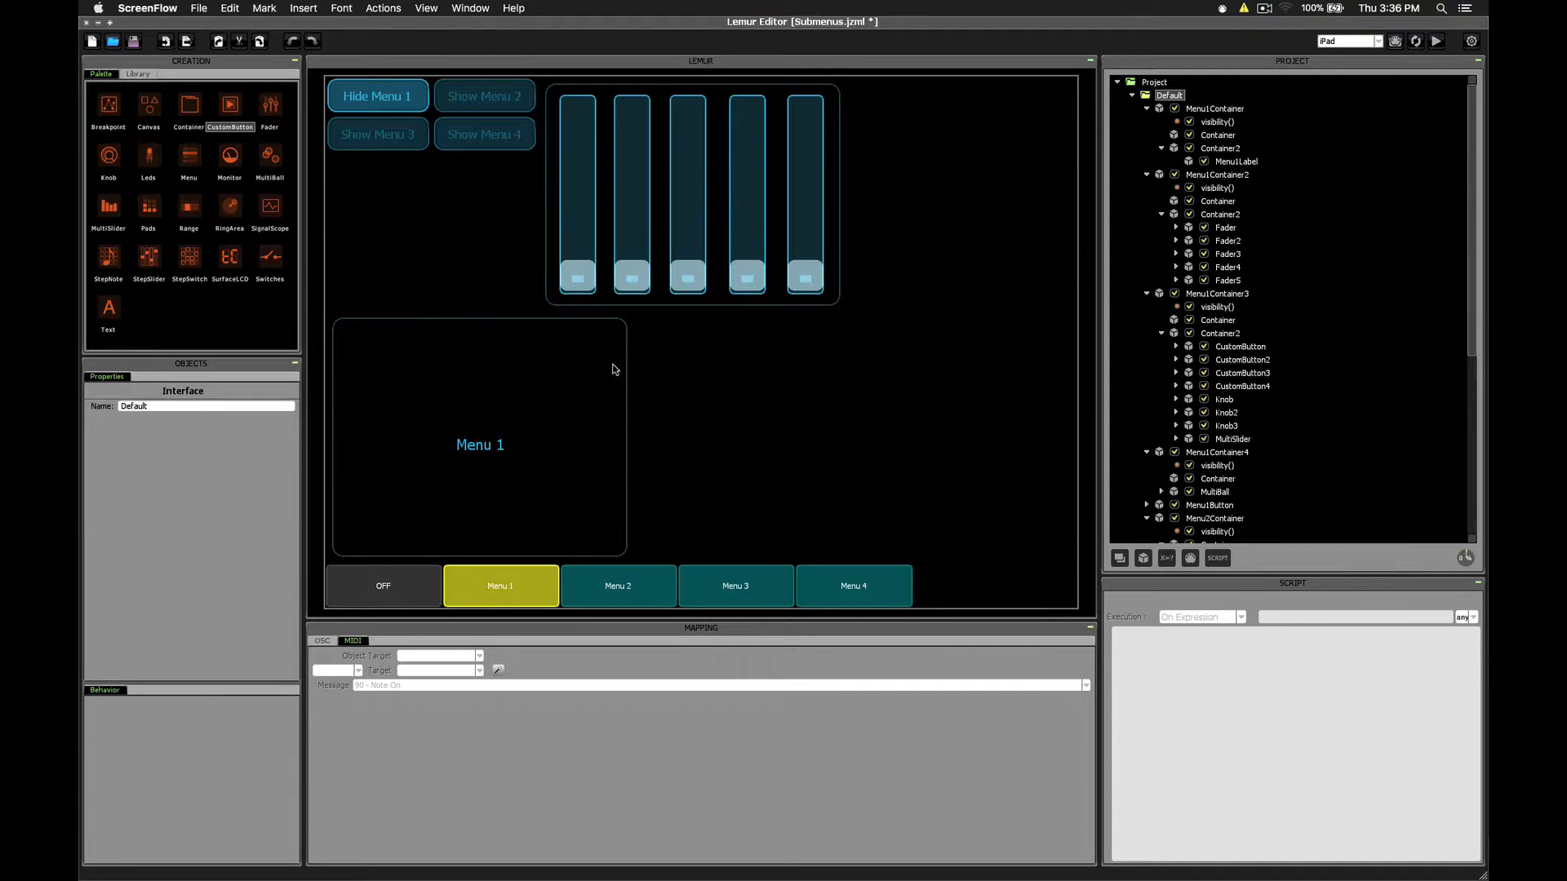
- Add a stray menu object to the layout and remove it again
{"action": "left_click", "coordinate": [782, 525]}
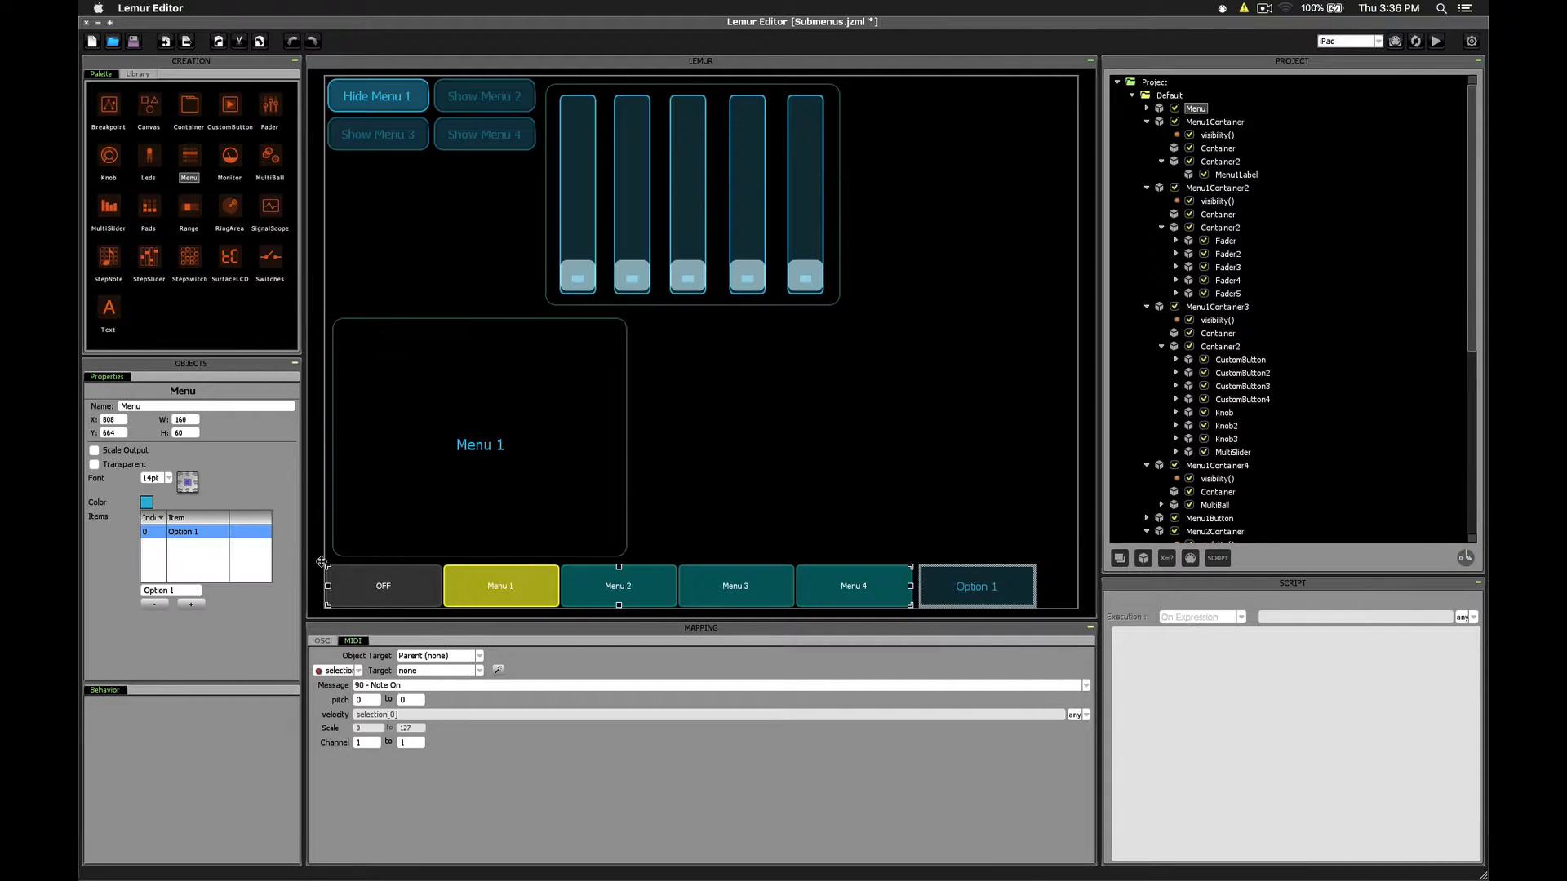
{"action": "left_click", "coordinate": [1168, 94]}
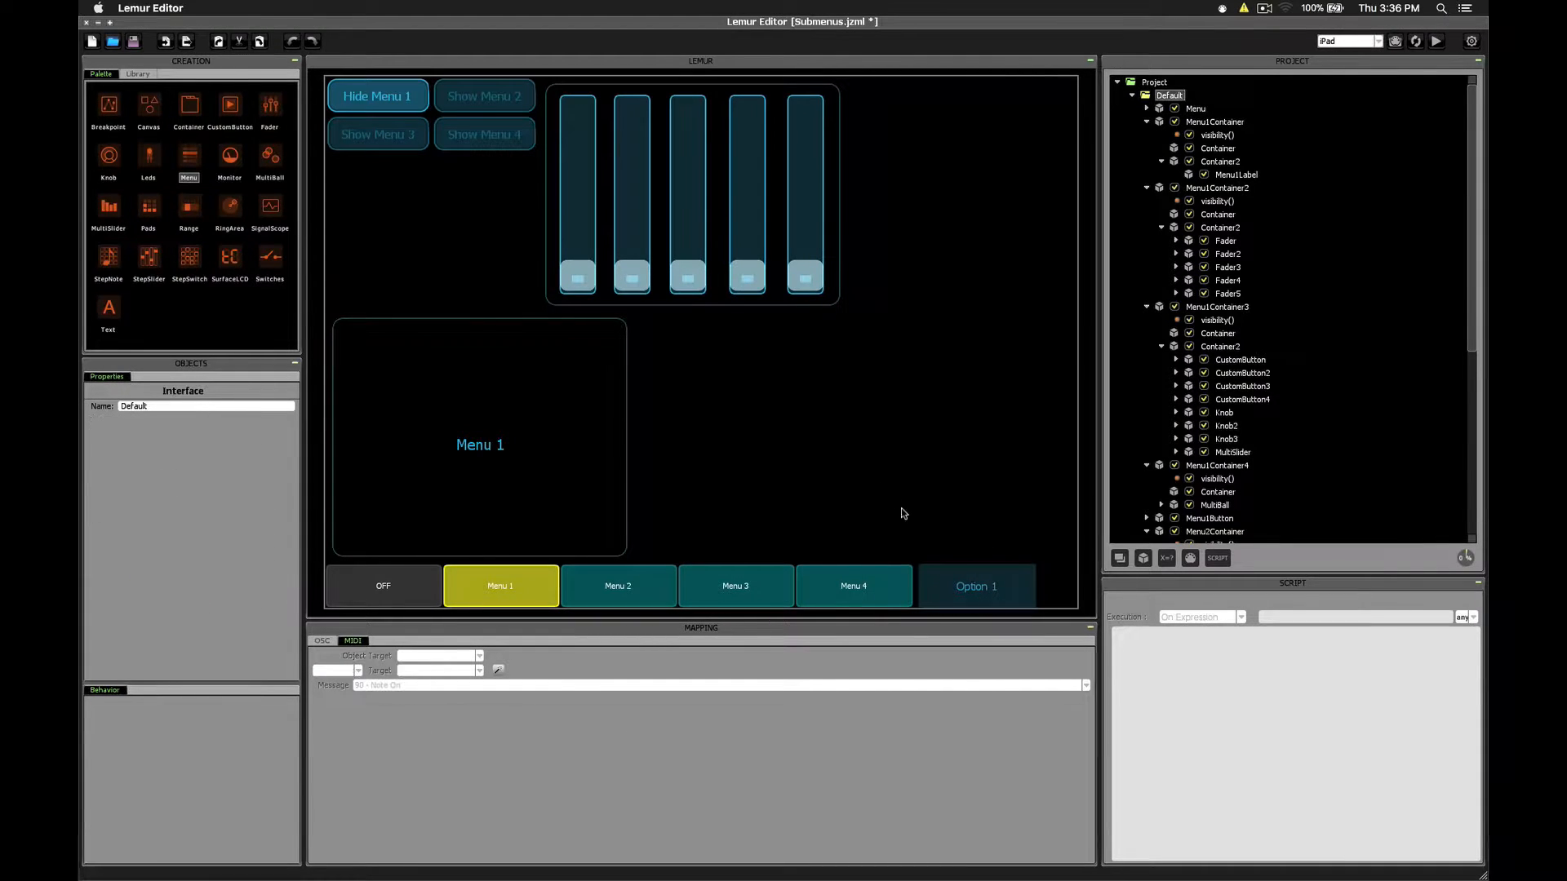
{"action": "left_click", "coordinate": [974, 586]}
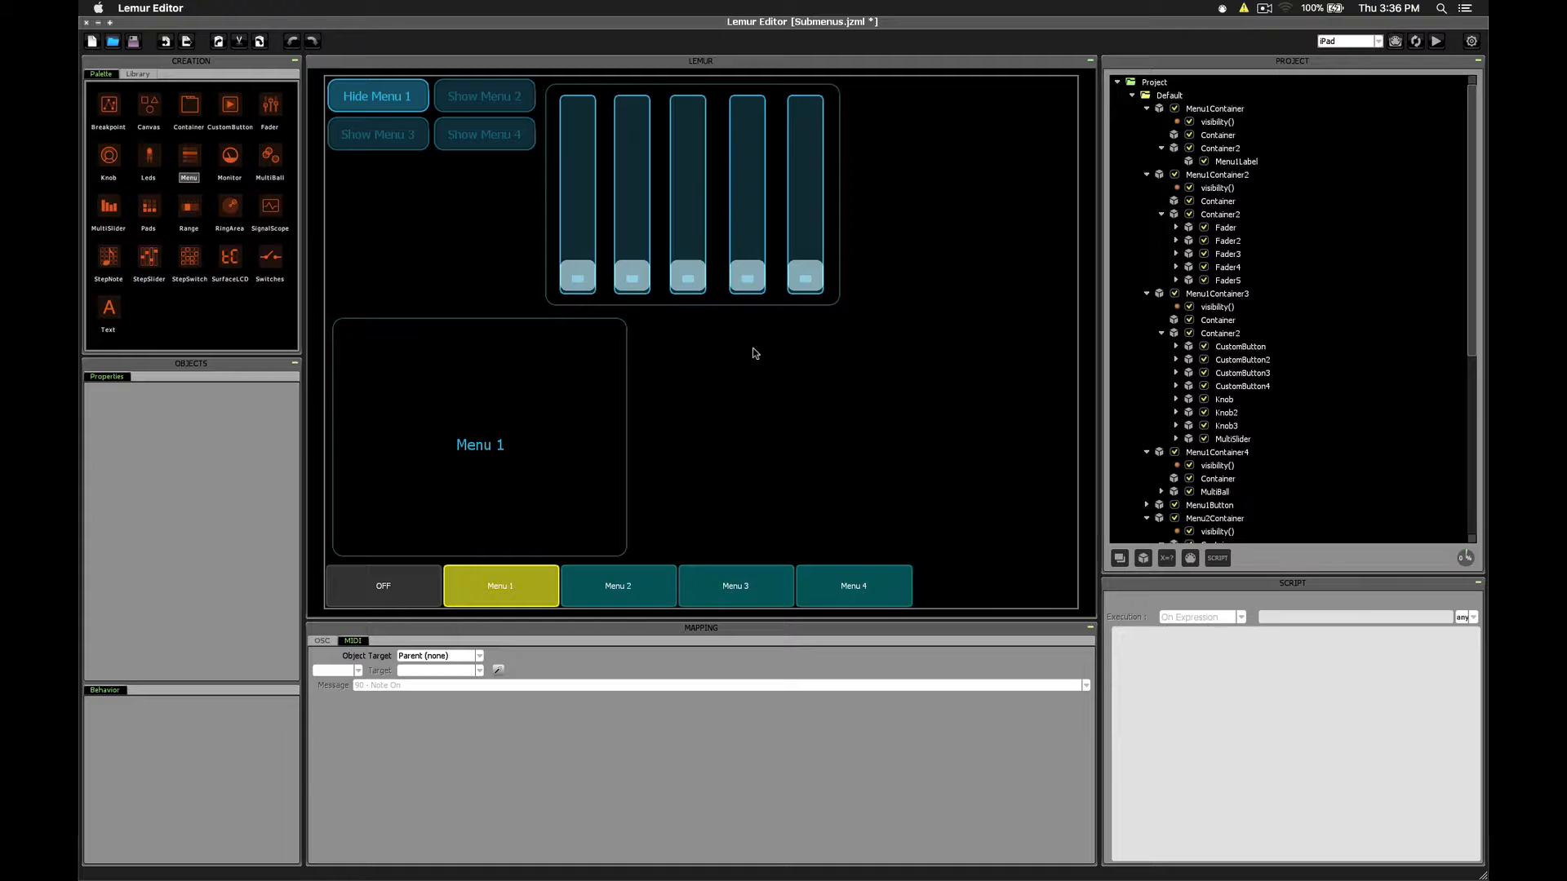
- Show Menu 3 from the switches bar, then set it to OFF so no container shows
{"action": "left_click", "coordinate": [734, 586]}
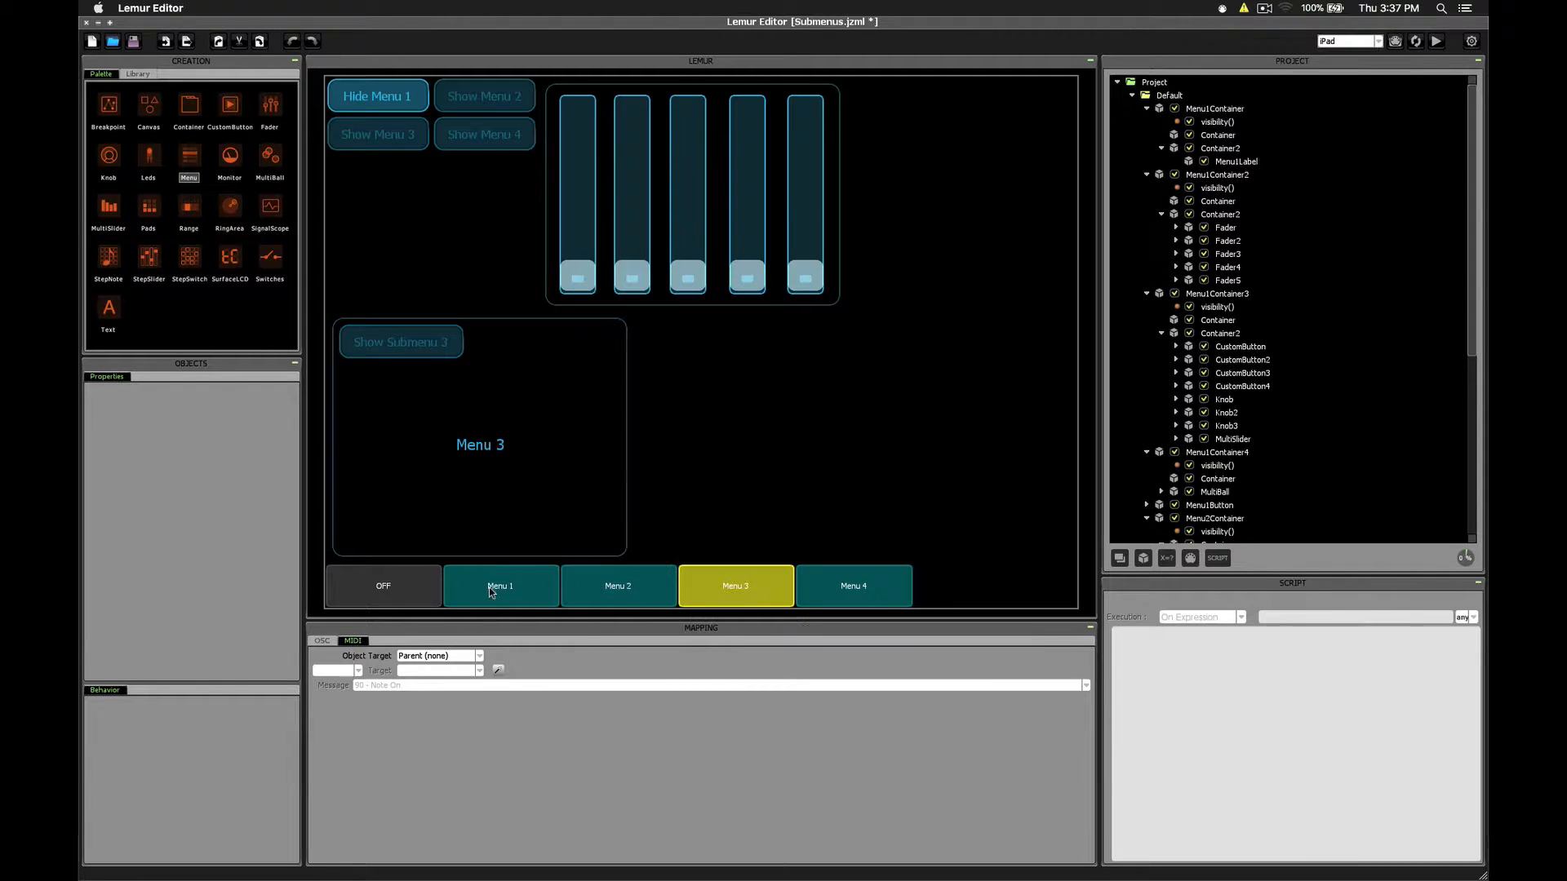
{"action": "left_click", "coordinate": [383, 586]}
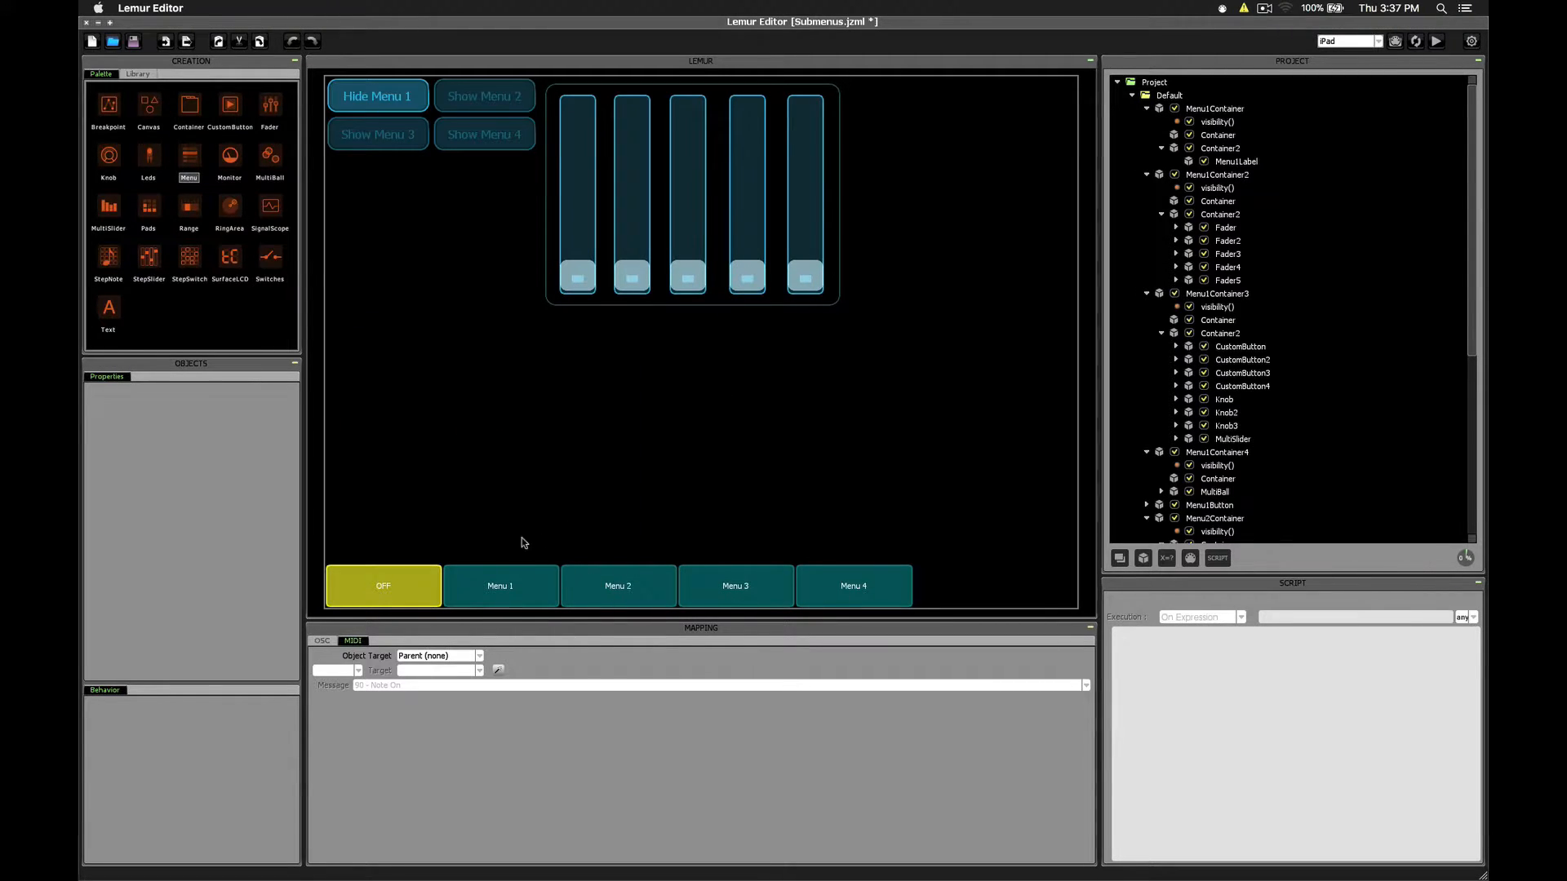
{"action": "left_click", "coordinate": [484, 133]}
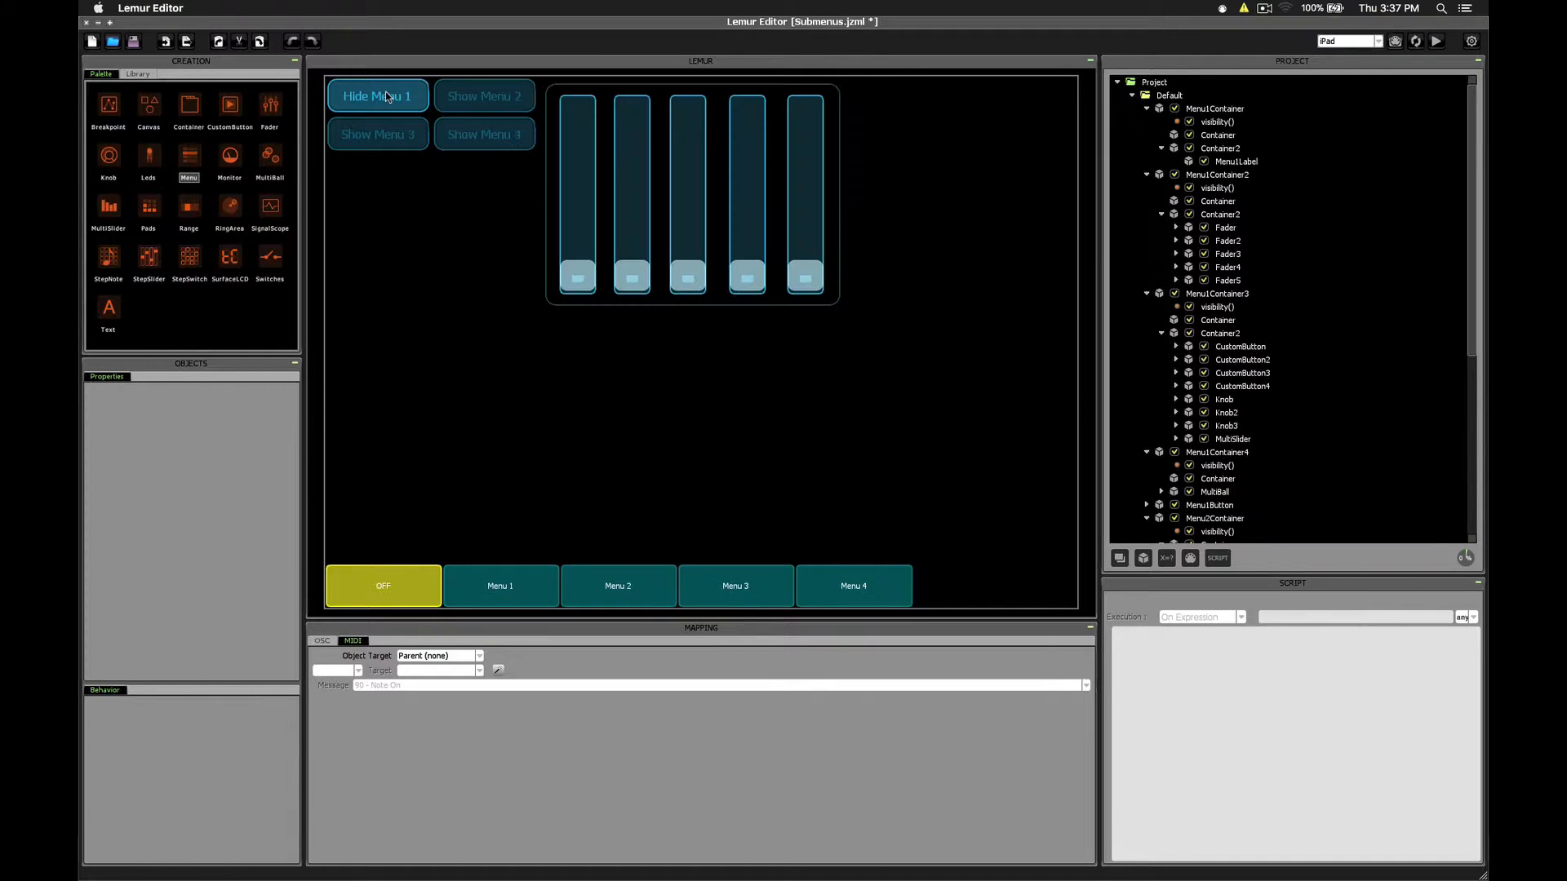
- Move the Show Menu 2 and Show Menu 4 buttons to the top-right and test the Menu 2 toggle
{"action": "left_click", "coordinate": [1169, 94]}
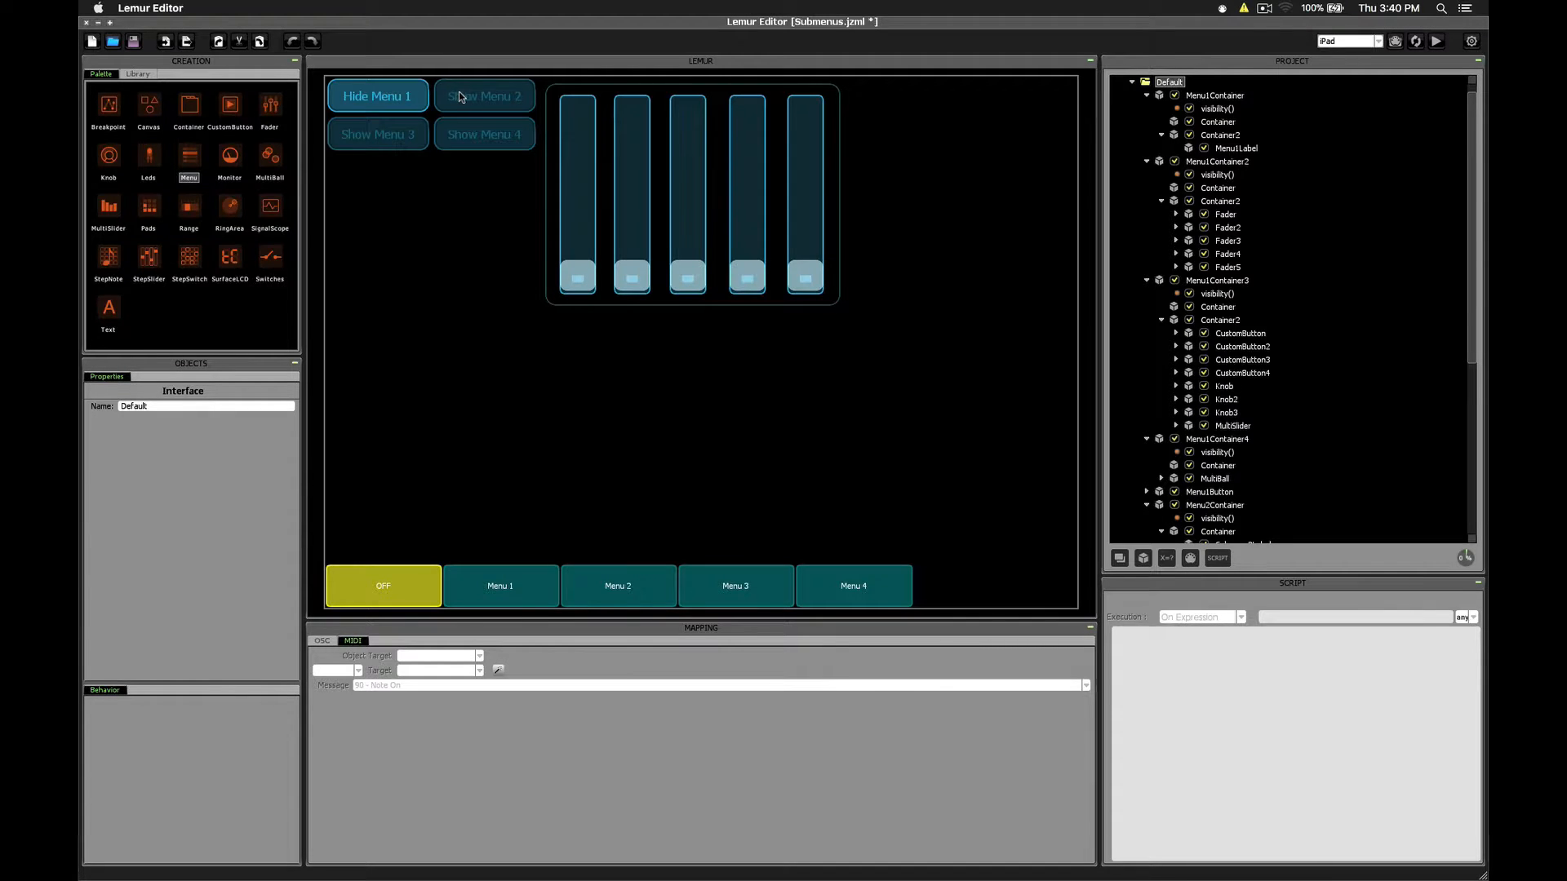
{"action": "left_click", "coordinate": [484, 96]}
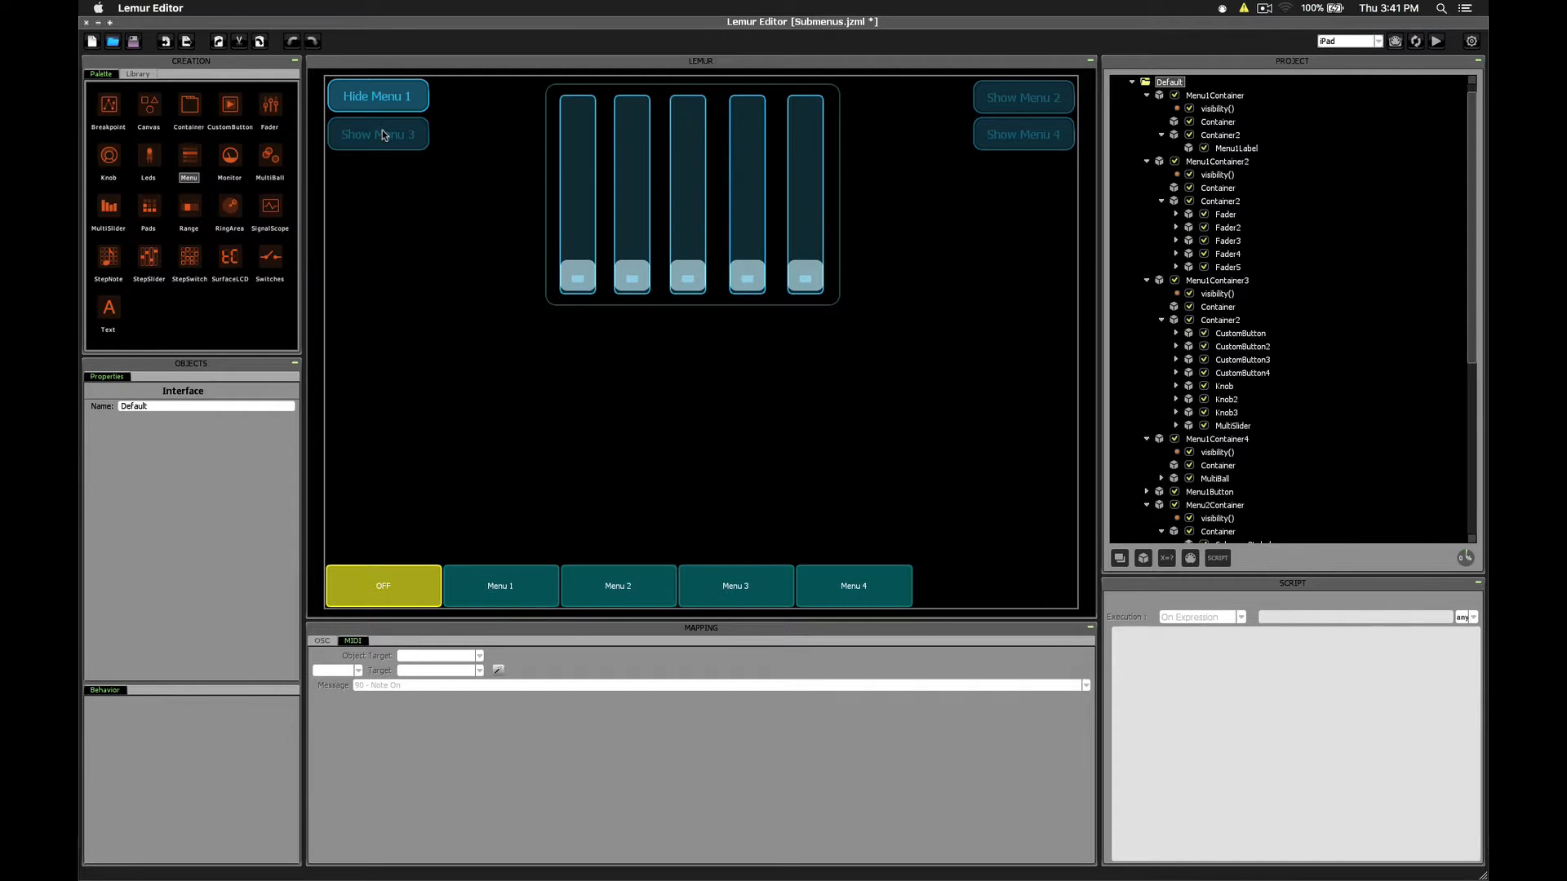
{"action": "left_click", "coordinate": [1021, 97]}
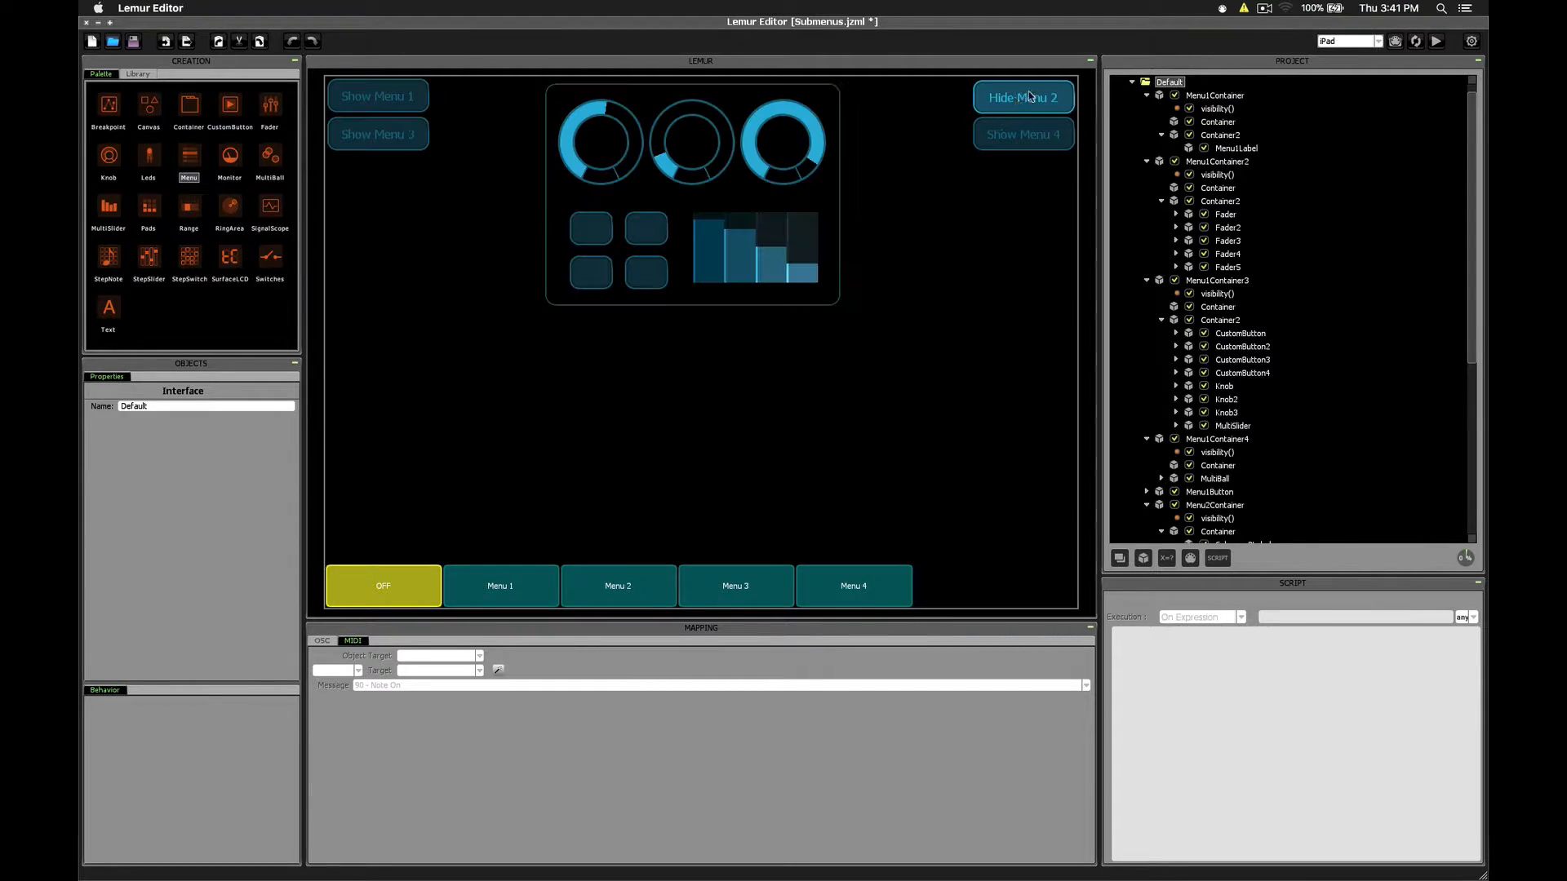
{"action": "left_click", "coordinate": [1022, 97]}
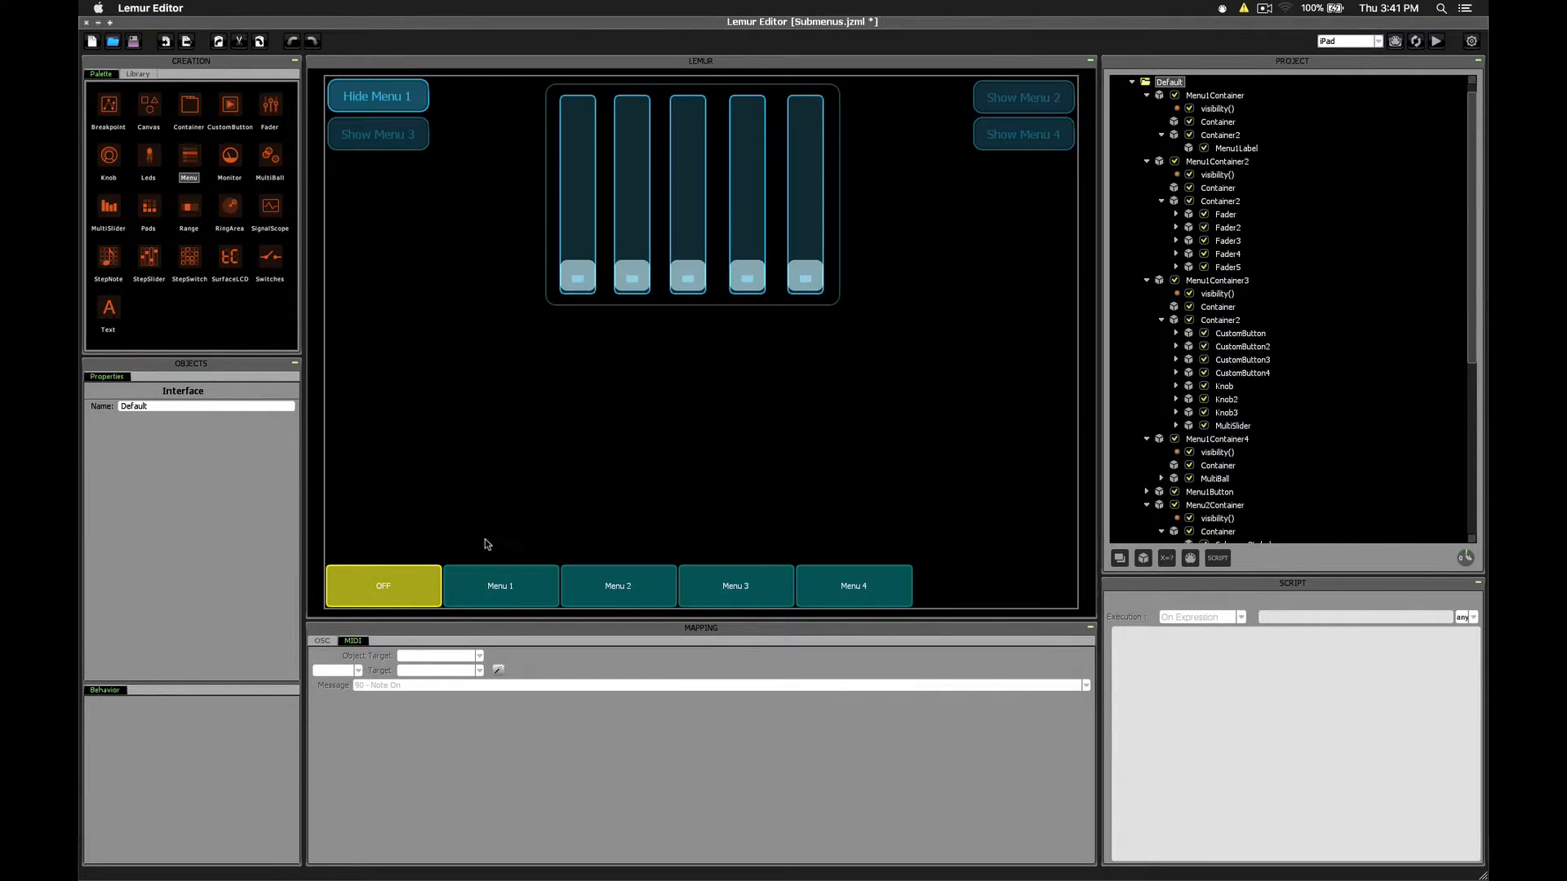
{"action": "left_click", "coordinate": [383, 586]}
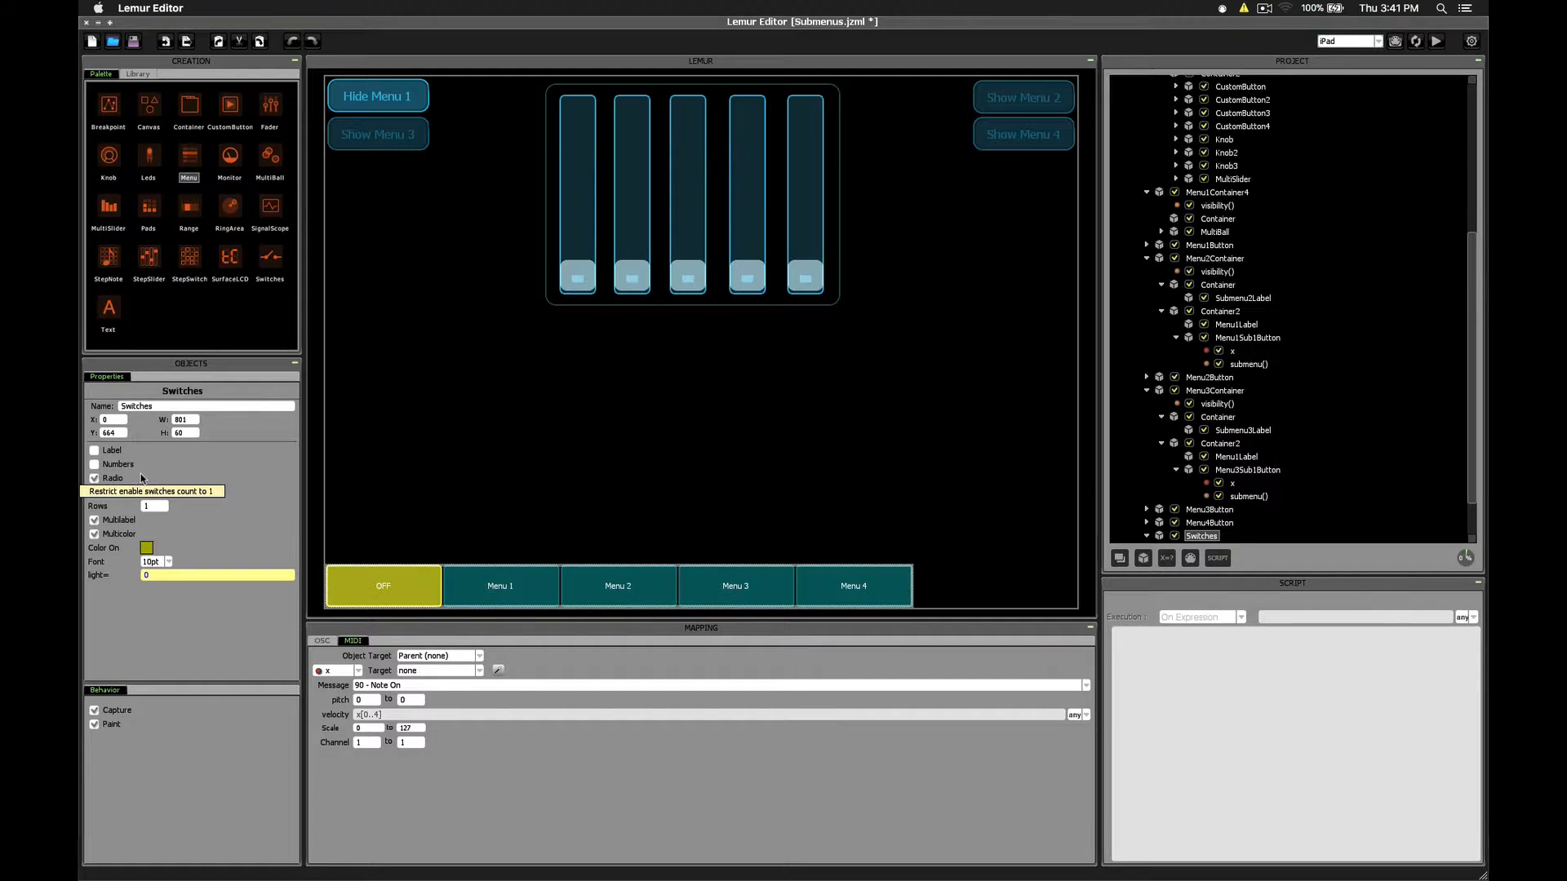
{"action": "left_click", "coordinate": [852, 585]}
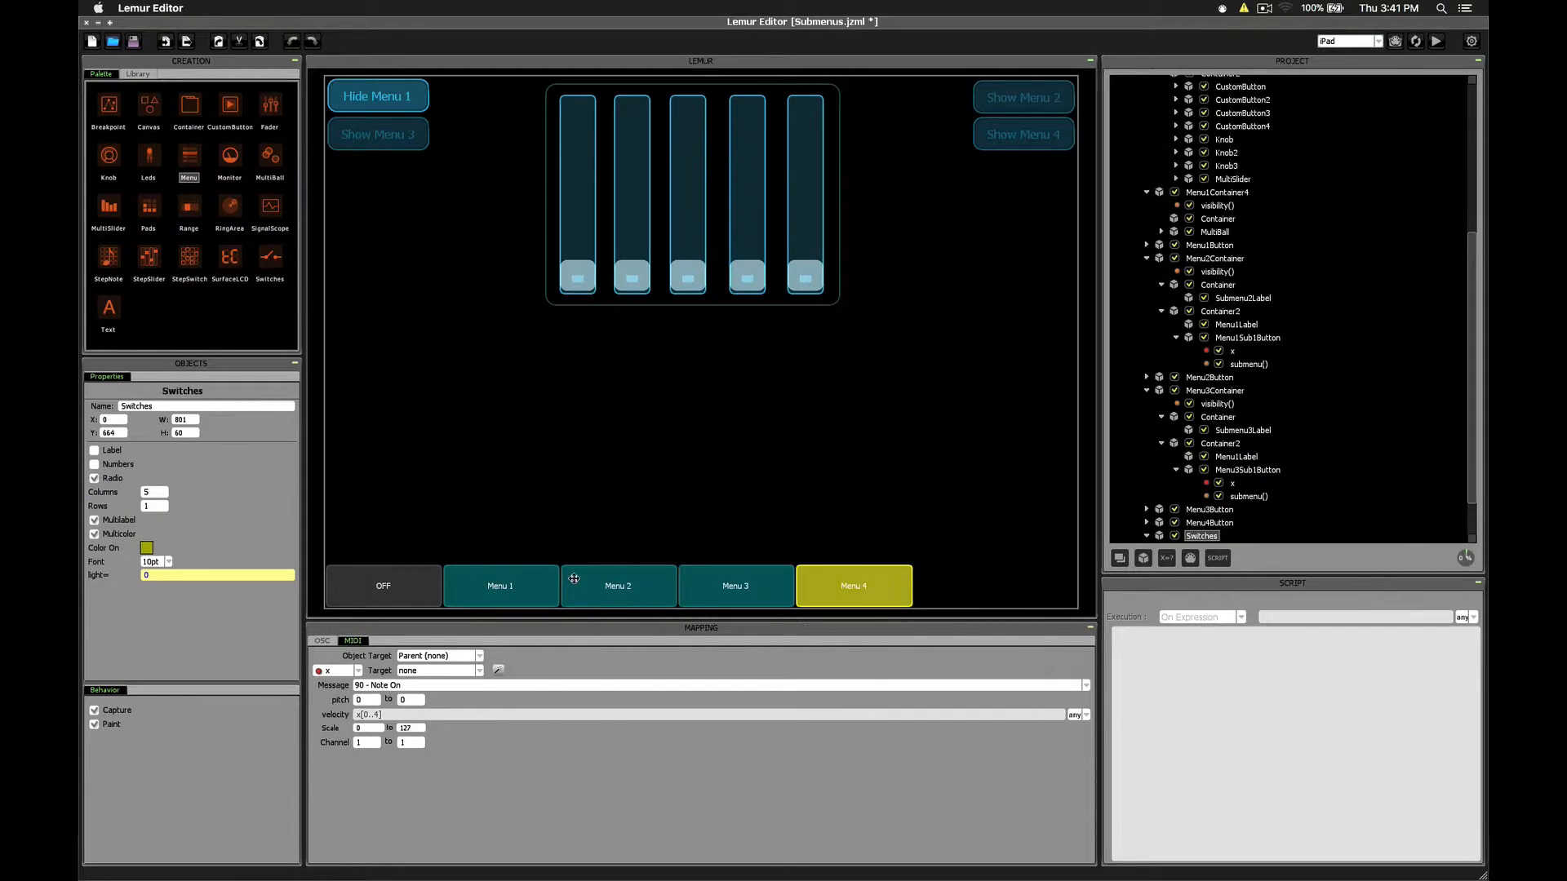
{"action": "left_click", "coordinate": [500, 586]}
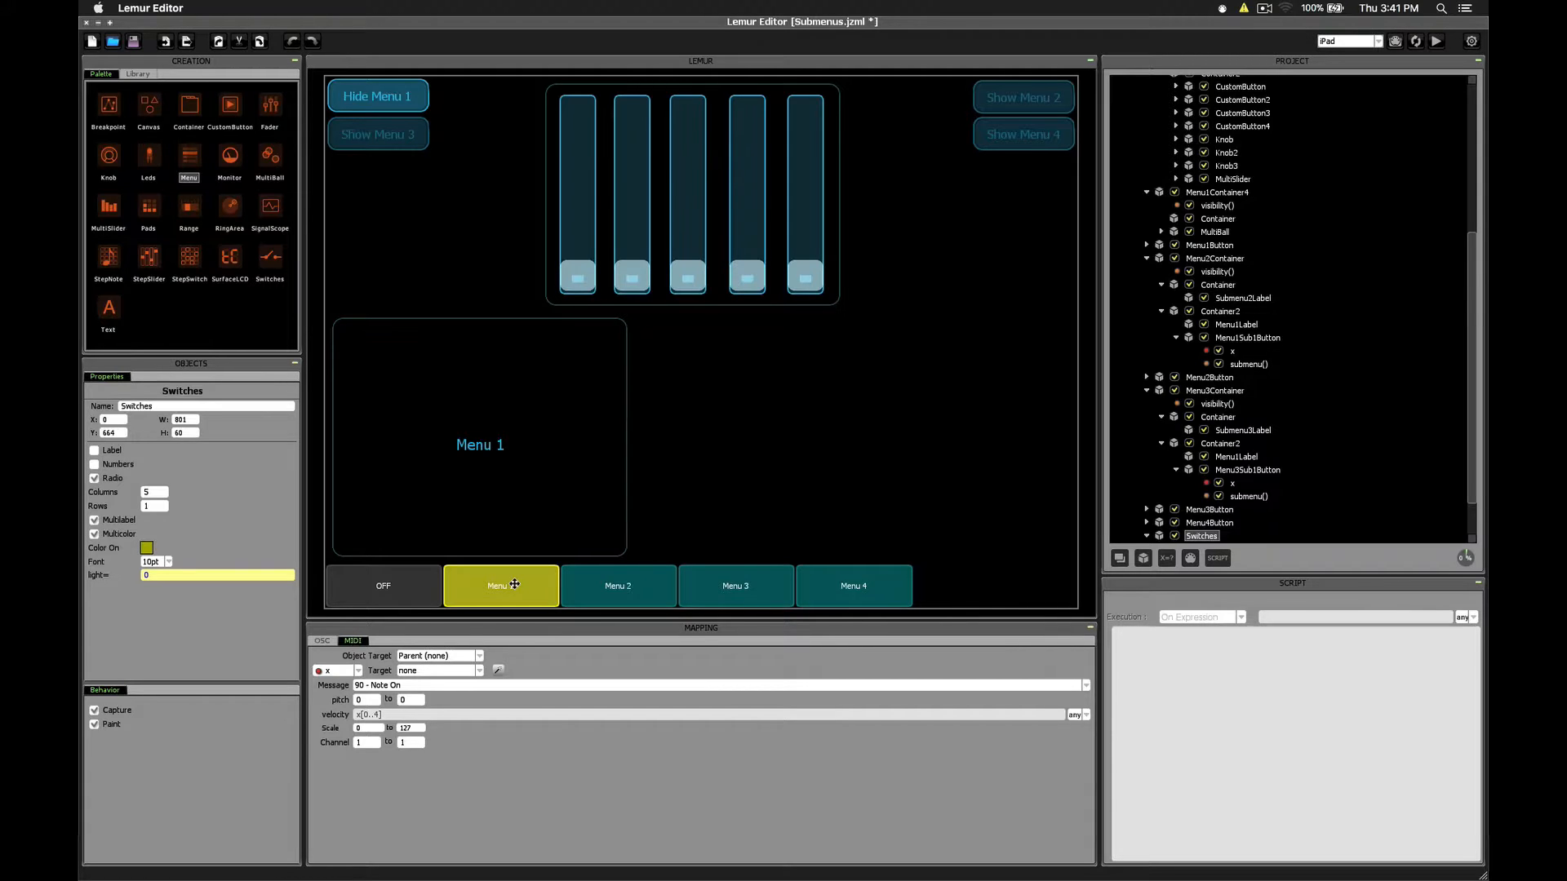
{"action": "left_click", "coordinate": [500, 585]}
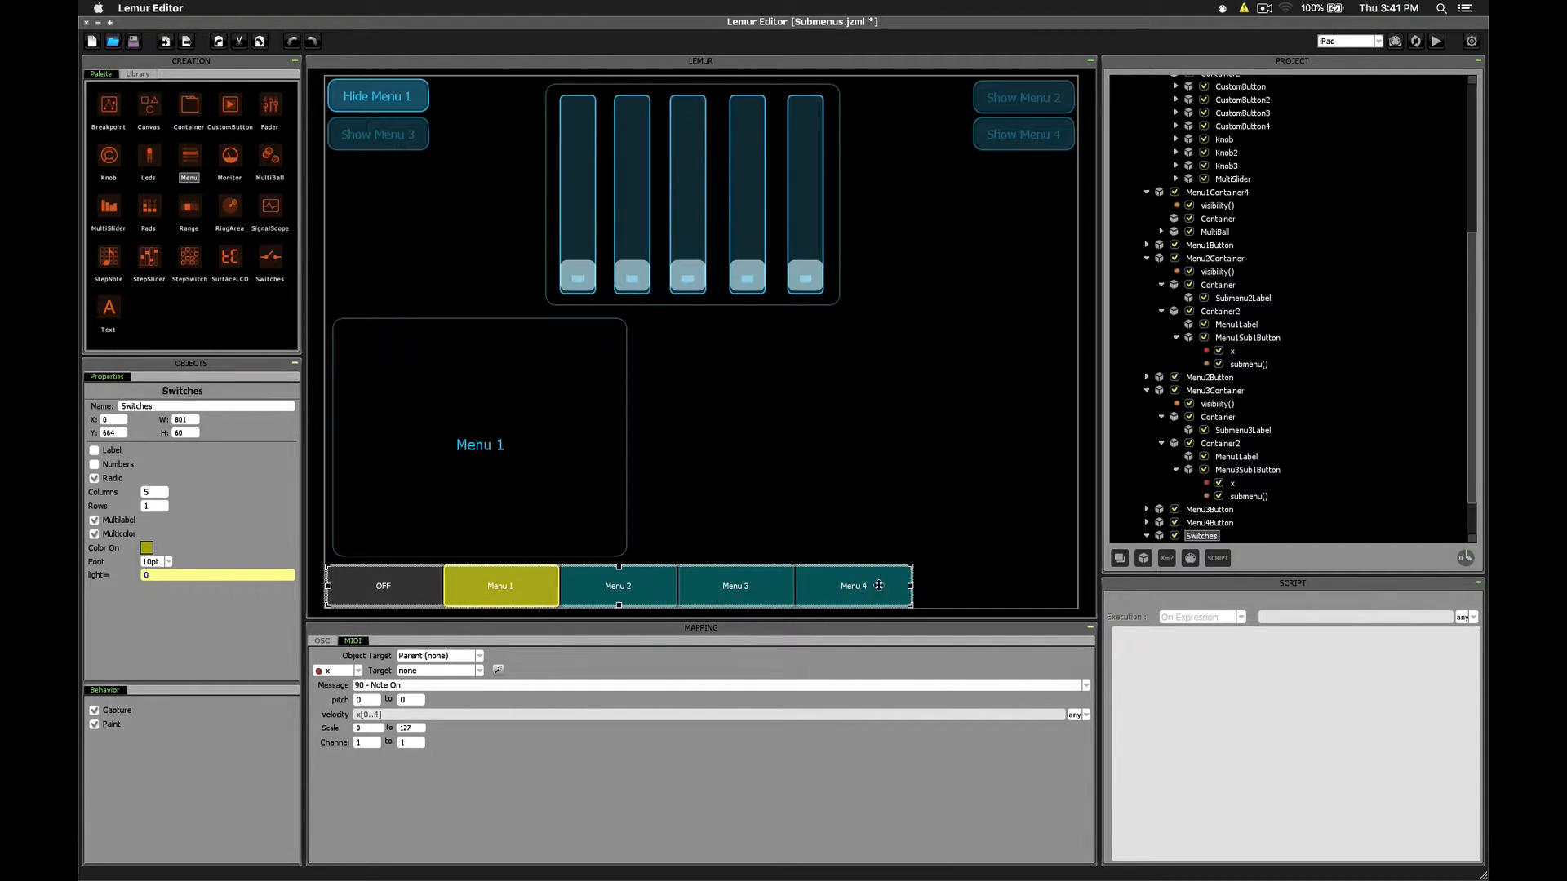
{"action": "mouse_move", "coordinate": [499, 586]}
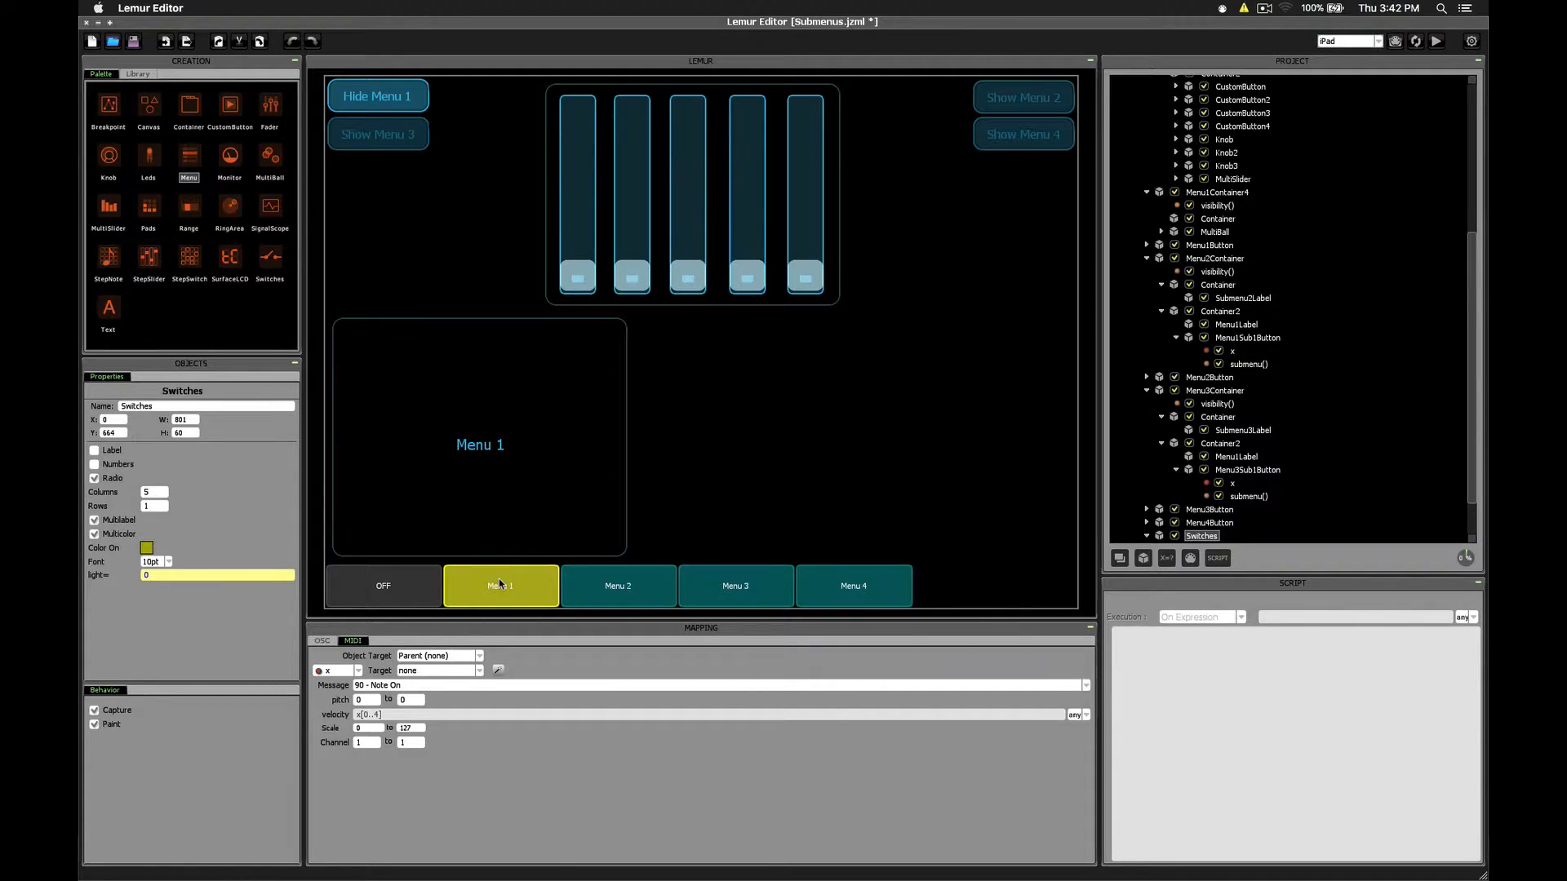
{"action": "left_click", "coordinate": [734, 586]}
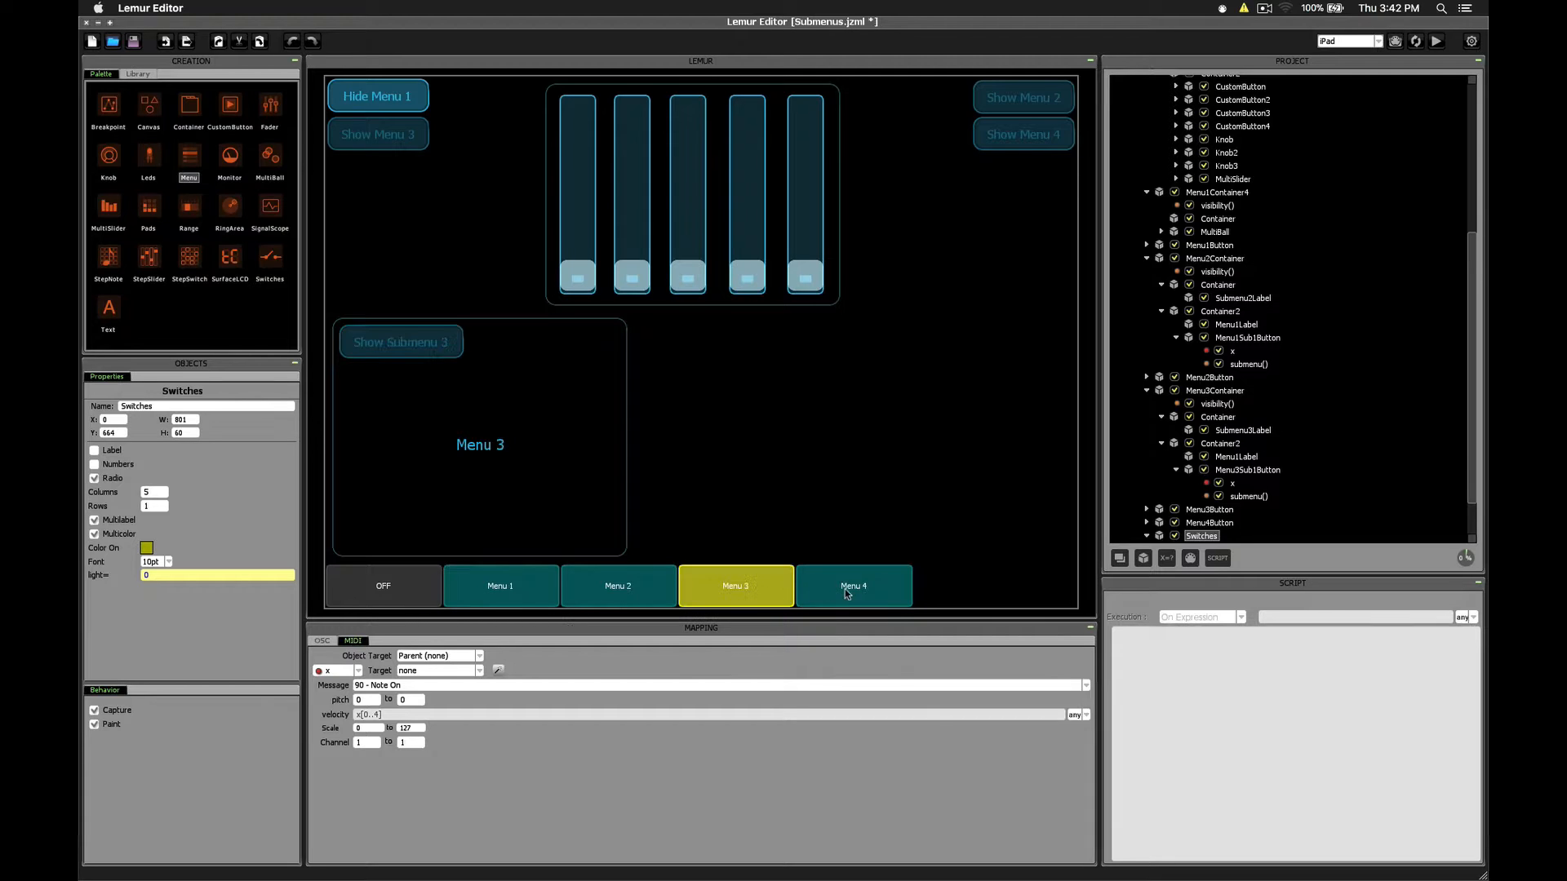
{"action": "left_click", "coordinate": [500, 586]}
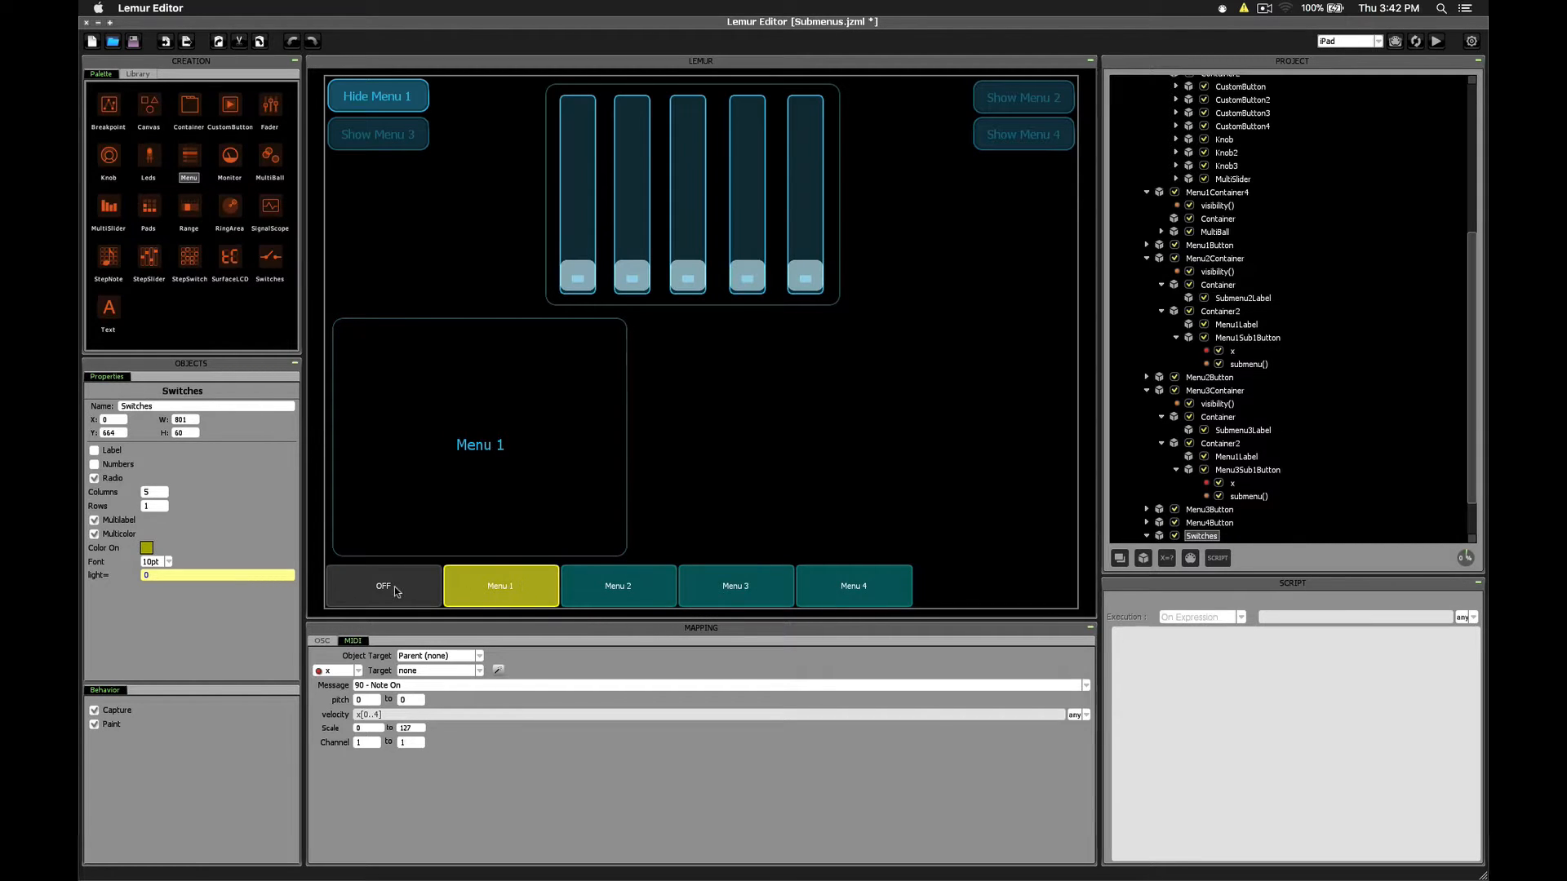
{"action": "left_click", "coordinate": [382, 586]}
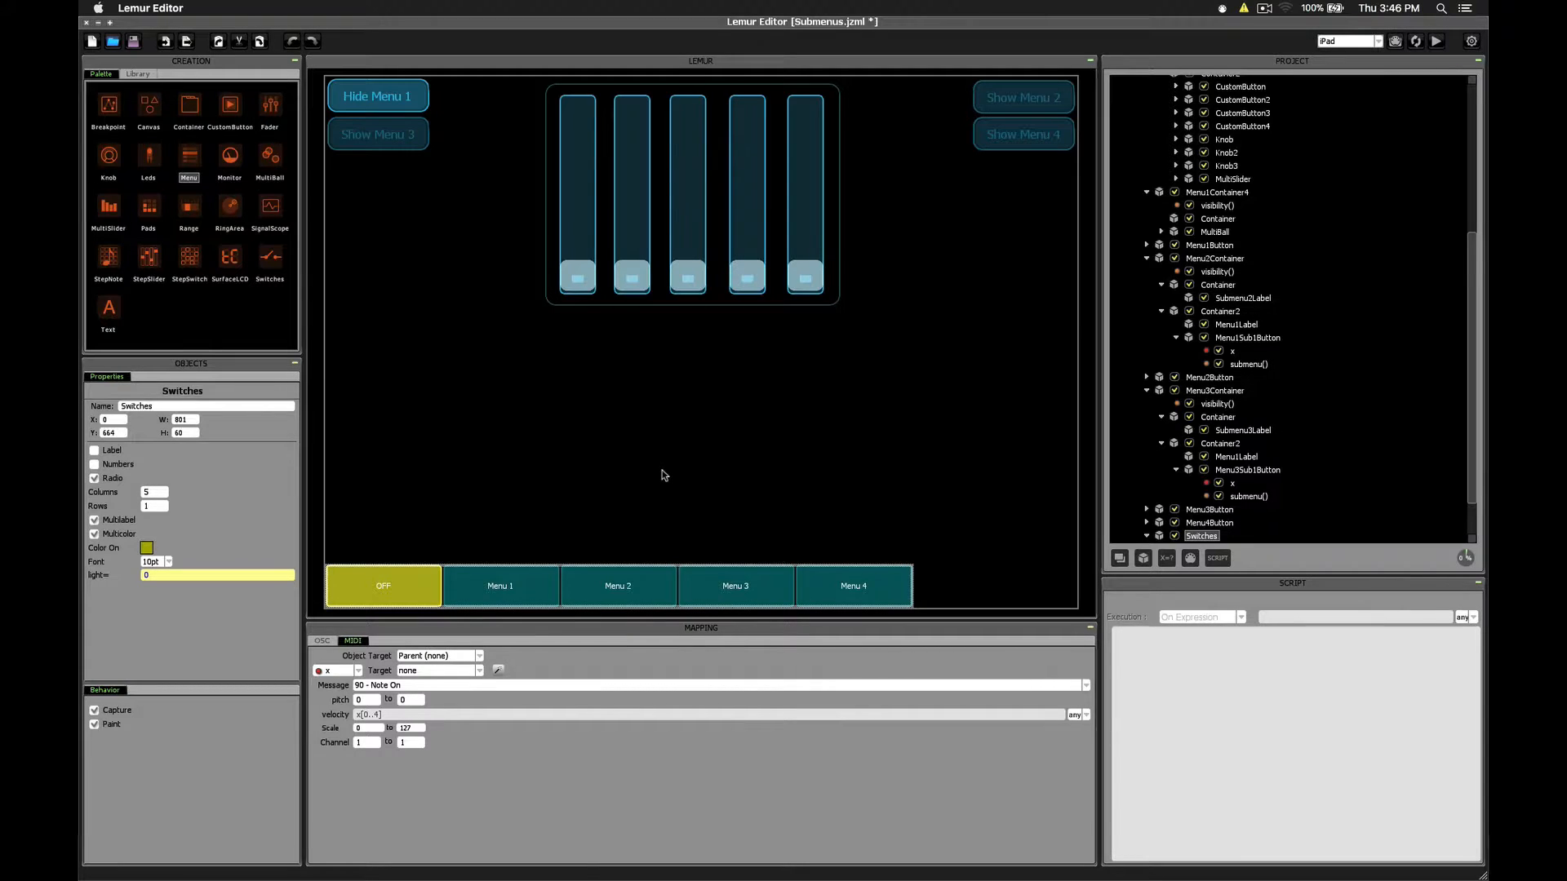
- Select the master menu containers and switch the Menu 4 toggle on
{"action": "left_click", "coordinate": [1215, 535]}
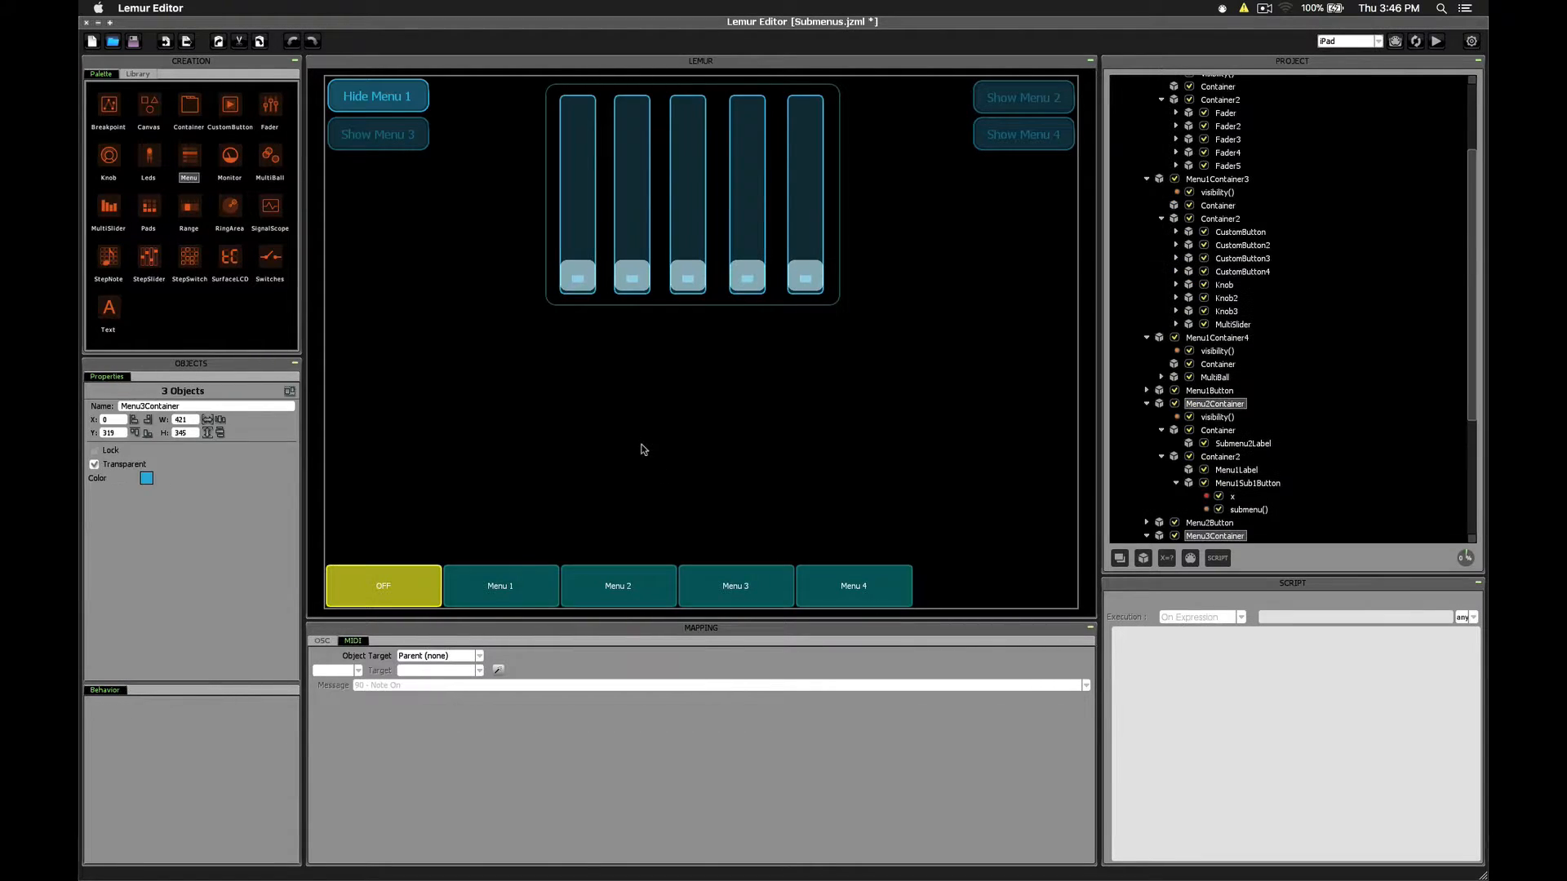
{"action": "left_click", "coordinate": [1022, 97]}
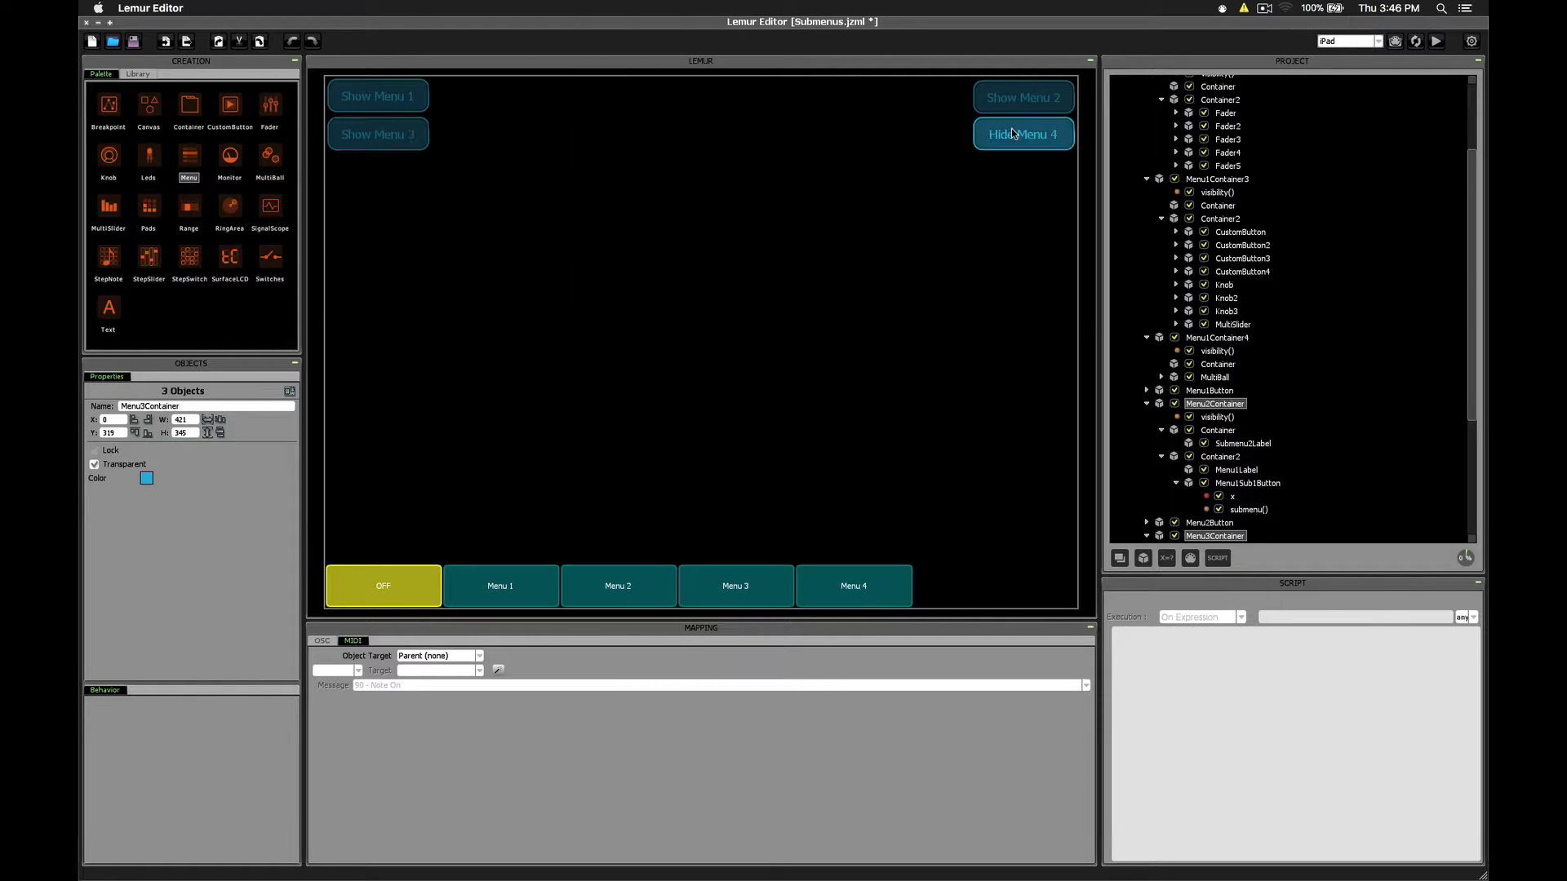
{"action": "mouse_move", "coordinate": [187, 103]}
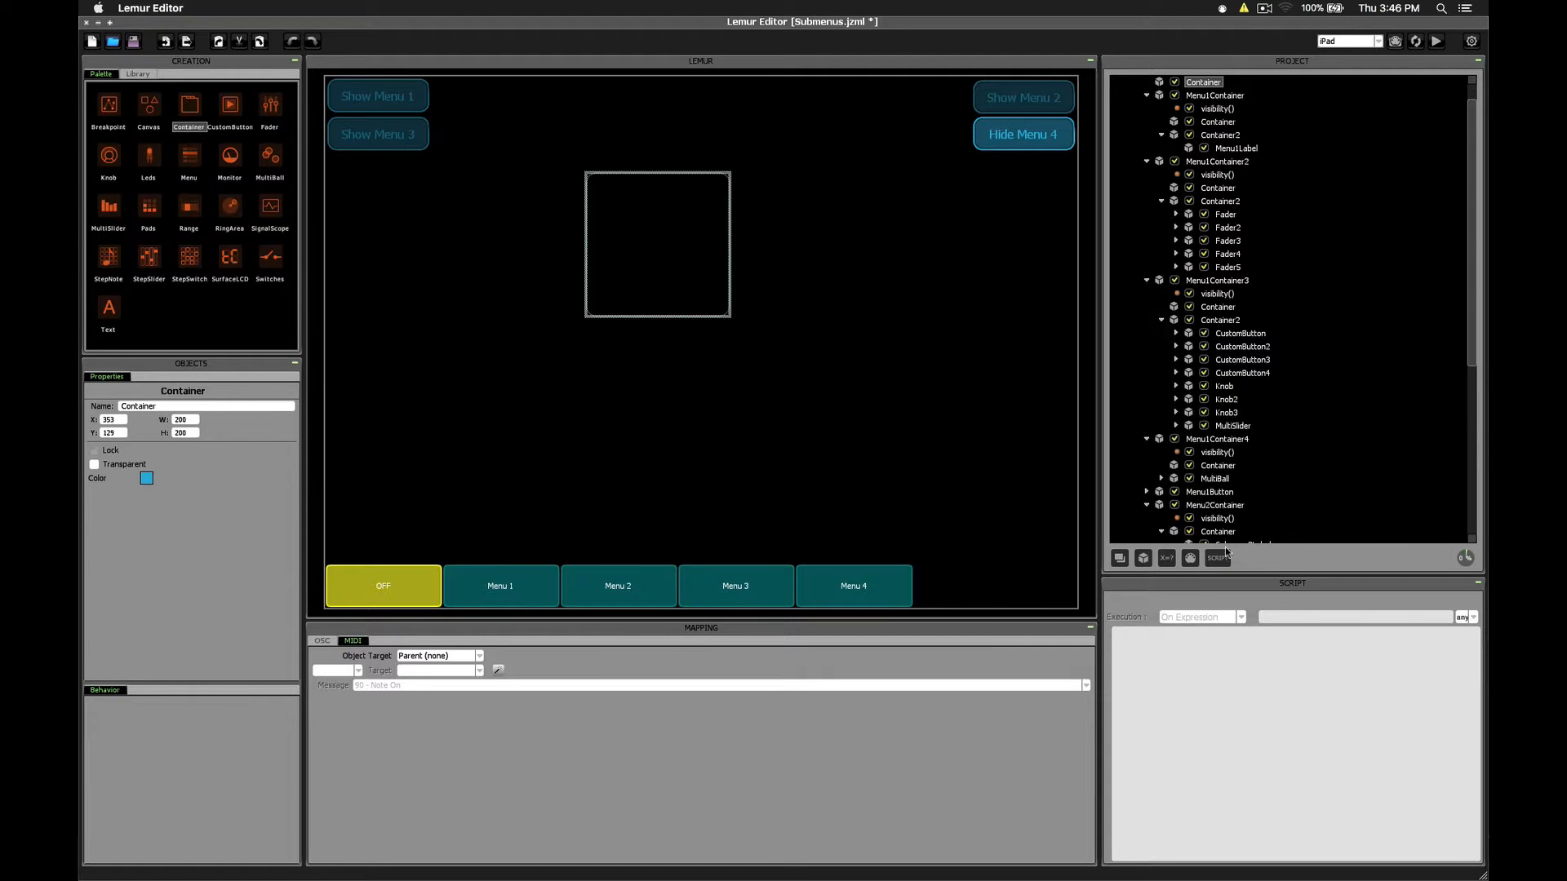
- Create a visibility() script on the new container with Execution set to On Expression
{"action": "left_click", "coordinate": [1217, 557]}
{"action": "type", "text": "visibility"}
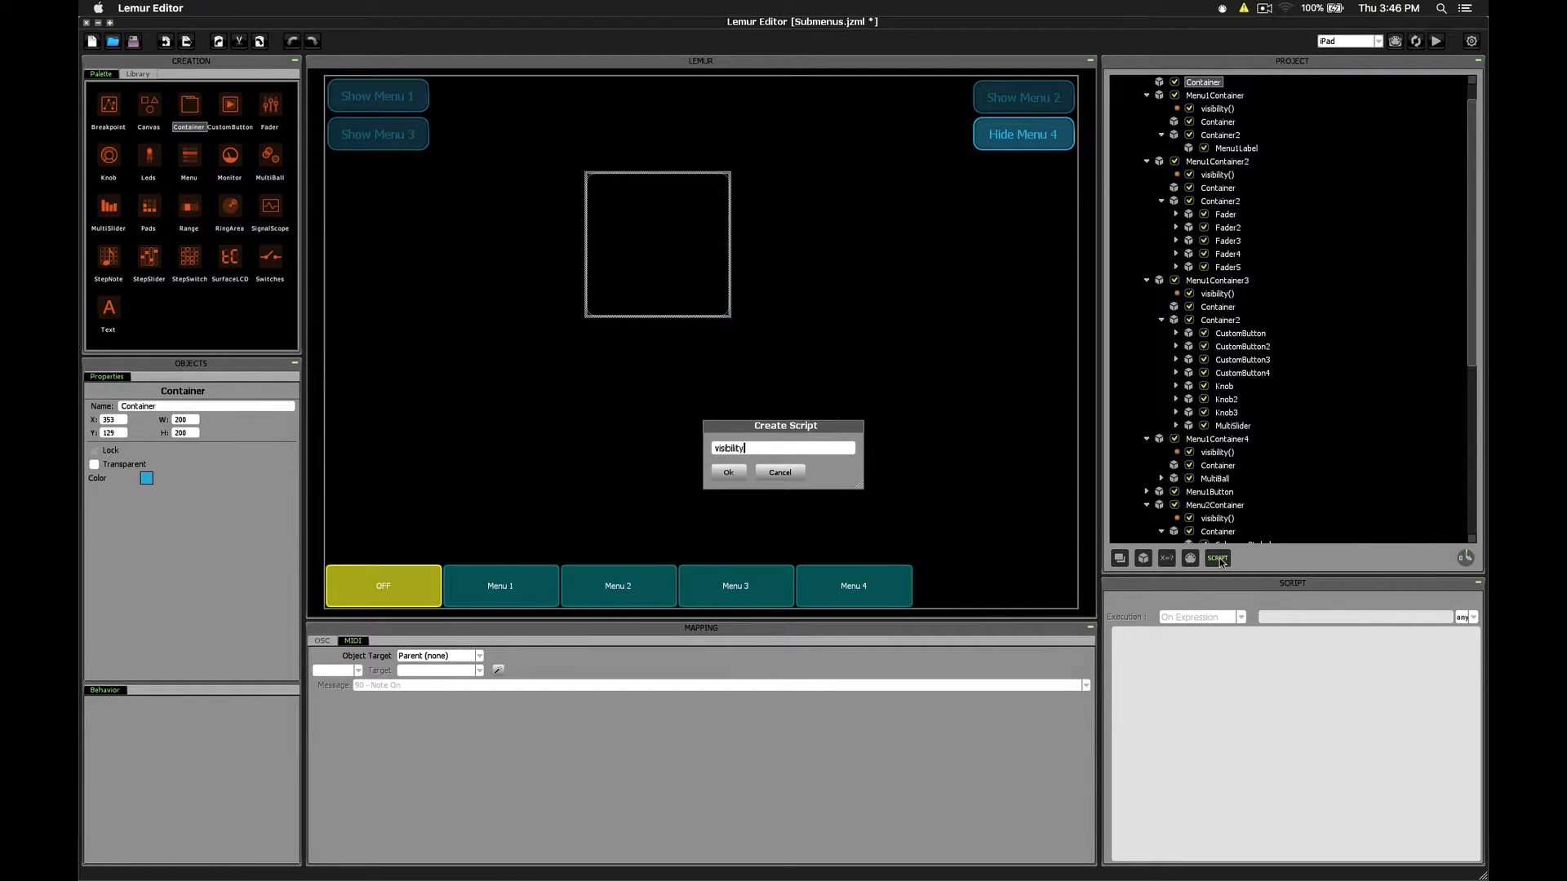
{"action": "left_click", "coordinate": [729, 472]}
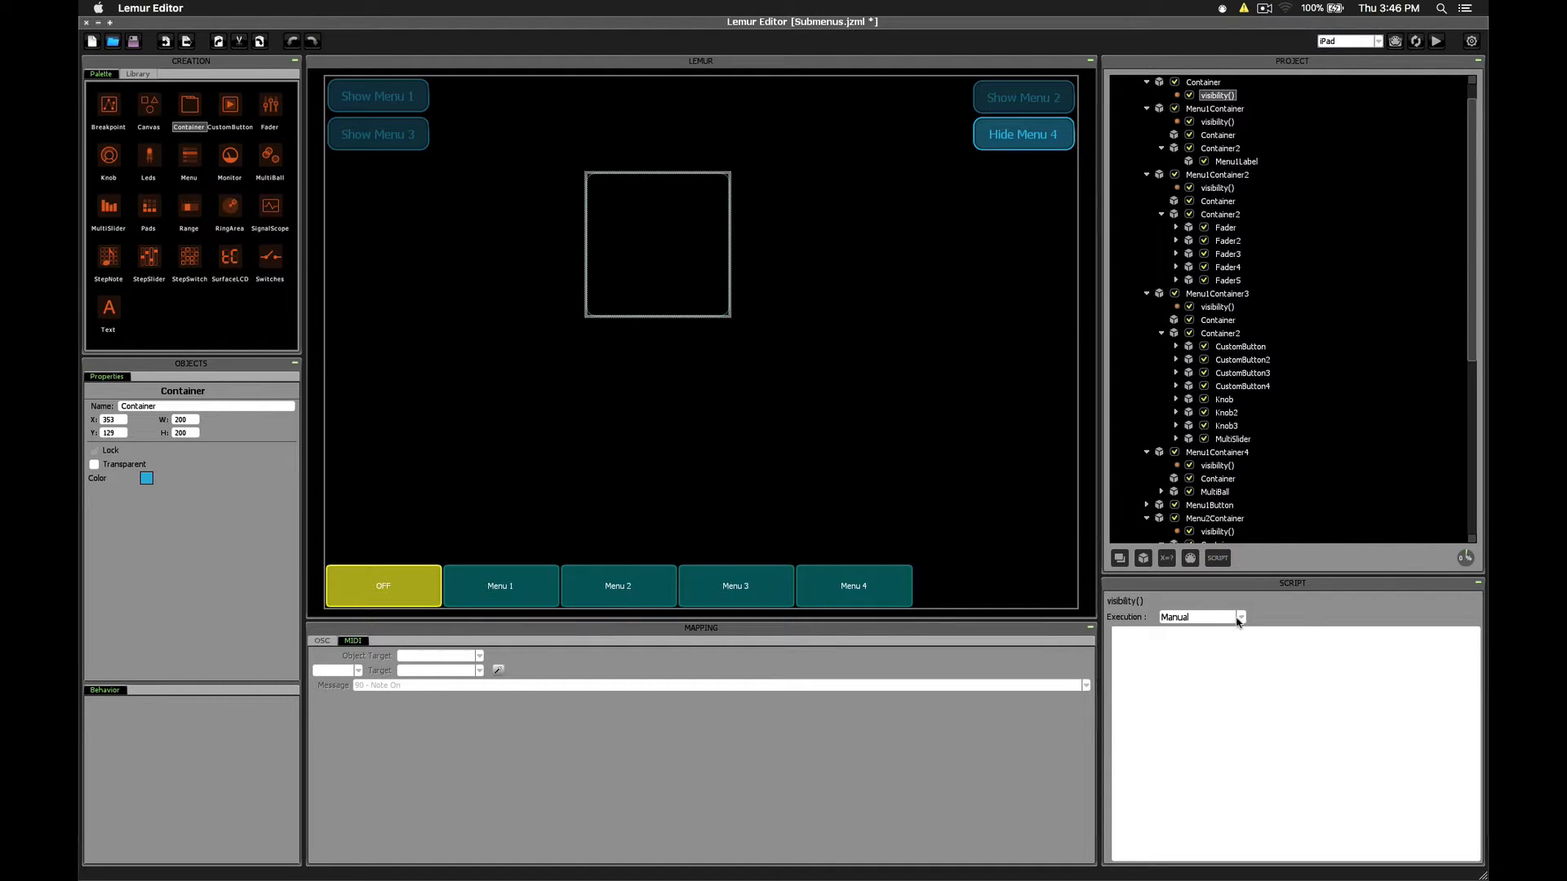
{"action": "left_click", "coordinate": [1198, 617]}
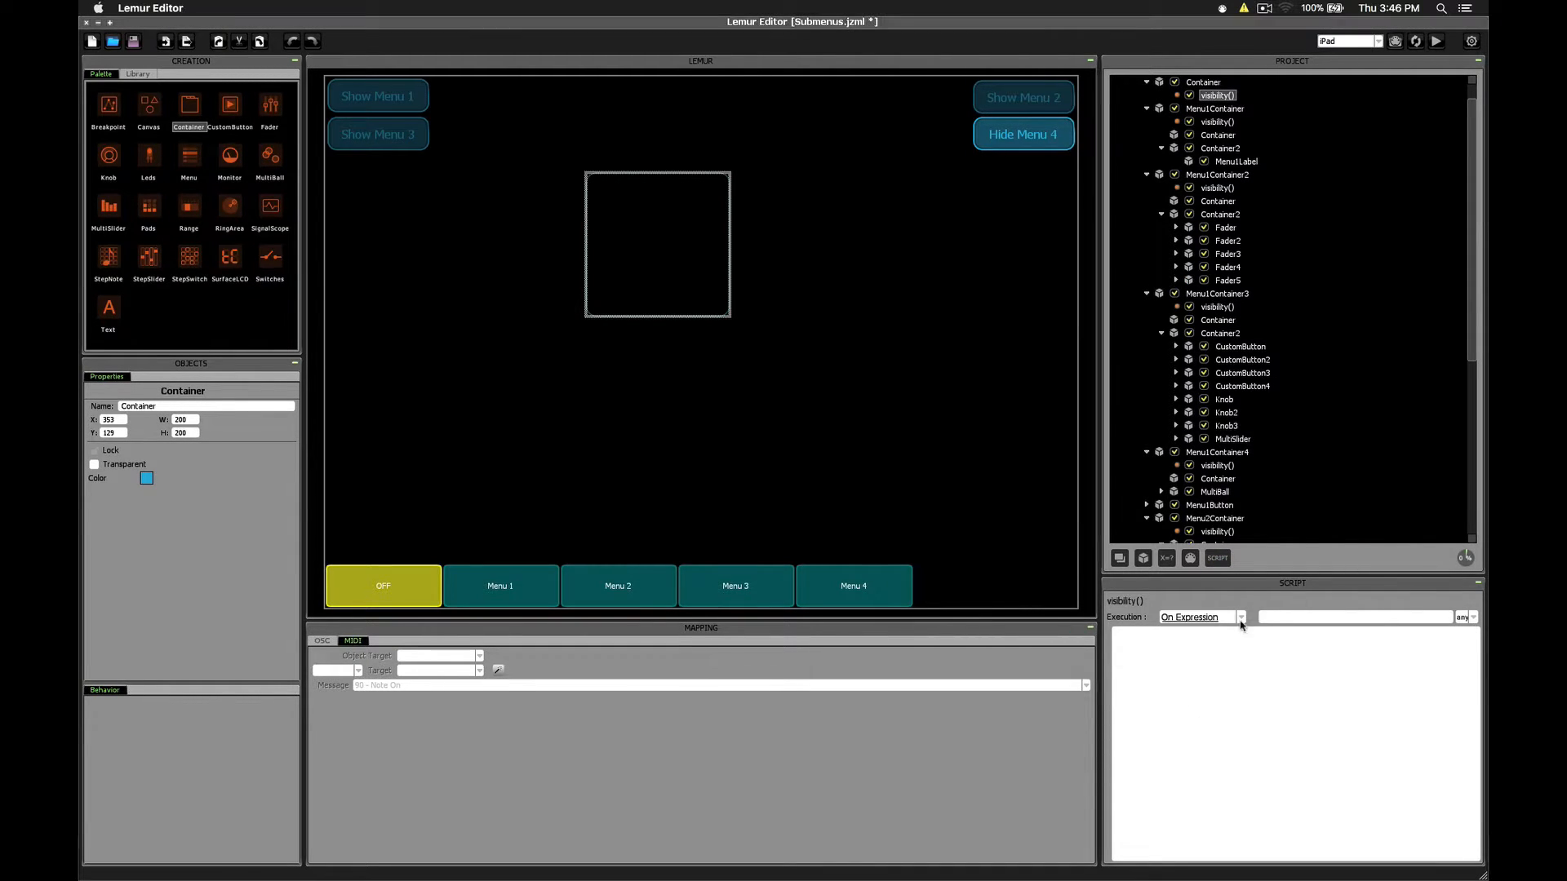
{"action": "left_click", "coordinate": [1349, 617]}
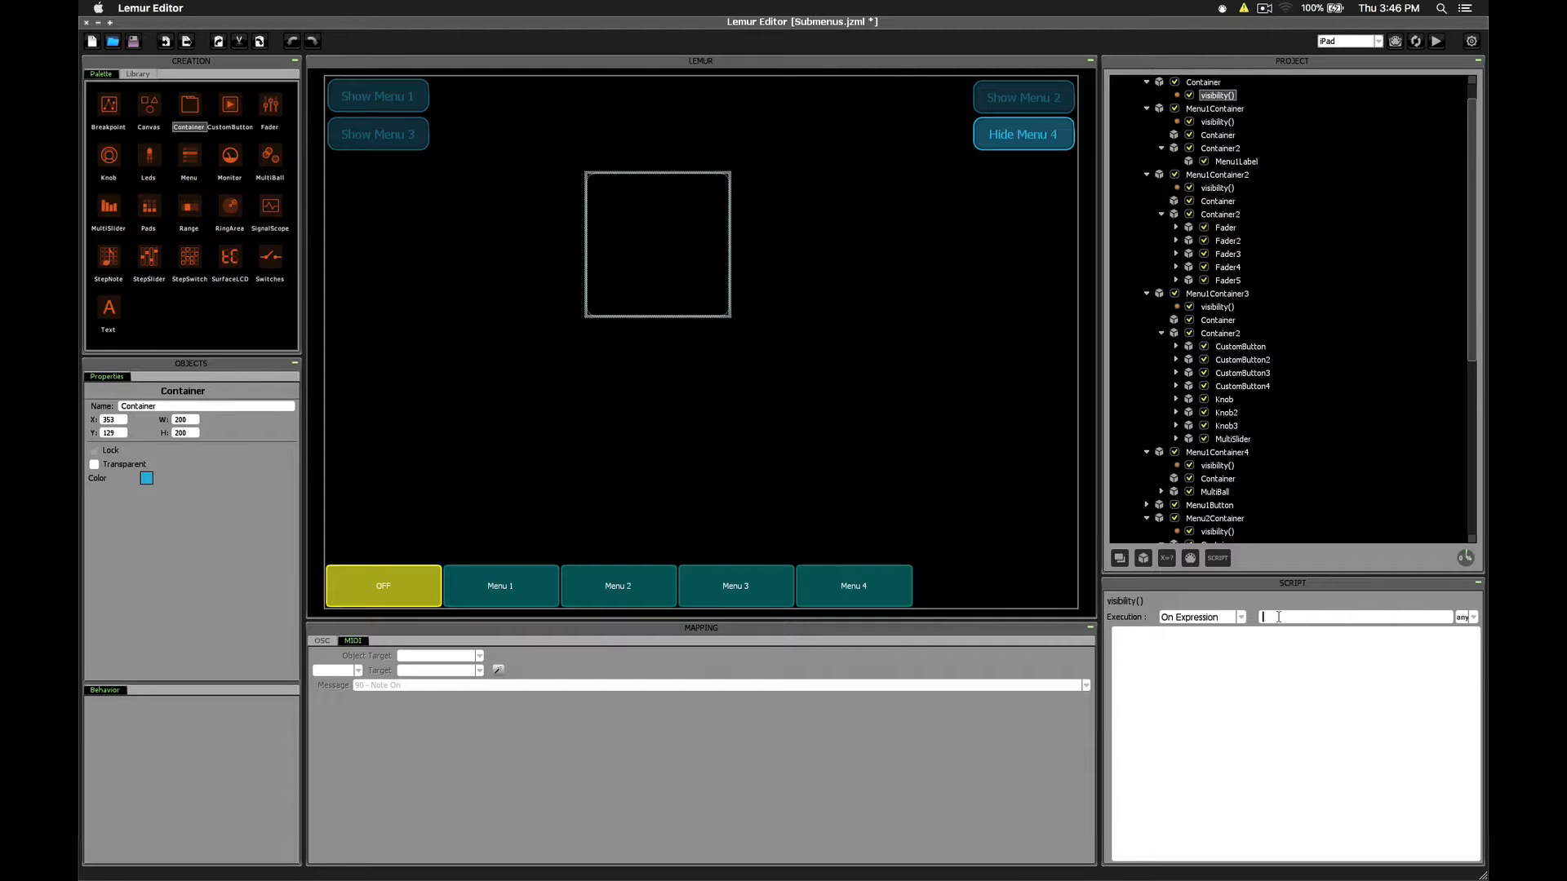
- Enter Menu4Button.x as the trigger expression and begin the show( body
{"action": "left_click", "coordinate": [1023, 134]}
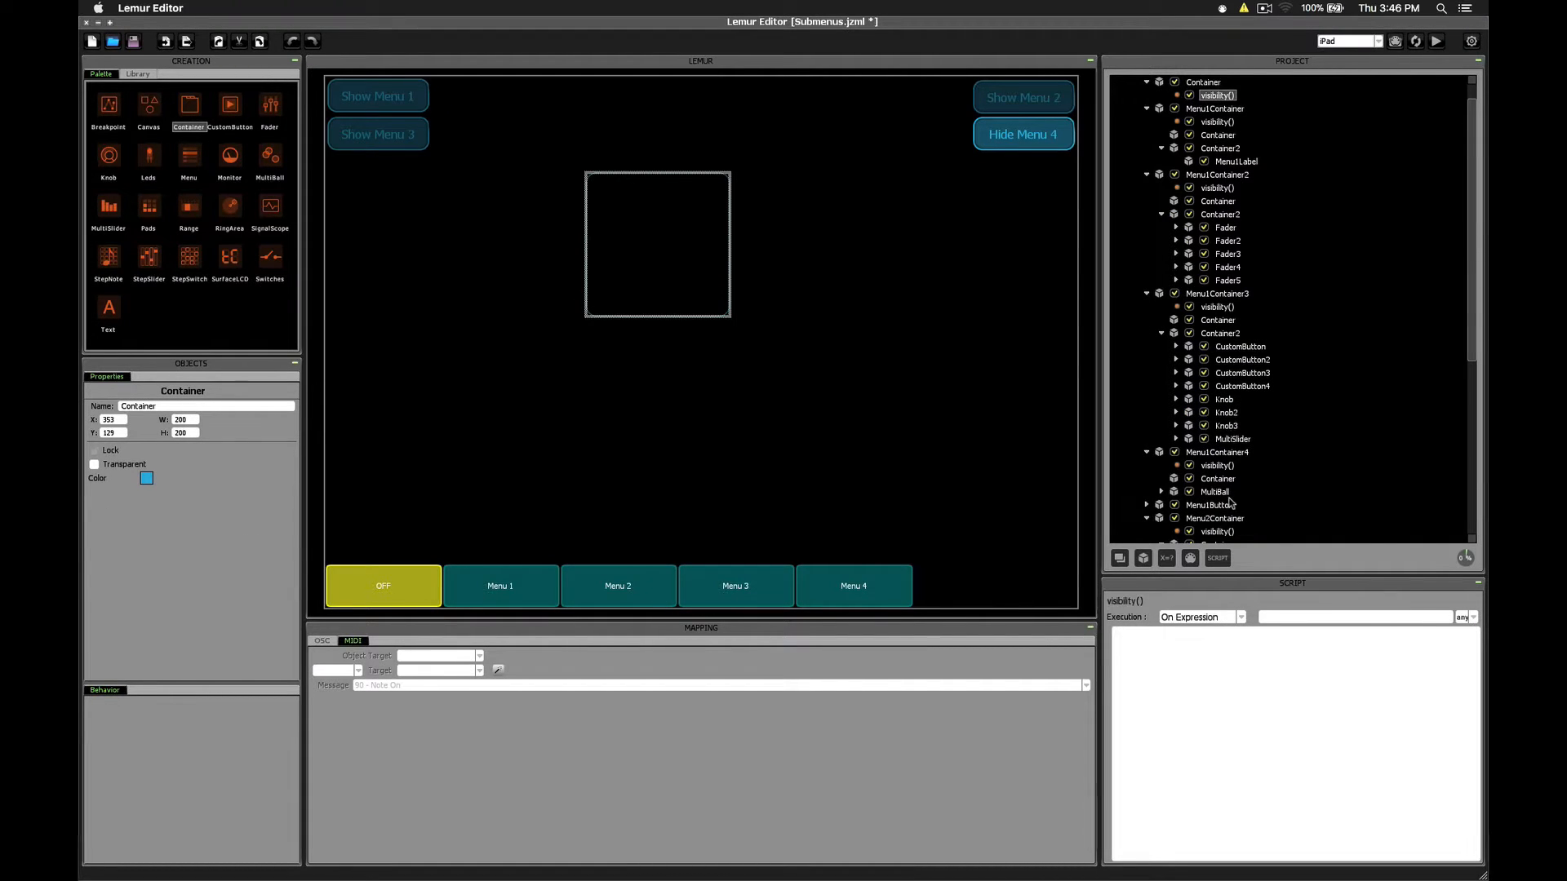
{"action": "type", "text": "Menu4Button.x"}
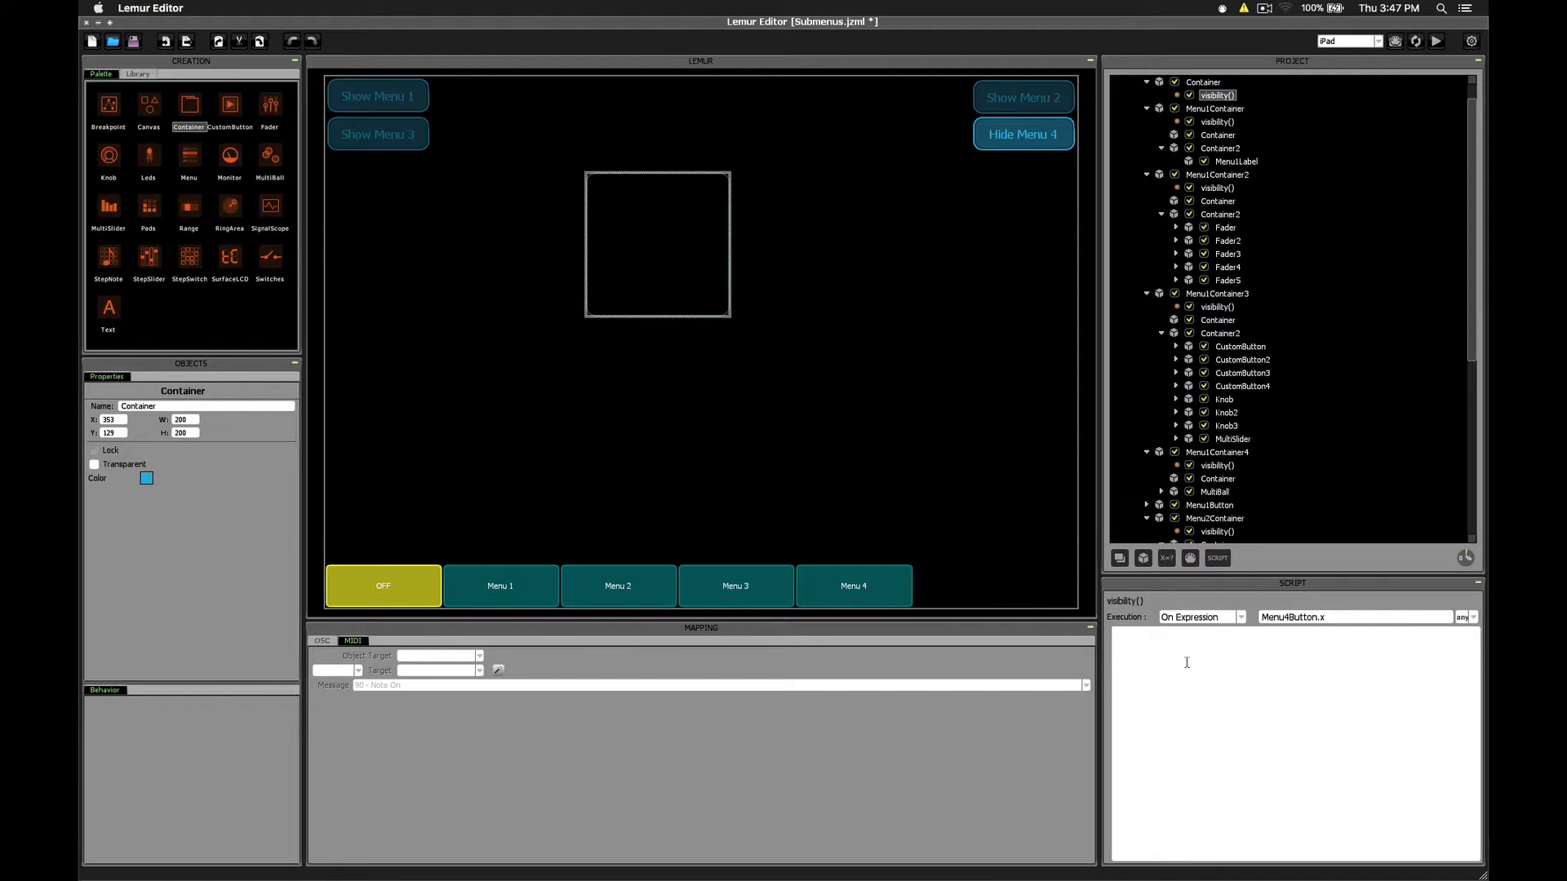
{"action": "type", "text": "show("}
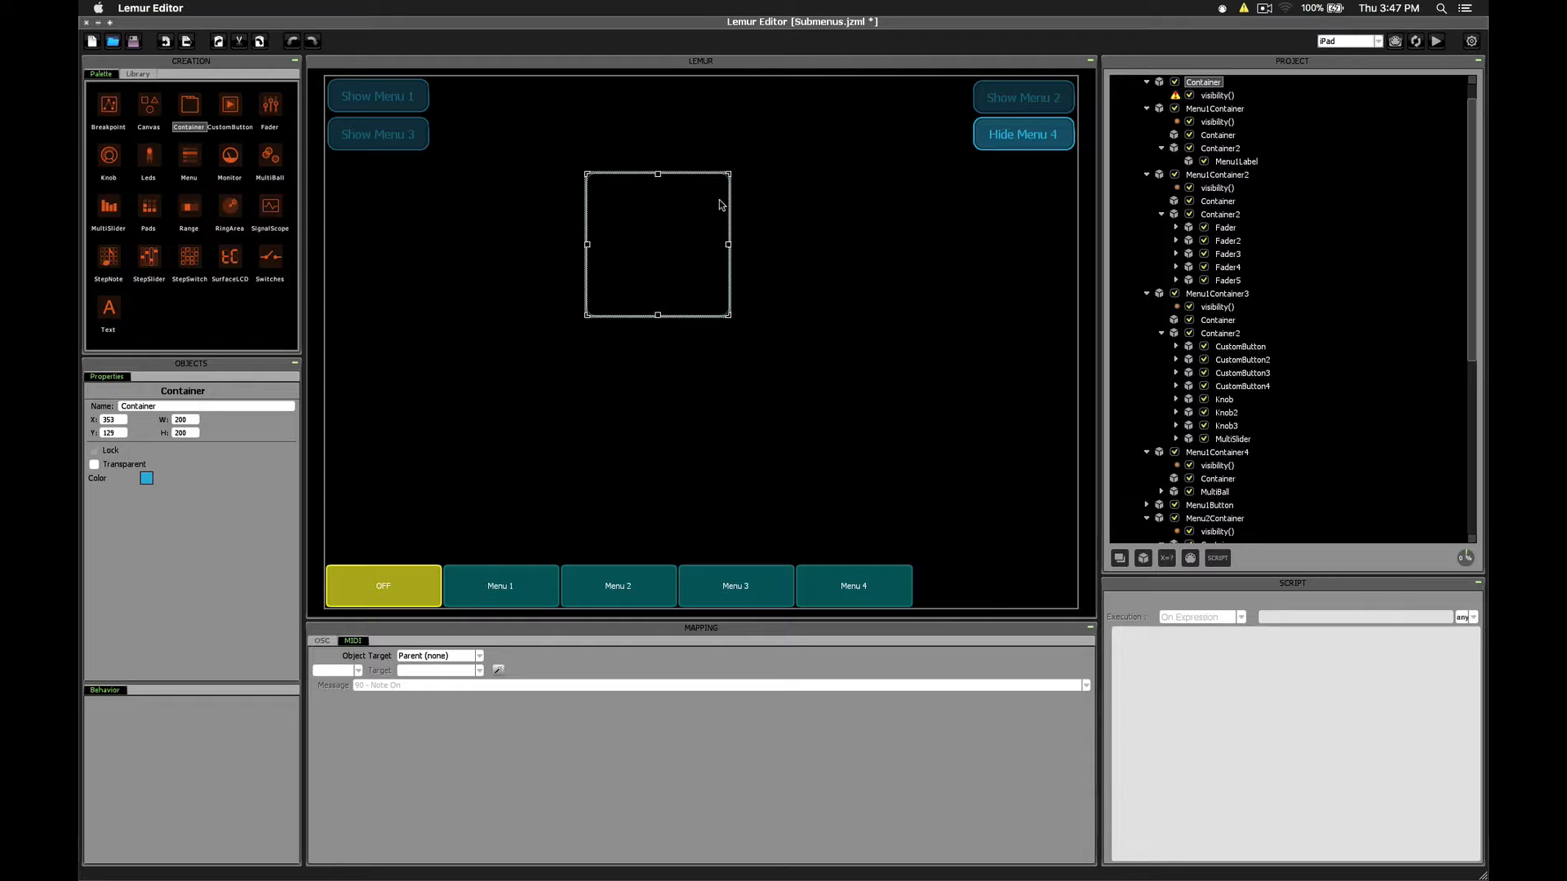
- Complete the script body as show(Container, Menu4Button.x);
{"action": "left_click", "coordinate": [1216, 95]}
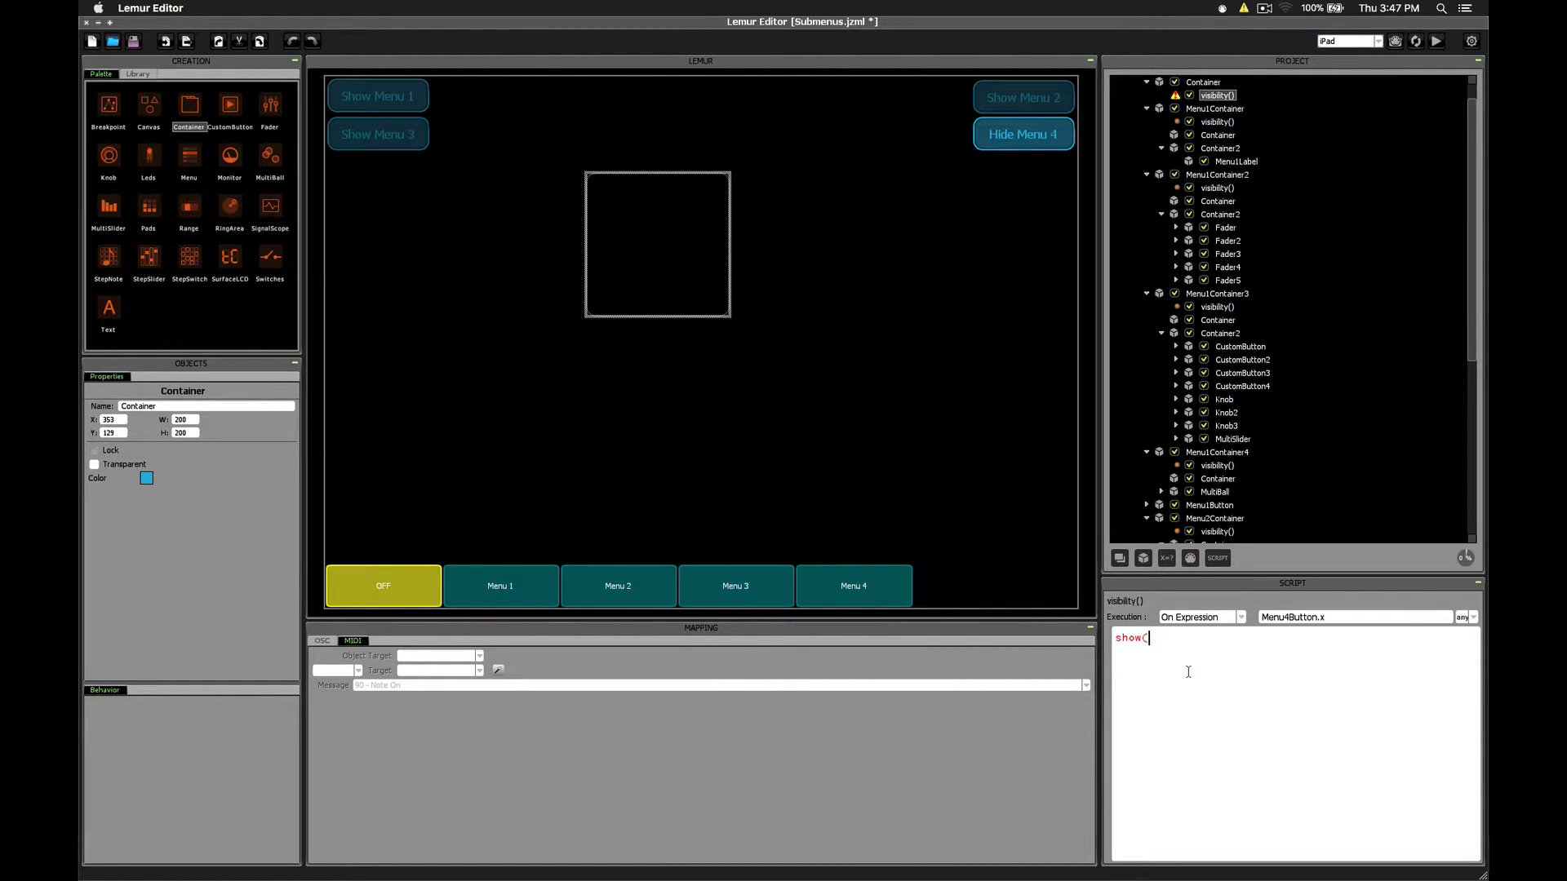
{"action": "type", "text": "Container,"}
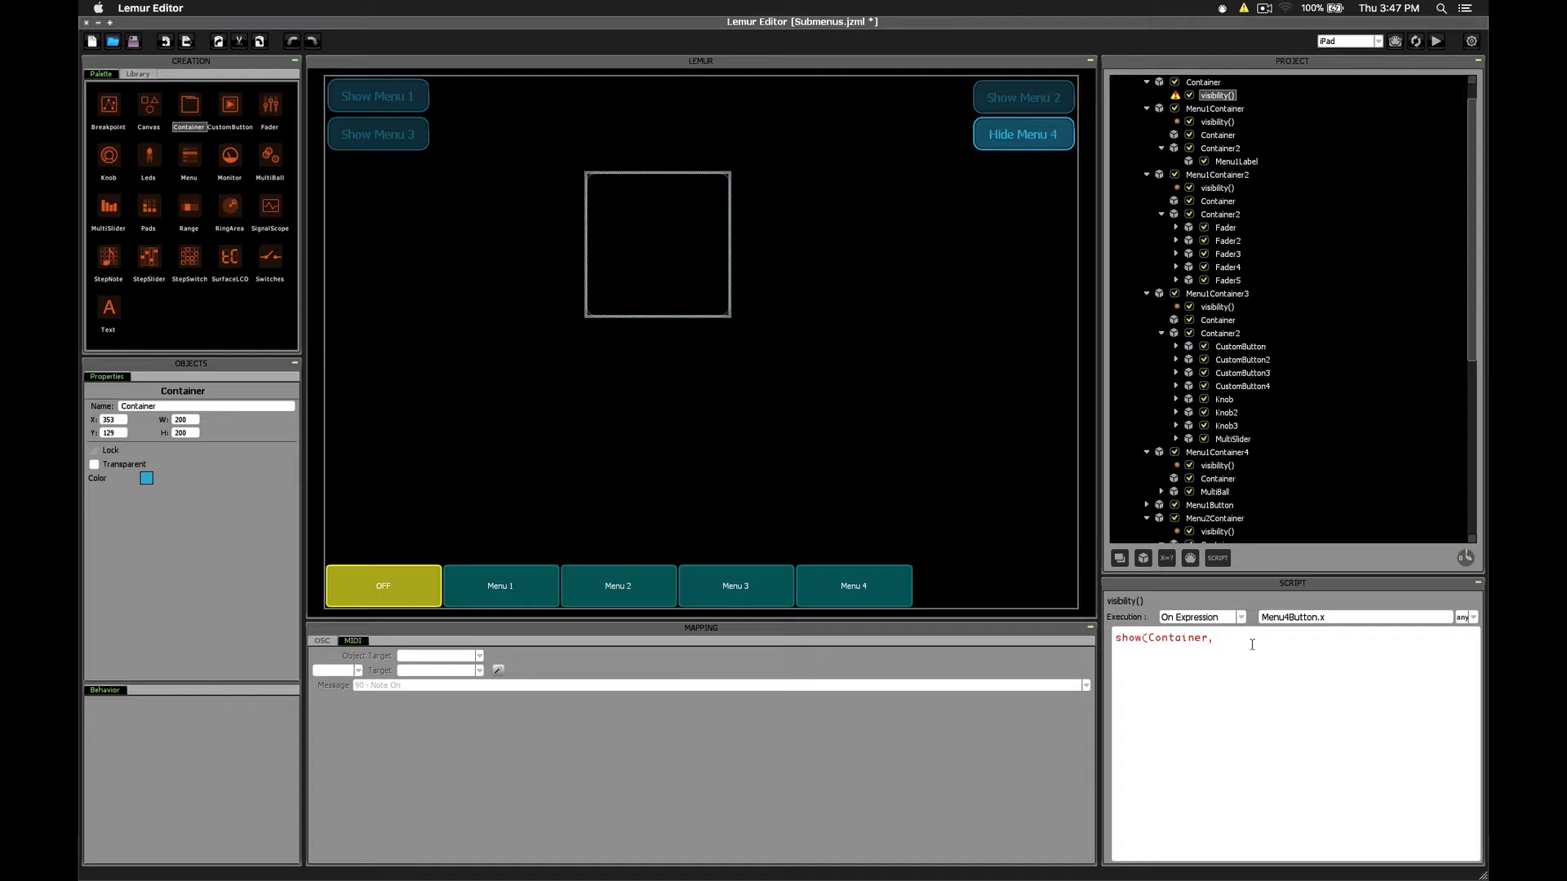
{"action": "type", "text": "Menu4Button.x"}
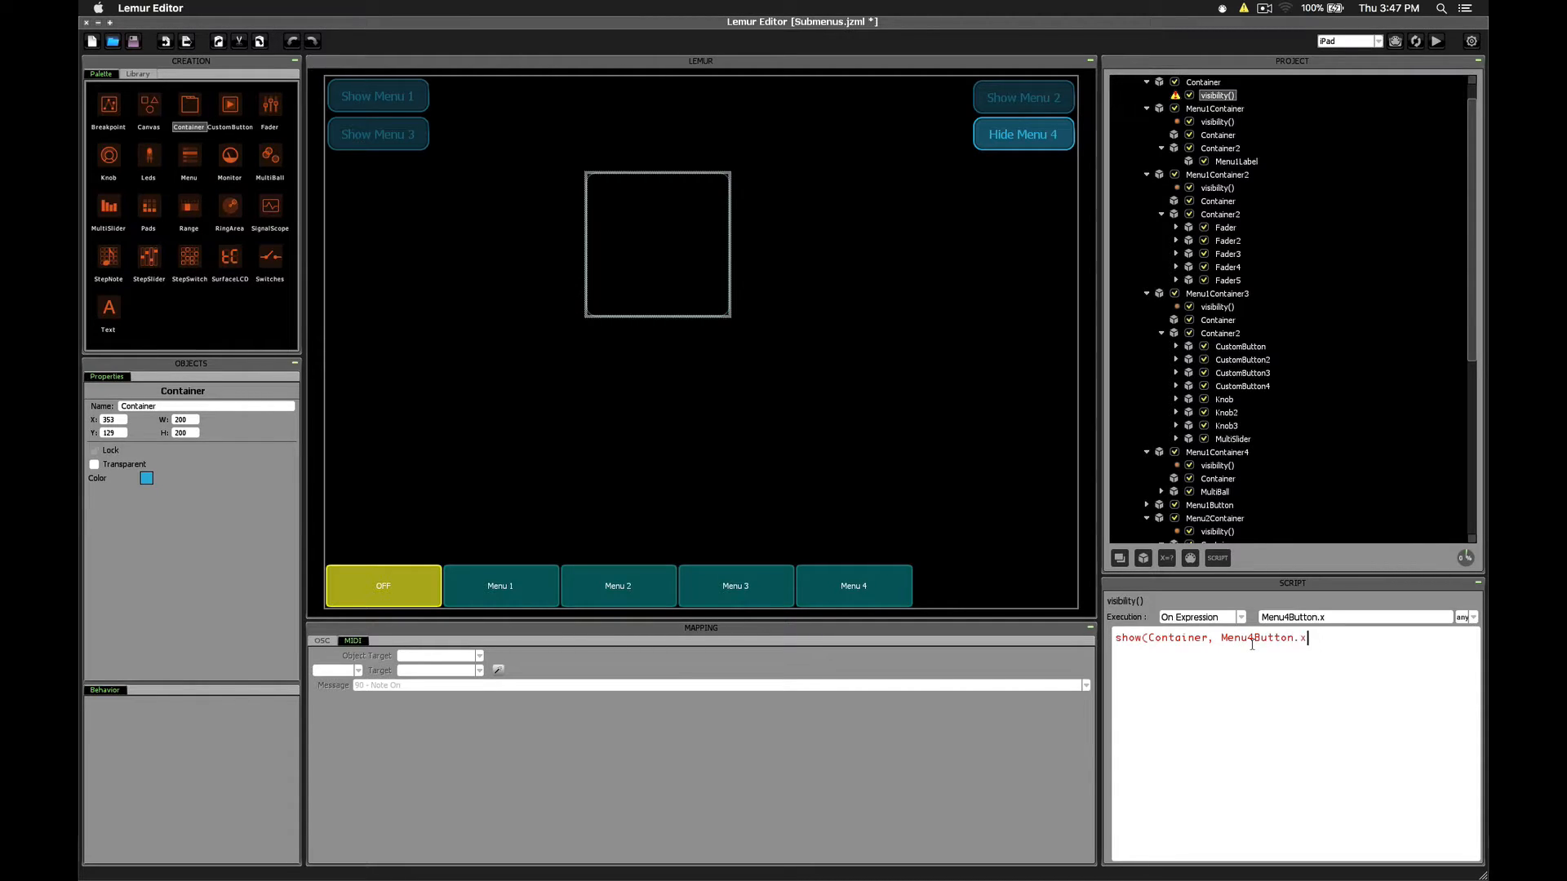
{"action": "type", "text": ";"}
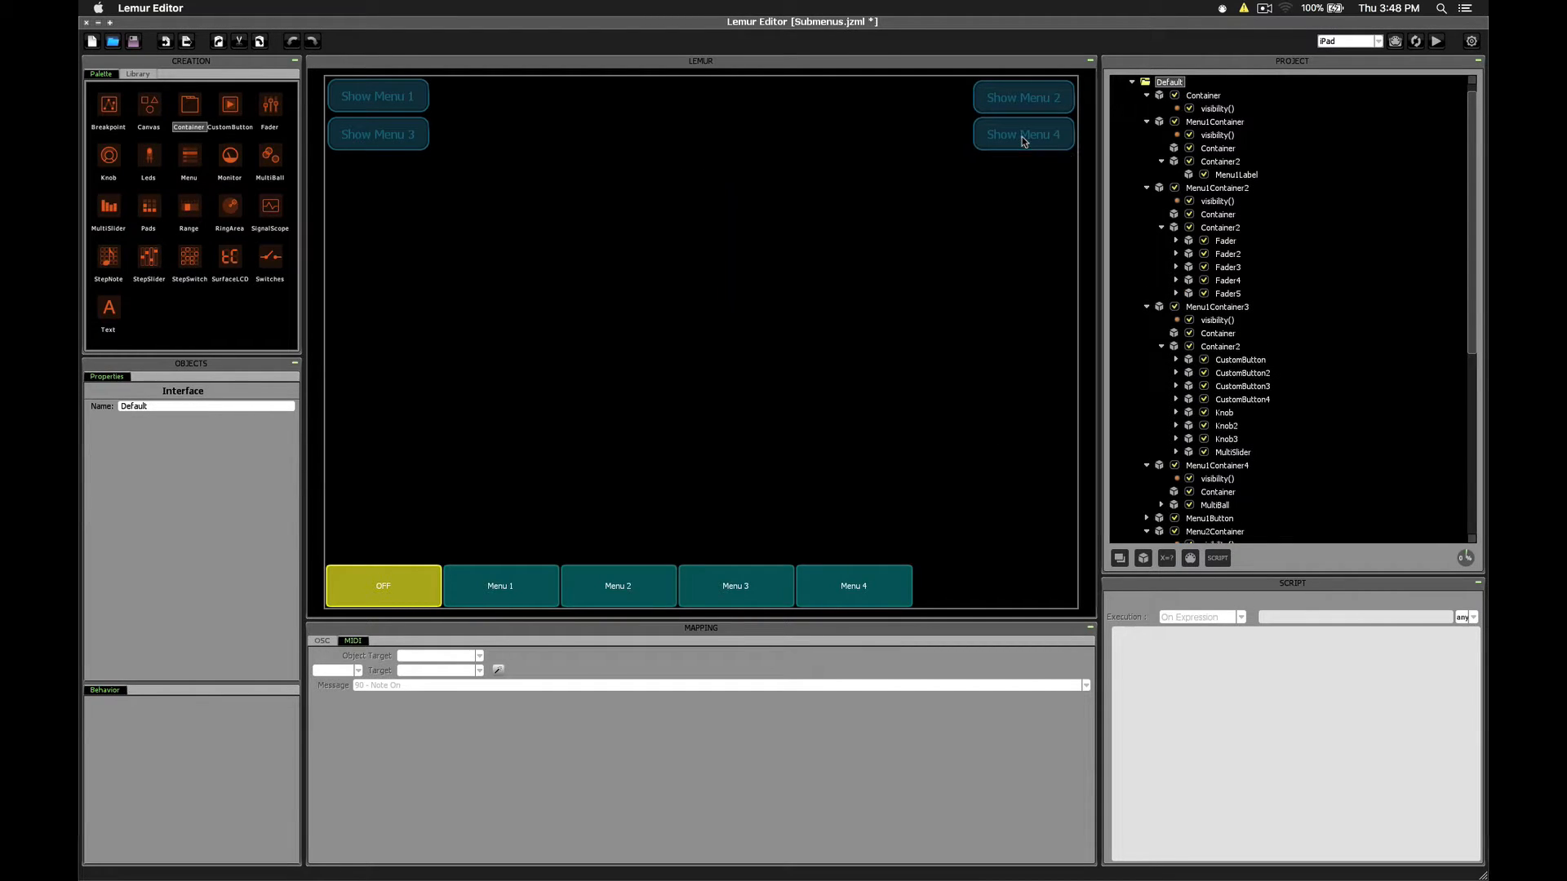
- Toggle Show/Hide Menu 4 on, off and on to confirm the container appears and hides
{"action": "left_click", "coordinate": [1022, 134]}
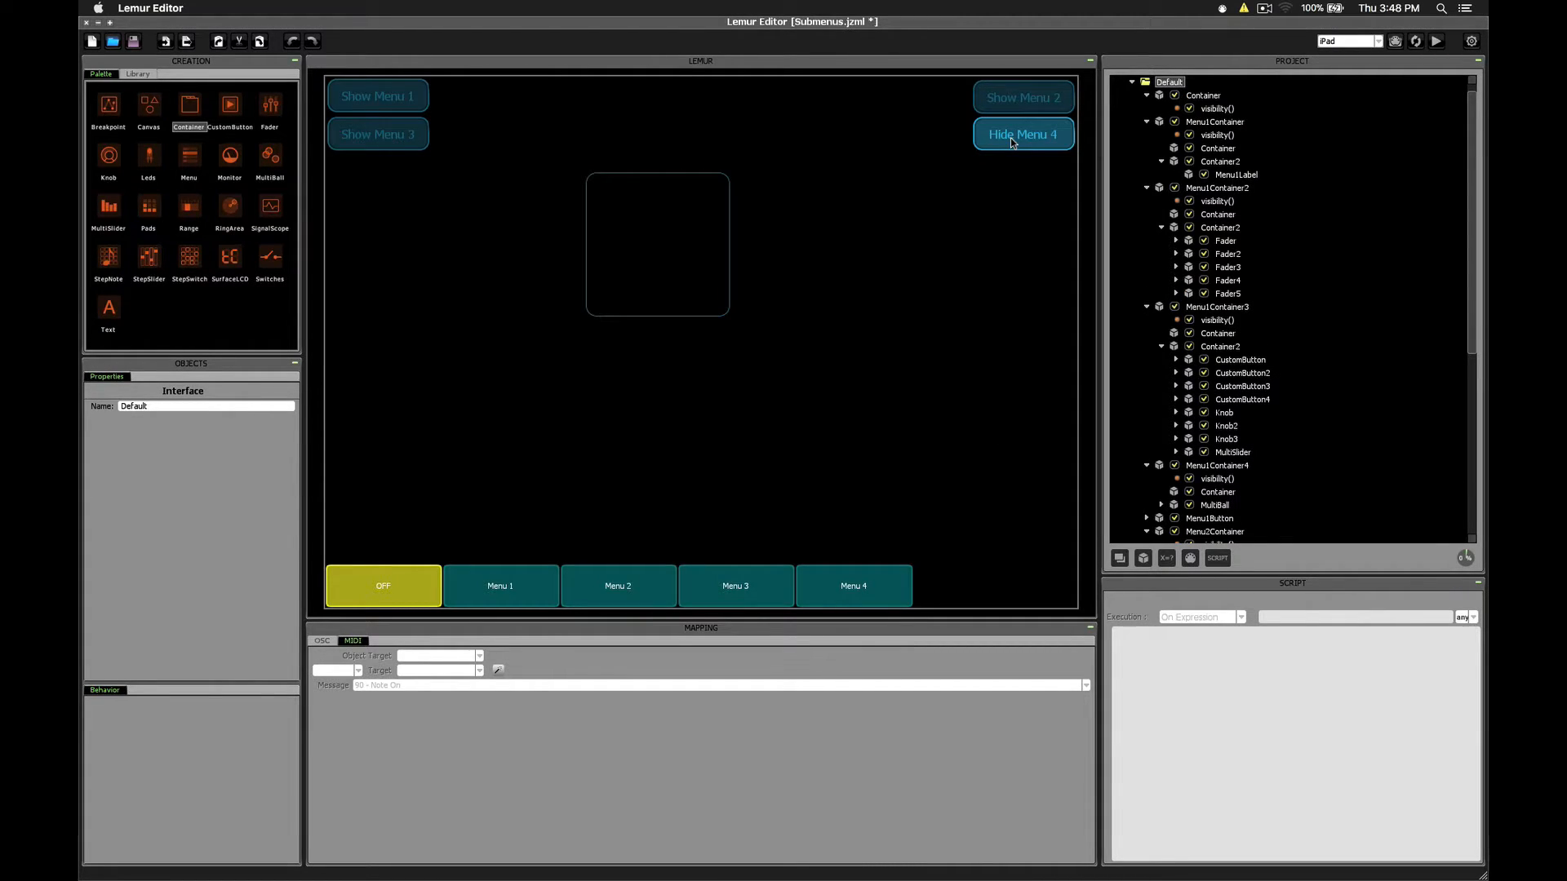
{"action": "left_click", "coordinate": [1023, 134]}
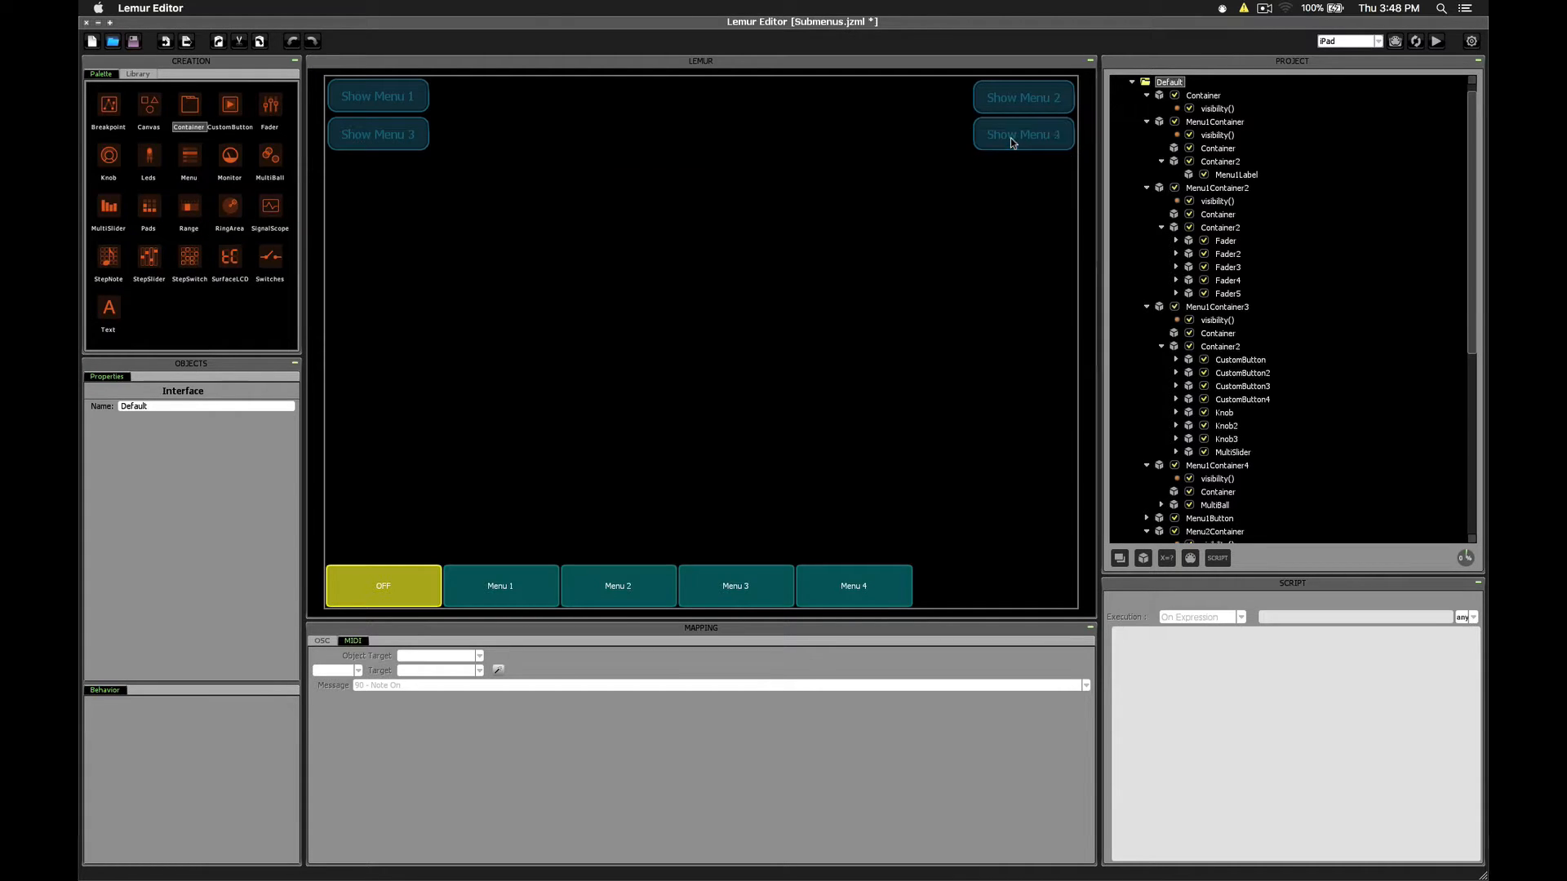
{"action": "left_click", "coordinate": [1023, 134]}
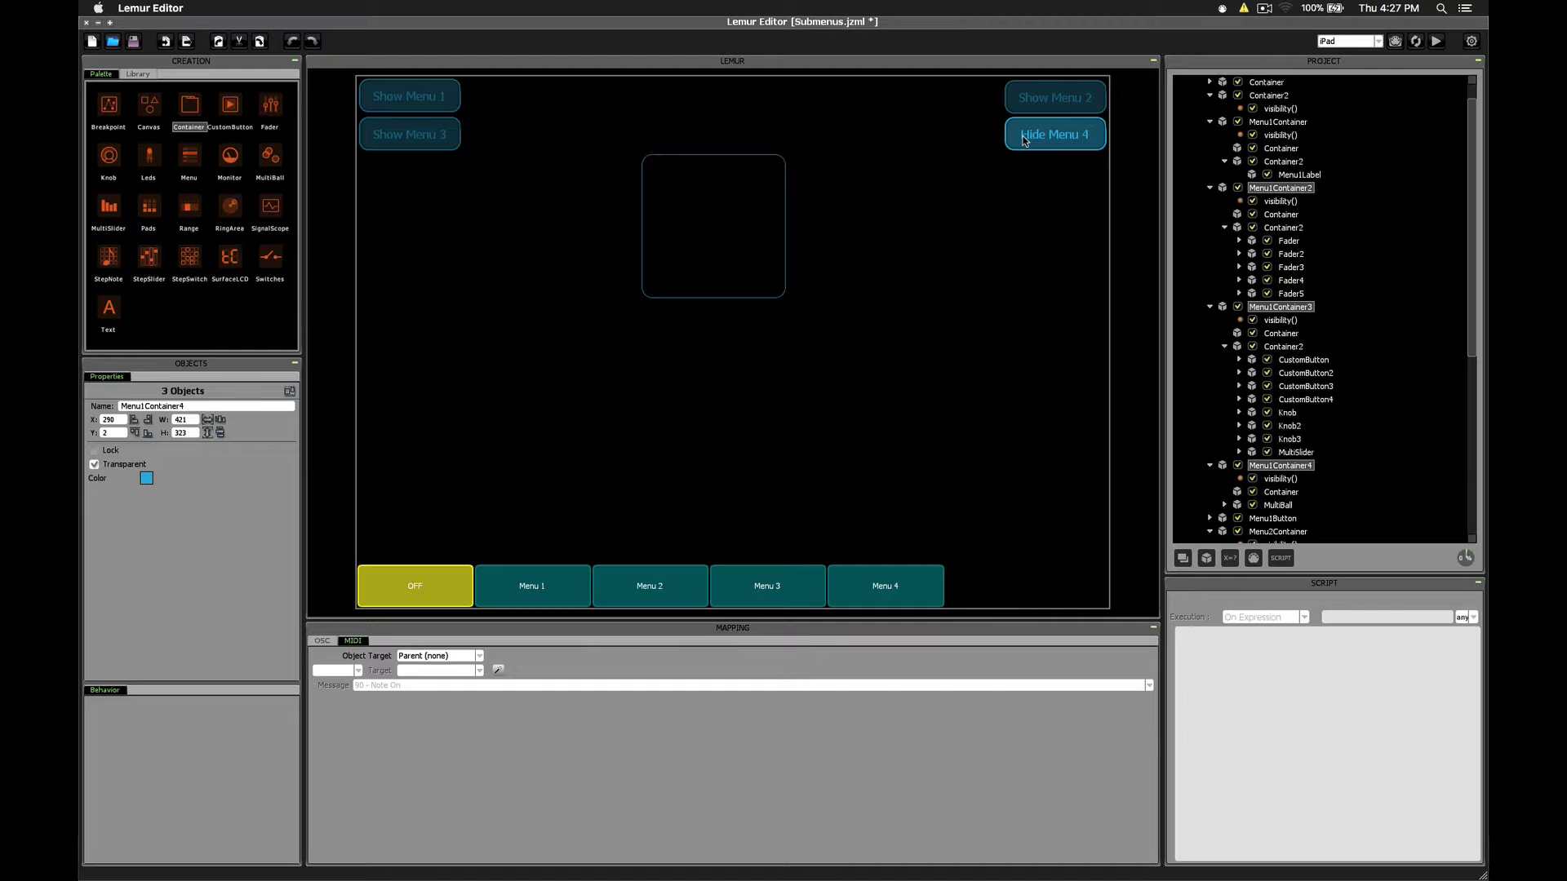
{"action": "mouse_move", "coordinate": [1054, 97]}
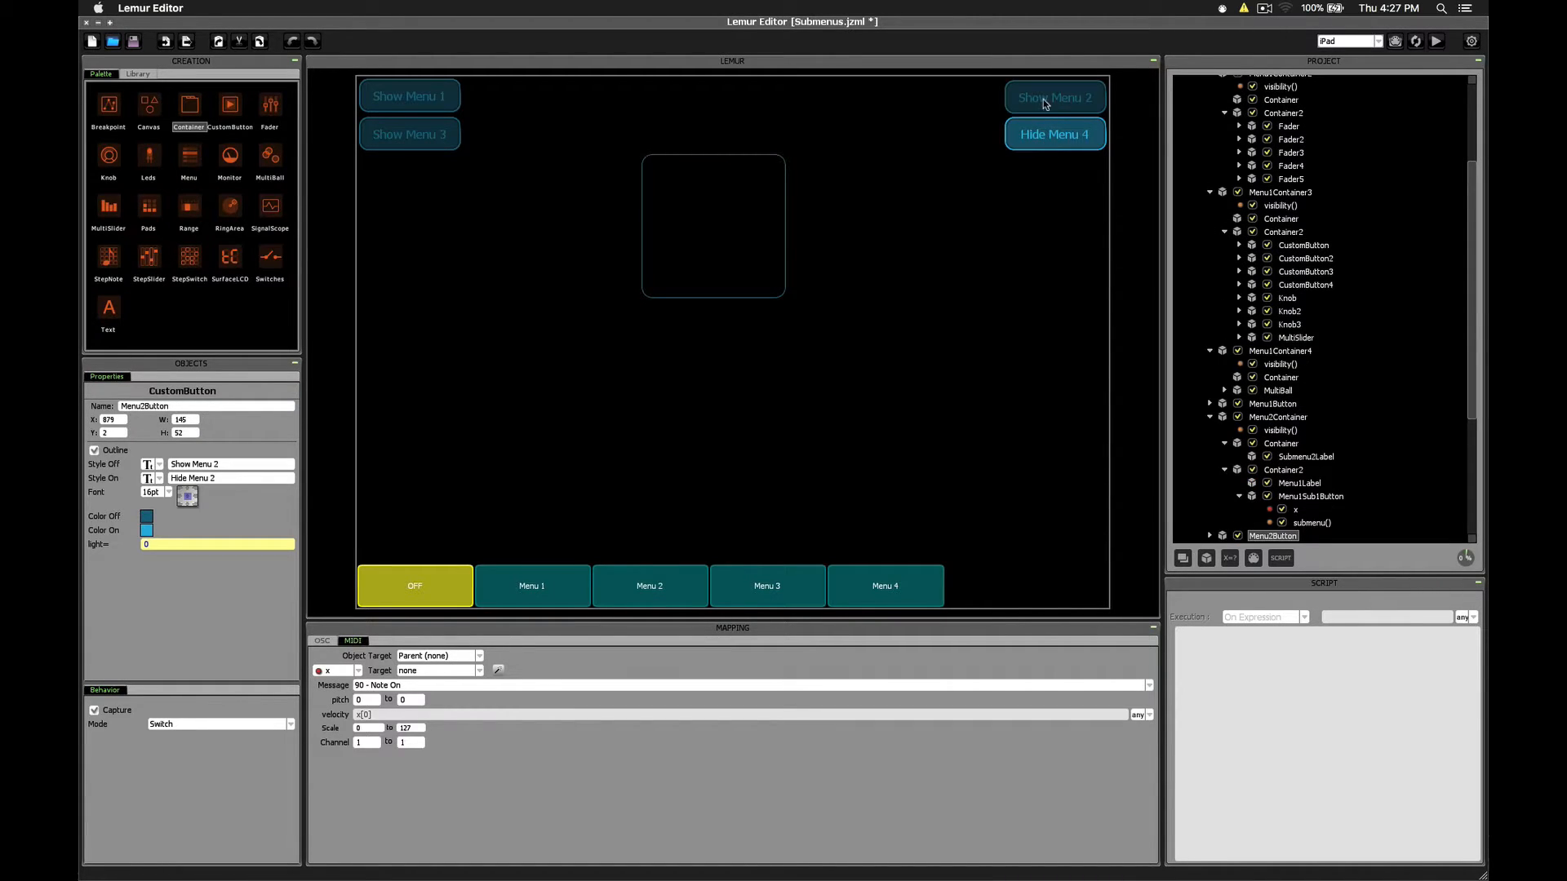
- Turn Menu 1 on to show its faders and view Menu1Button's hideOtherMenus() script
{"action": "left_click", "coordinate": [409, 97]}
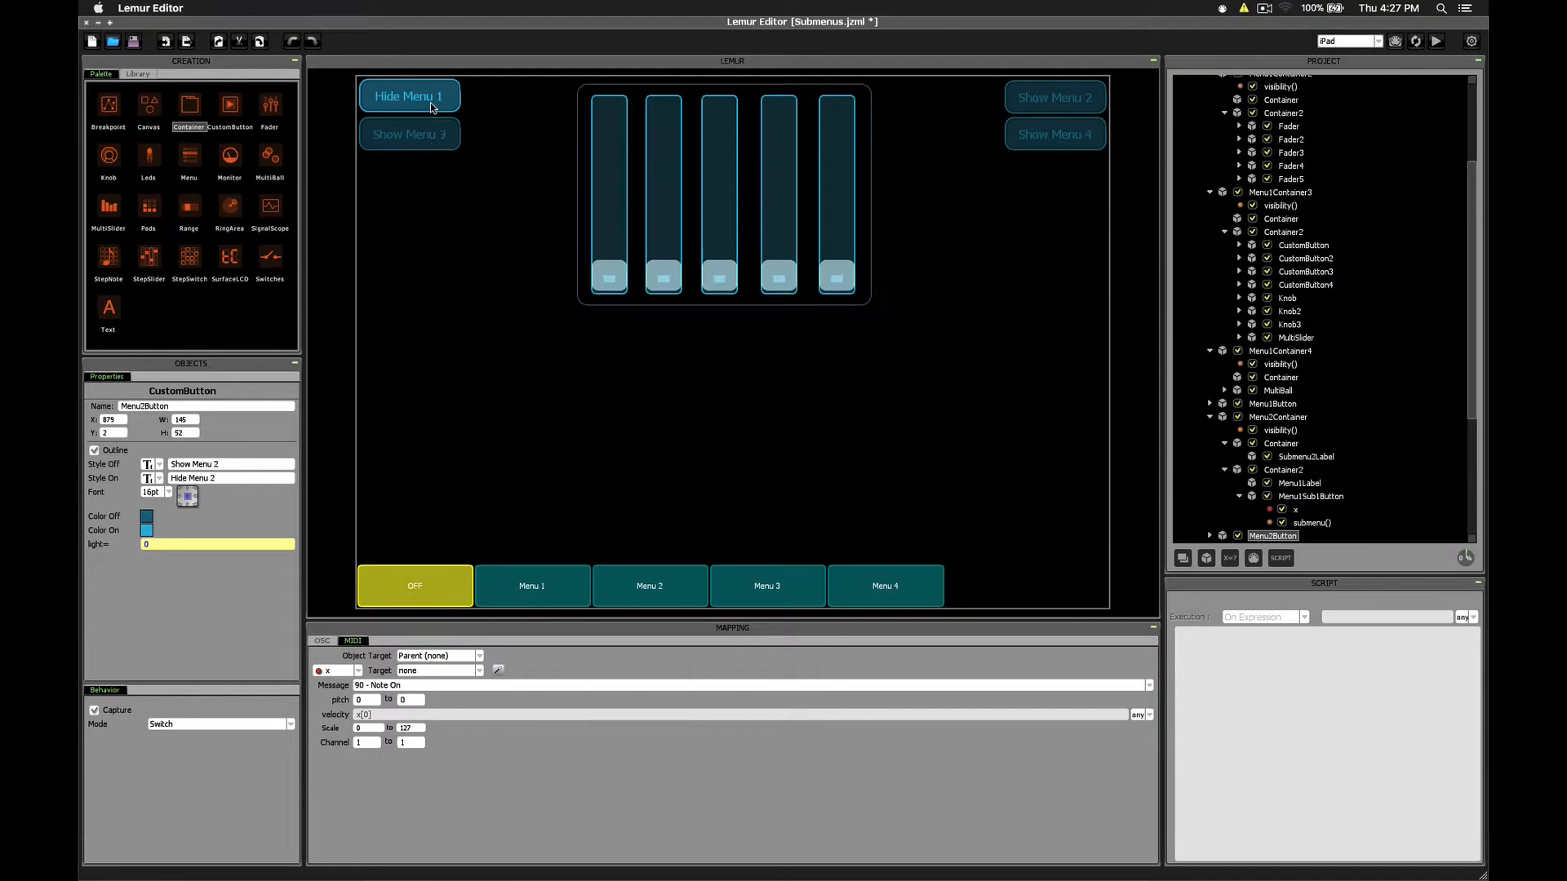
{"action": "left_click", "coordinate": [1274, 402]}
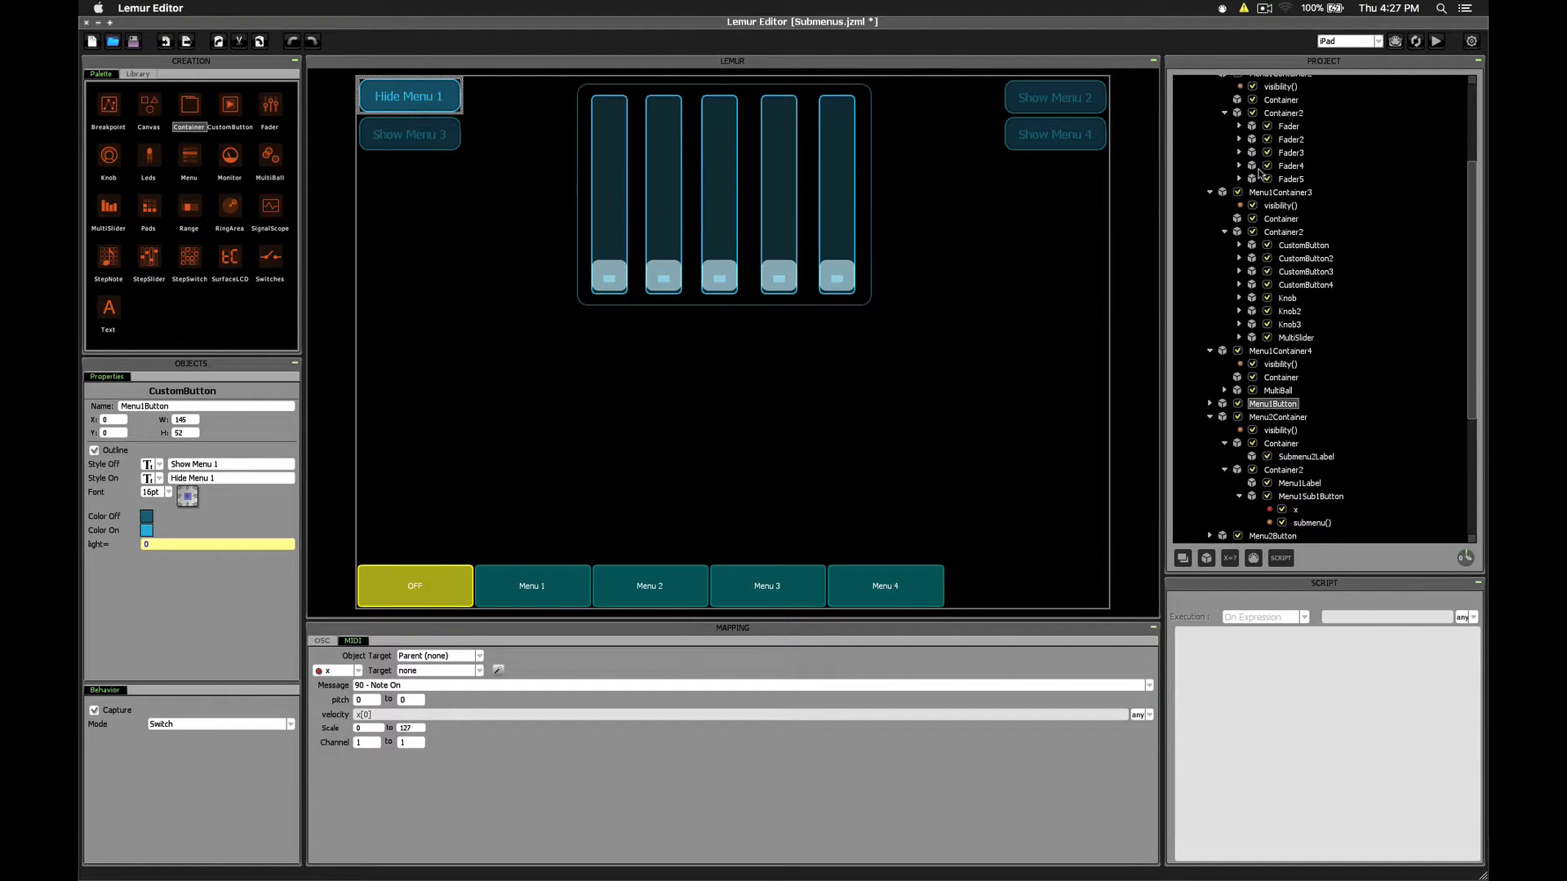
{"action": "left_click", "coordinate": [1210, 404]}
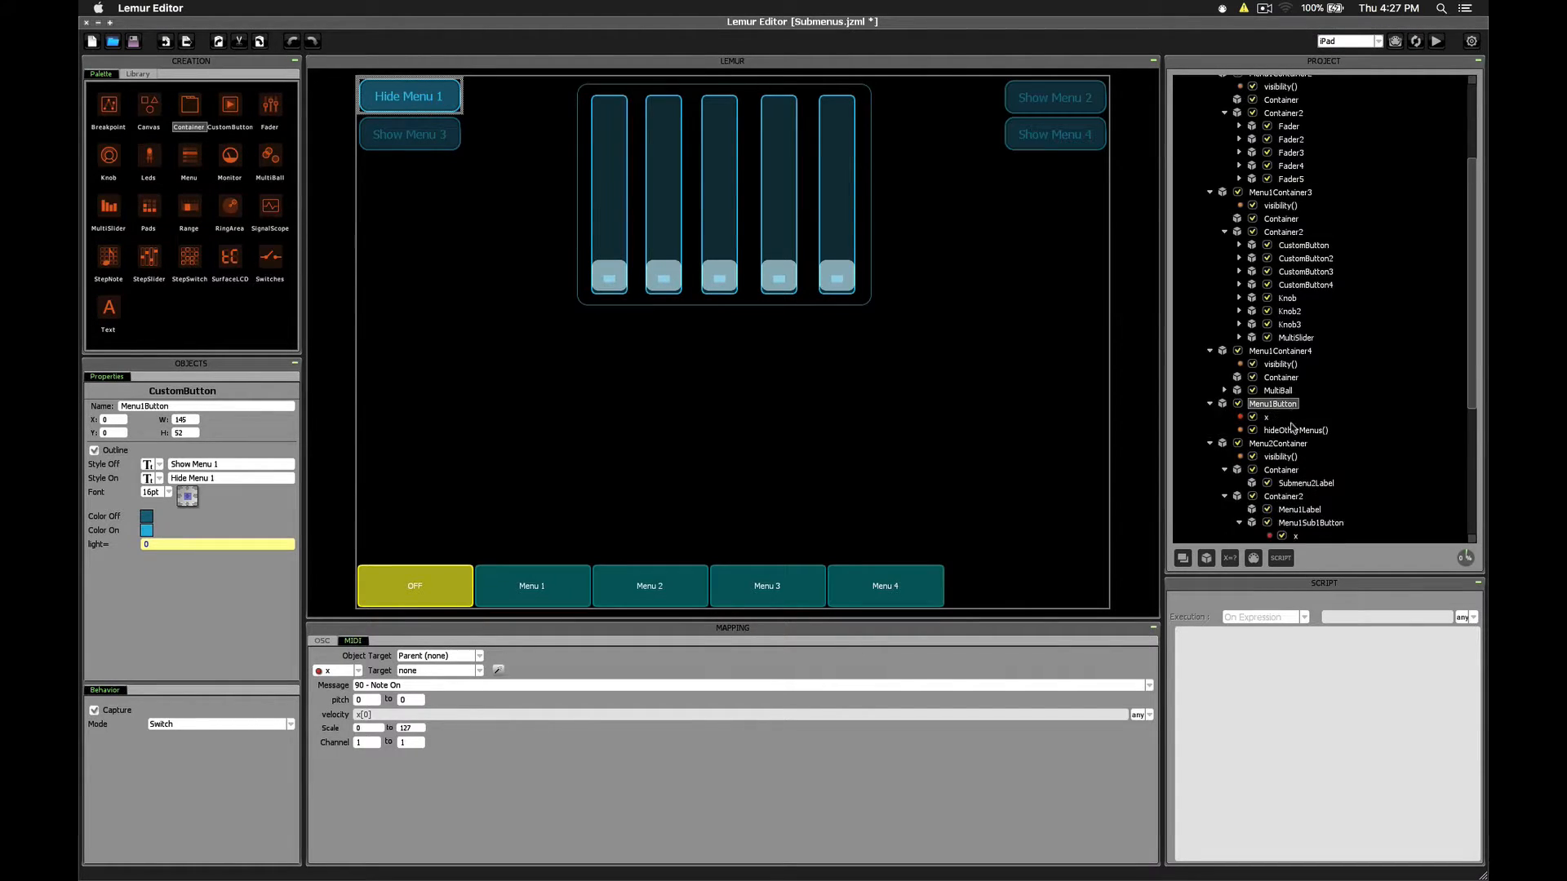
{"action": "left_click", "coordinate": [1295, 430]}
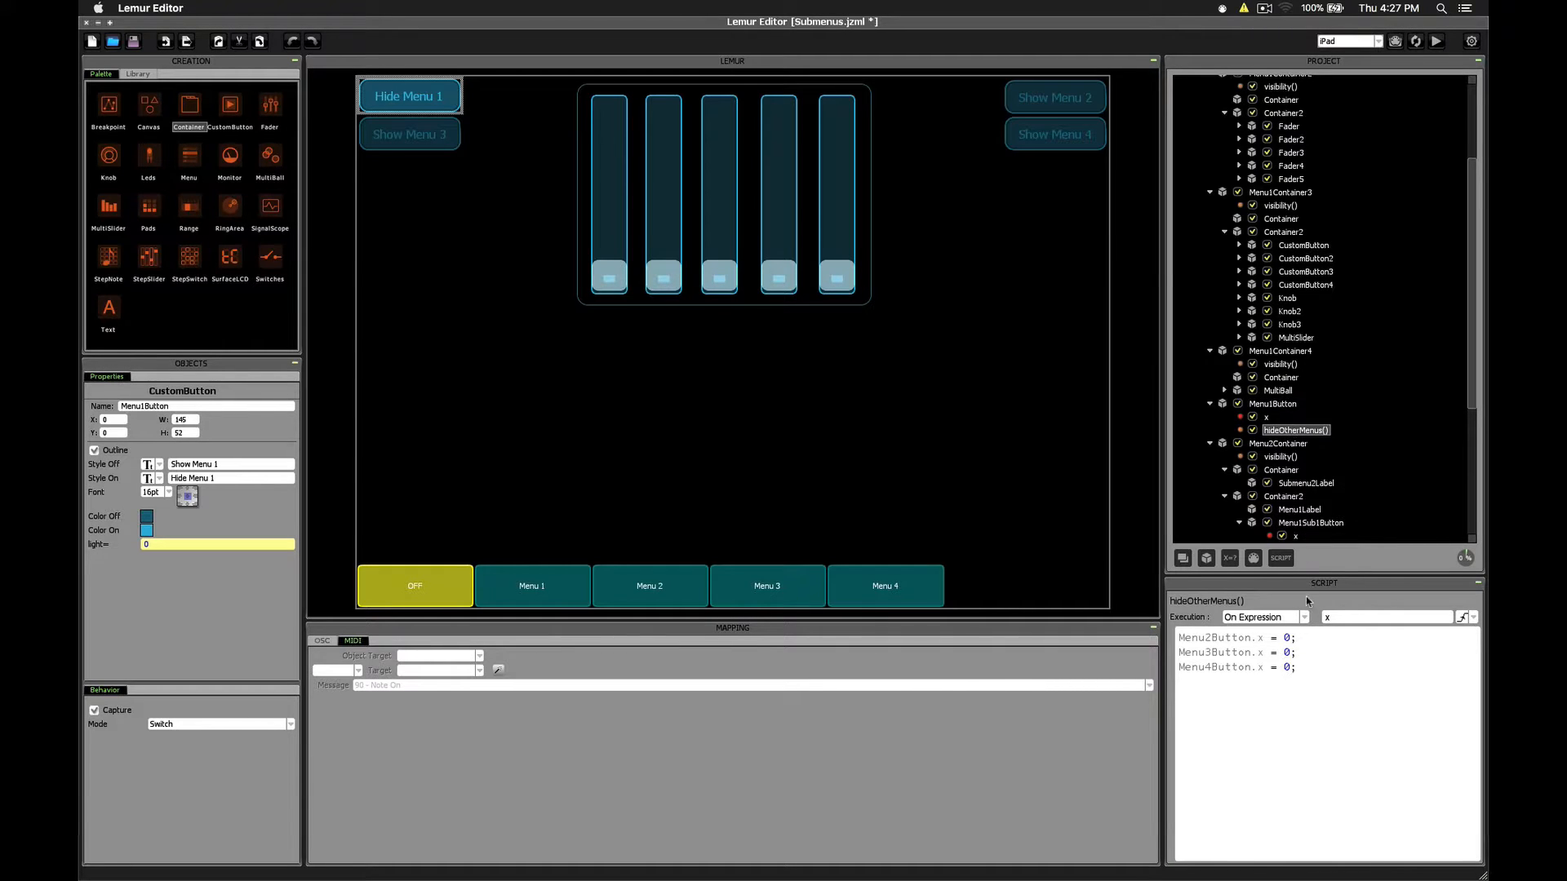
{"action": "mouse_move", "coordinate": [1342, 627]}
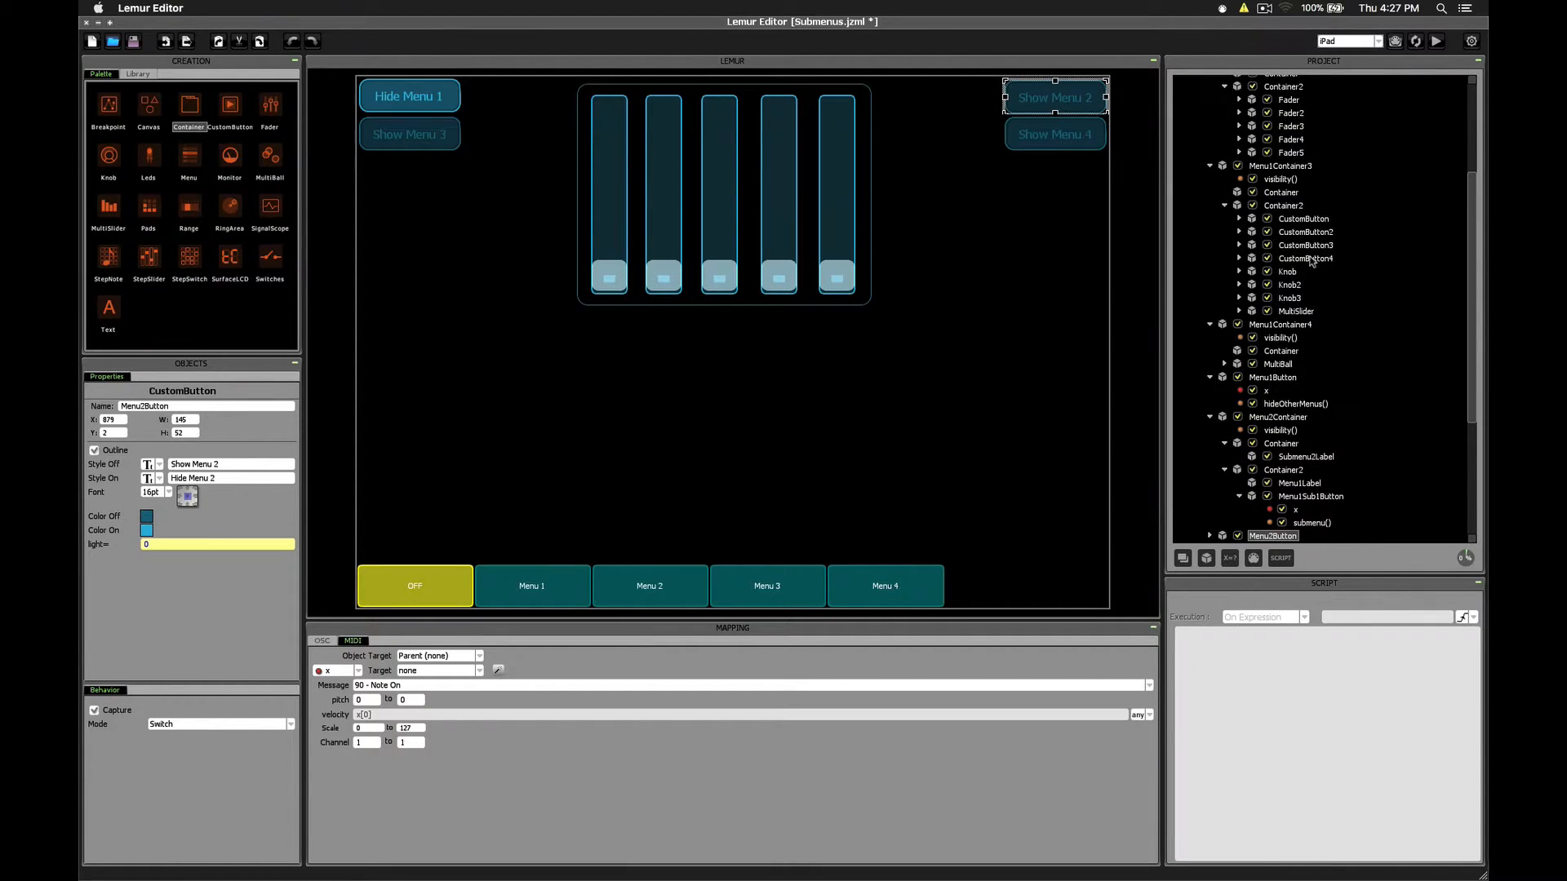
{"action": "scroll", "scroll_direction": "down", "scroll_amount": 3}
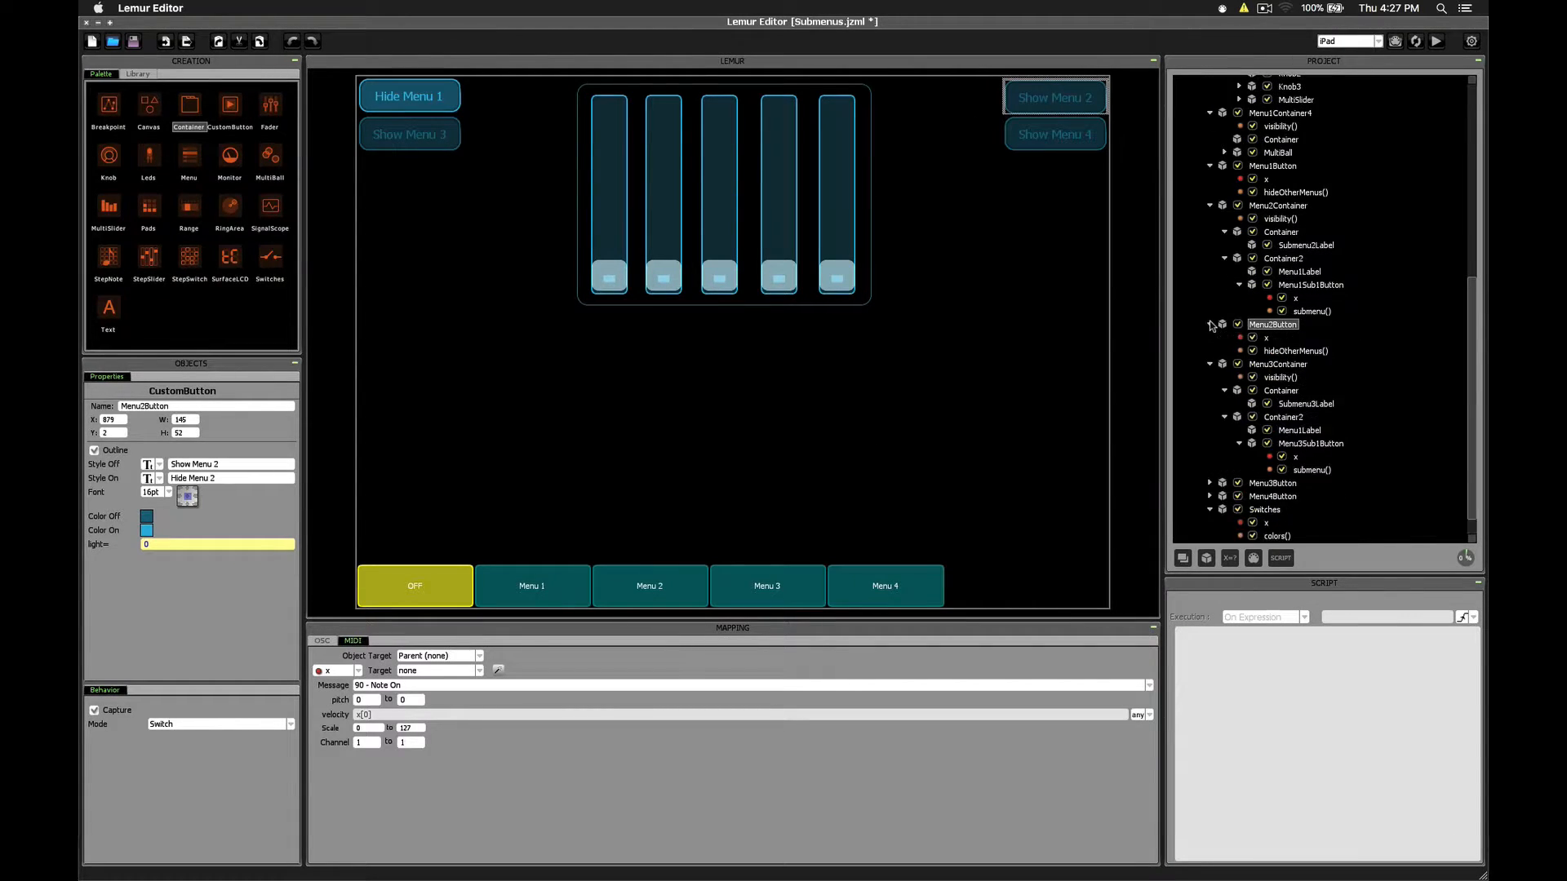
{"action": "left_click", "coordinate": [1296, 350]}
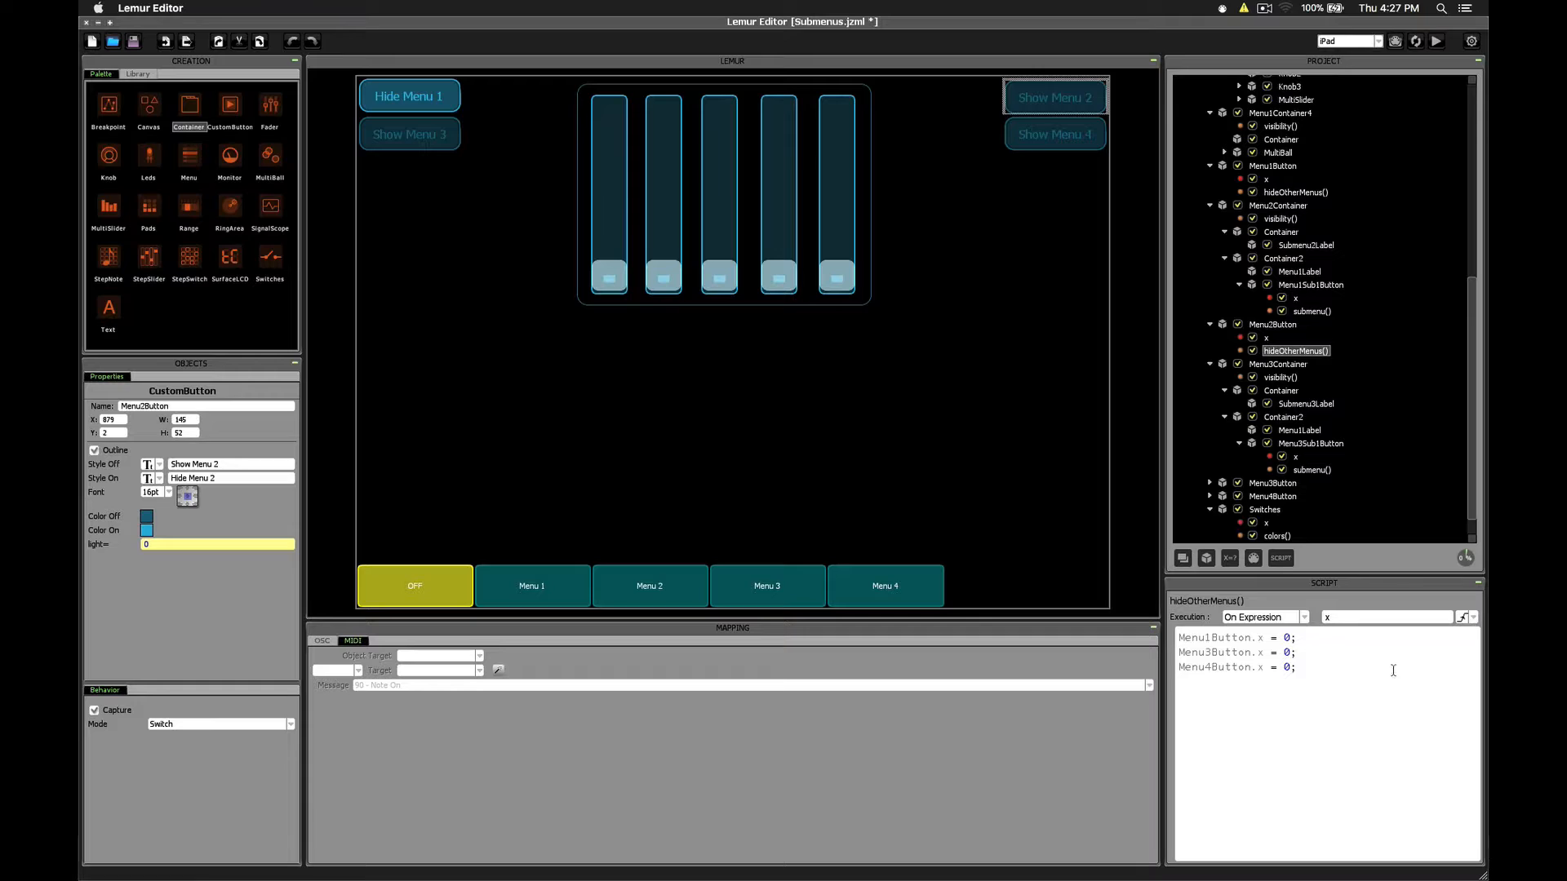
{"action": "mouse_move", "coordinate": [1465, 617]}
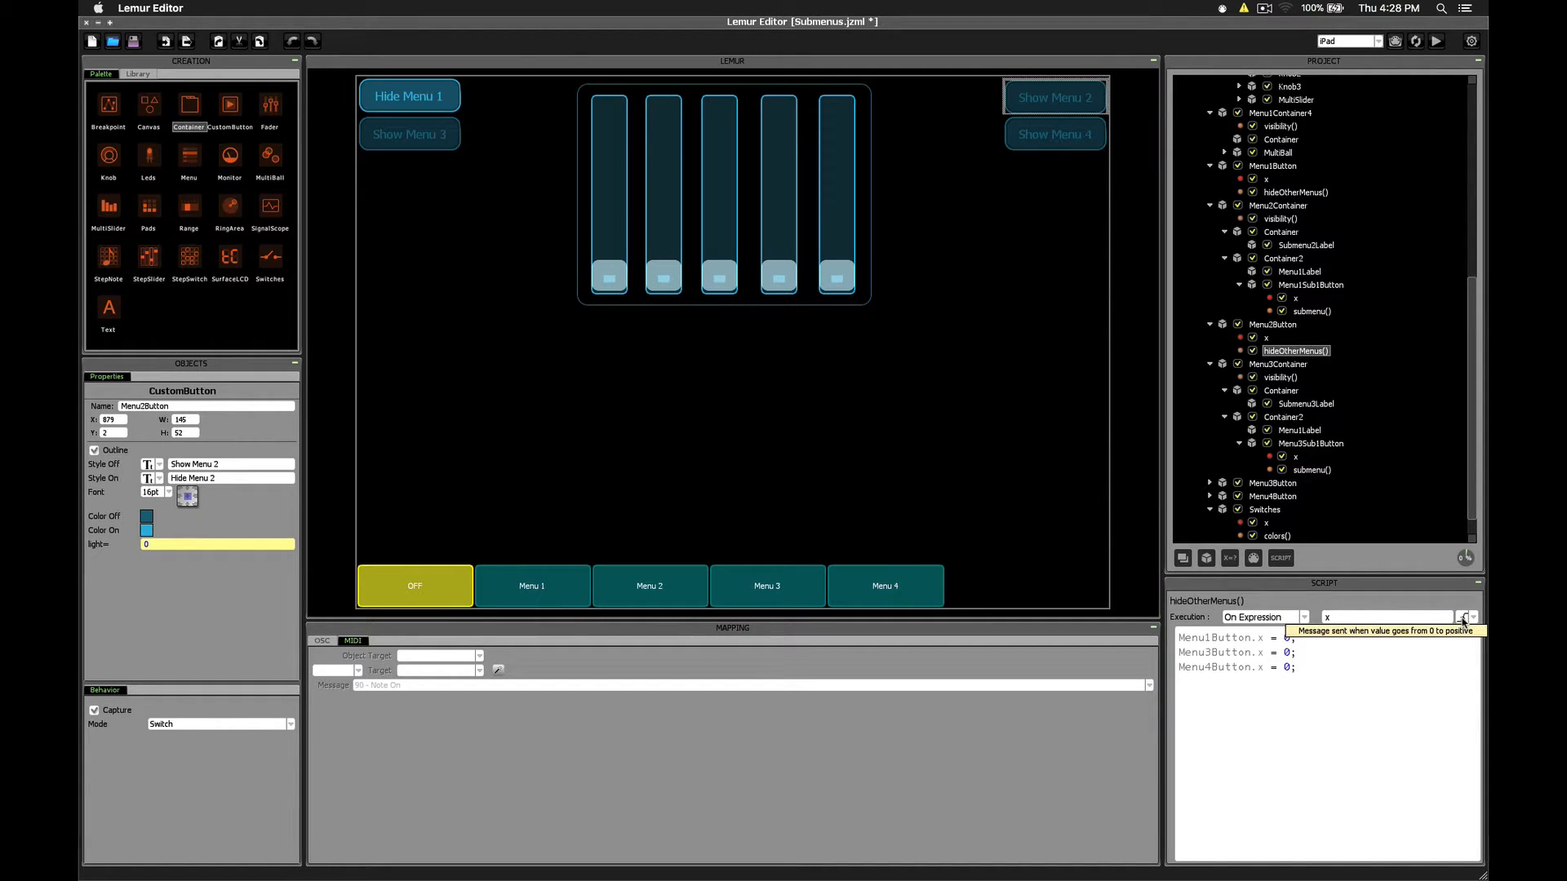
{"action": "left_click", "coordinate": [1469, 617]}
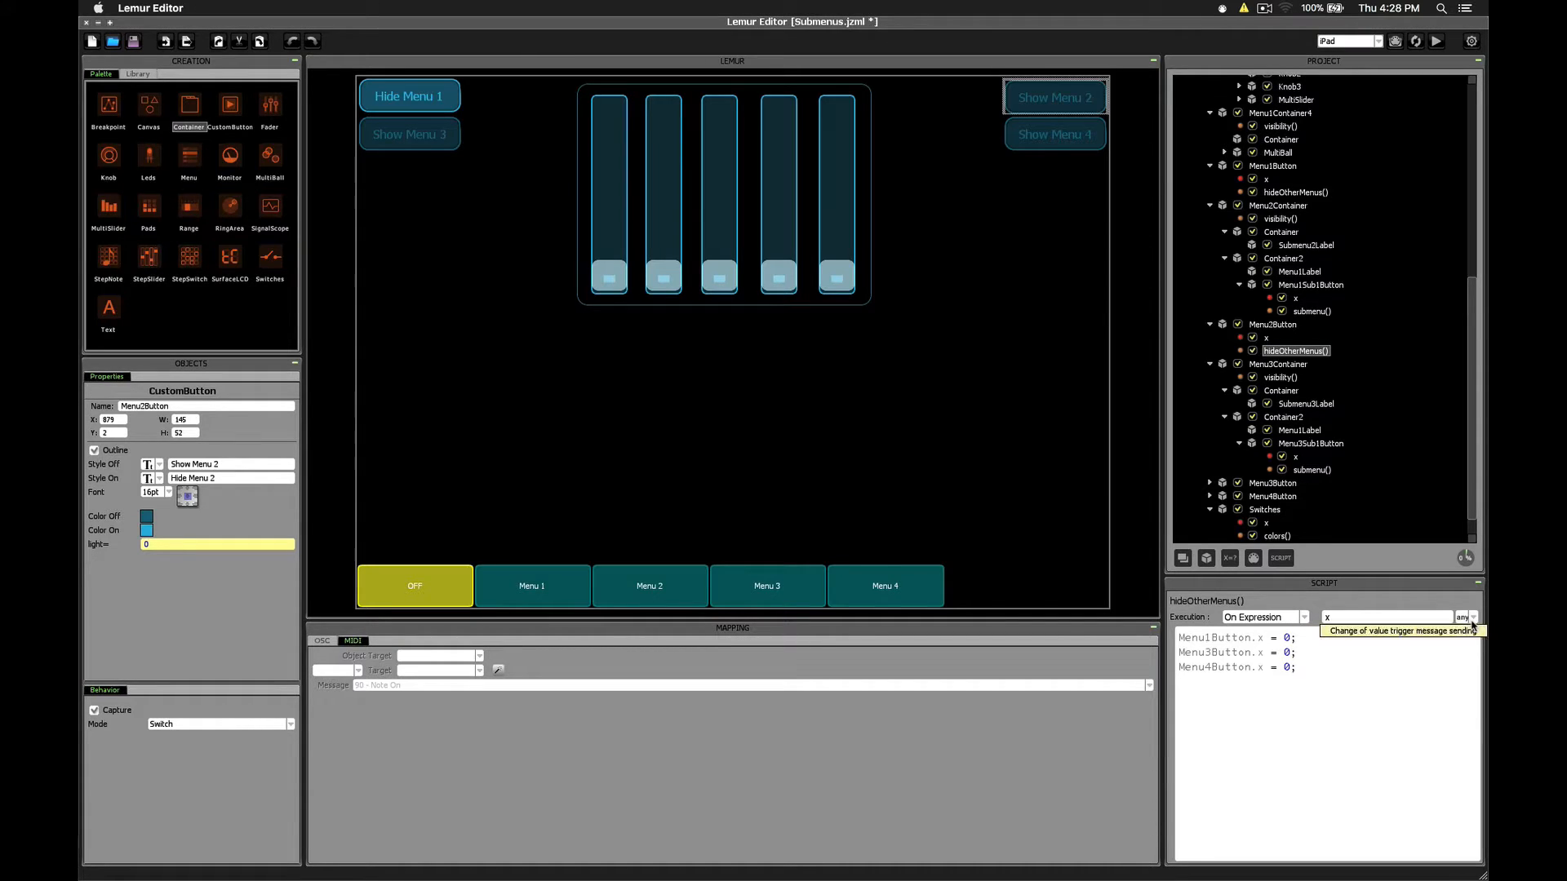
{"action": "mouse_move", "coordinate": [1016, 352]}
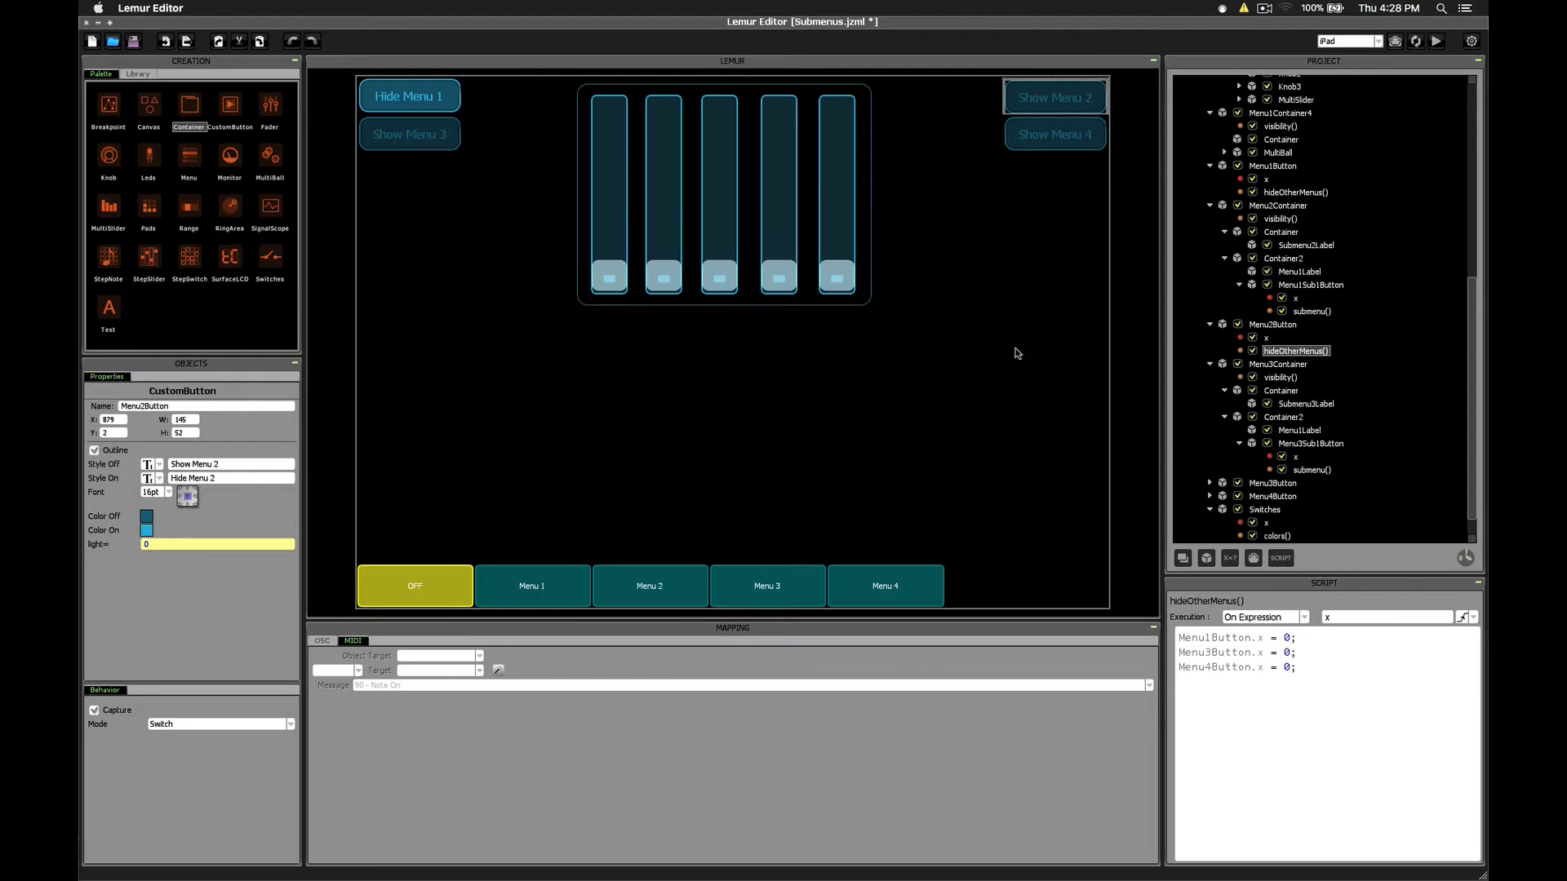
{"action": "left_click", "coordinate": [1054, 97]}
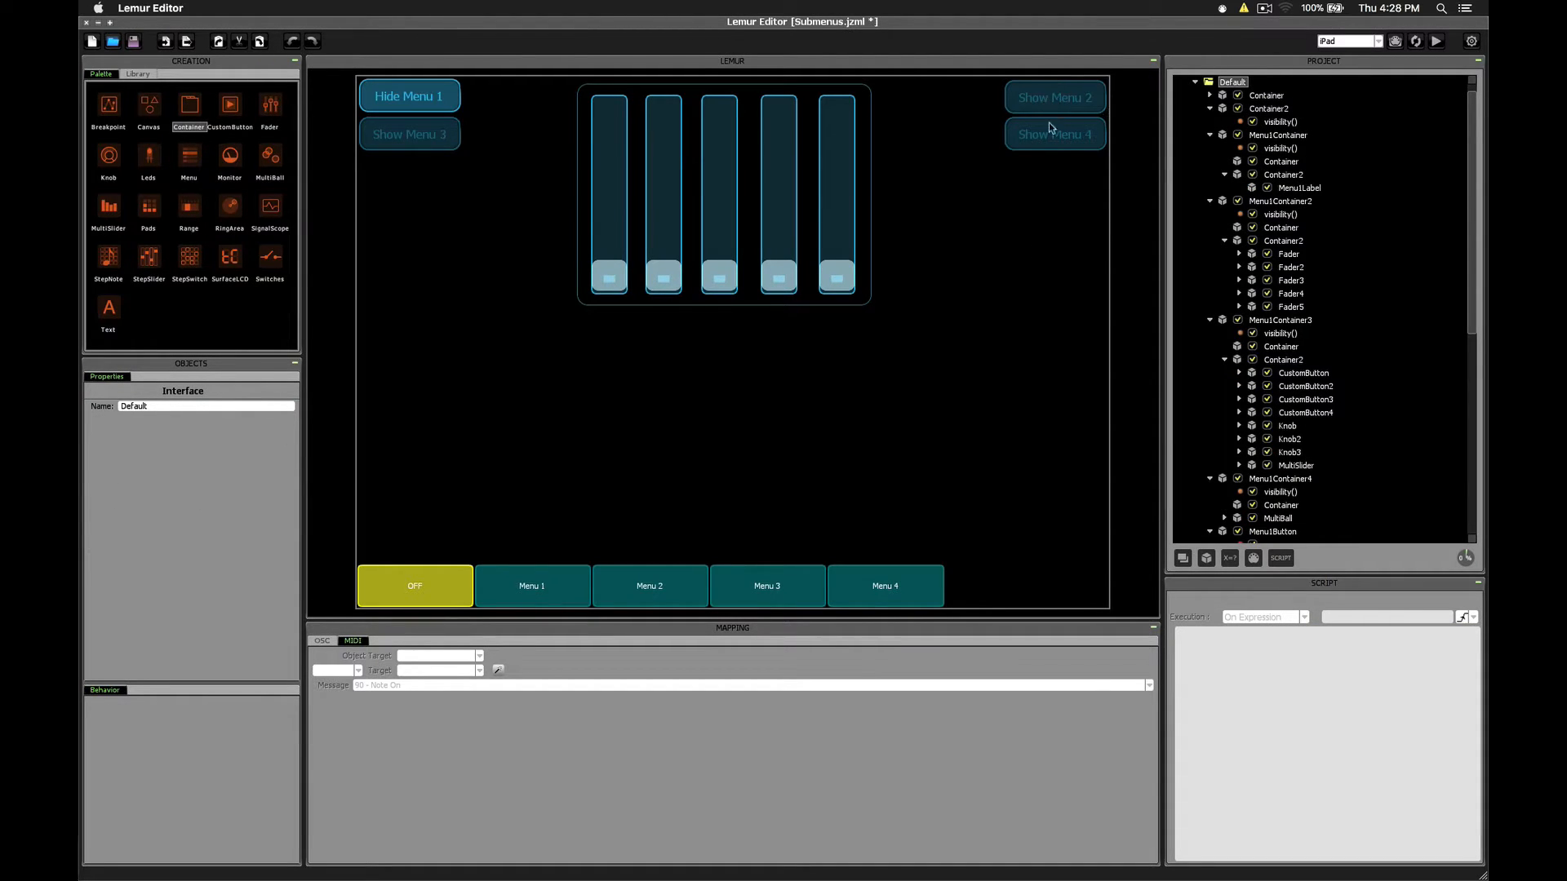
{"action": "mouse_move", "coordinate": [1091, 91]}
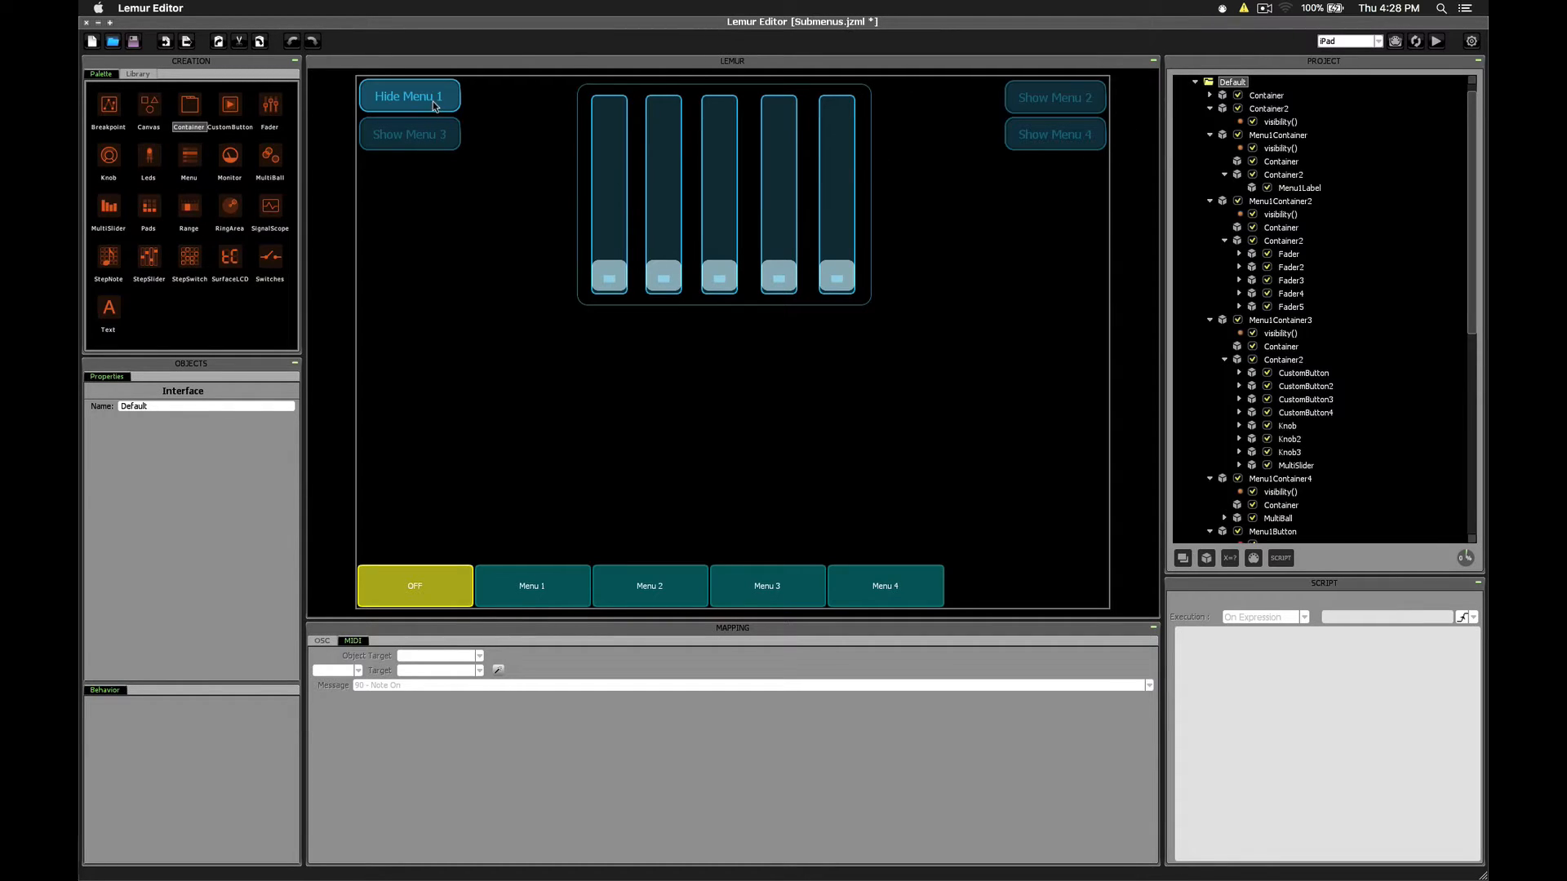
{"action": "mouse_move", "coordinate": [441, 133]}
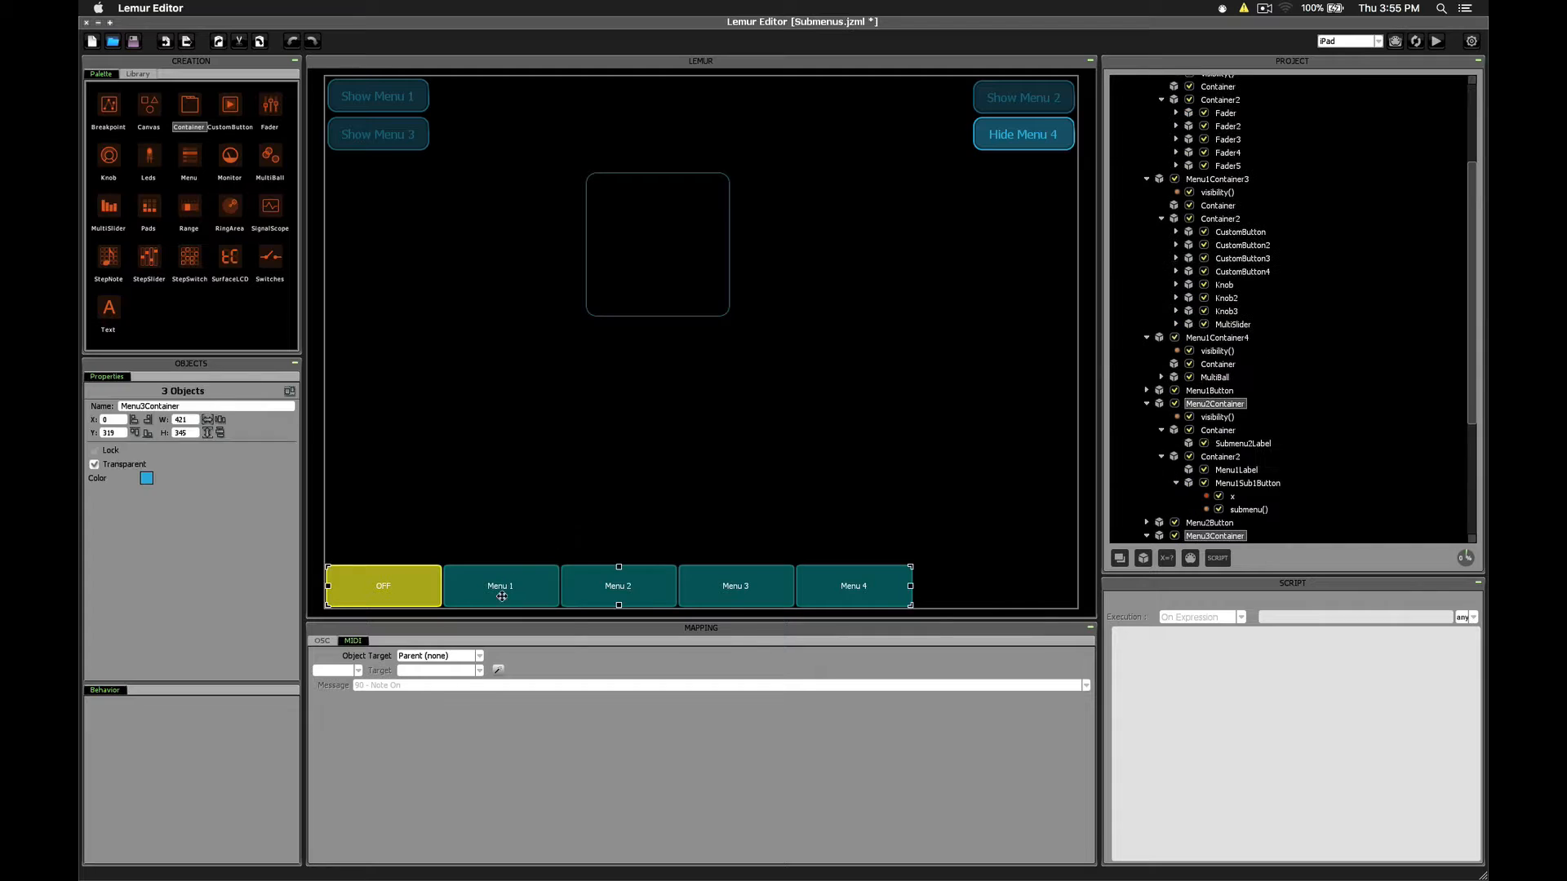
- Switch the switches bar to Menu 3 and then Menu 4
{"action": "left_click", "coordinate": [735, 586]}
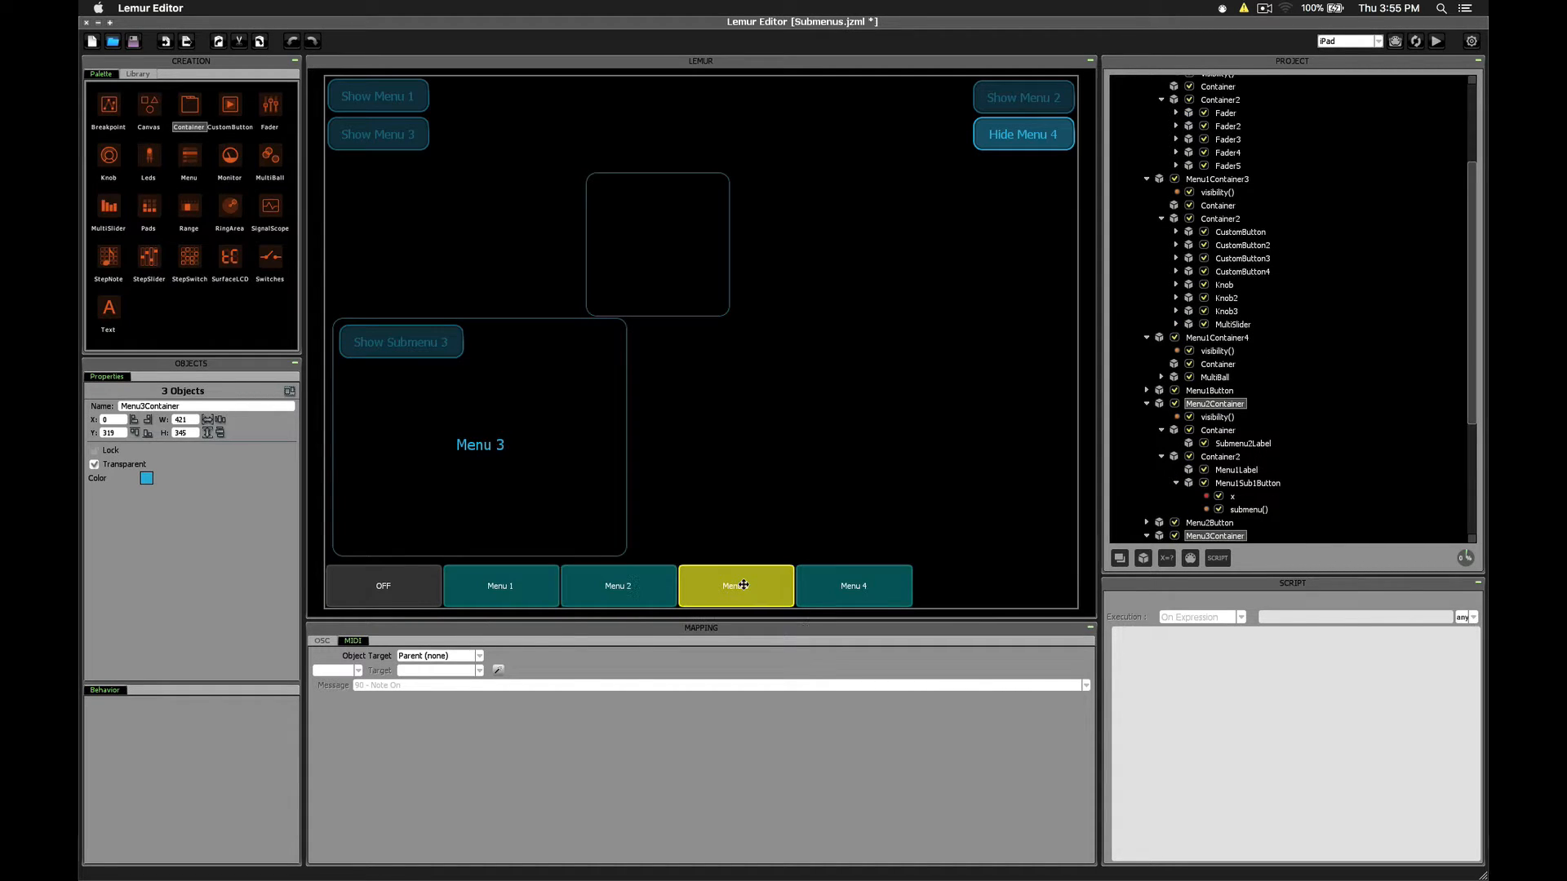
{"action": "left_click", "coordinate": [852, 586]}
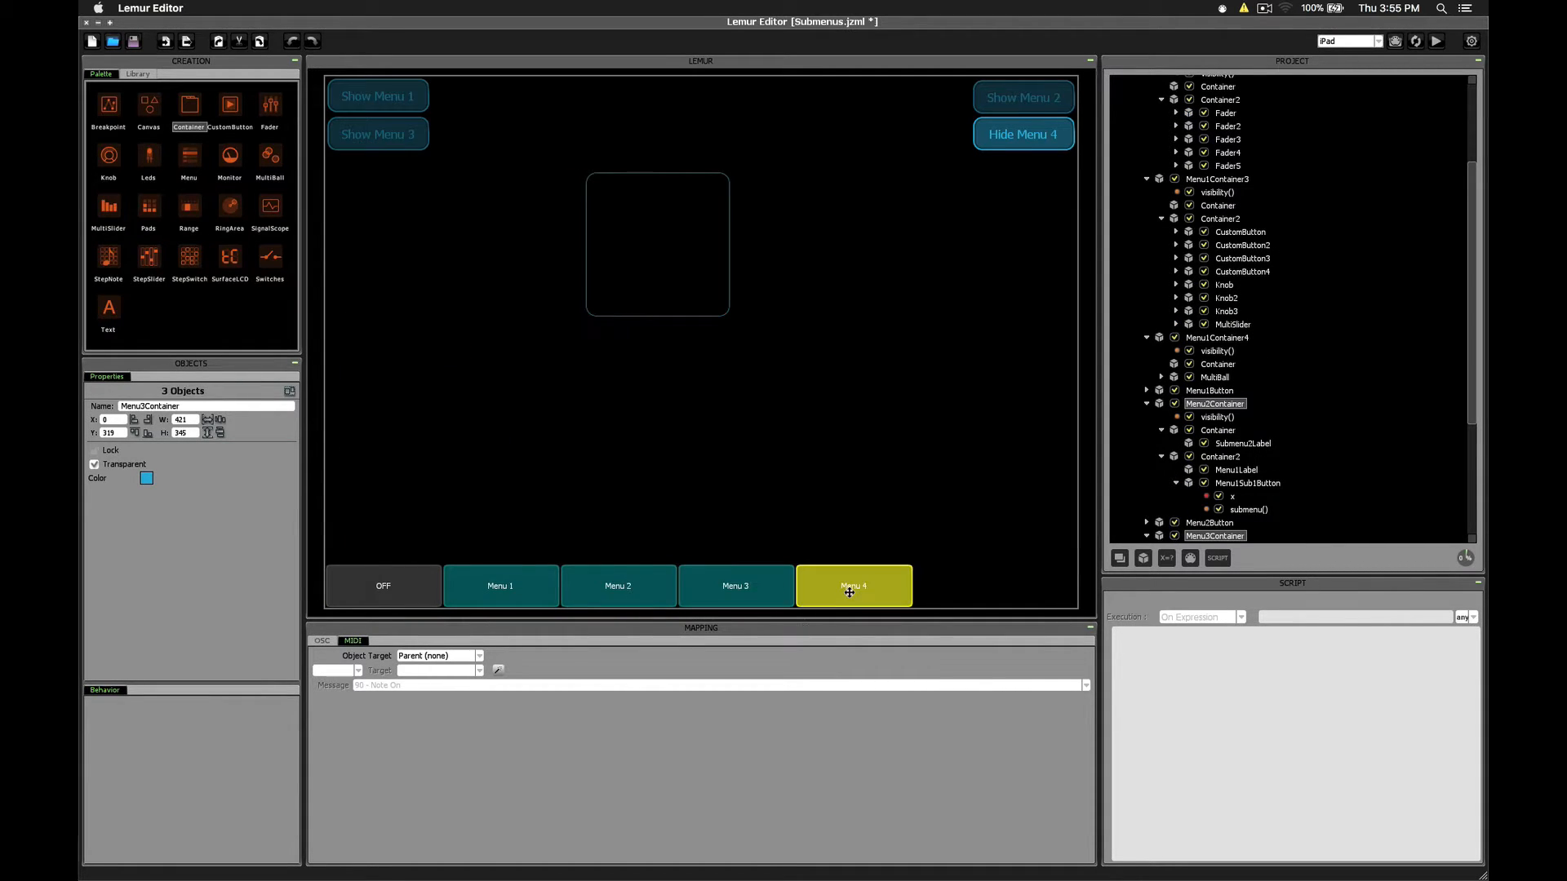
{"action": "mouse_move", "coordinate": [191, 110]}
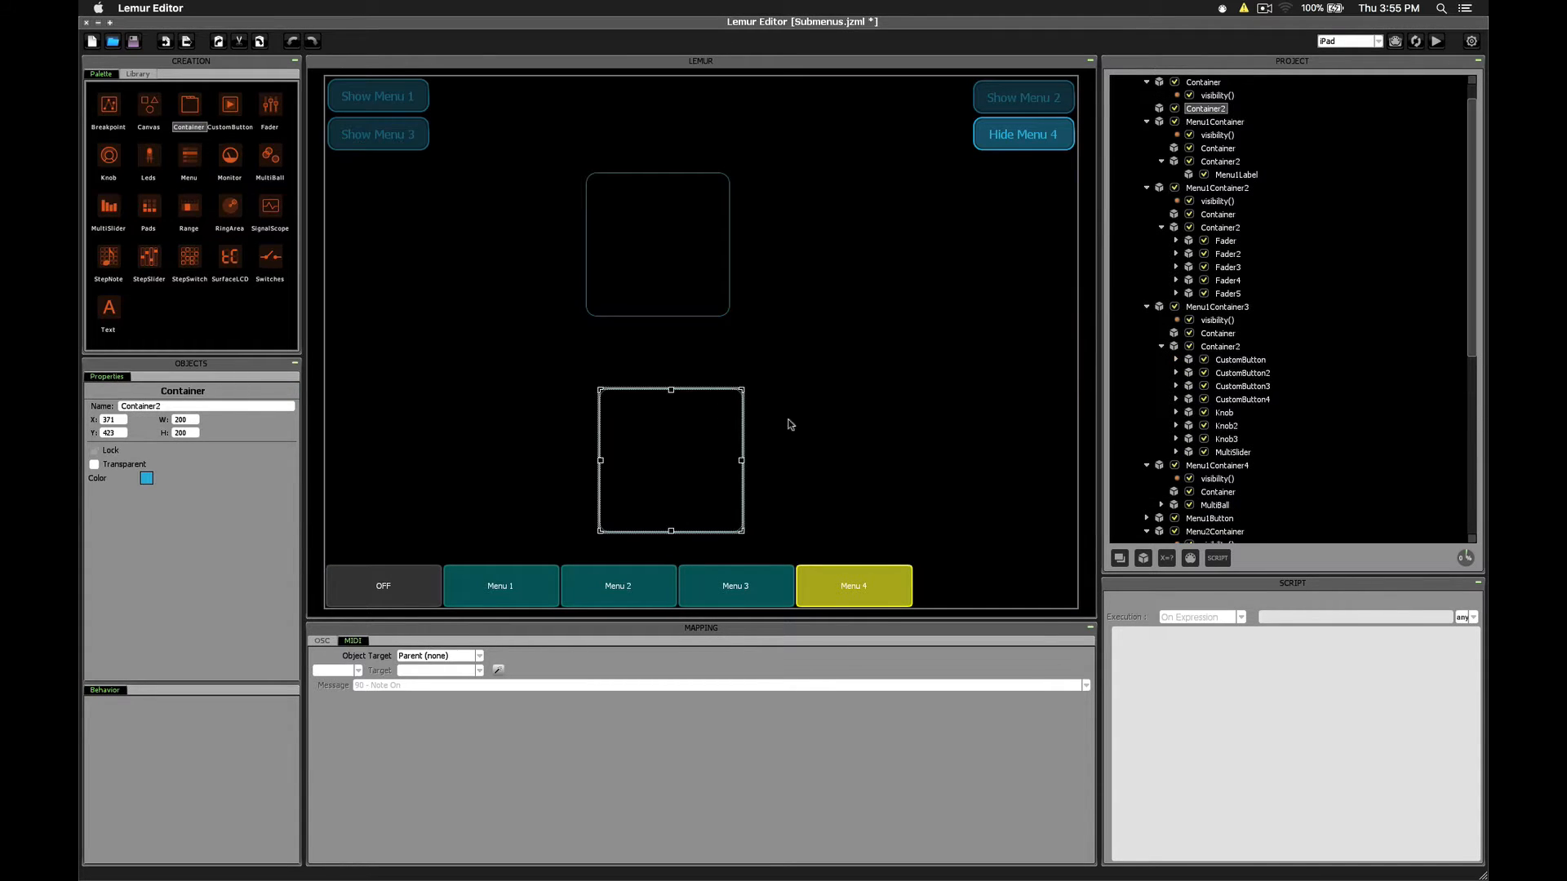
- Create a visibility() script on Container2 with Execution set to On Expression
{"action": "left_click", "coordinate": [1217, 557]}
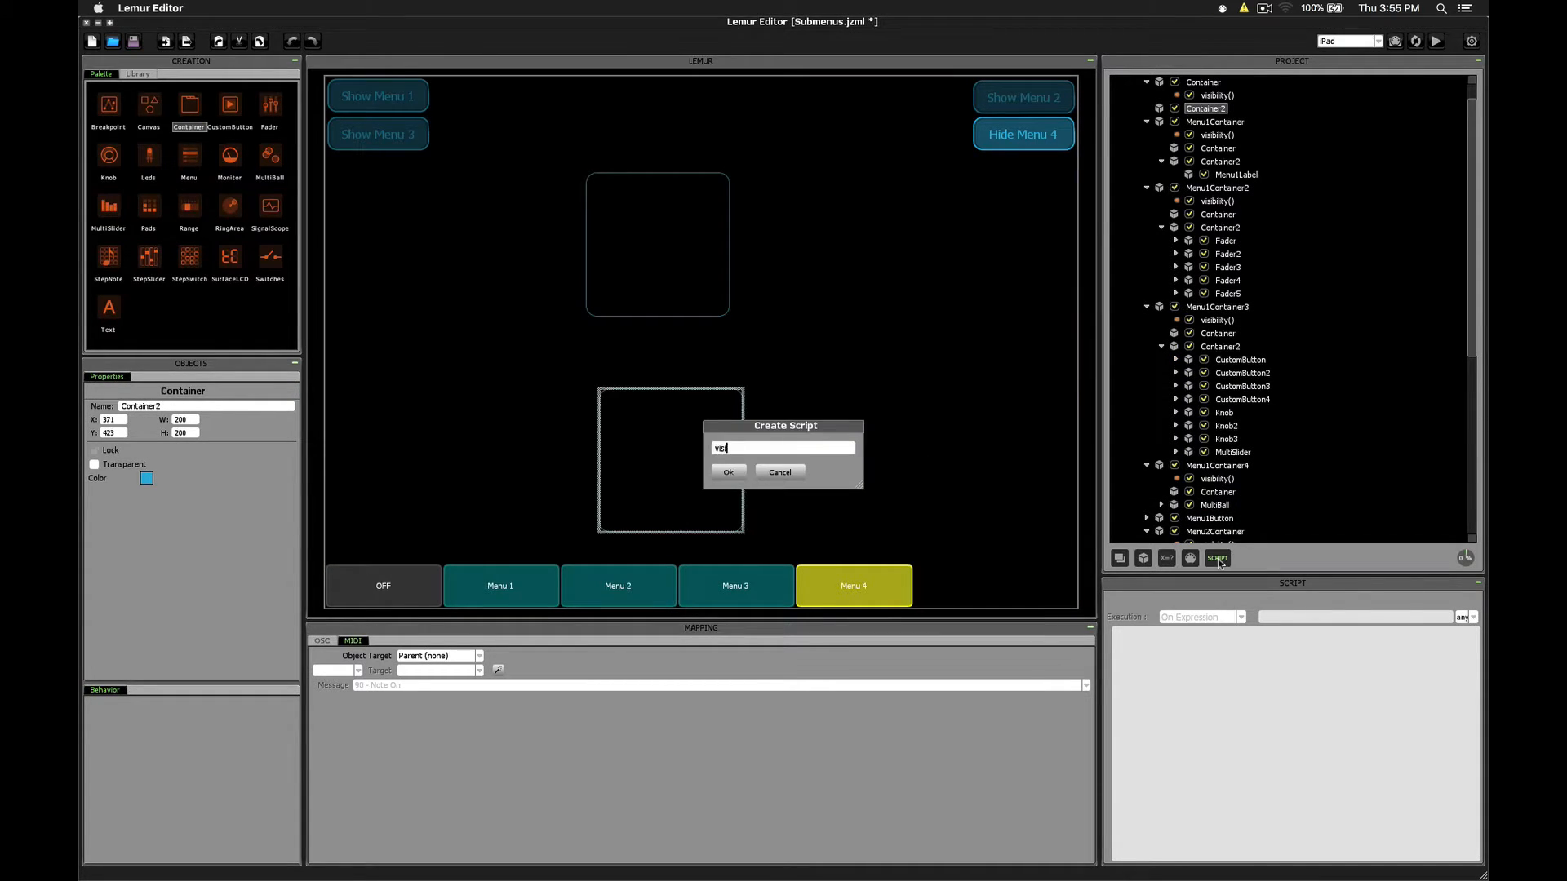
{"action": "left_click", "coordinate": [727, 471]}
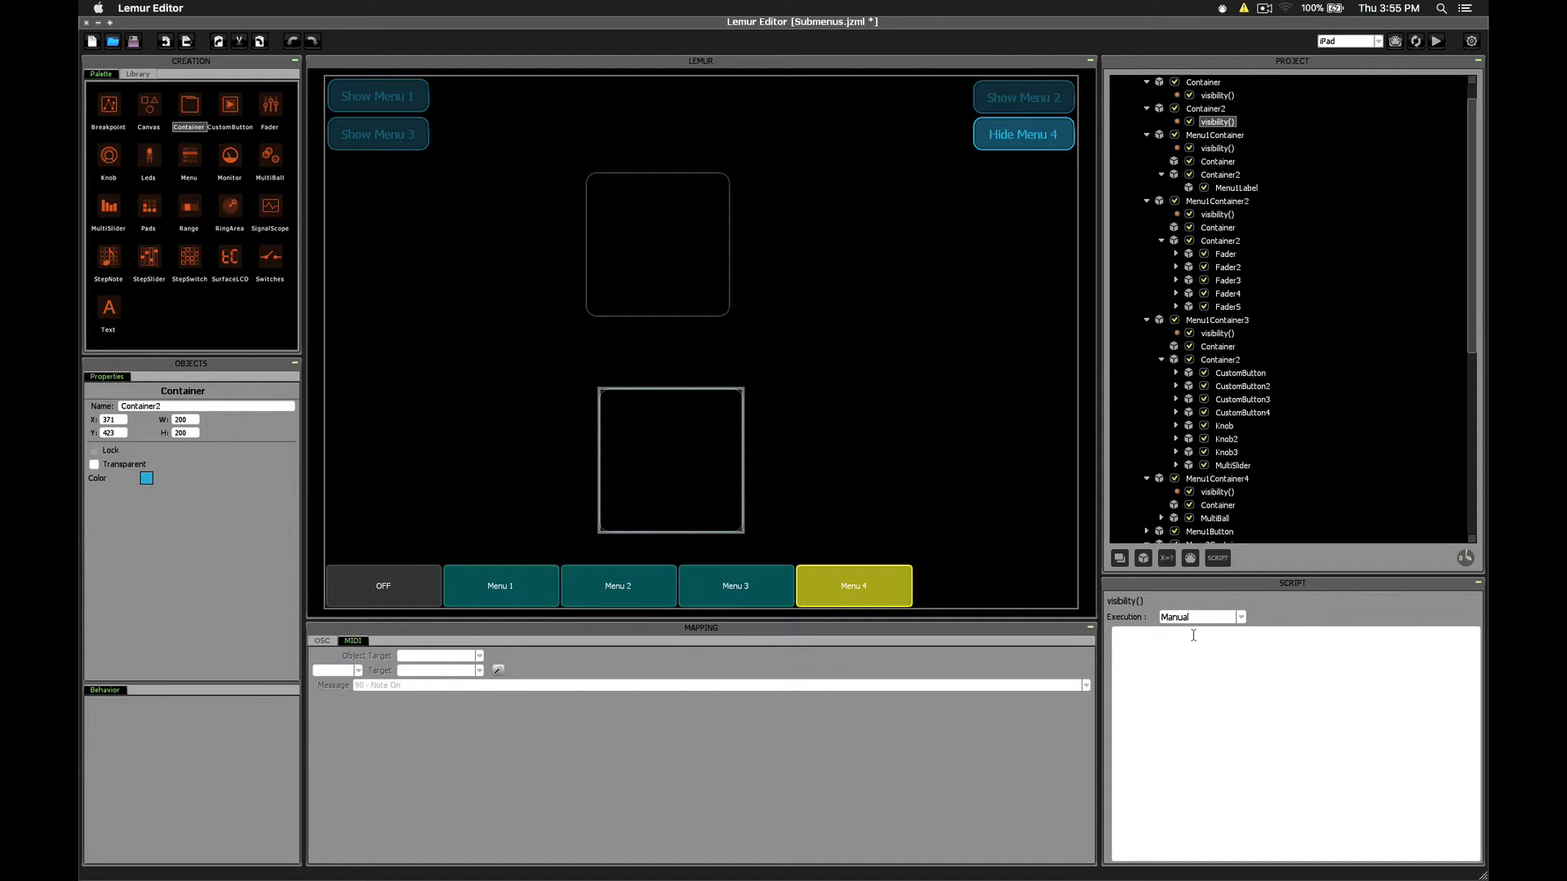
{"action": "left_click", "coordinate": [1199, 617]}
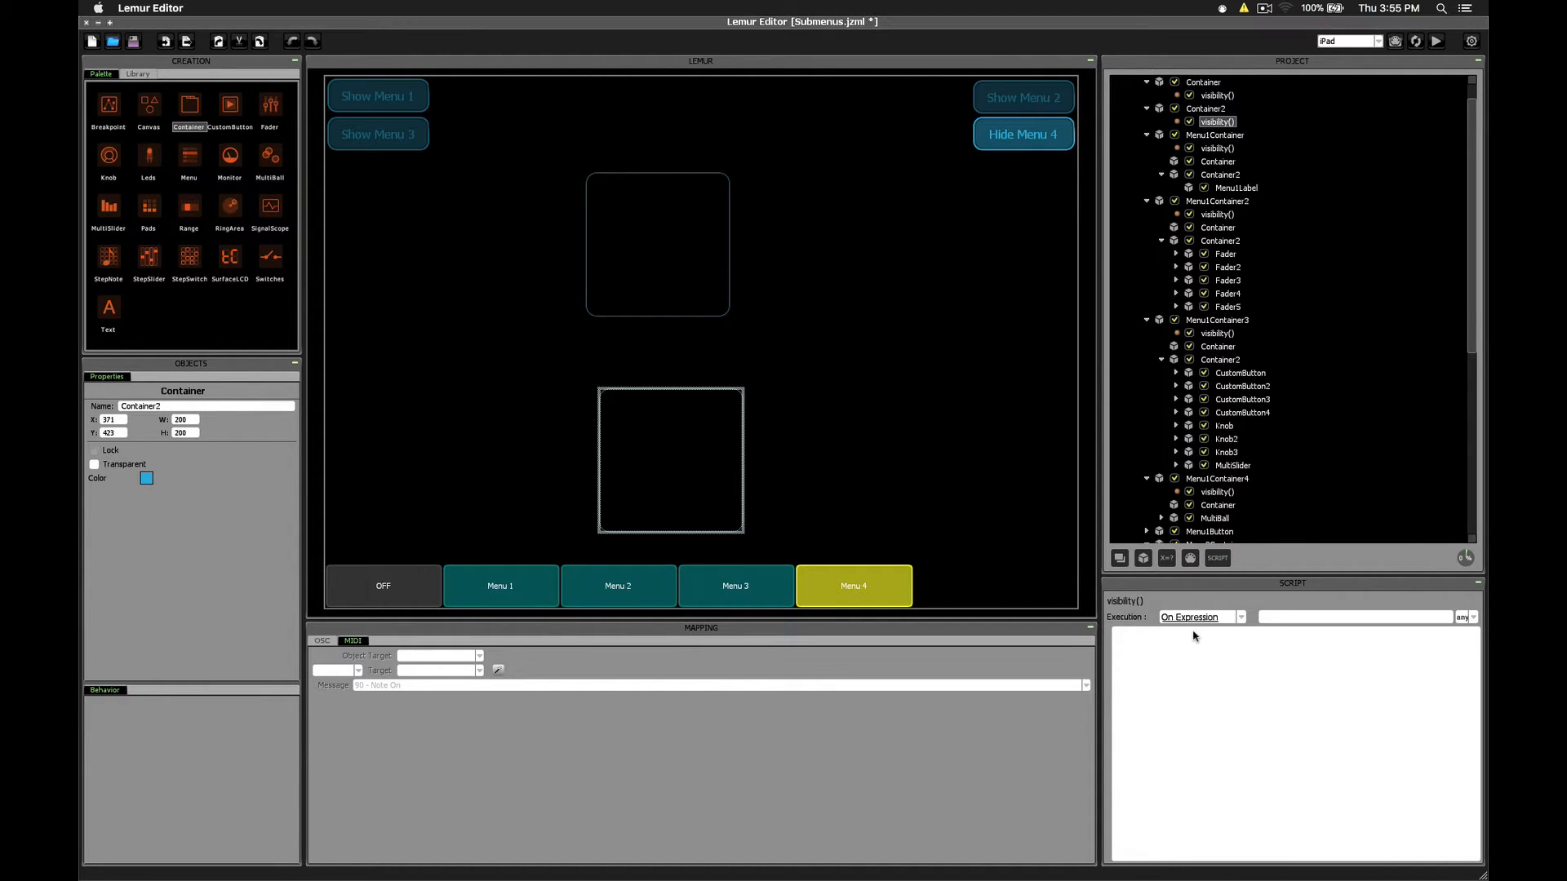
{"action": "left_click", "coordinate": [1354, 616]}
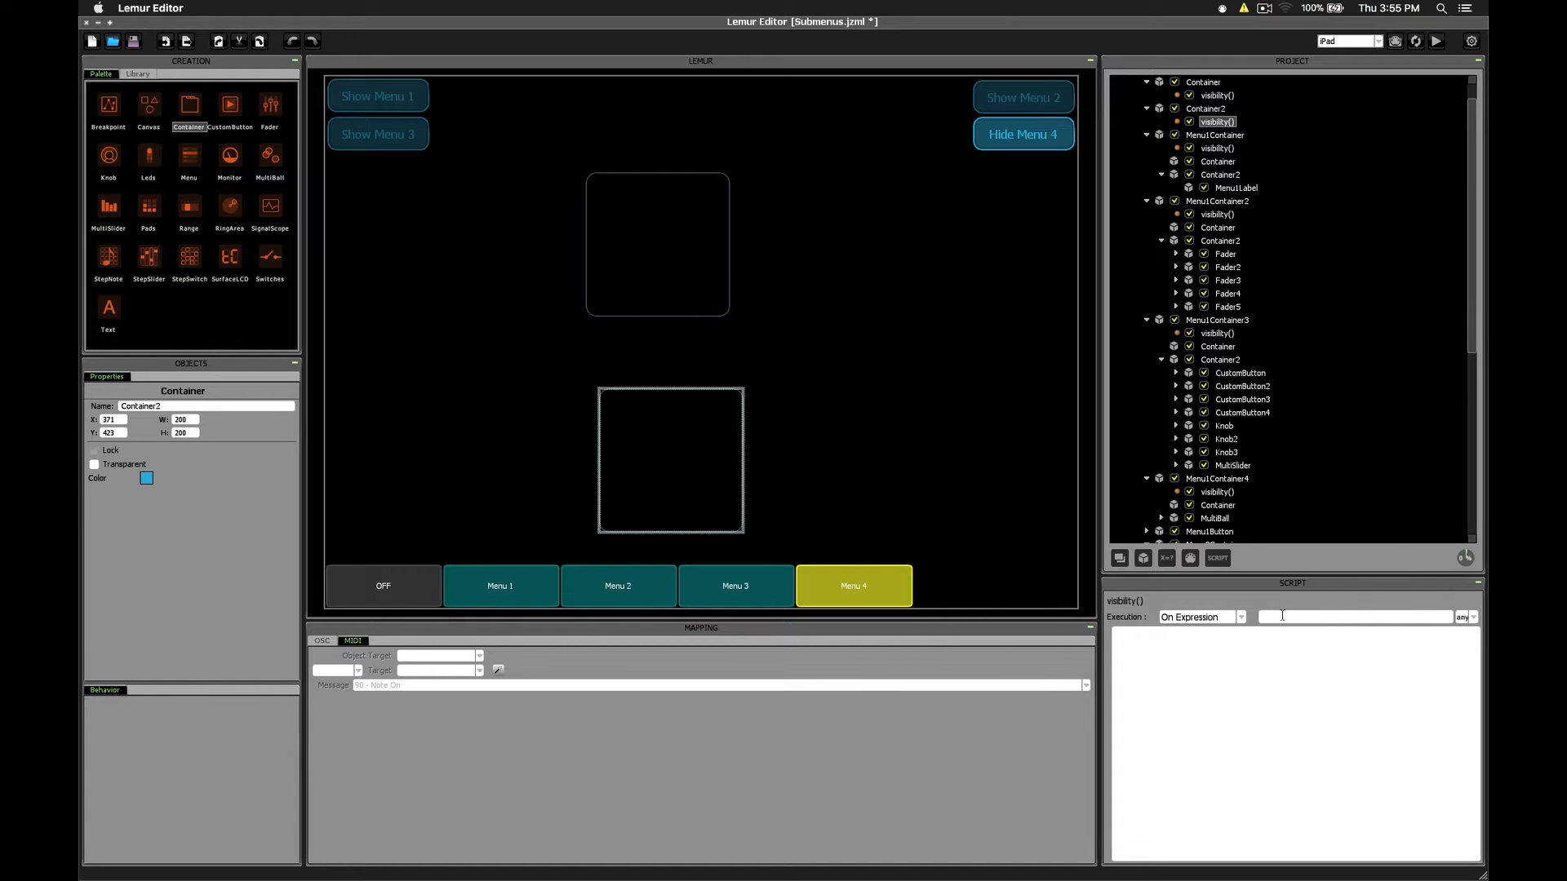
- Select the lower container and the Switches bar object on the layout
{"action": "left_click", "coordinate": [669, 460]}
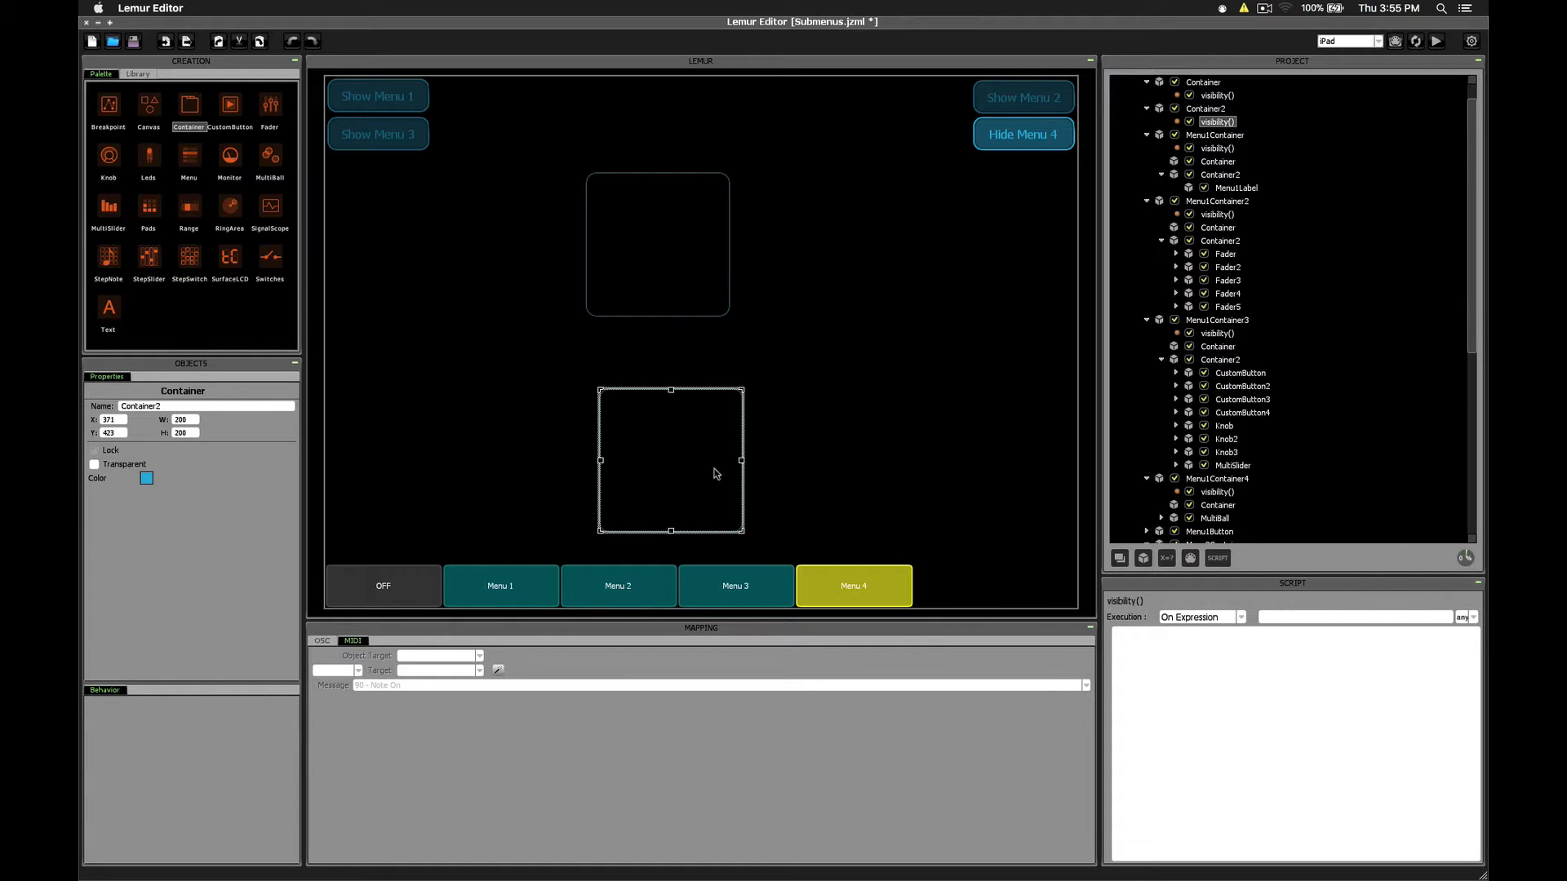
{"action": "left_click", "coordinate": [852, 586]}
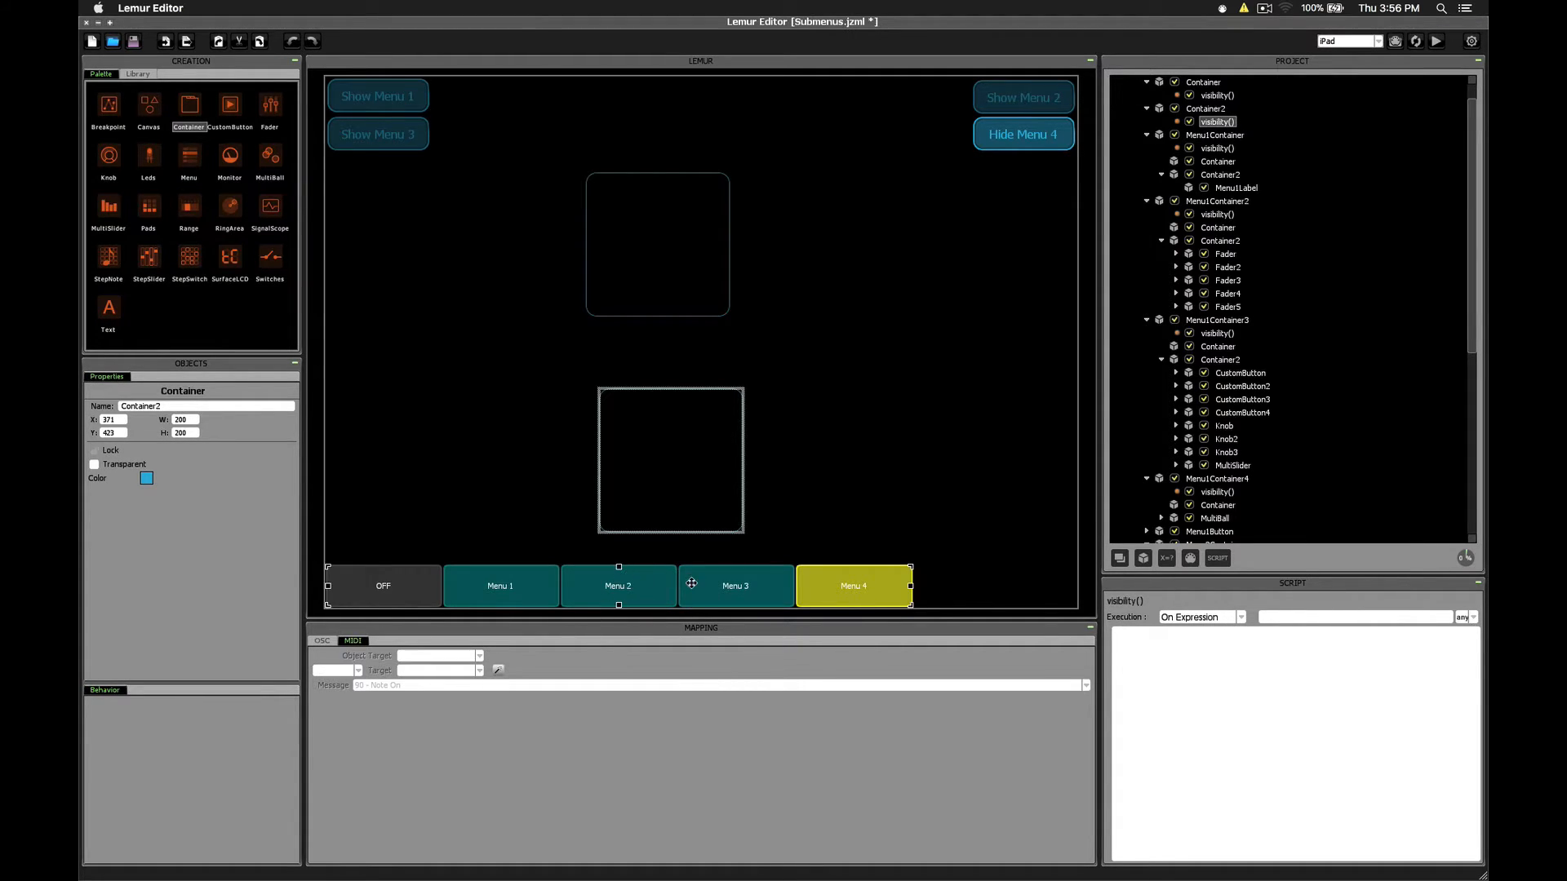
- Enter Switches.x as the expression and start the body show(Container2,
{"action": "left_click", "coordinate": [1354, 617]}
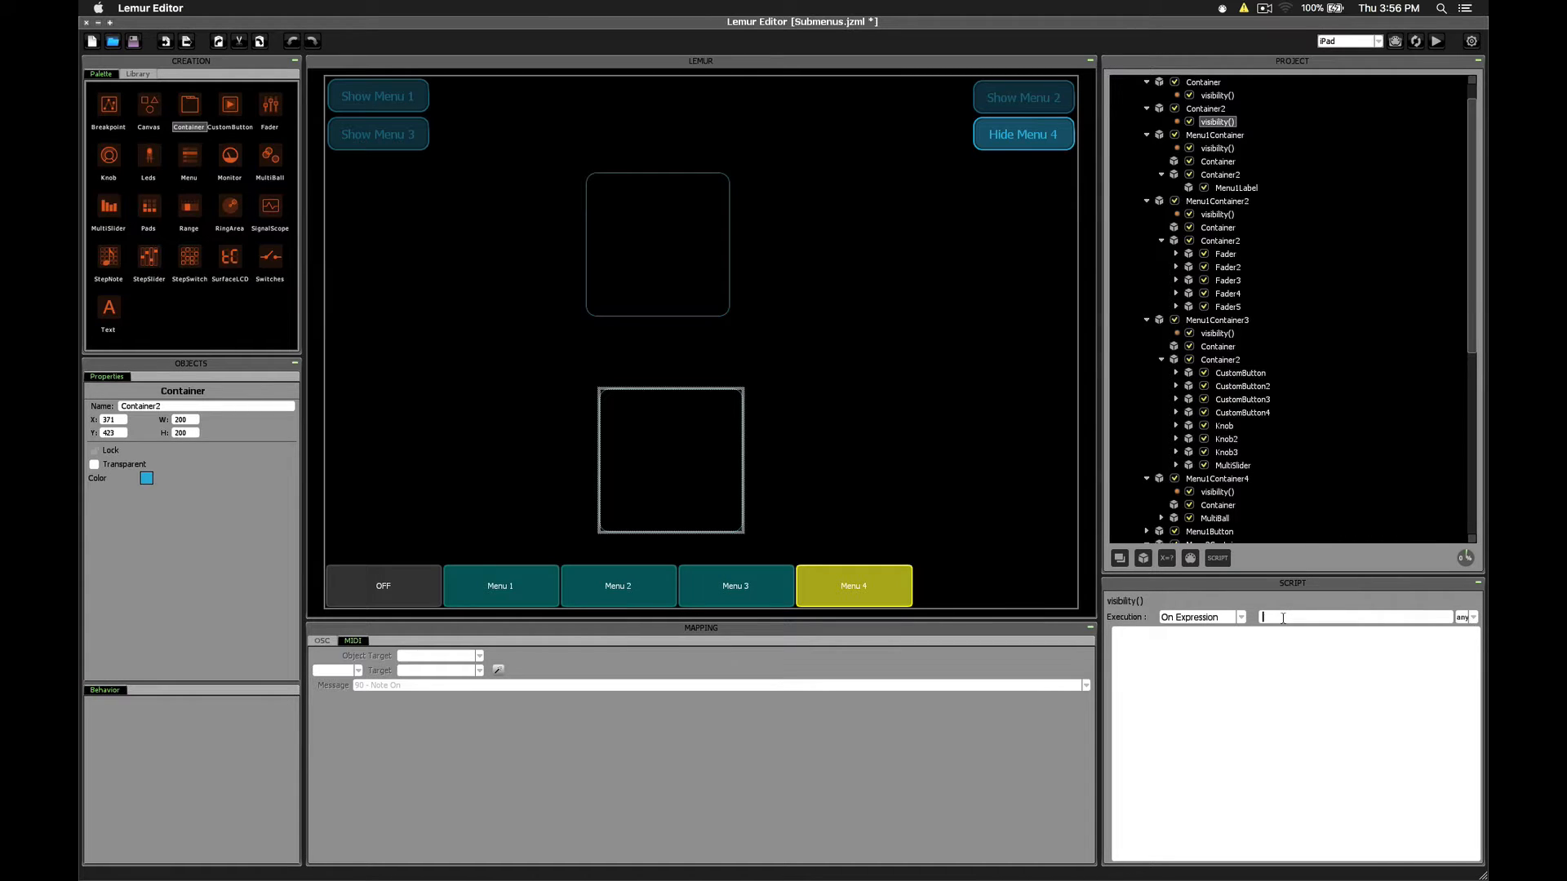
{"action": "type", "text": "Switches.x"}
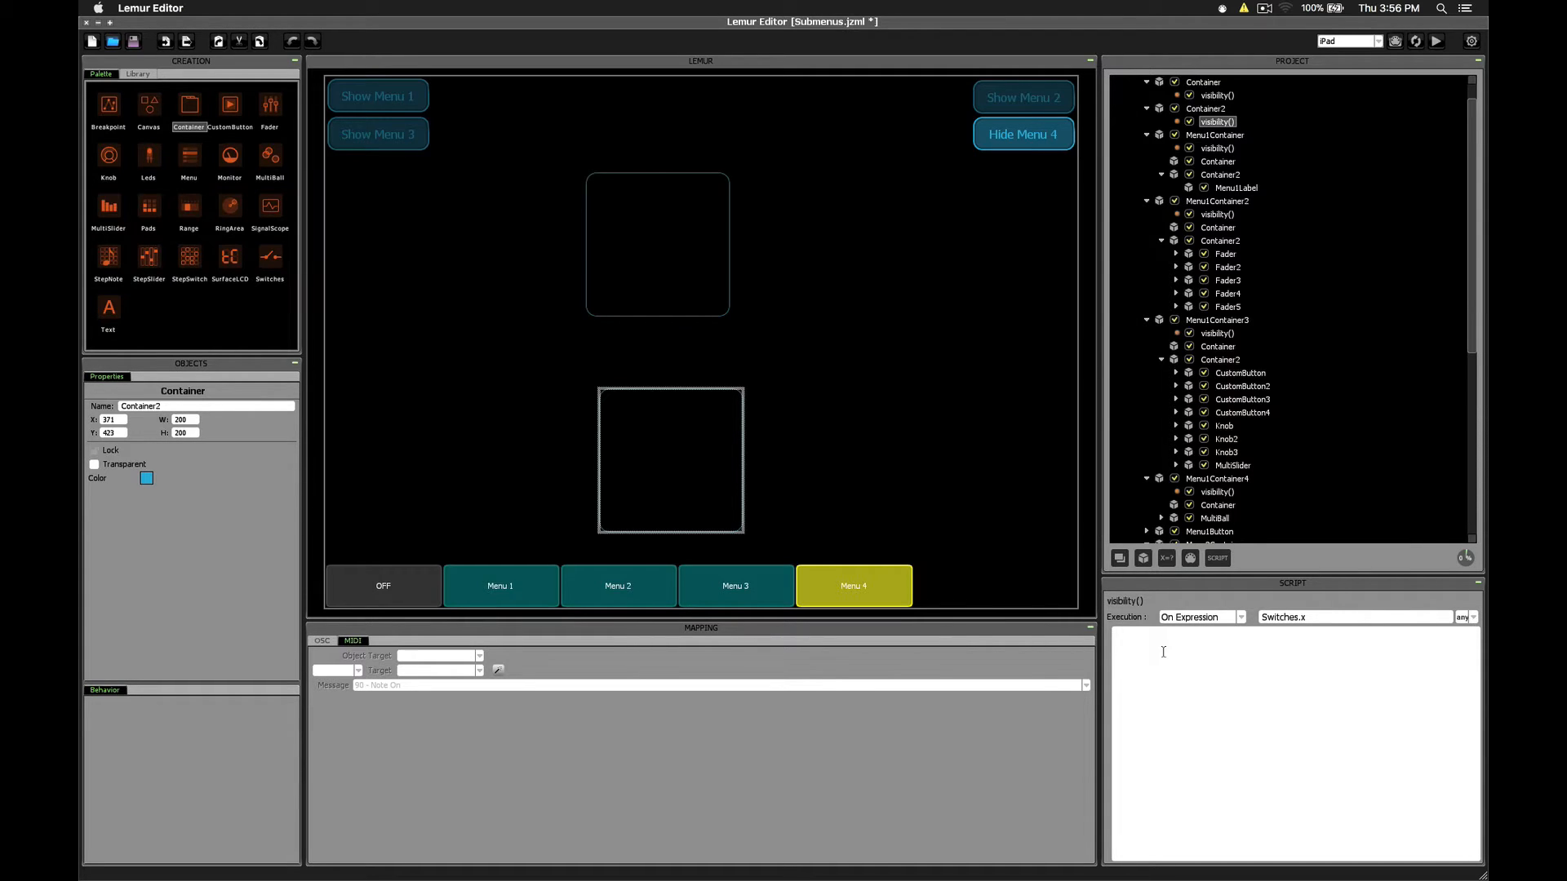
{"action": "type", "text": "show(Con"}
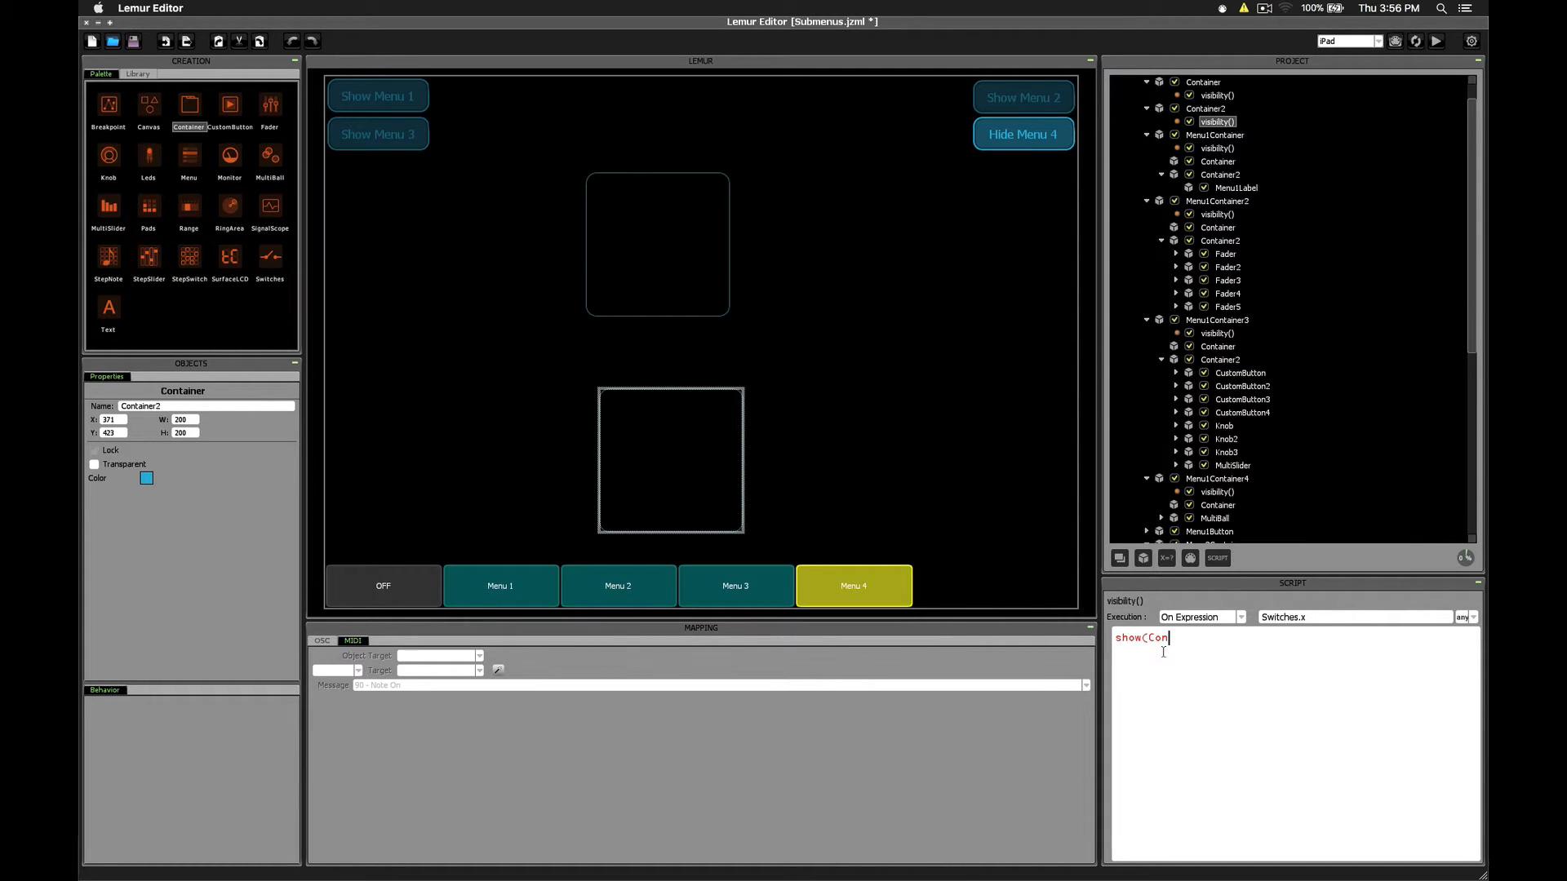
{"action": "type", "text": "tainer2,"}
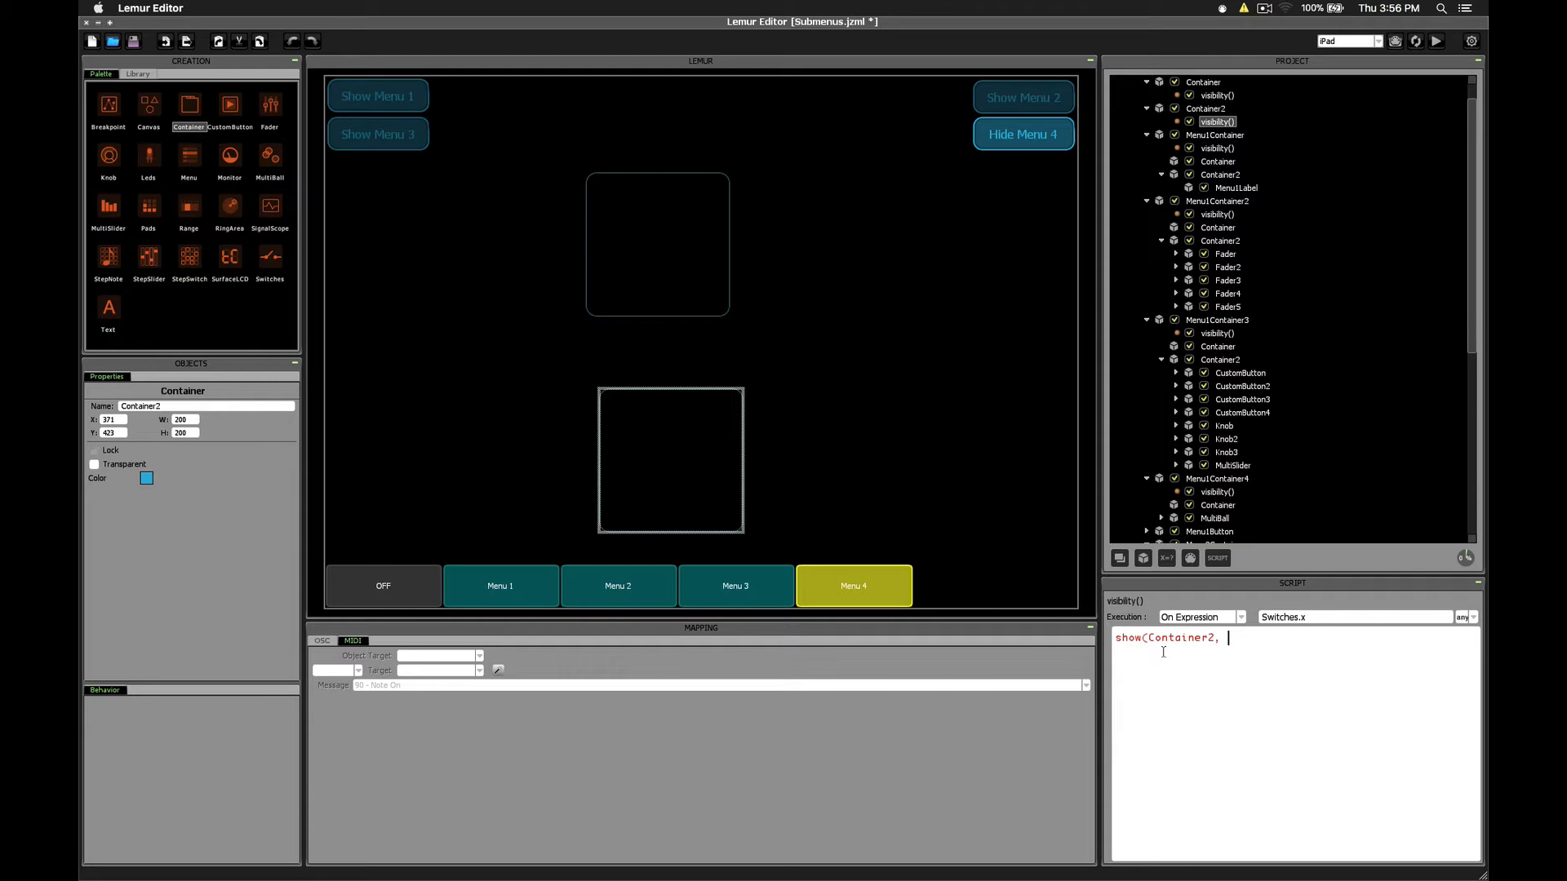
{"action": "left_click", "coordinate": [669, 459]}
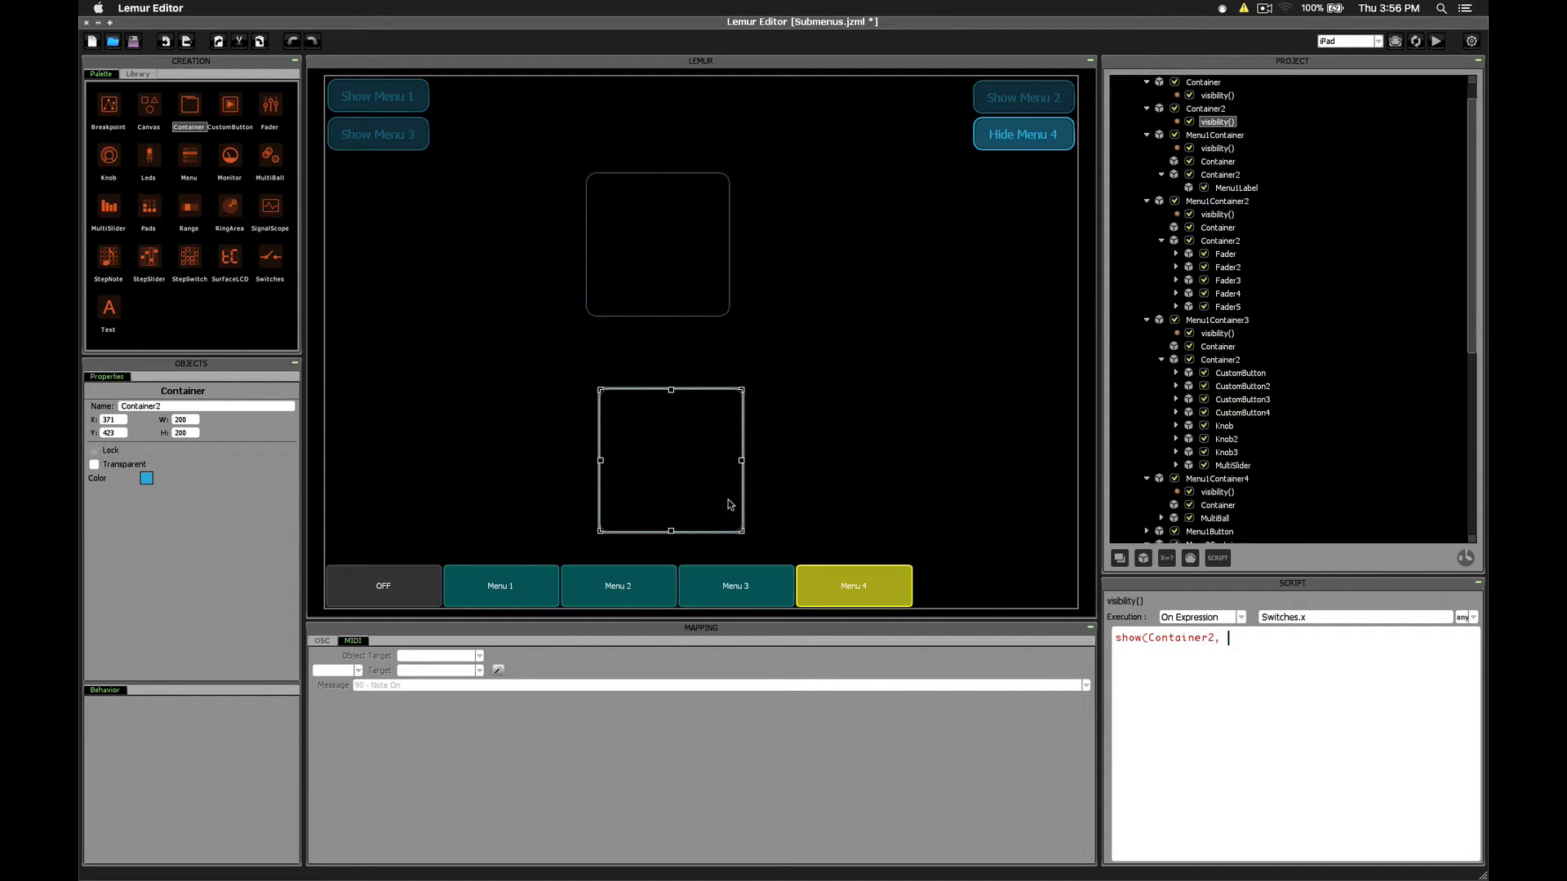
{"action": "left_click", "coordinate": [854, 586]}
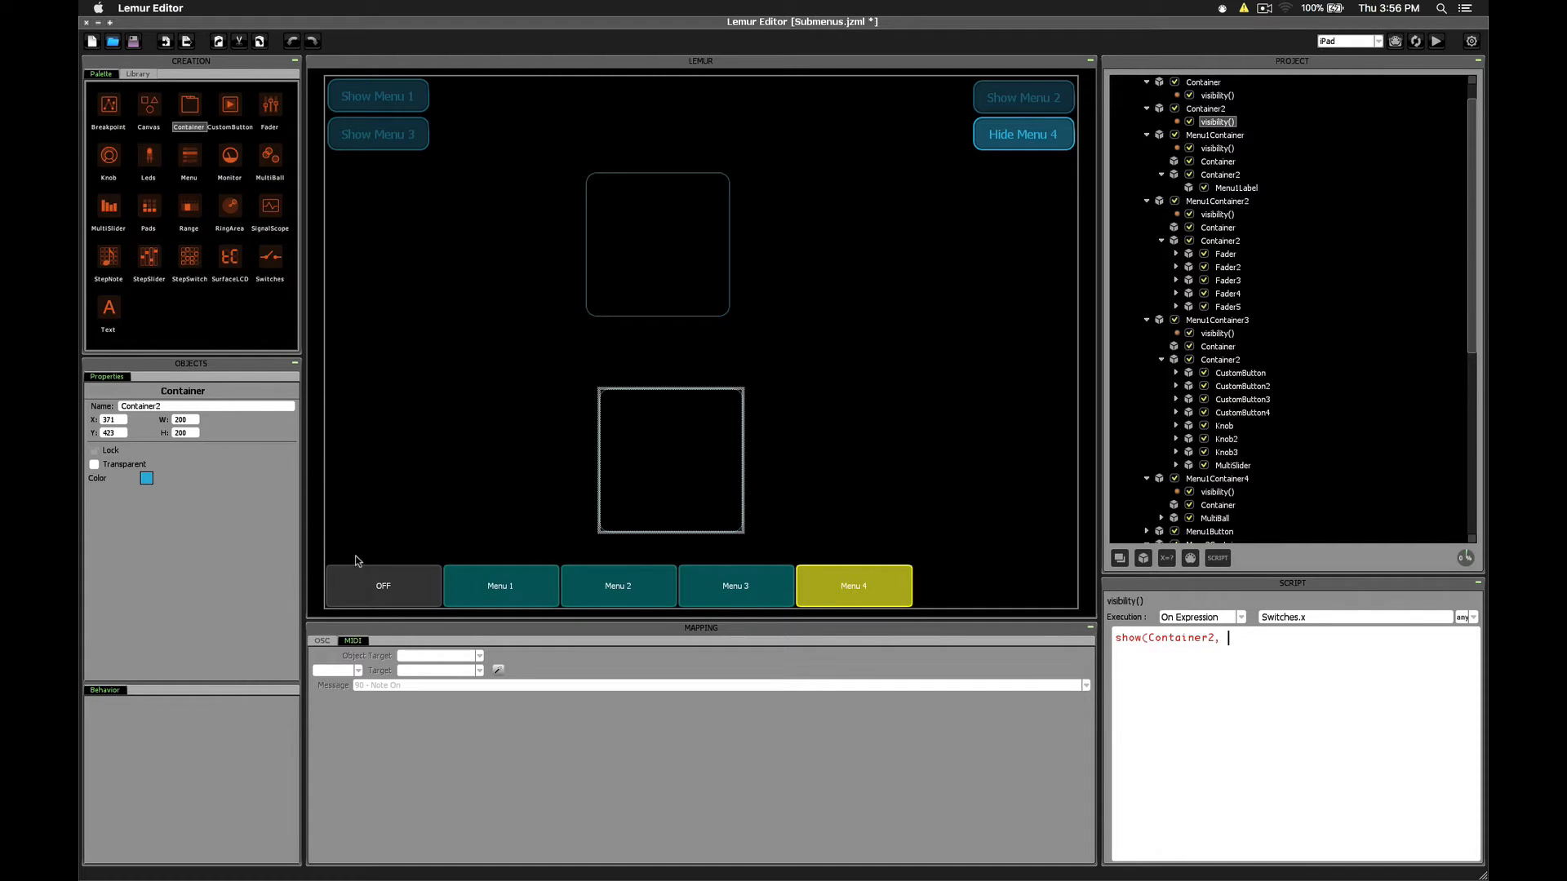
- Finish and commit the script as show(Container2, Switches.x[4]);
{"action": "left_click", "coordinate": [853, 586]}
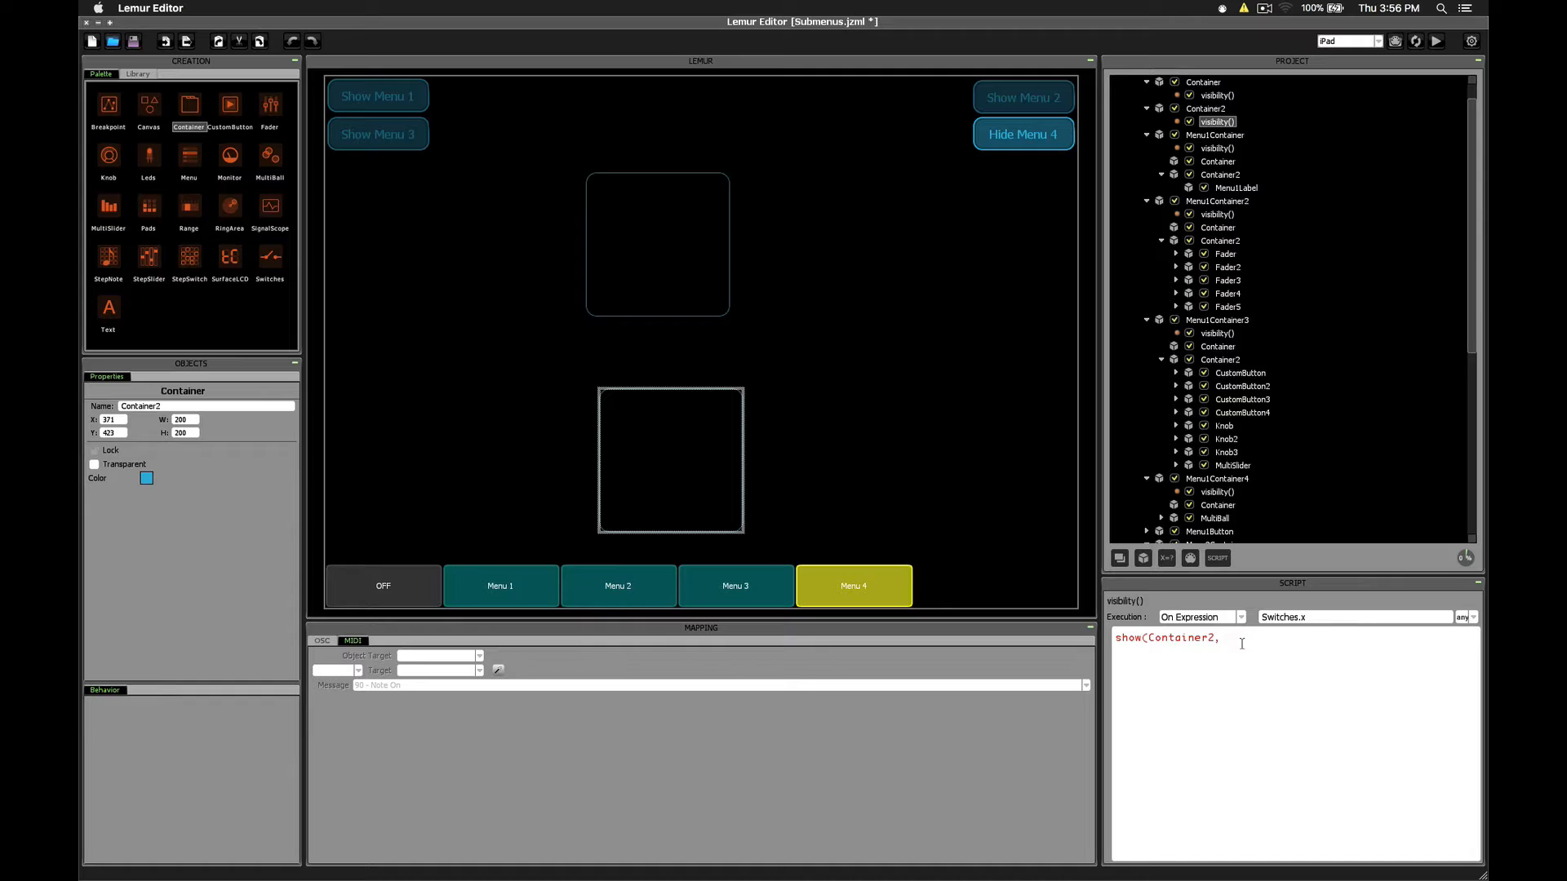
{"action": "type", "text": "Switche"}
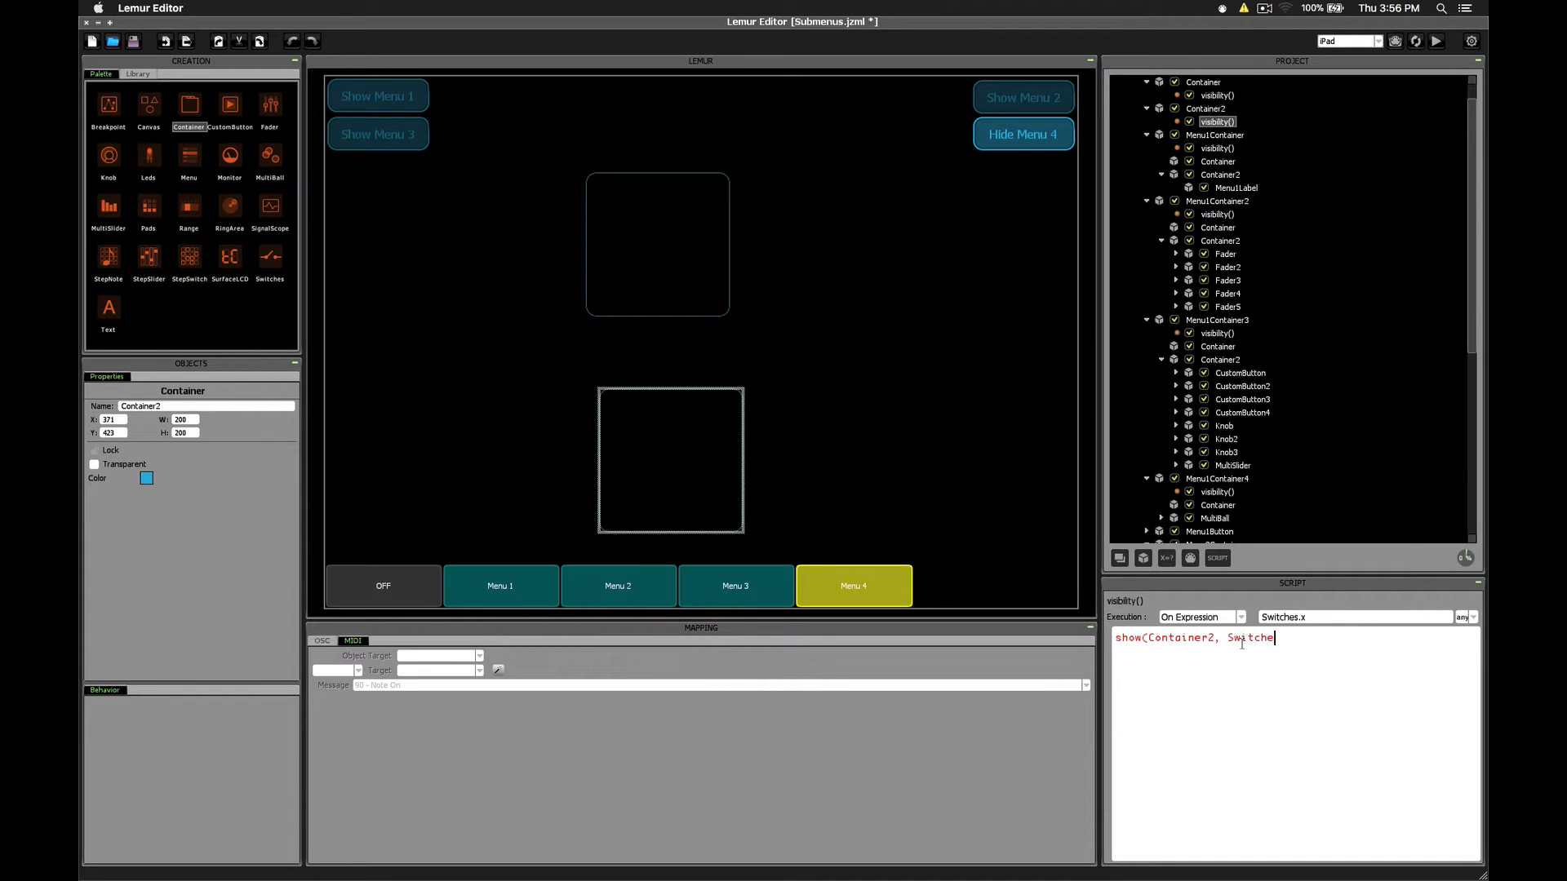
{"action": "type", "text": "s.x[4]"}
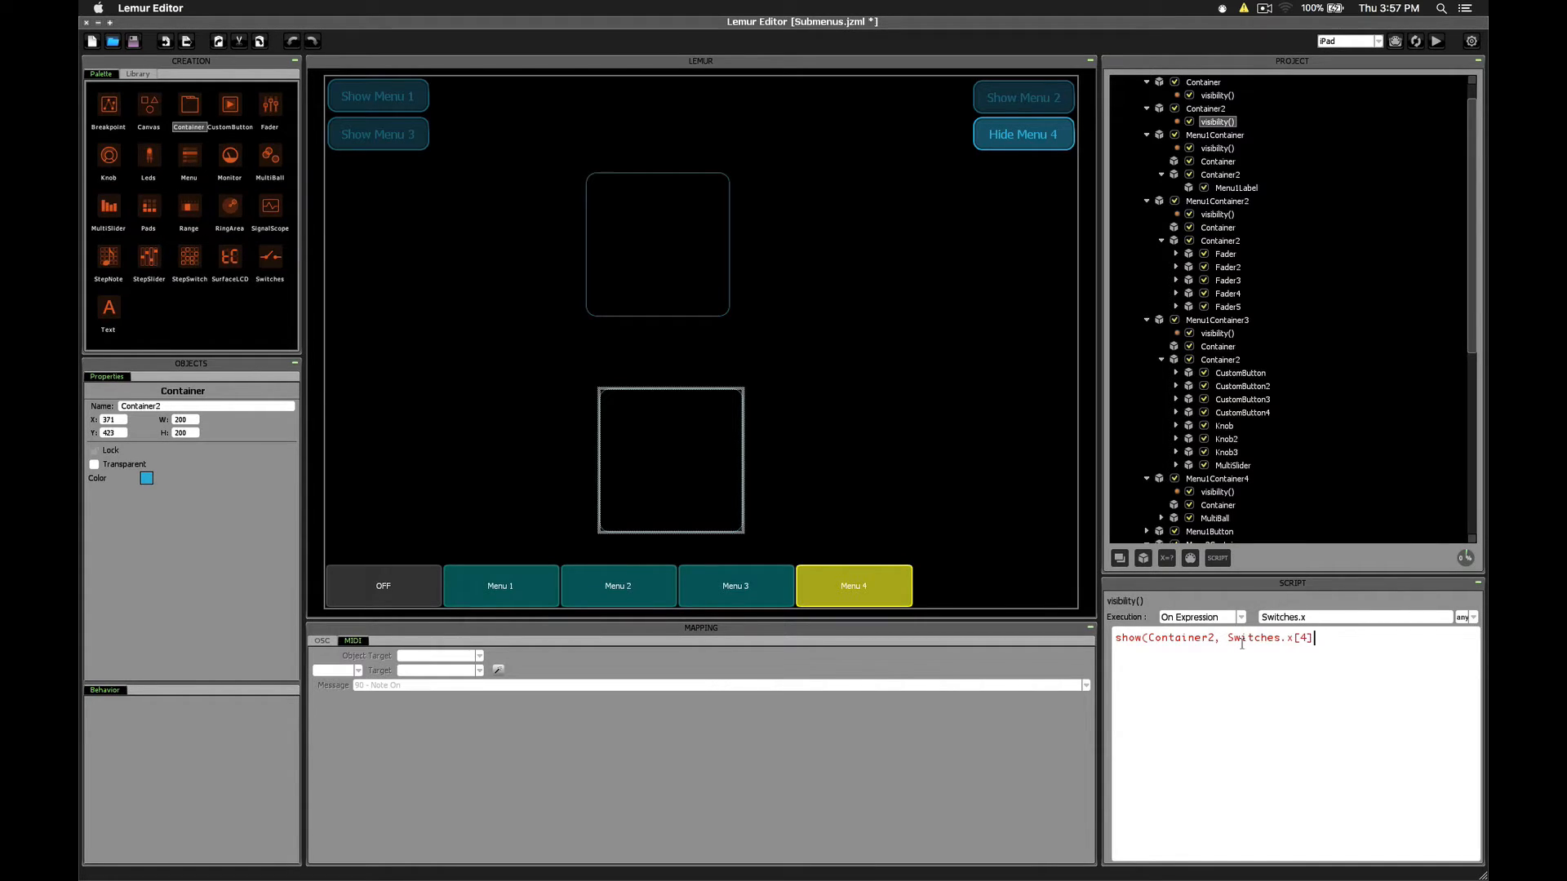
{"action": "type", "text": ");"}
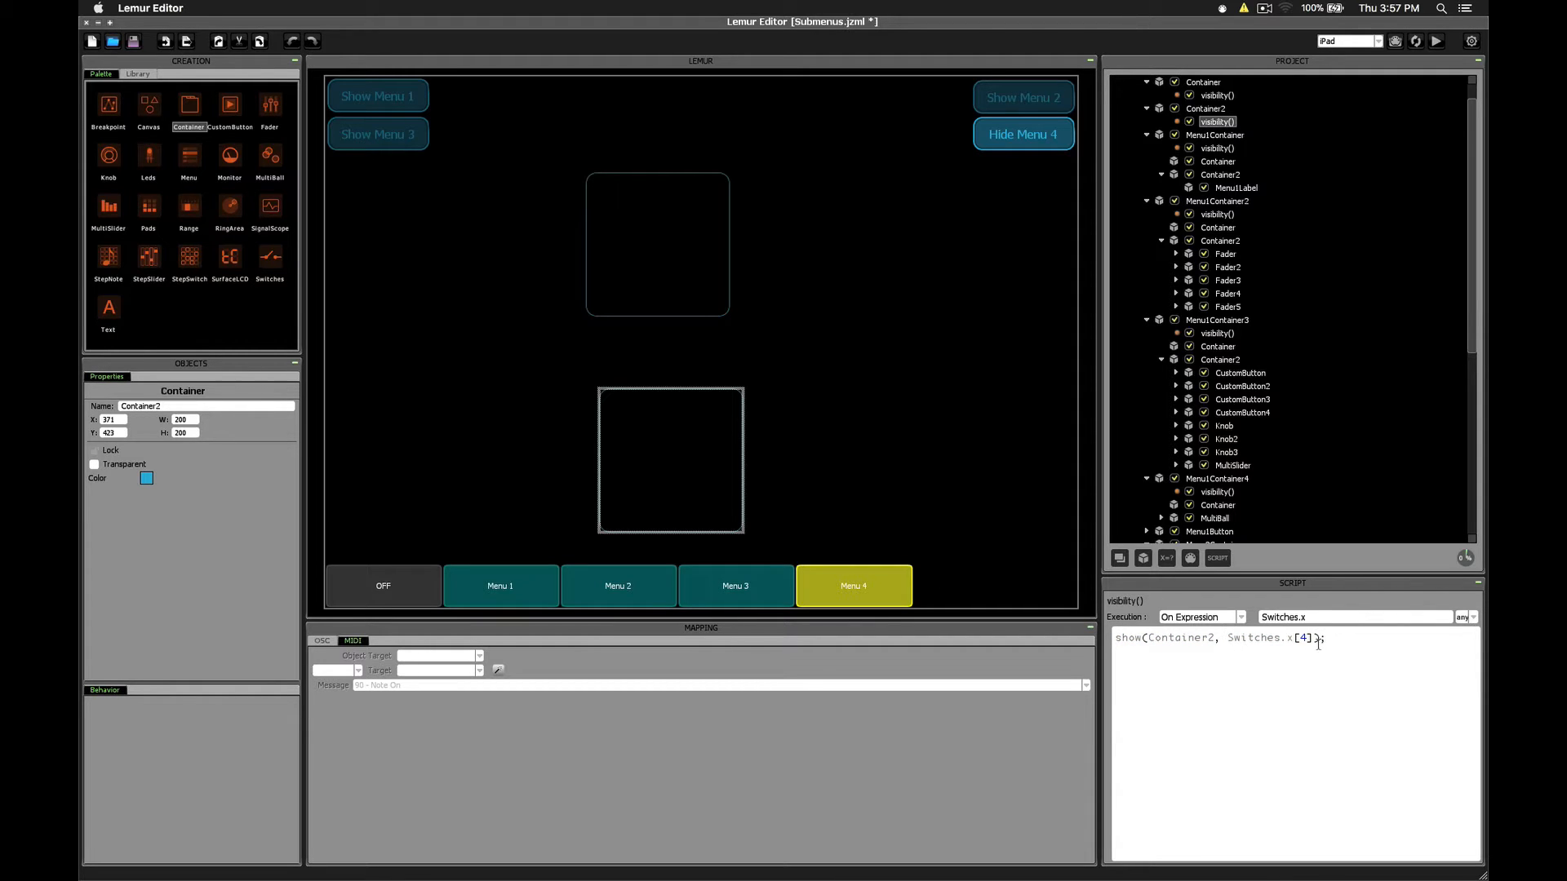
{"action": "left_click", "coordinate": [852, 586]}
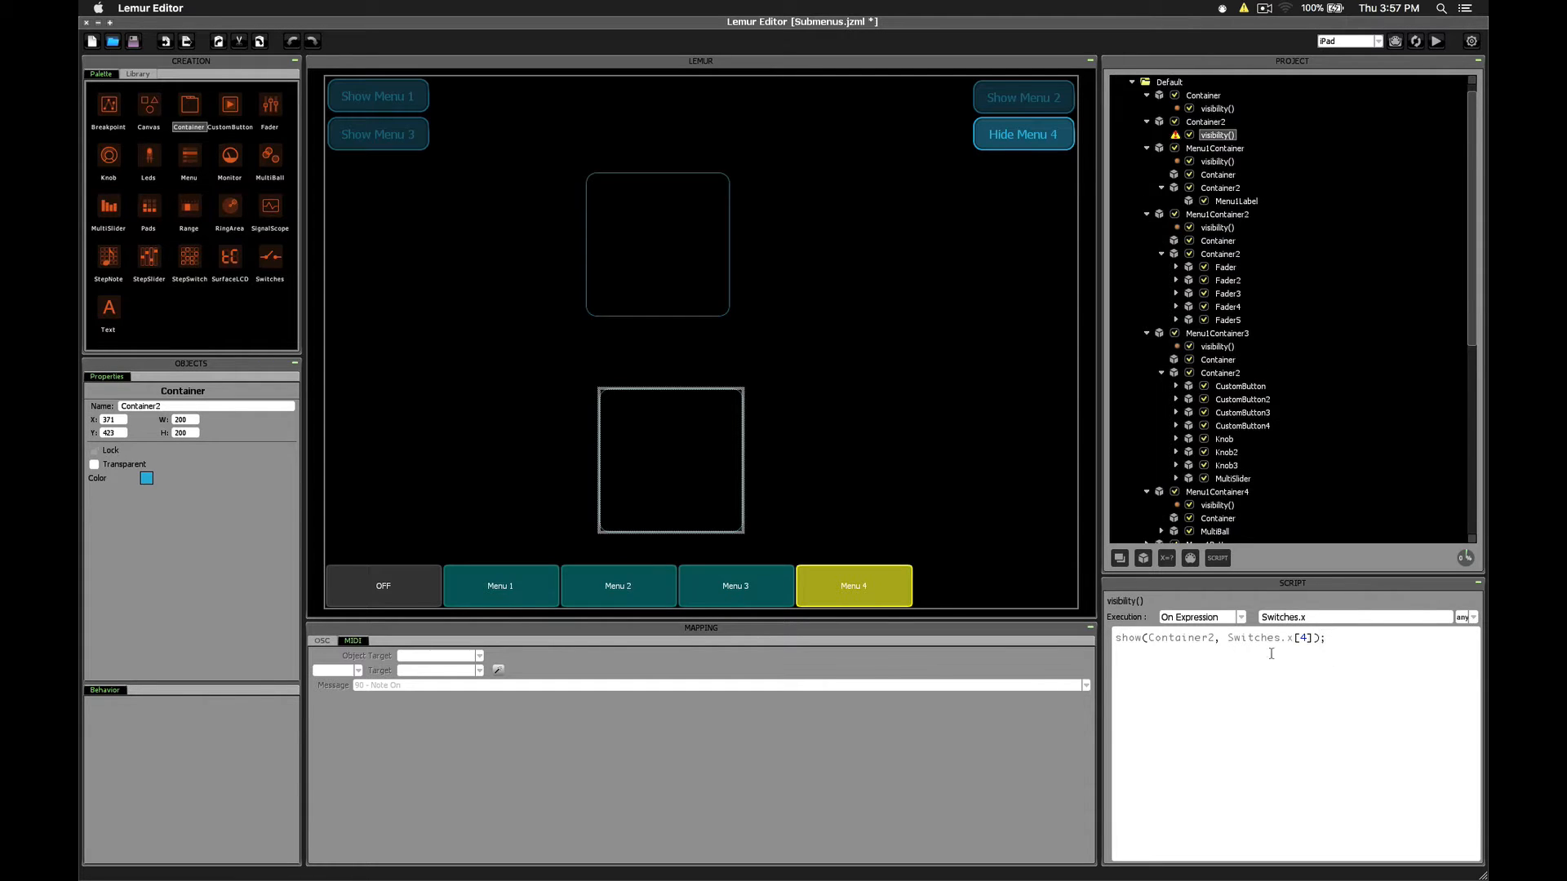
- Switch between Menu 3 and Menu 4 to confirm Container2 shows only on Menu 4
{"action": "left_click", "coordinate": [734, 586]}
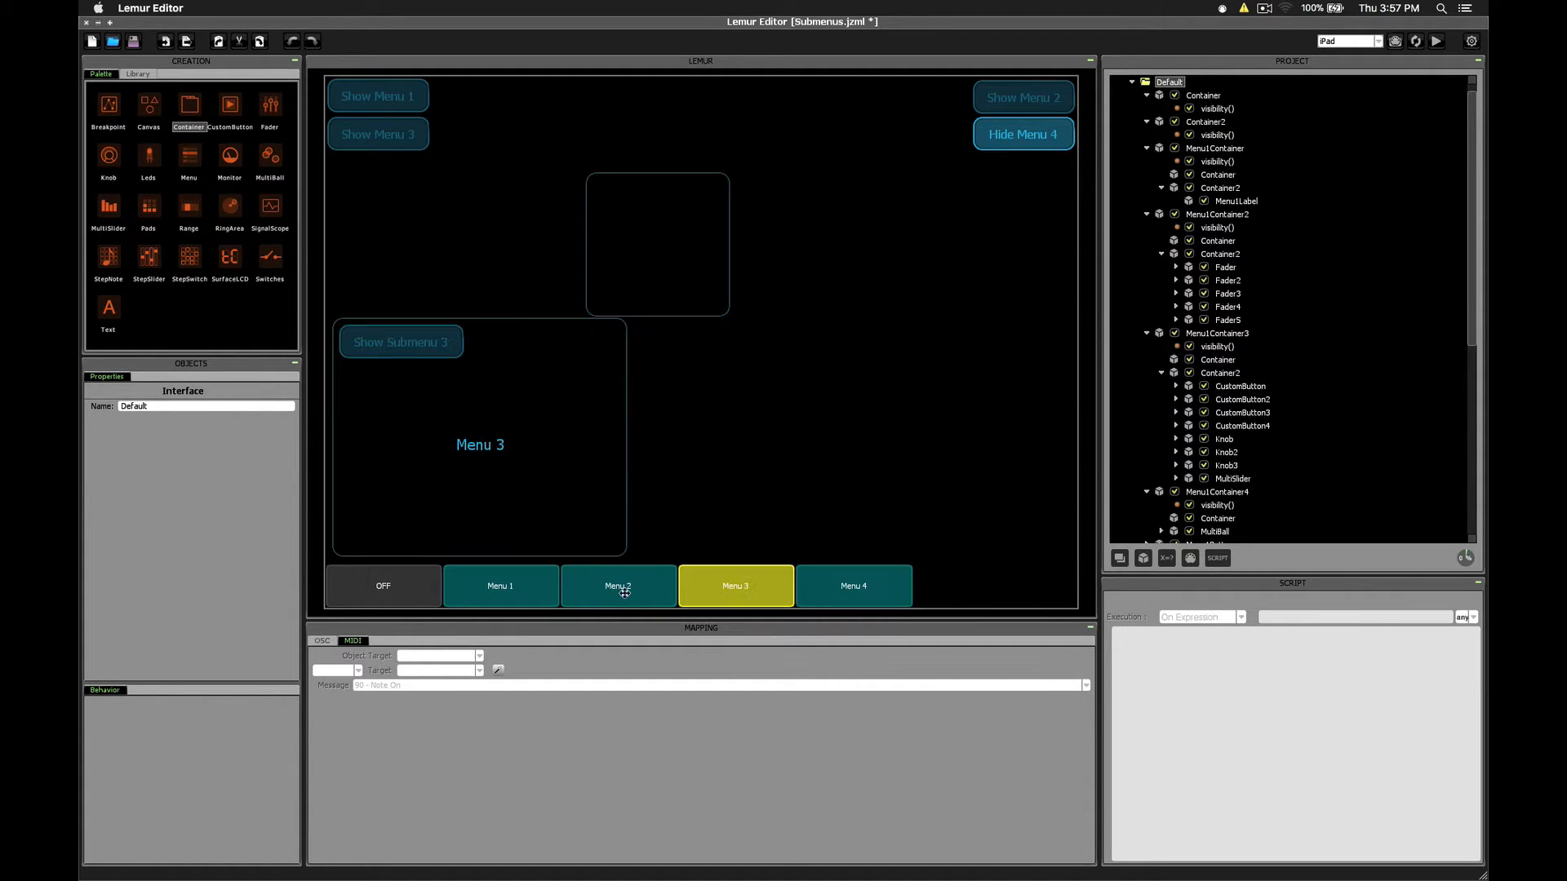
{"action": "left_click", "coordinate": [852, 586]}
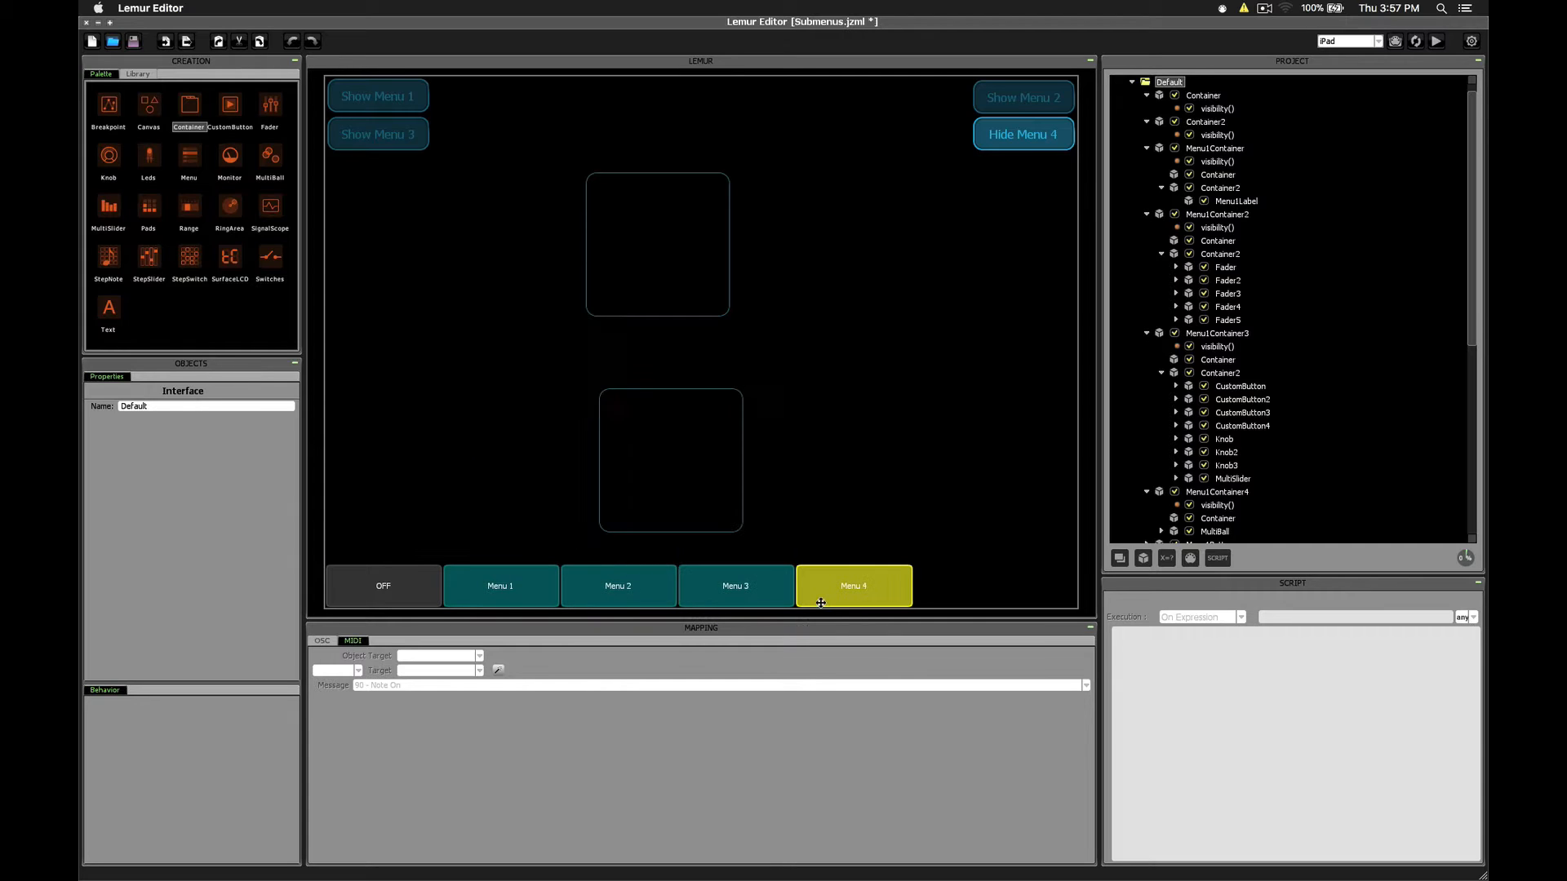
{"action": "left_click", "coordinate": [735, 585]}
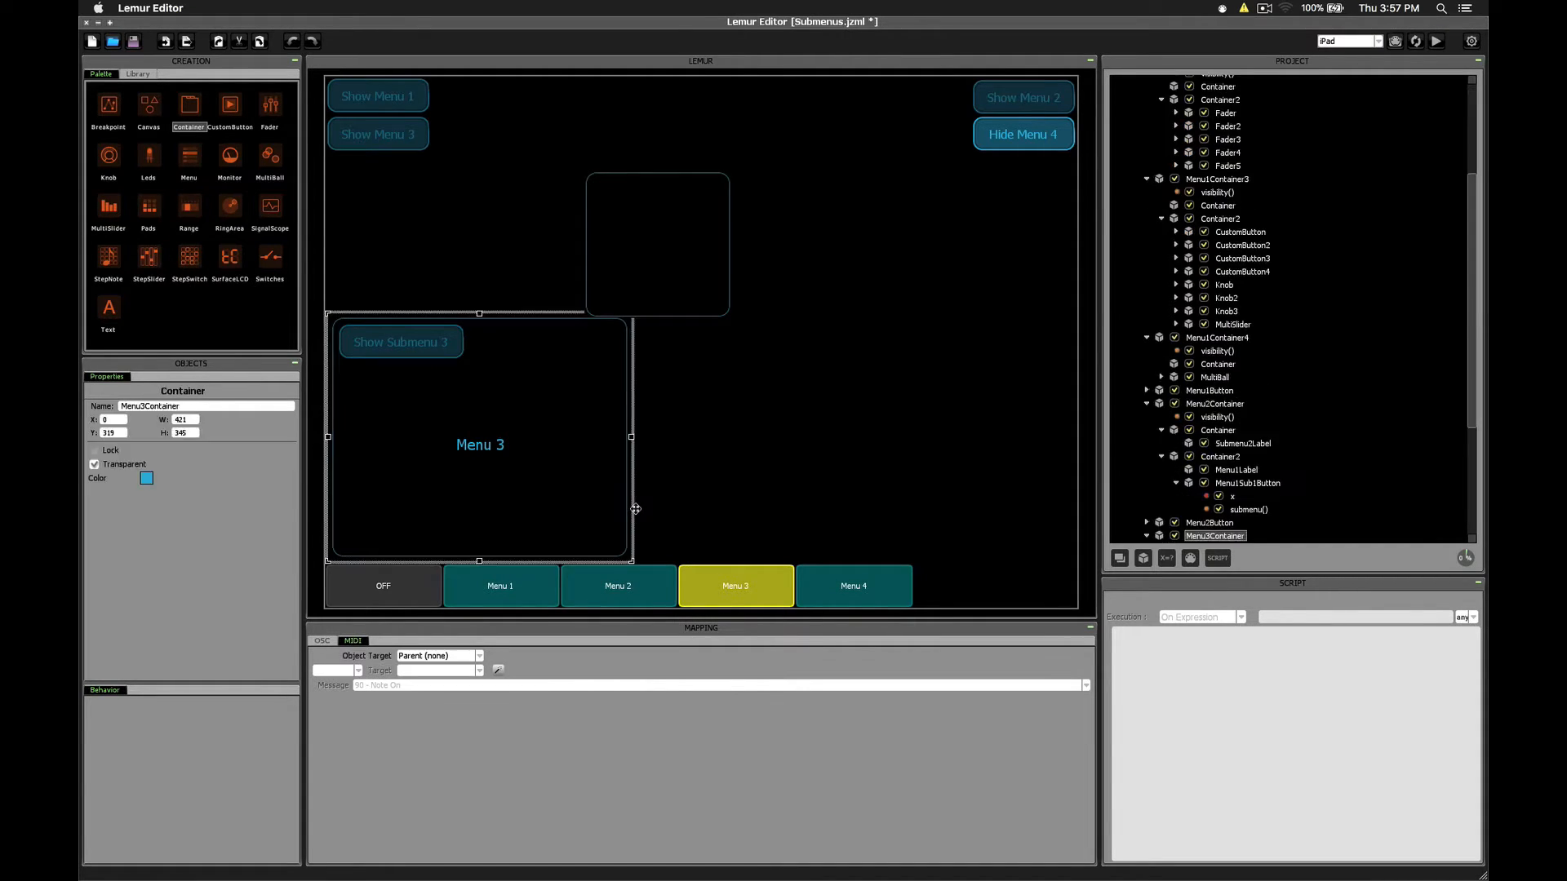
{"action": "left_click", "coordinate": [1217, 351]}
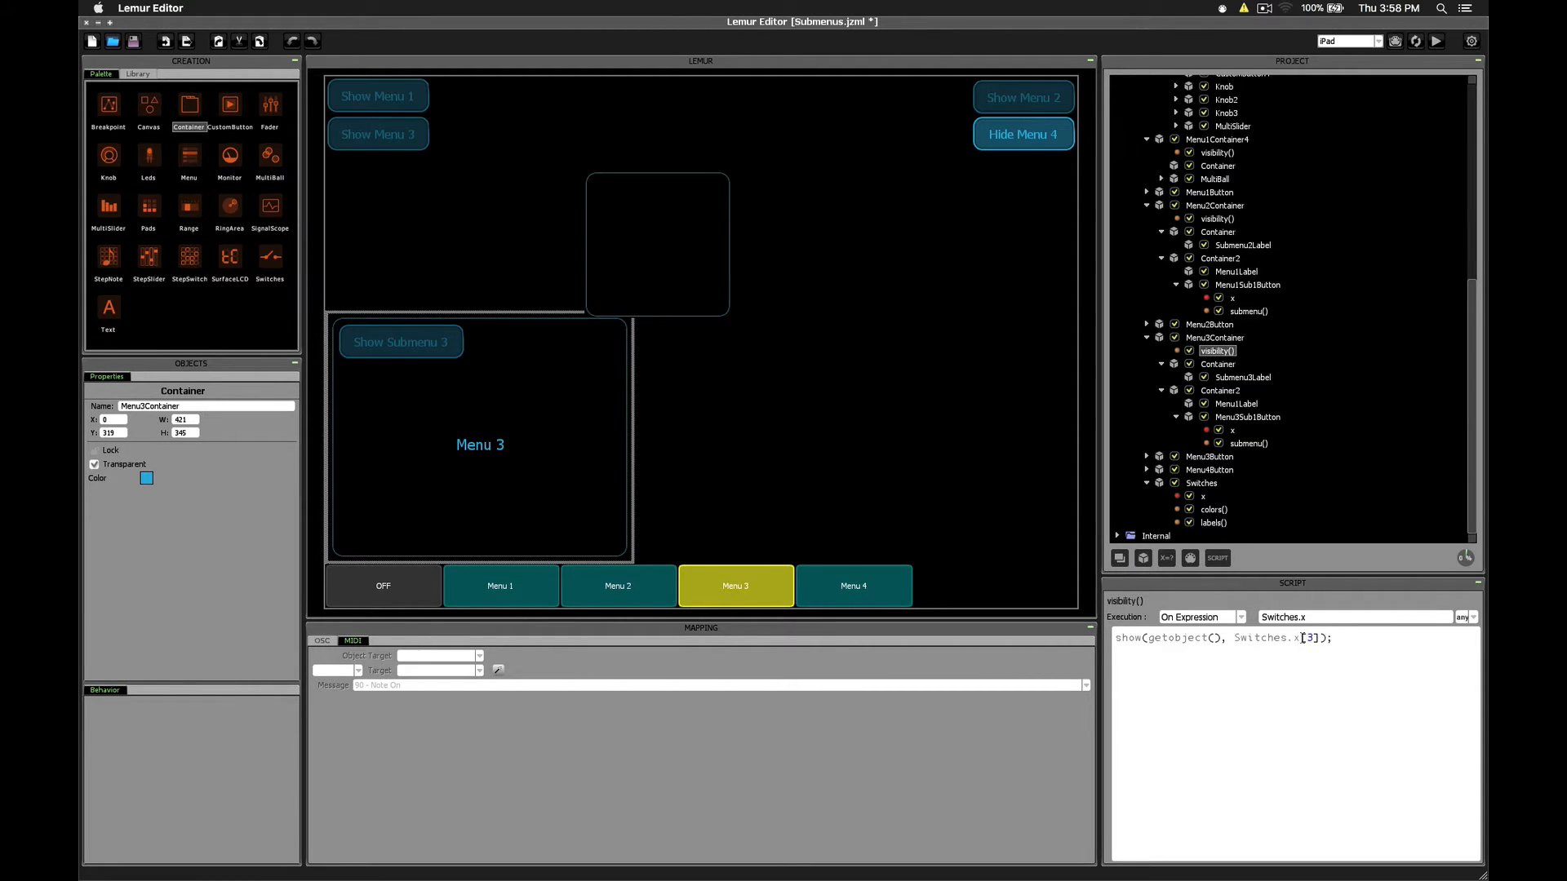
{"action": "left_click", "coordinate": [735, 586]}
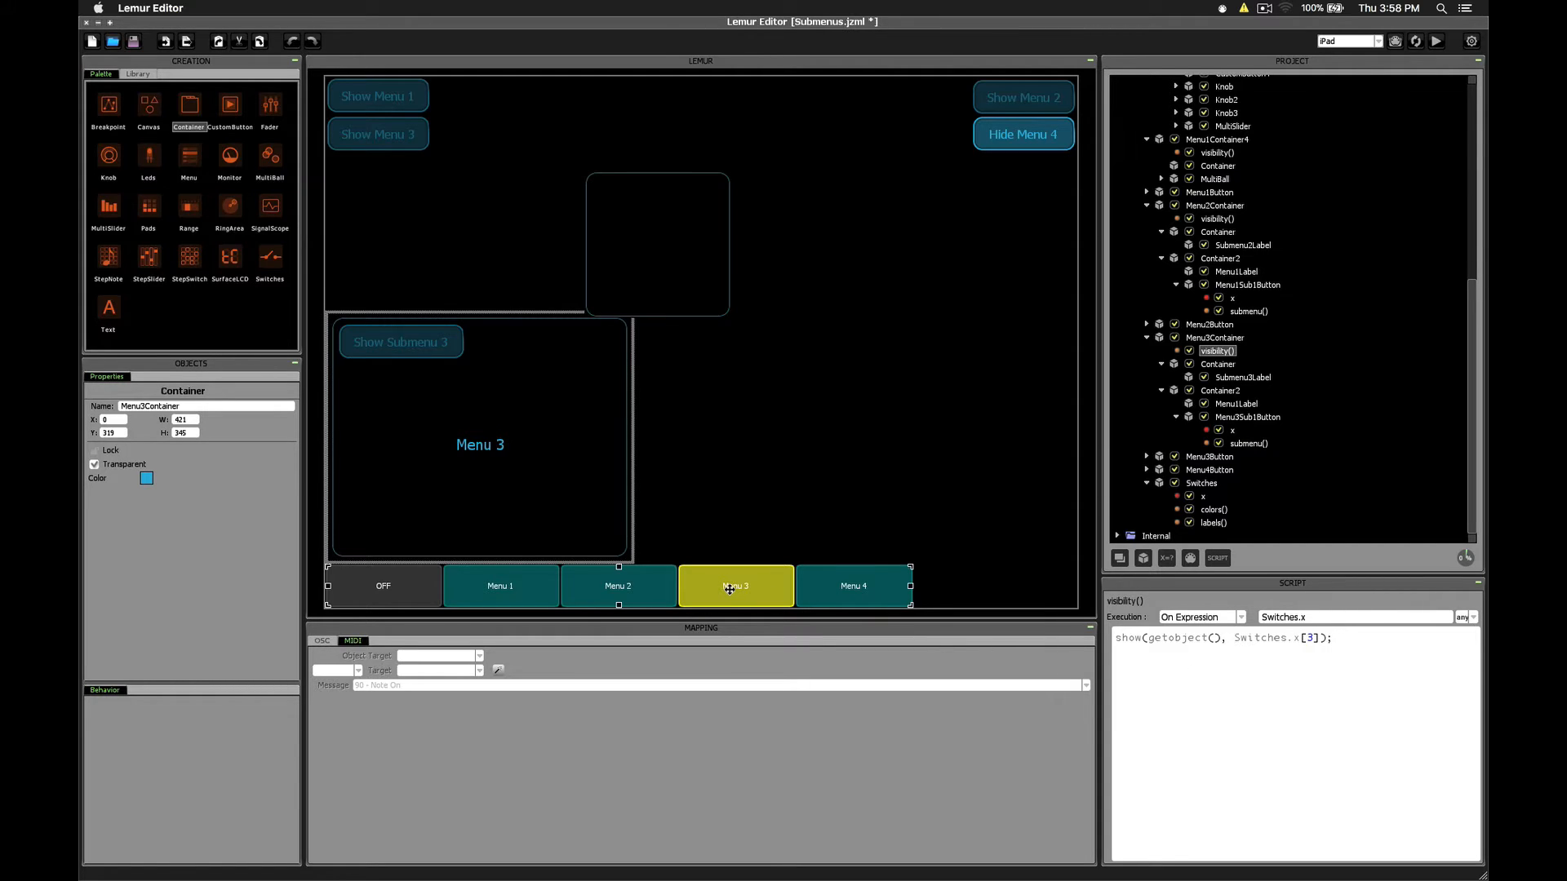
{"action": "mouse_move", "coordinate": [378, 582]}
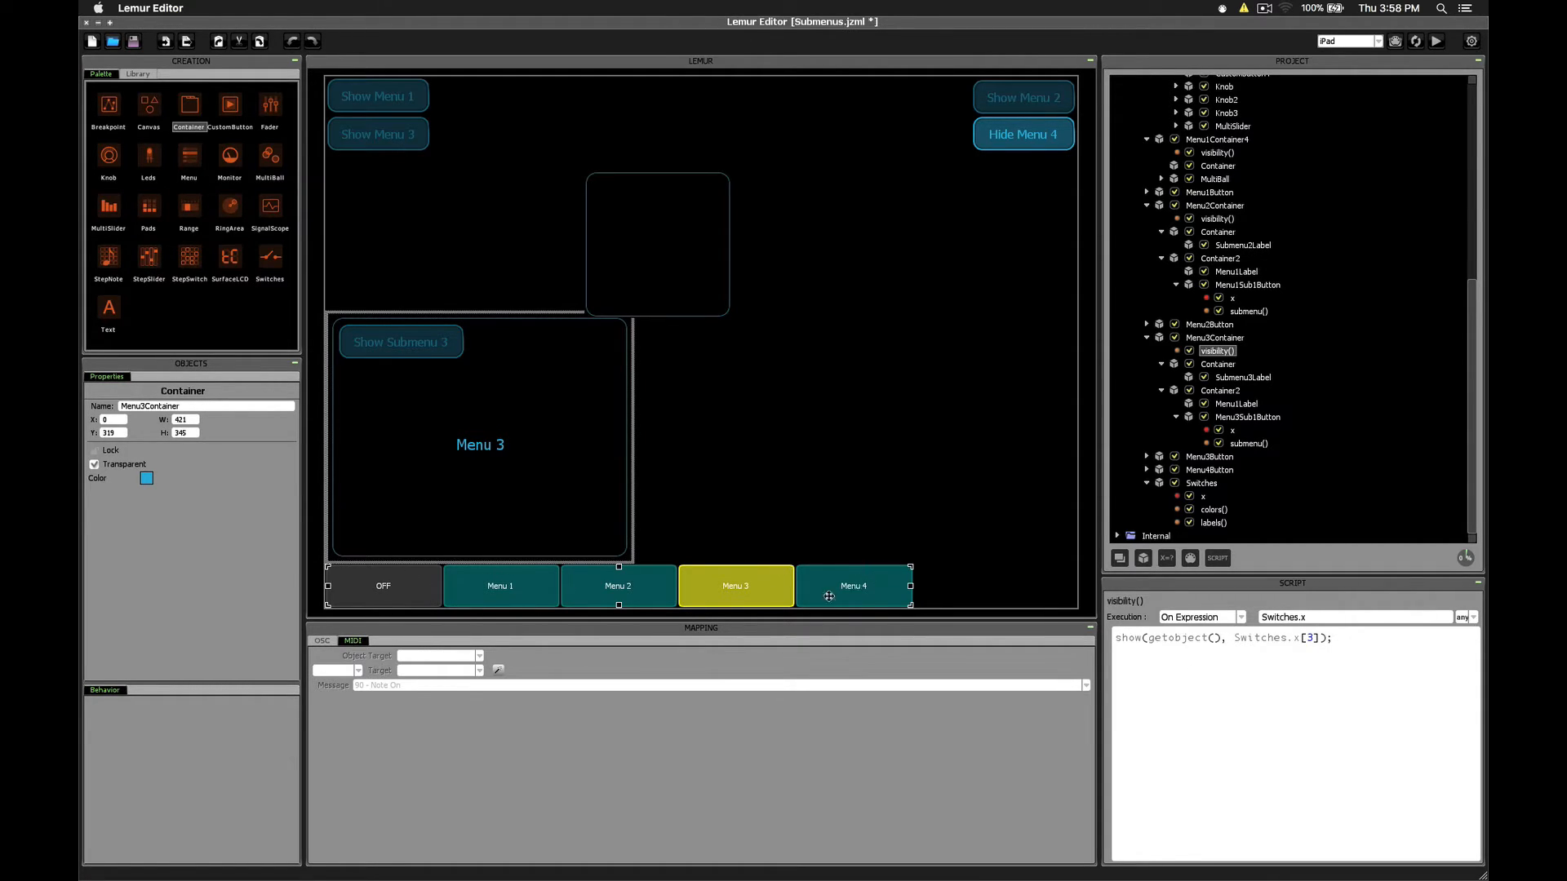
{"action": "mouse_move", "coordinate": [379, 589]}
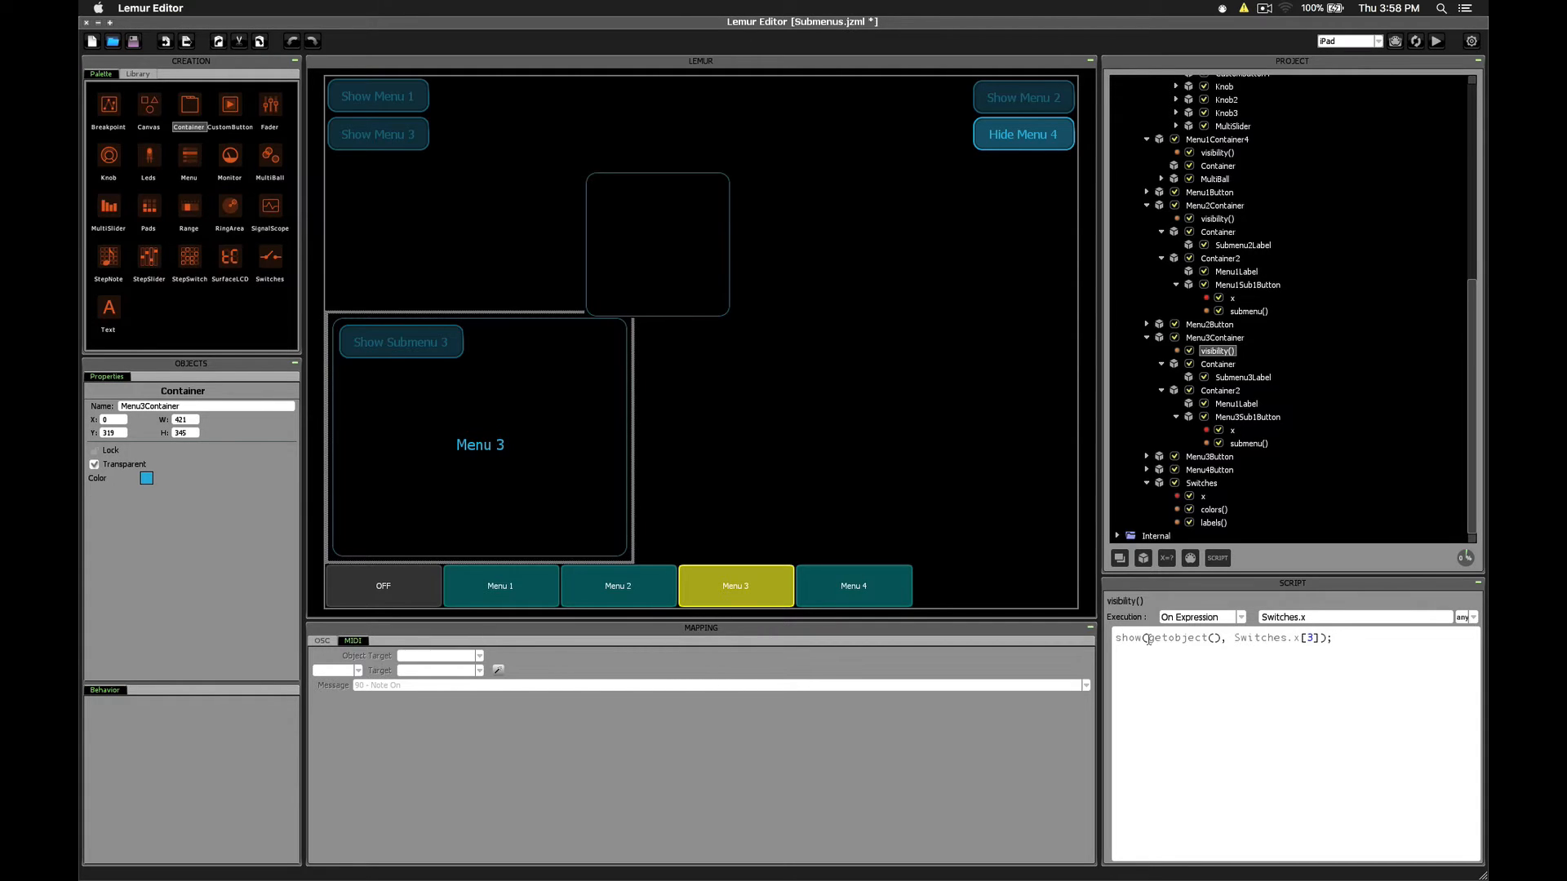
{"action": "left_click", "coordinate": [1200, 483]}
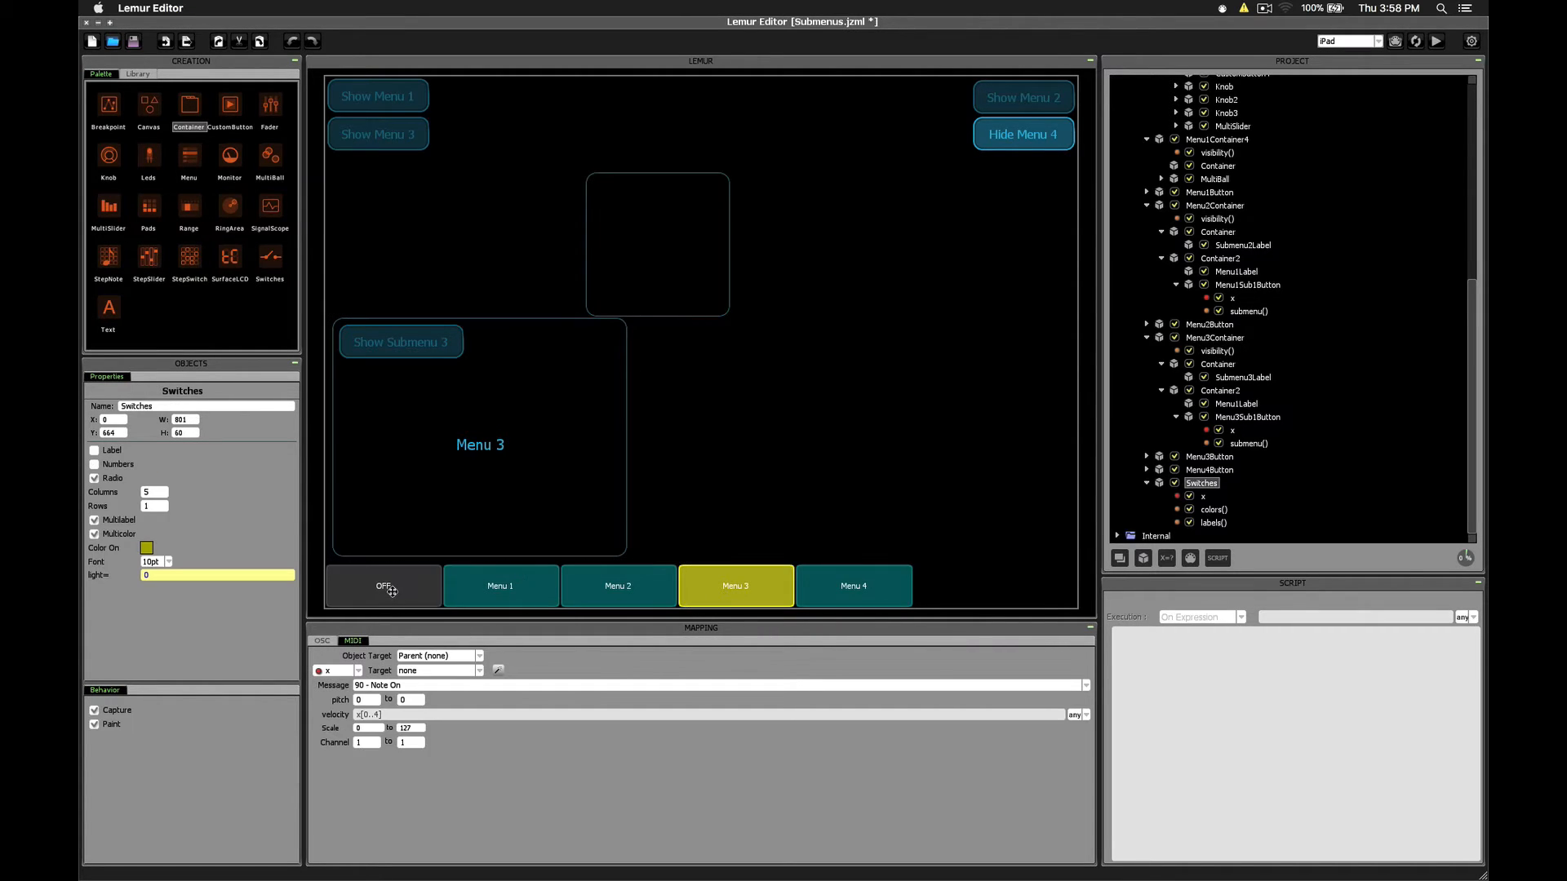
{"action": "left_click", "coordinate": [383, 586]}
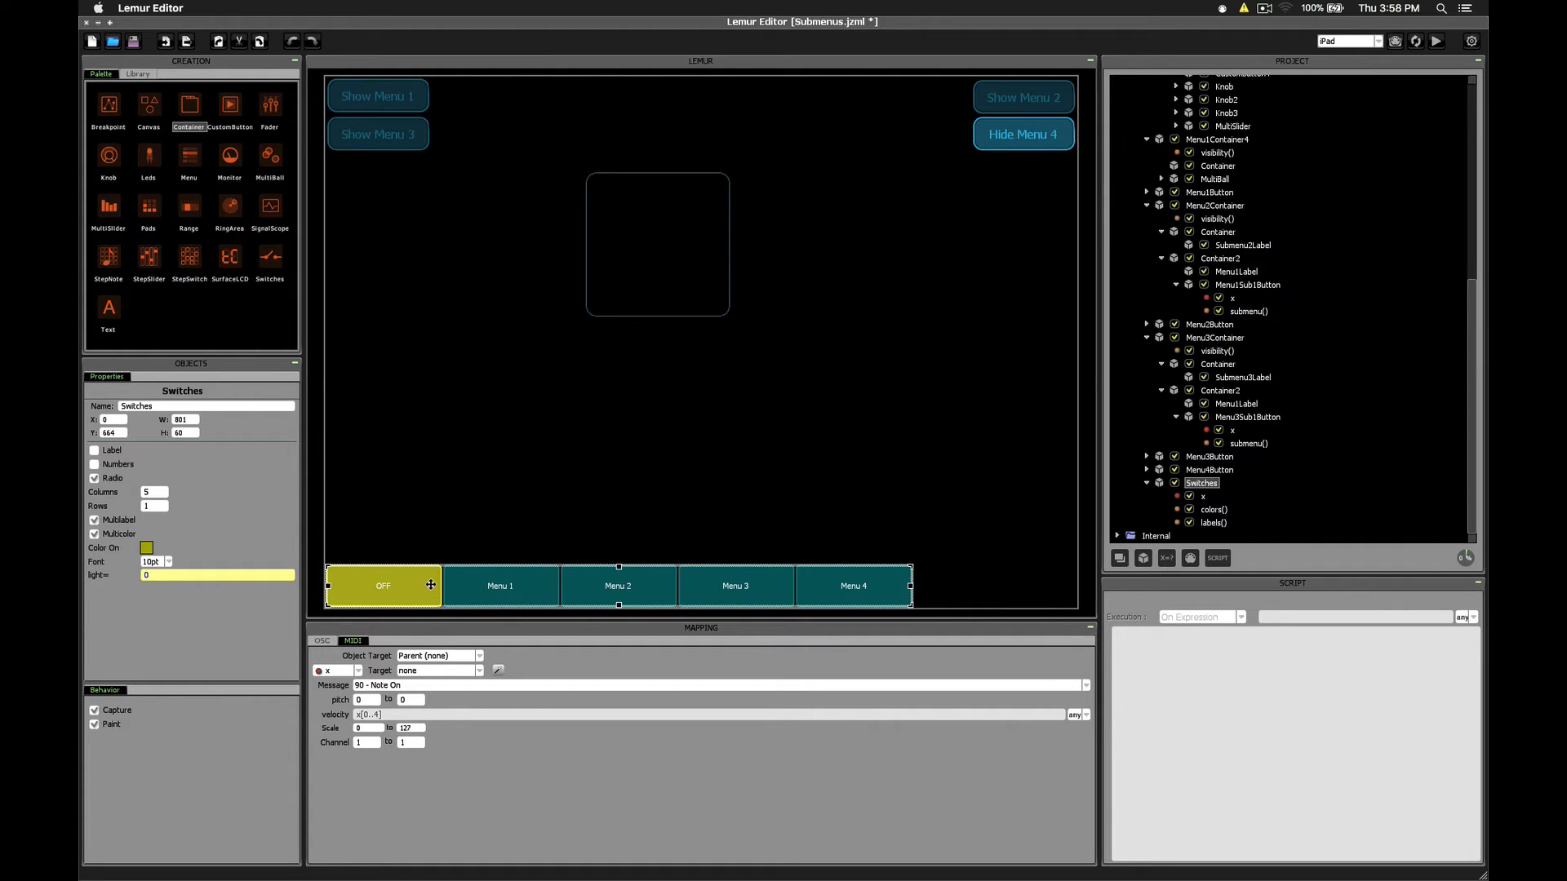
{"action": "mouse_move", "coordinate": [515, 580]}
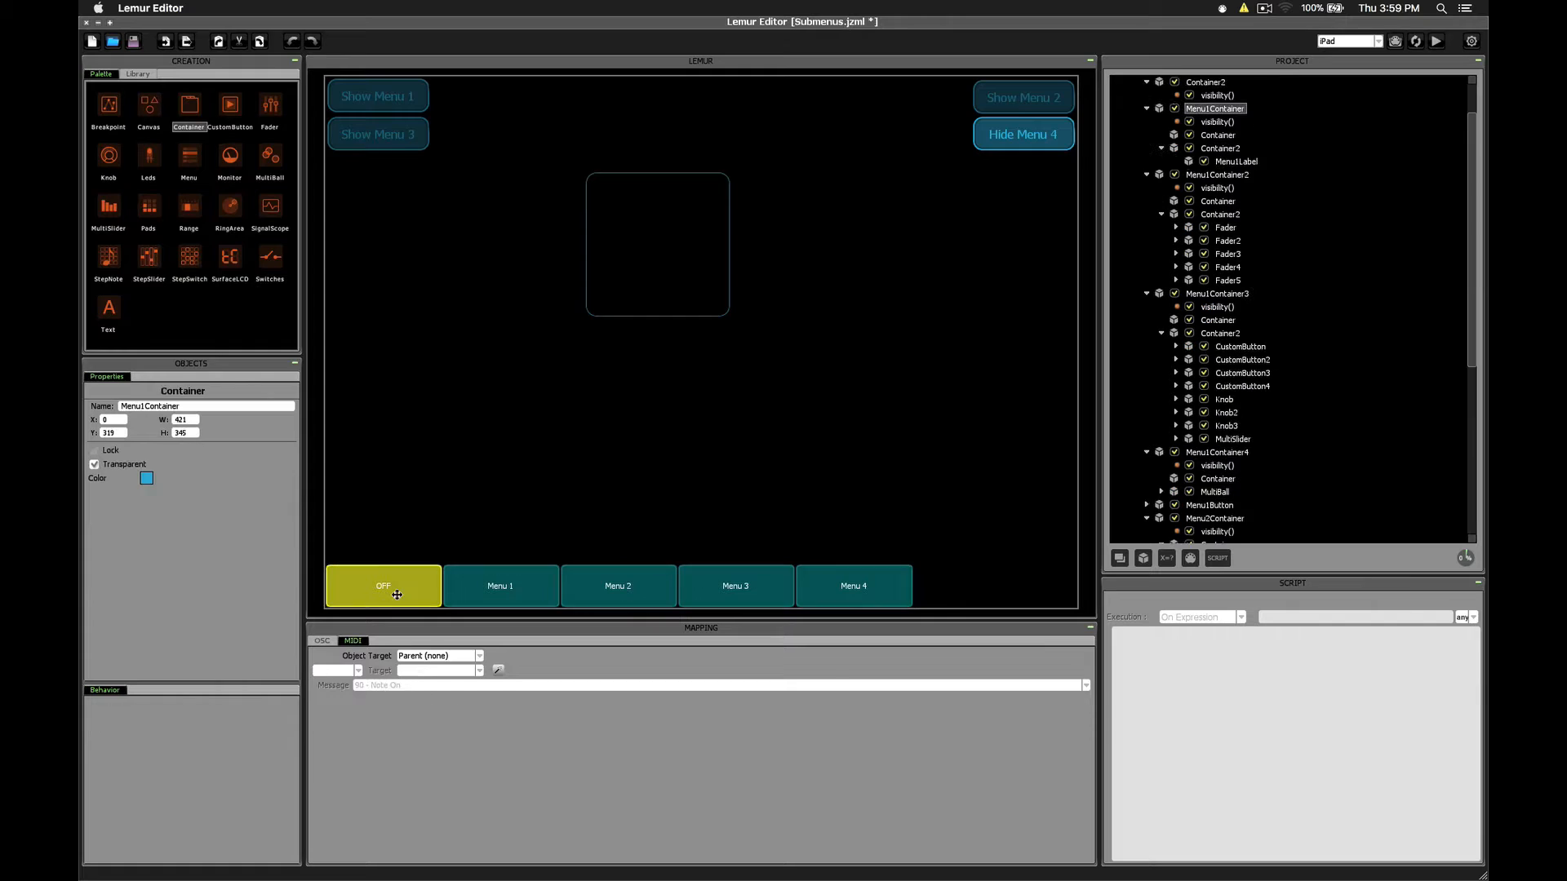
- Show Menu 1, then Menu 2 with its Submenu 2 panel opened
{"action": "left_click", "coordinate": [500, 586]}
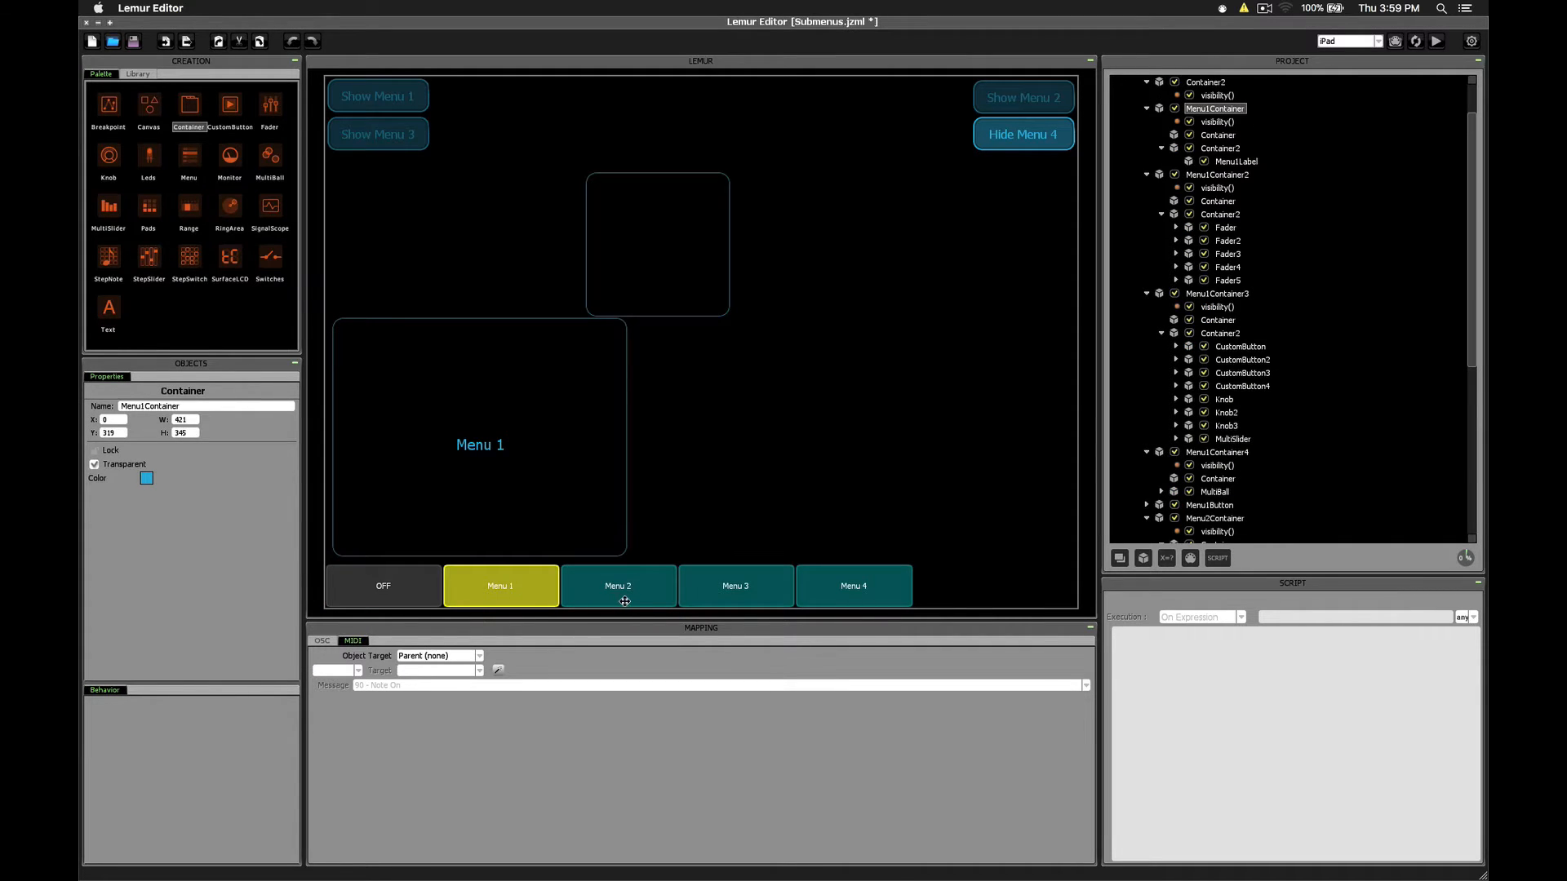
{"action": "left_click", "coordinate": [618, 586]}
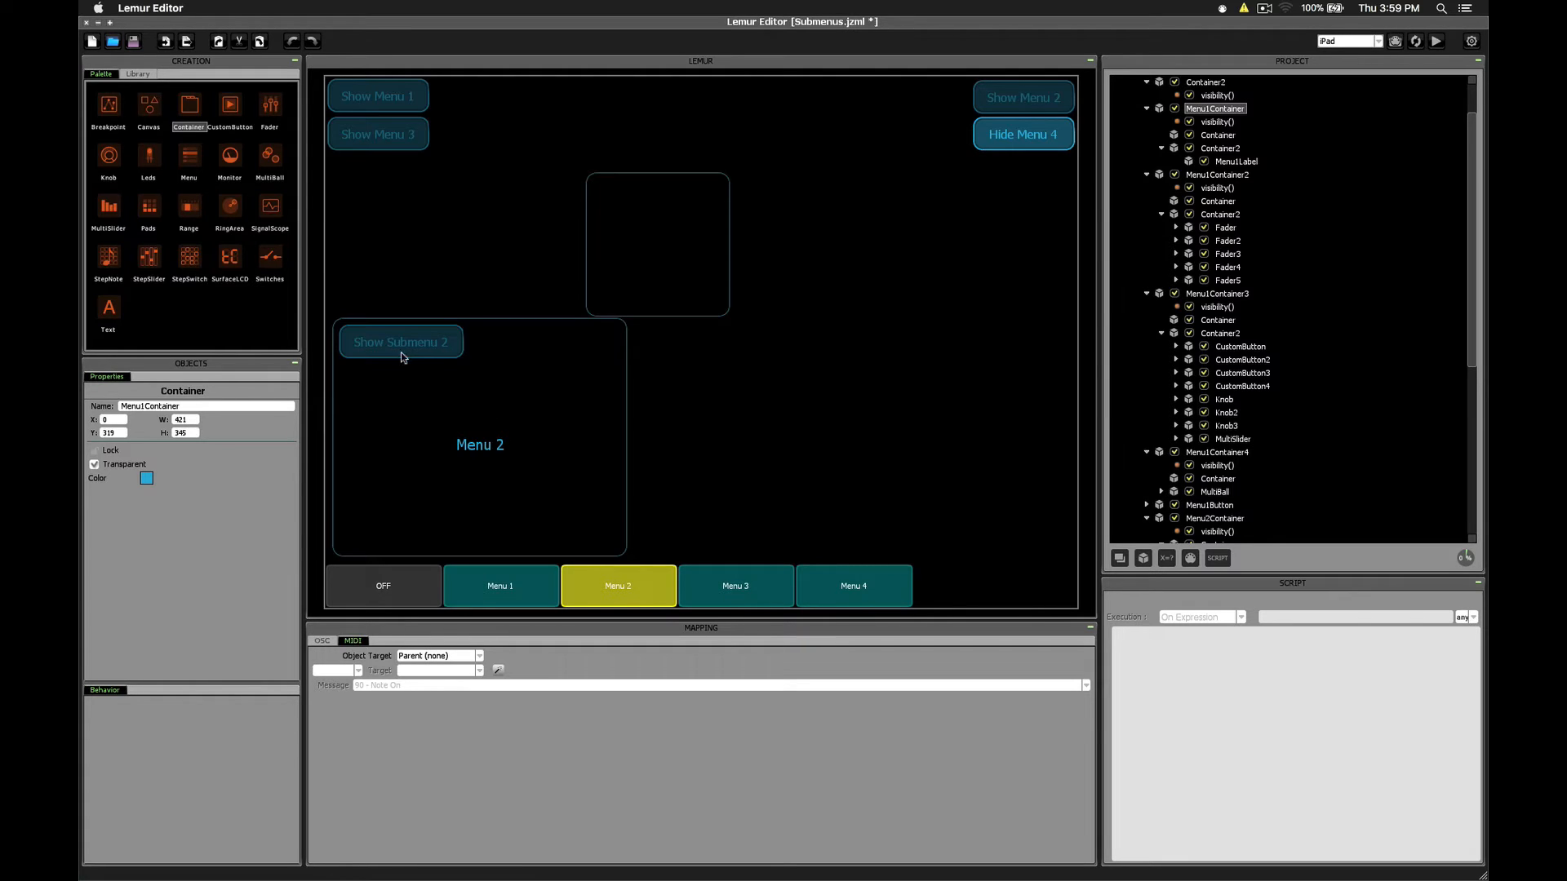
{"action": "left_click", "coordinate": [400, 342]}
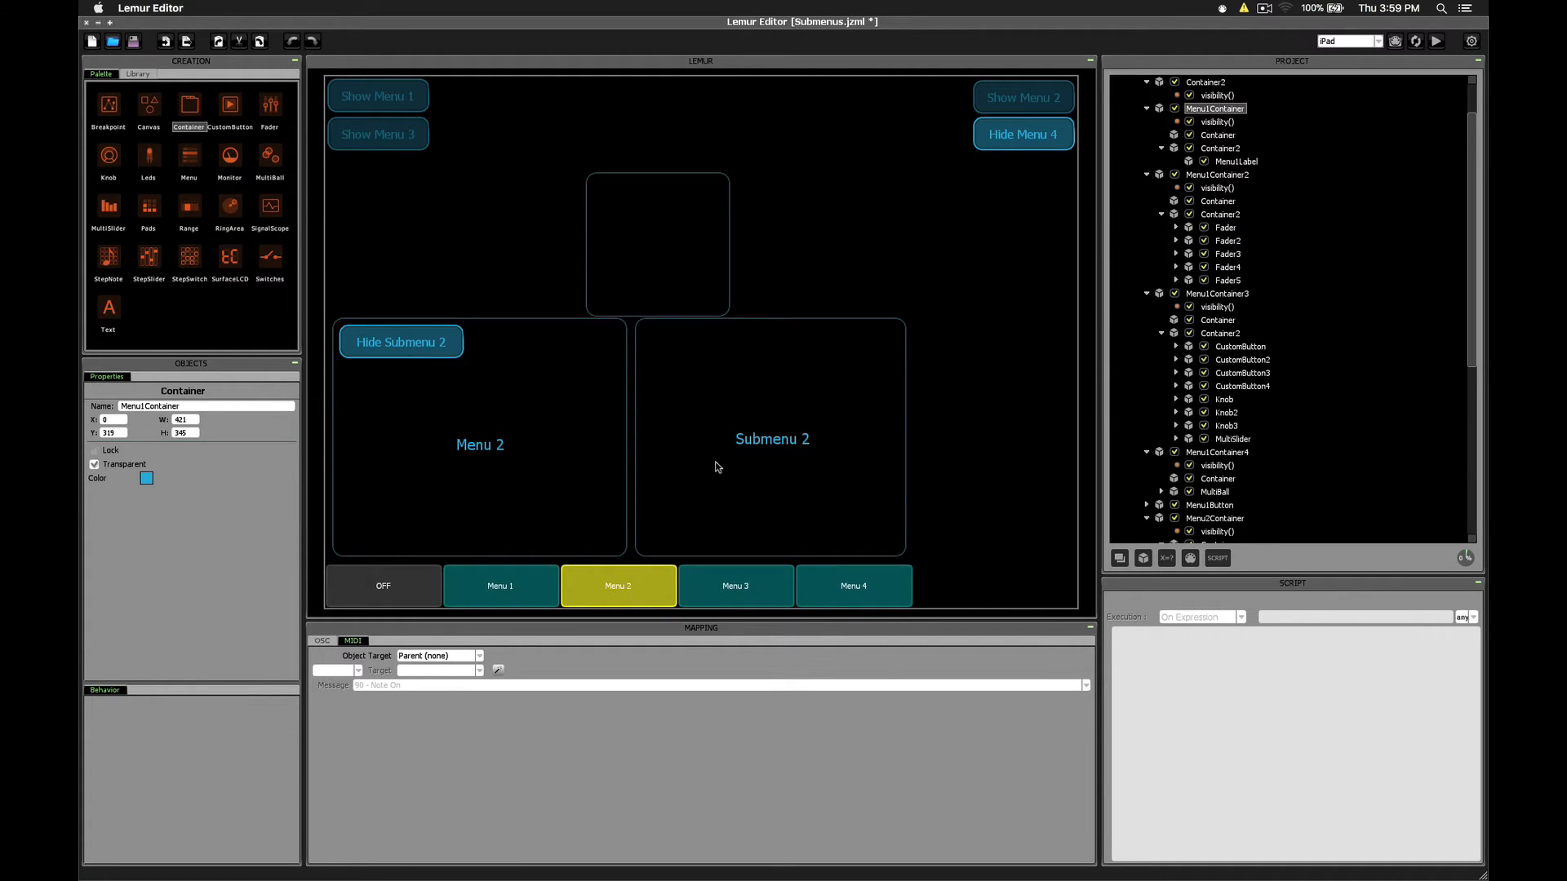
- Show Menu 3 with Submenu 3 opened, then return to the Menu 2 panel
{"action": "left_click", "coordinate": [734, 586]}
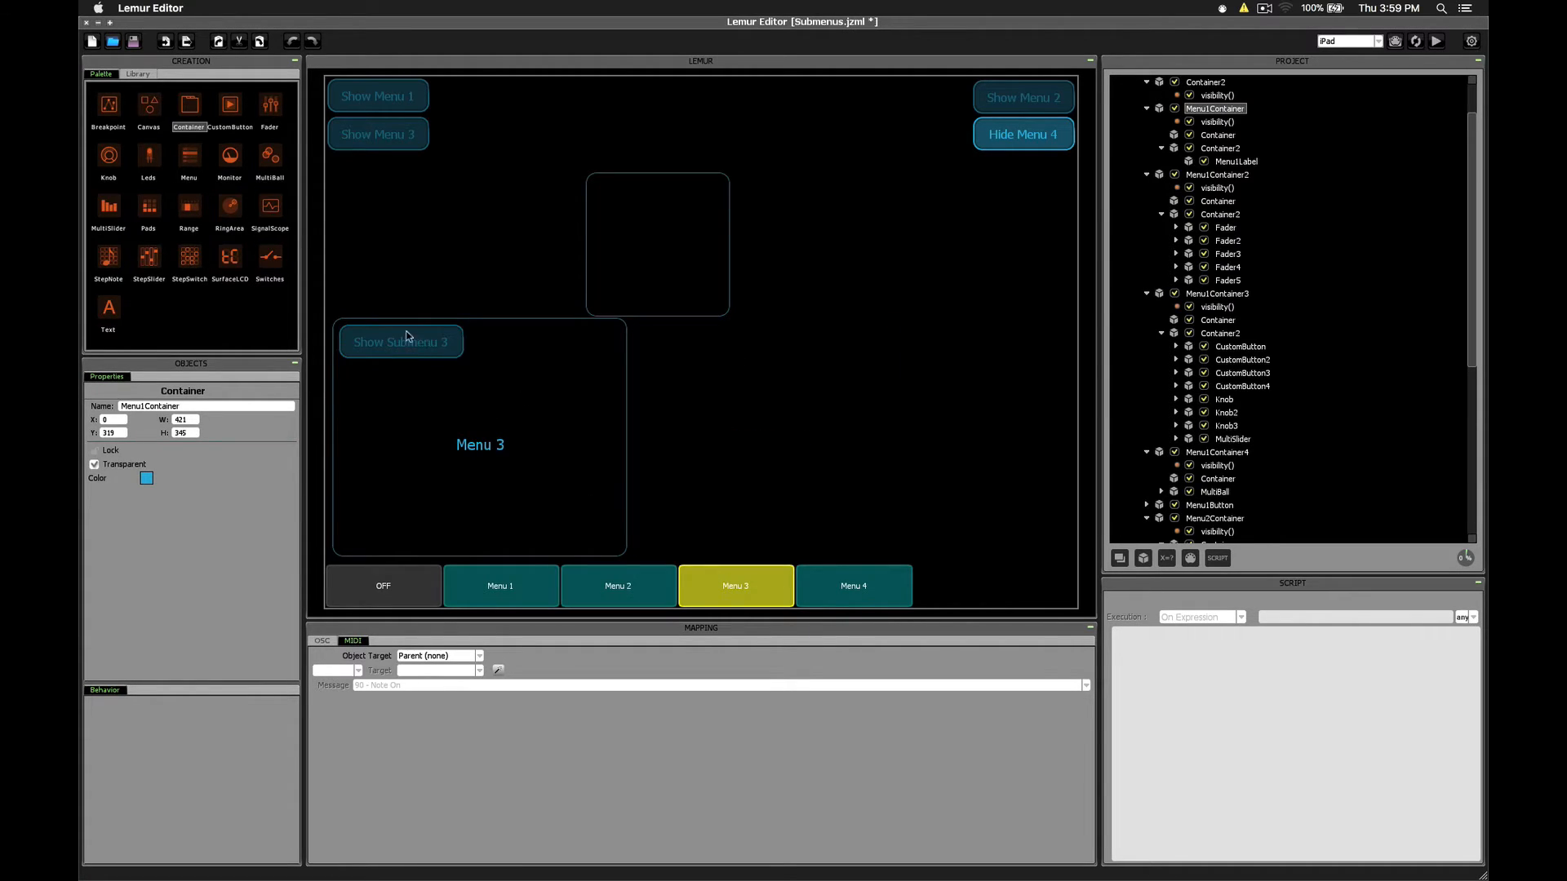
{"action": "left_click", "coordinate": [400, 341]}
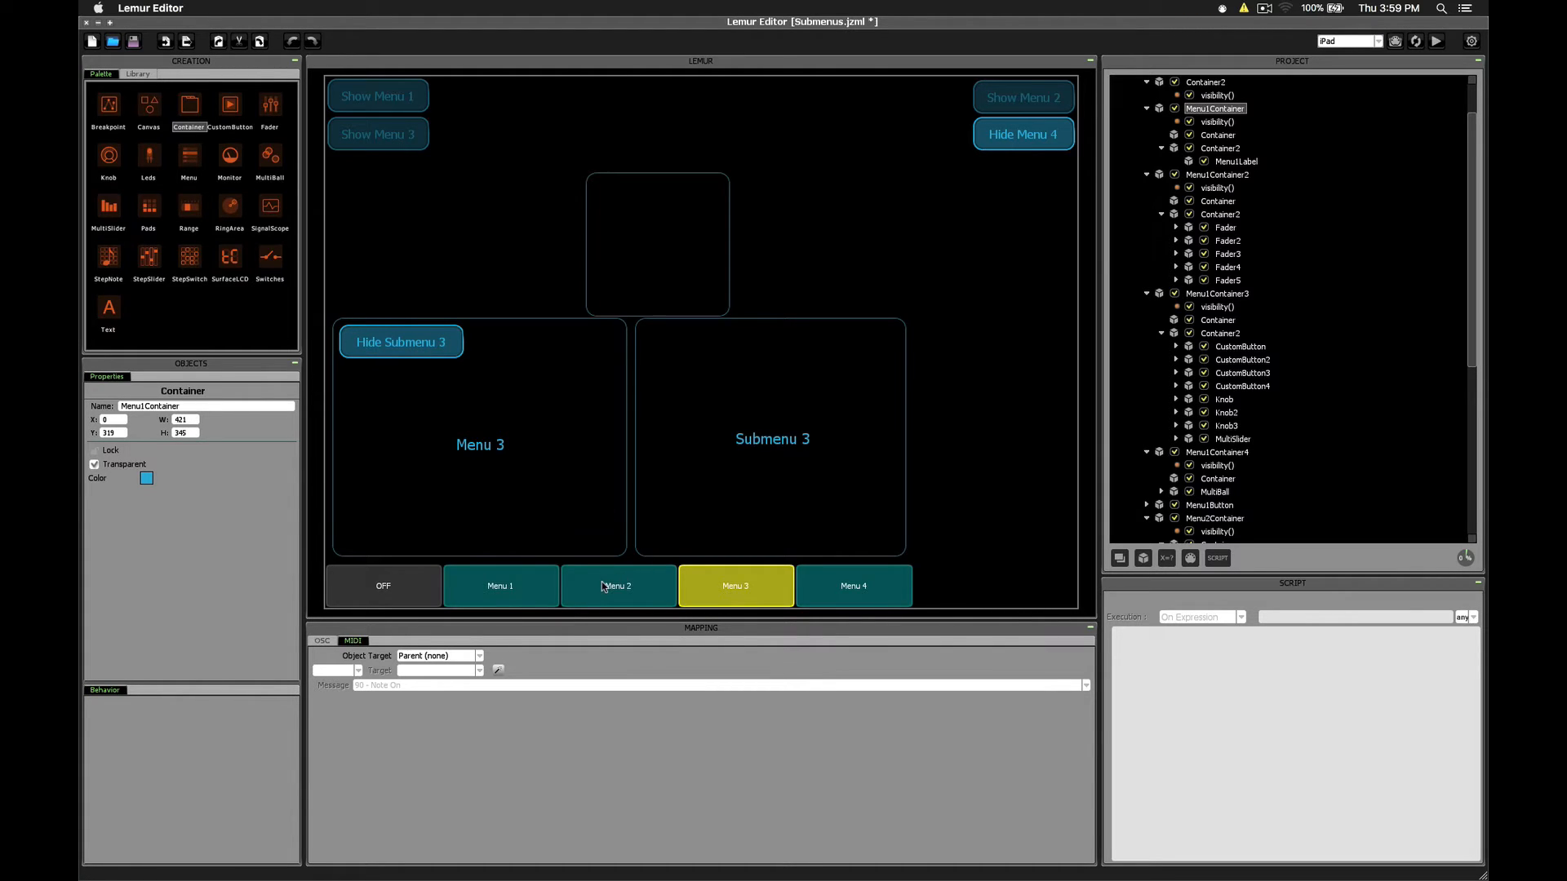
{"action": "mouse_move", "coordinate": [637, 592]}
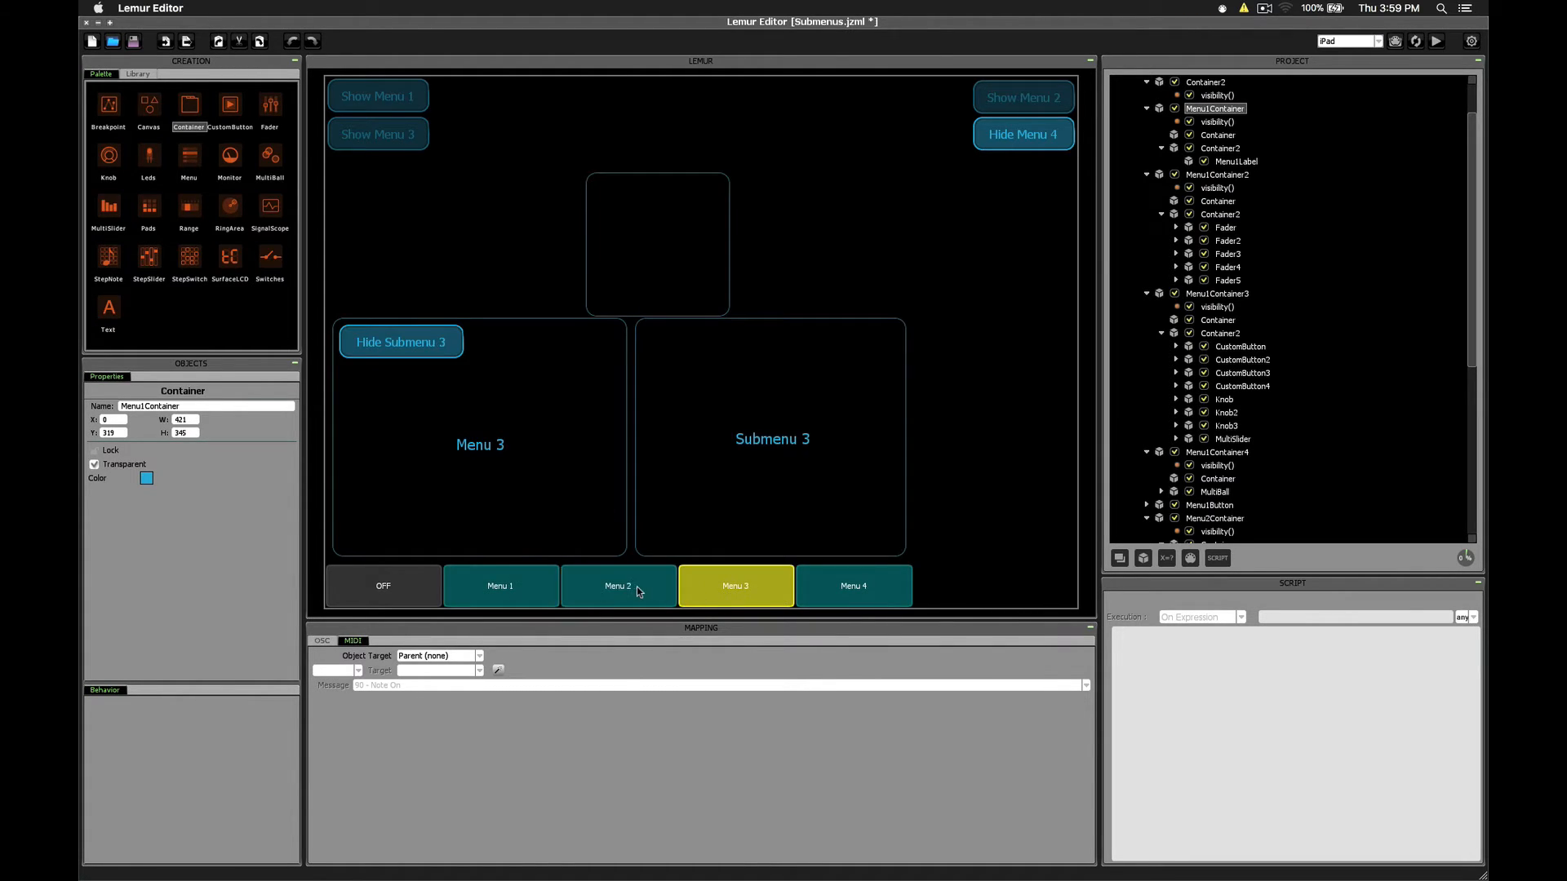
{"action": "left_click", "coordinate": [617, 586]}
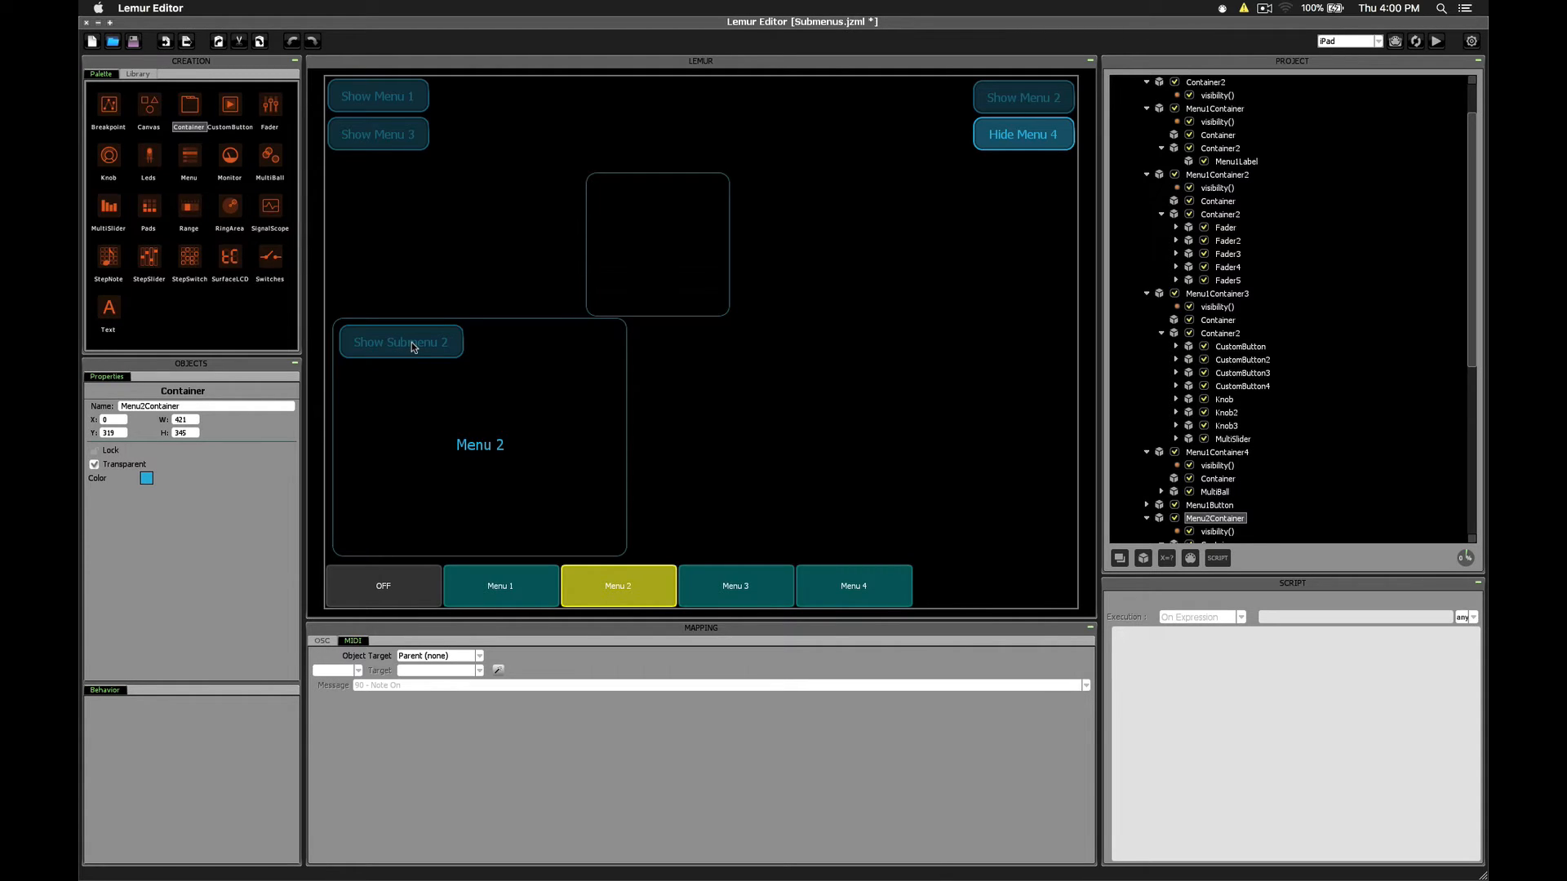
- Toggle Submenu 2 on Menu 2 so the container widens, then leave it collapsed with the Show Submenu 2 button selected
{"action": "left_click", "coordinate": [479, 440]}
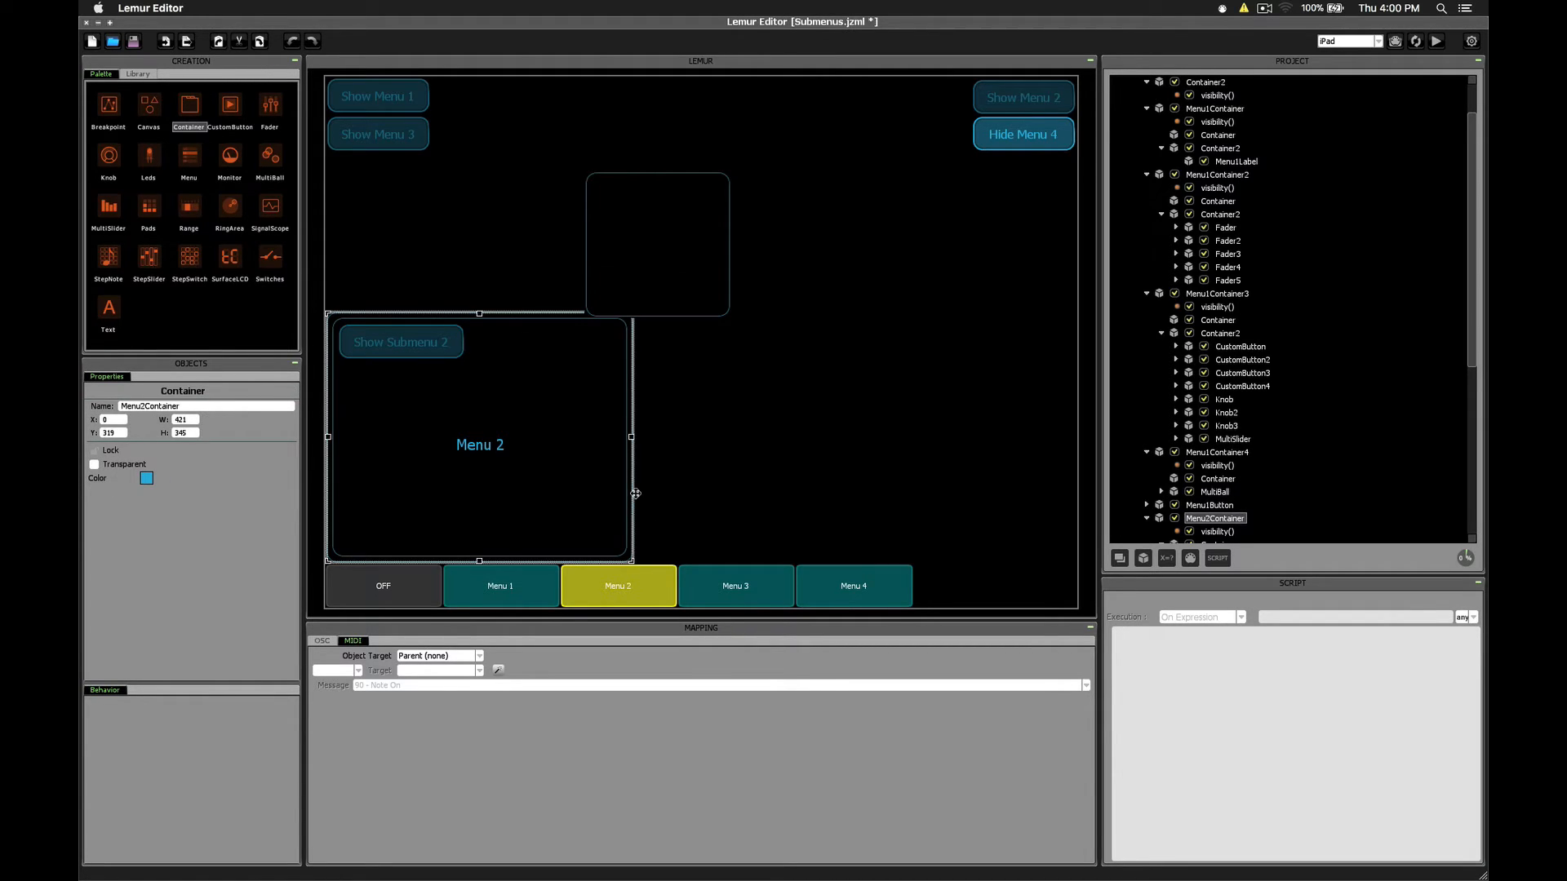
{"action": "left_click", "coordinate": [94, 464]}
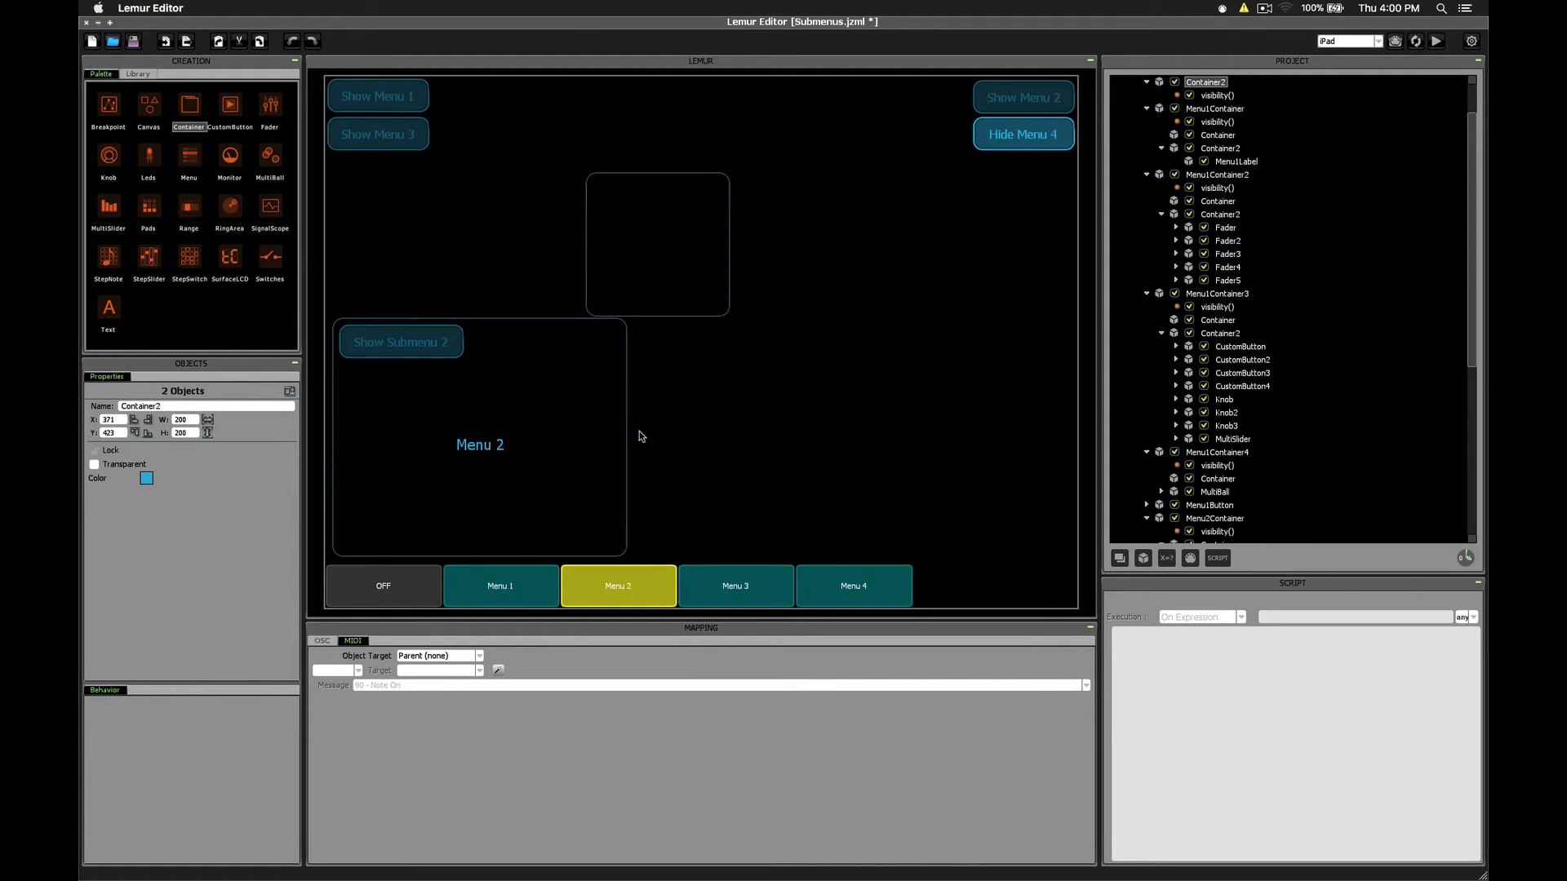
{"action": "left_click", "coordinate": [1214, 517]}
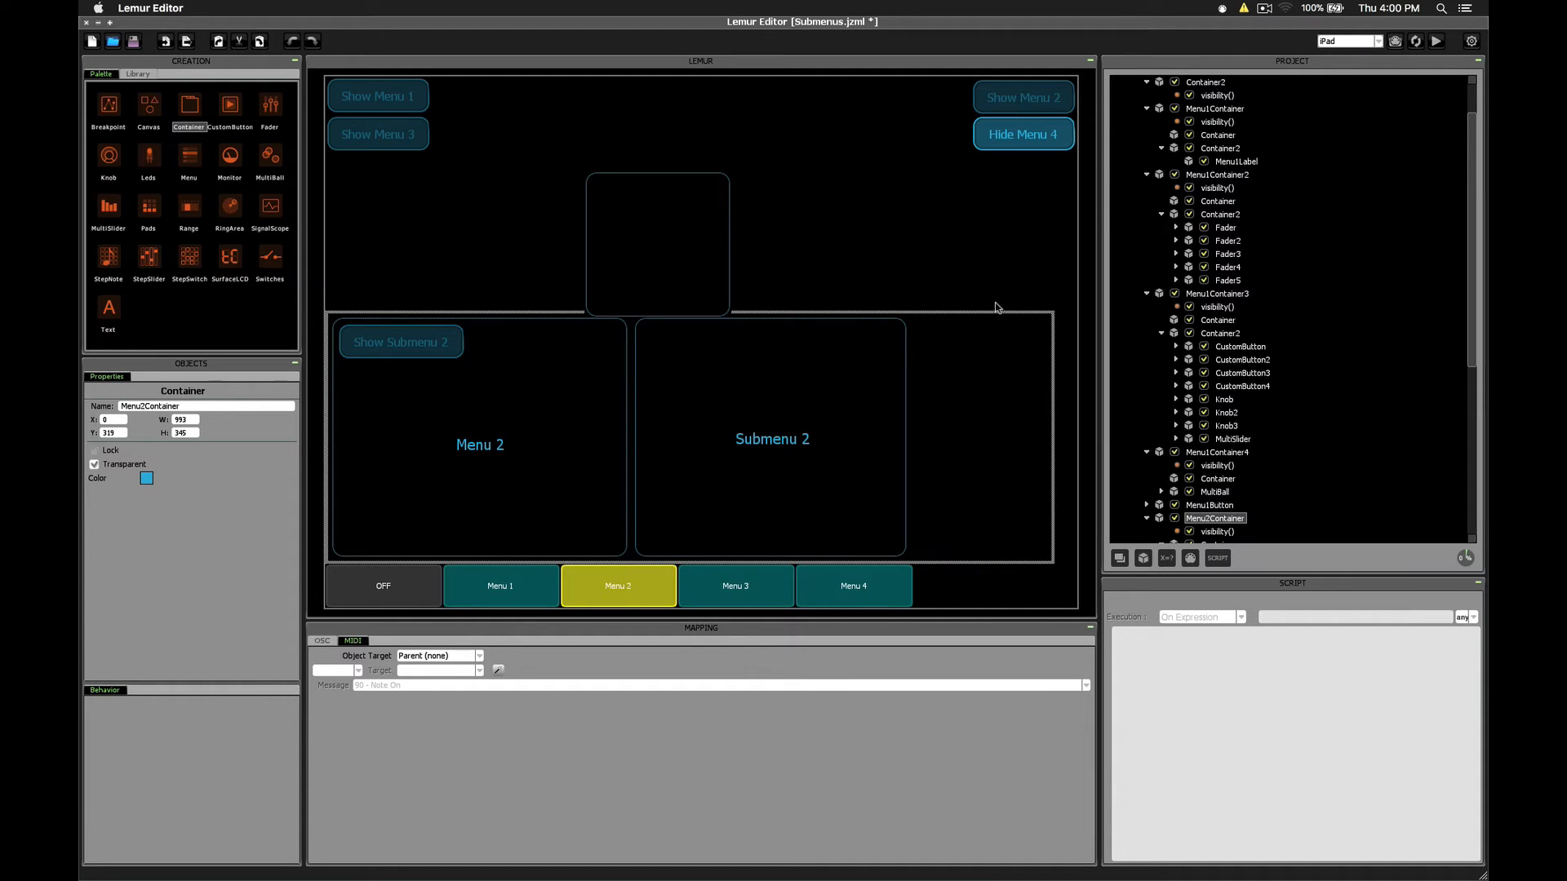
{"action": "mouse_move", "coordinate": [989, 600]}
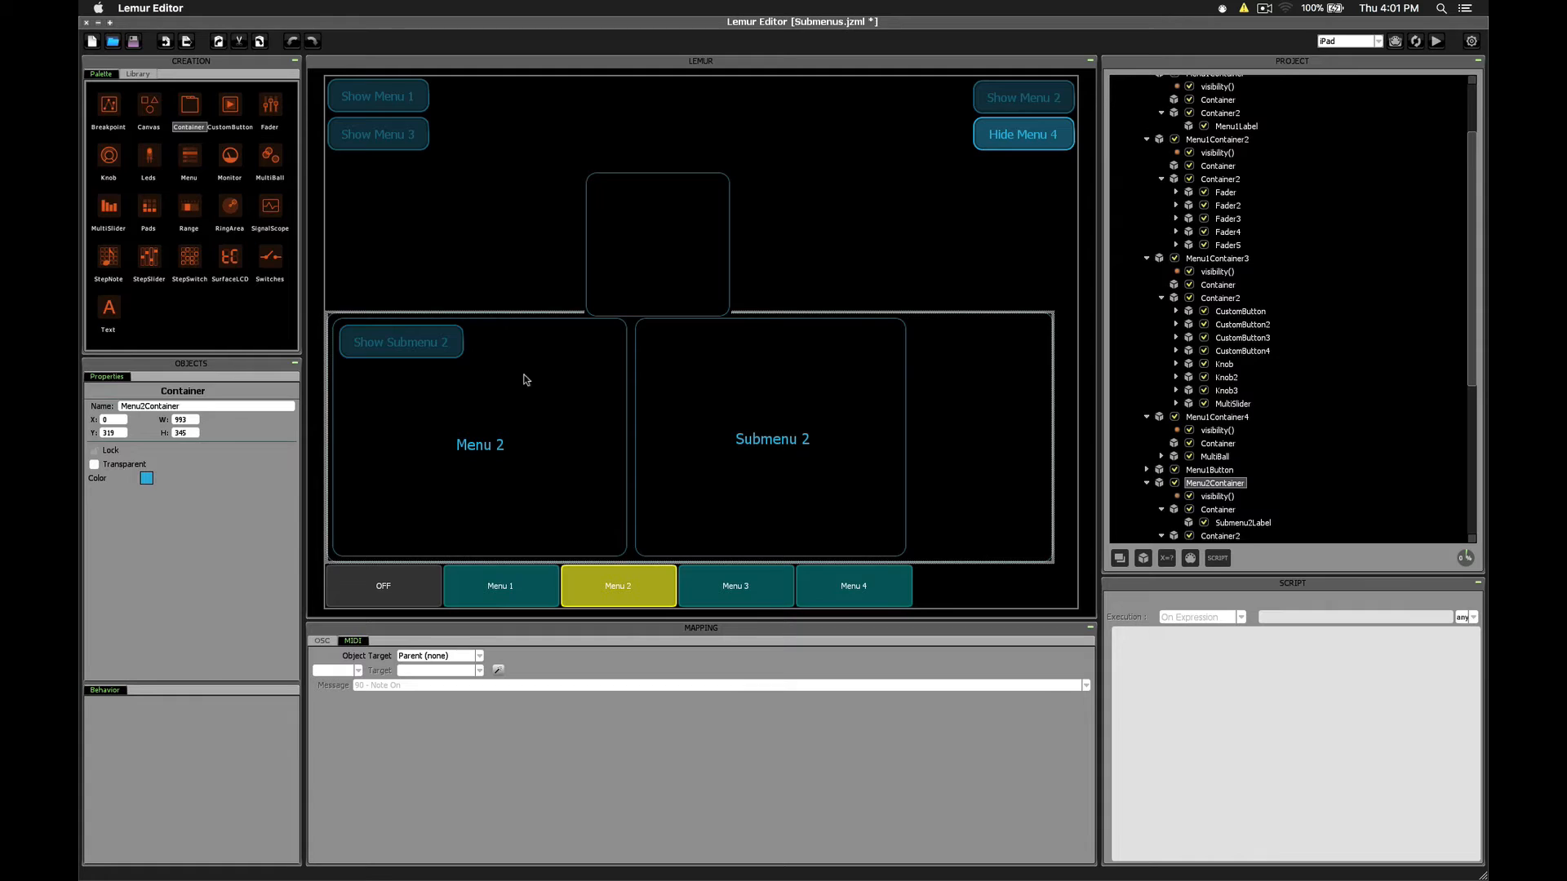
{"action": "left_click", "coordinate": [1170, 81]}
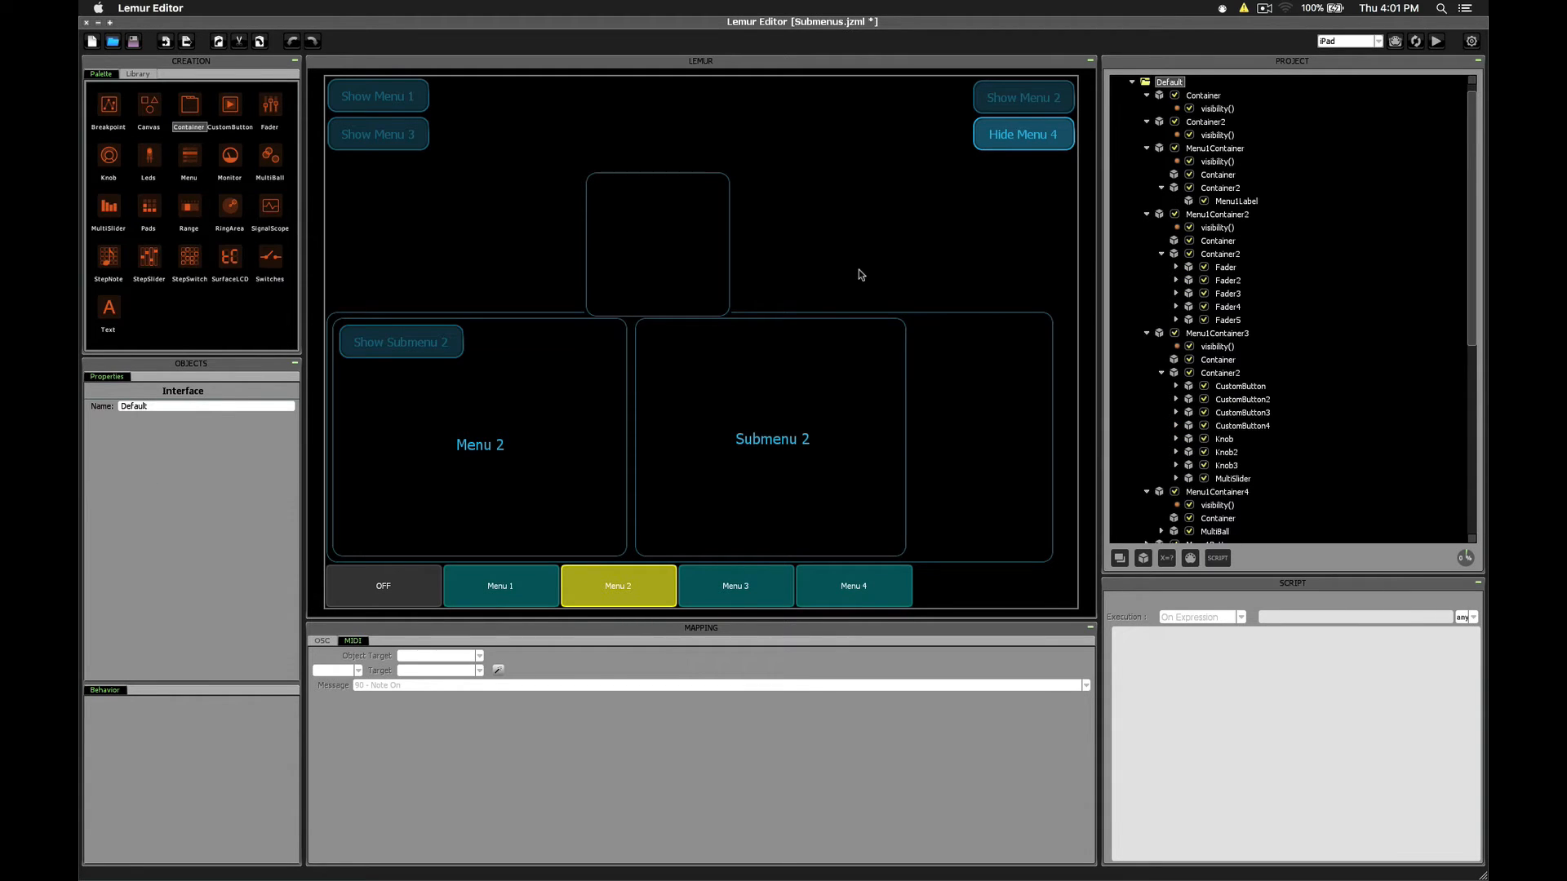
{"action": "left_click", "coordinate": [400, 341]}
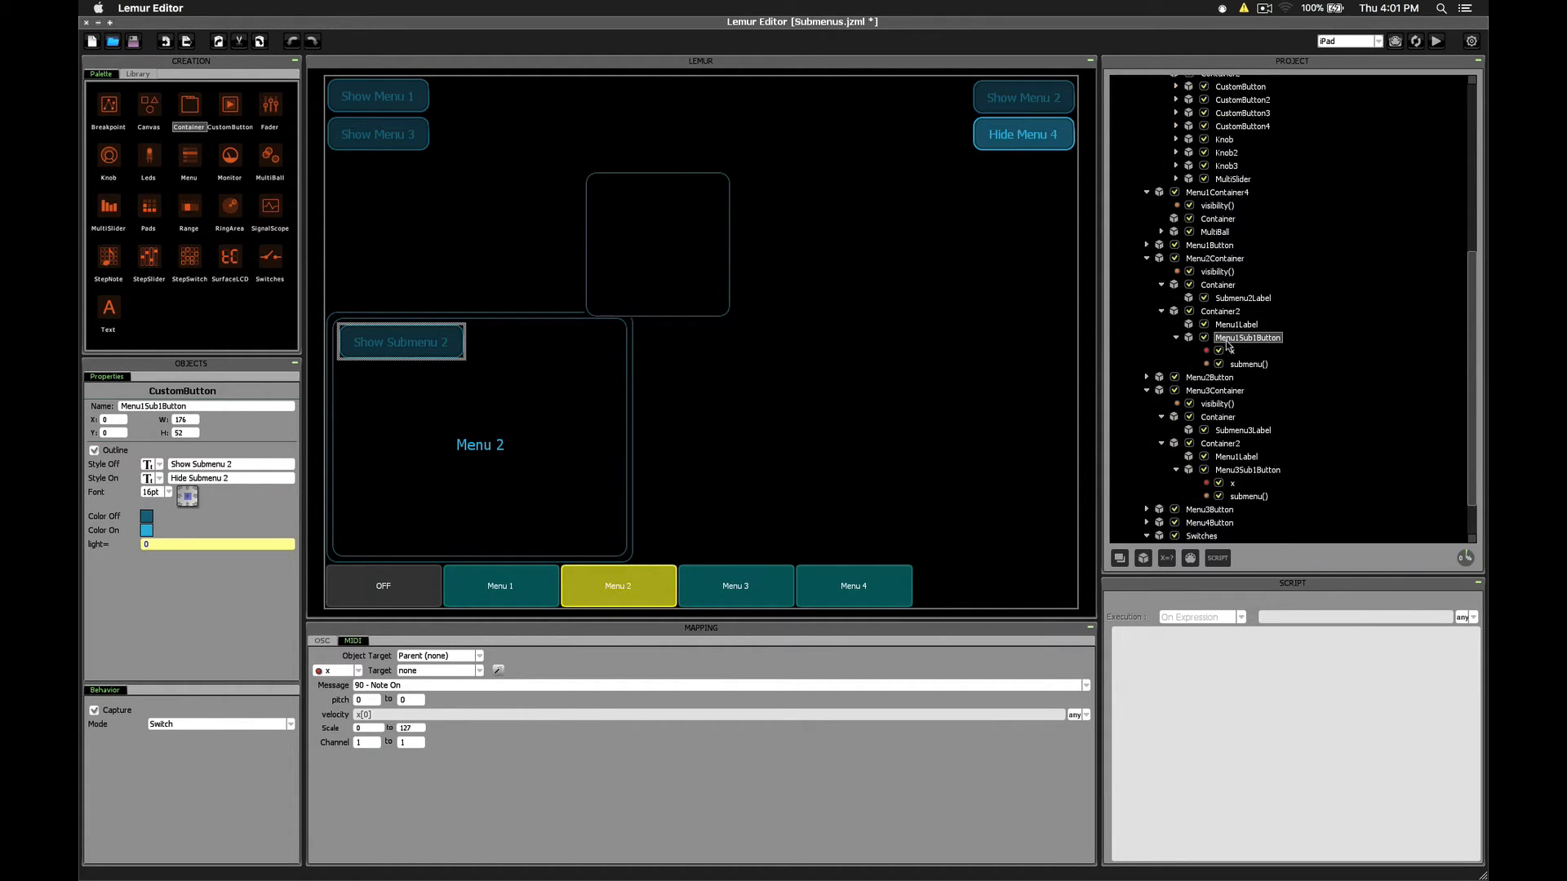
{"action": "mouse_move", "coordinate": [1242, 373]}
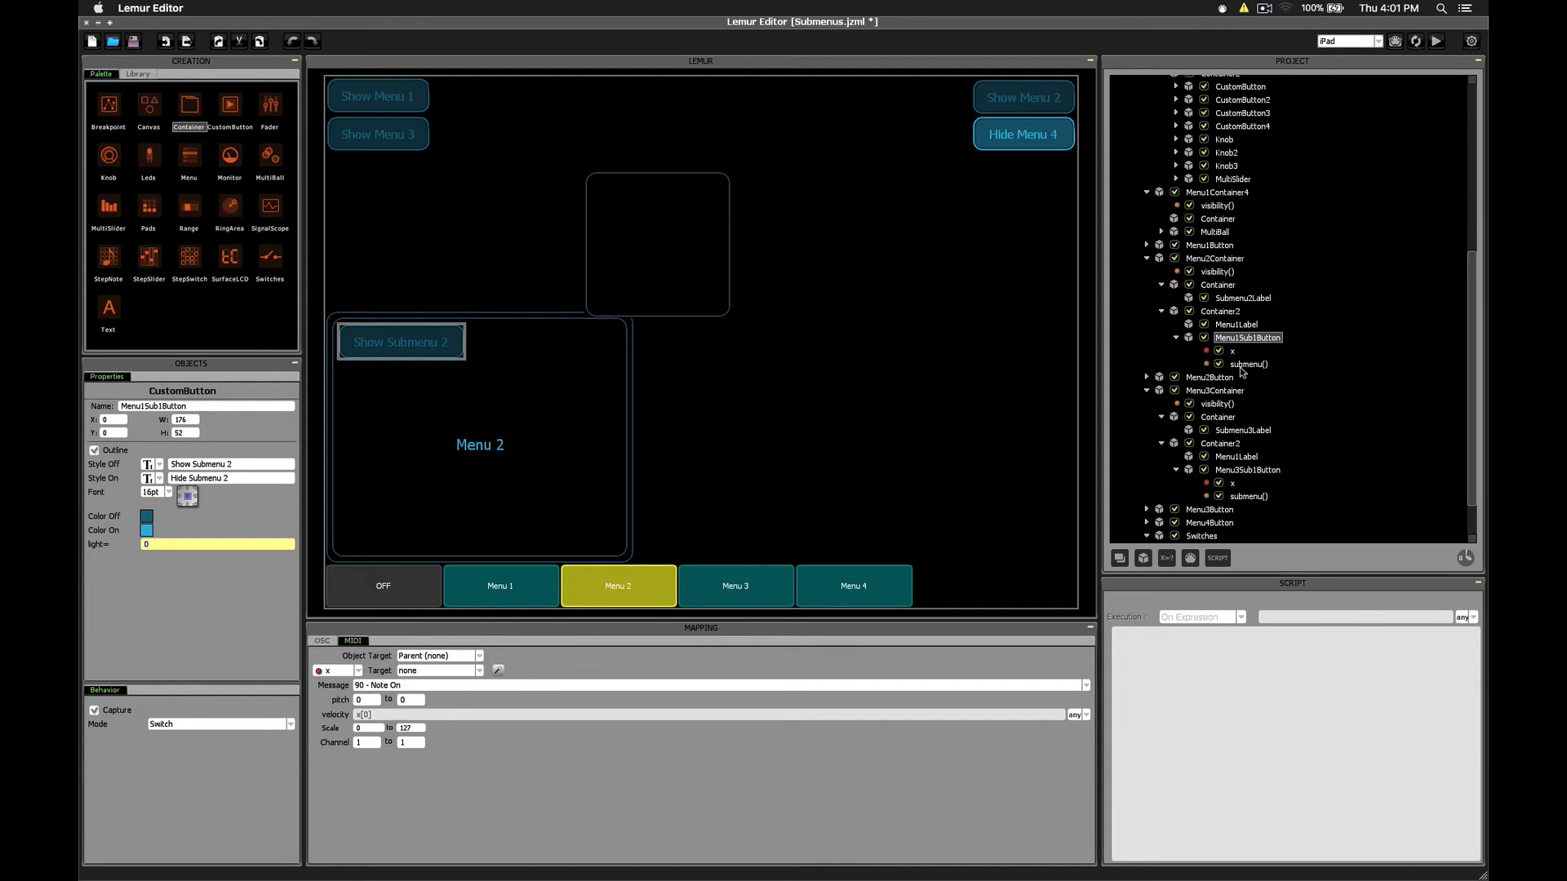
- View the submenu() script setting Menu2Container width 801 open / 421 closed, checking its current W
{"action": "left_click", "coordinate": [1247, 362]}
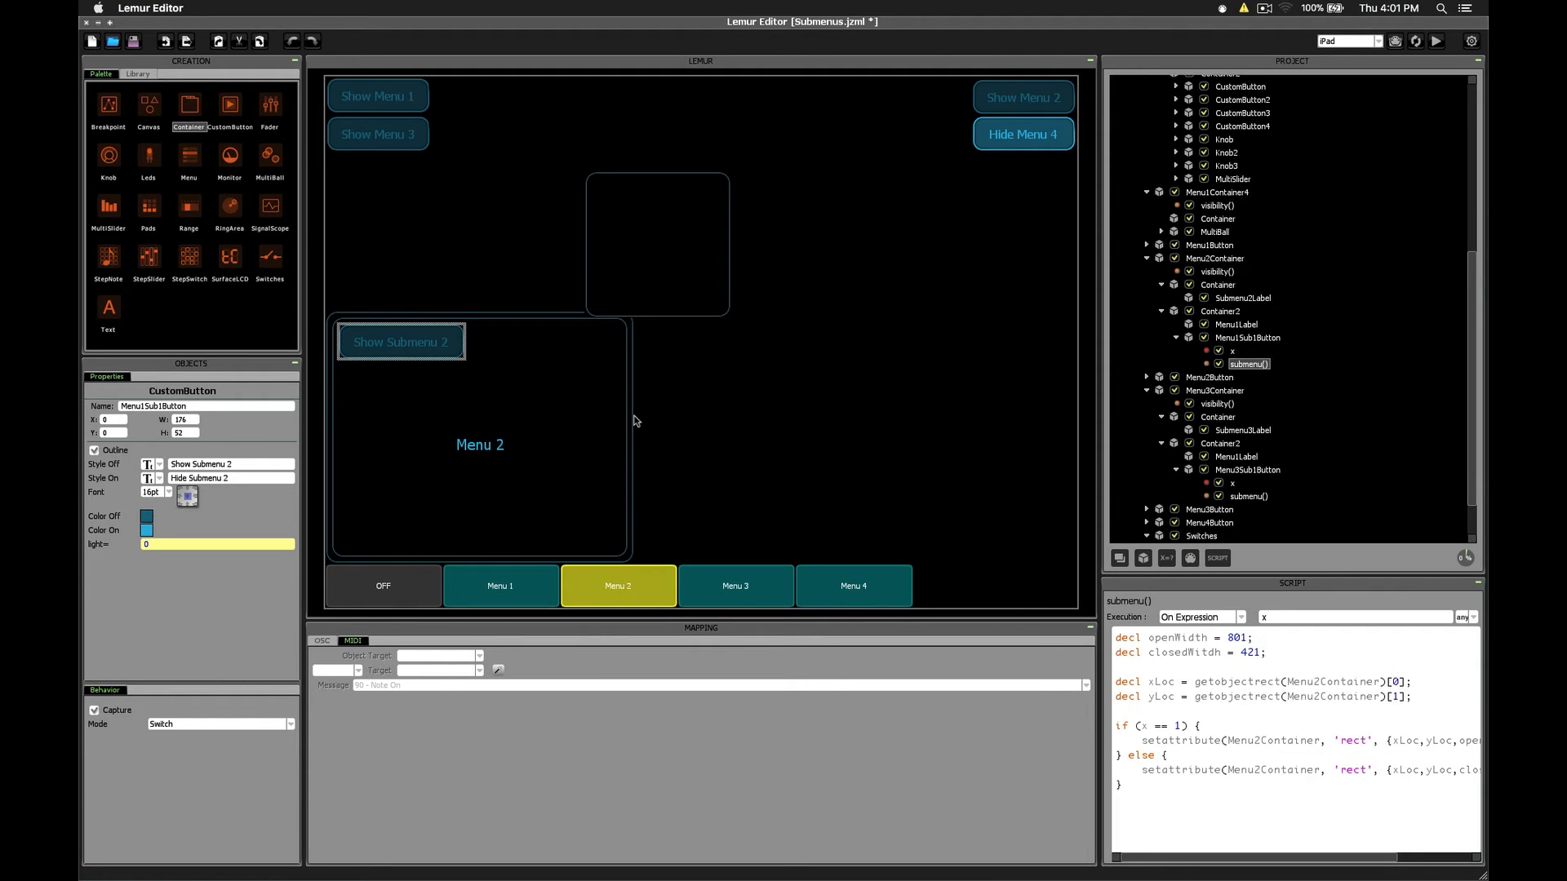
{"action": "left_click", "coordinate": [1215, 258]}
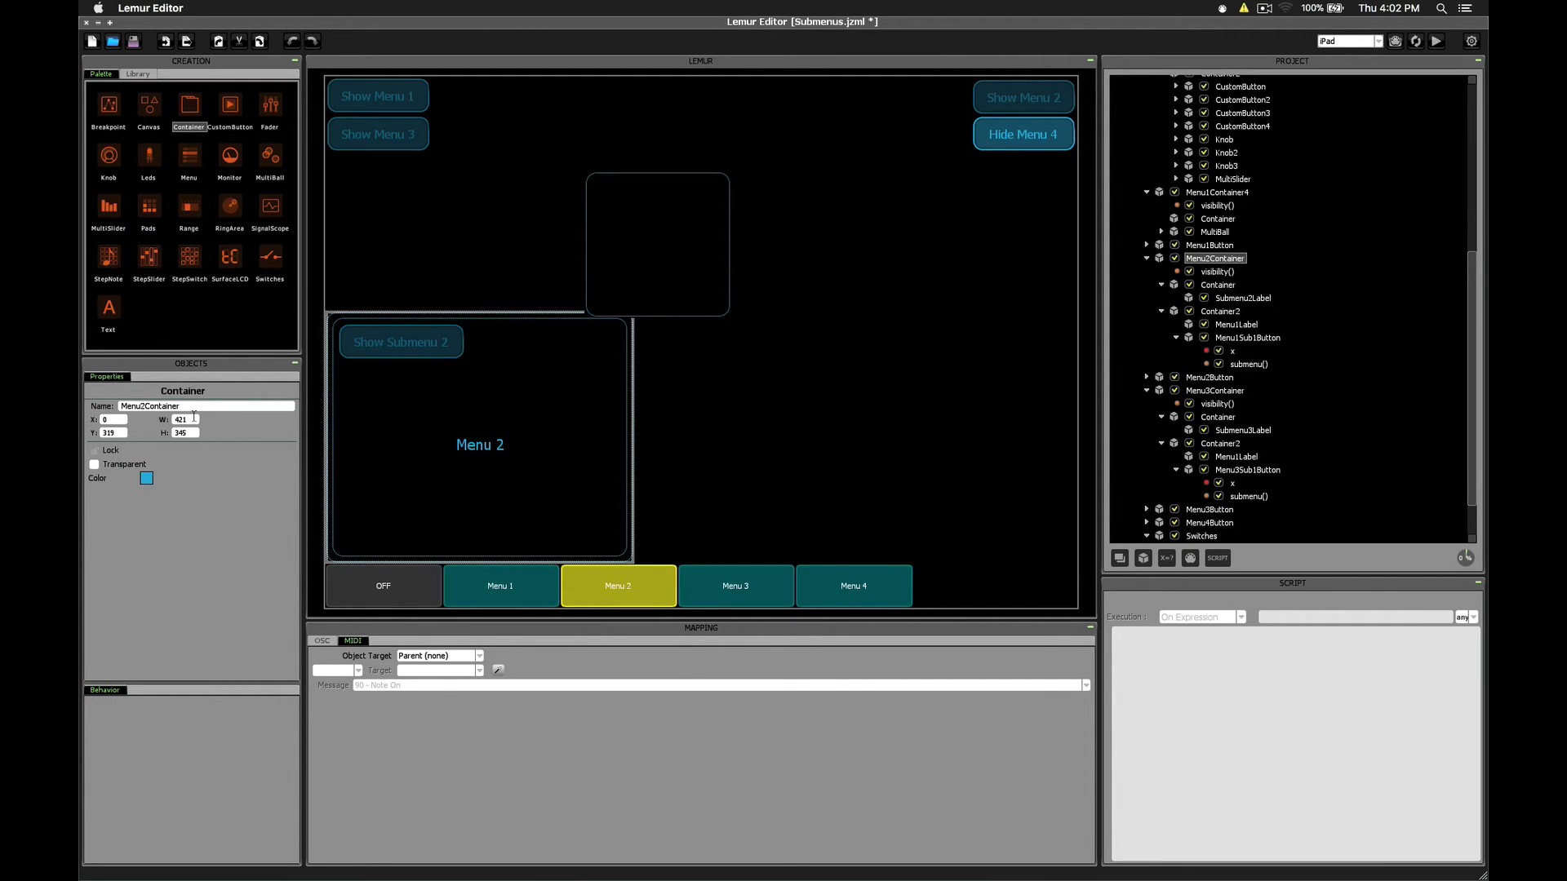
{"action": "left_click", "coordinate": [1247, 364]}
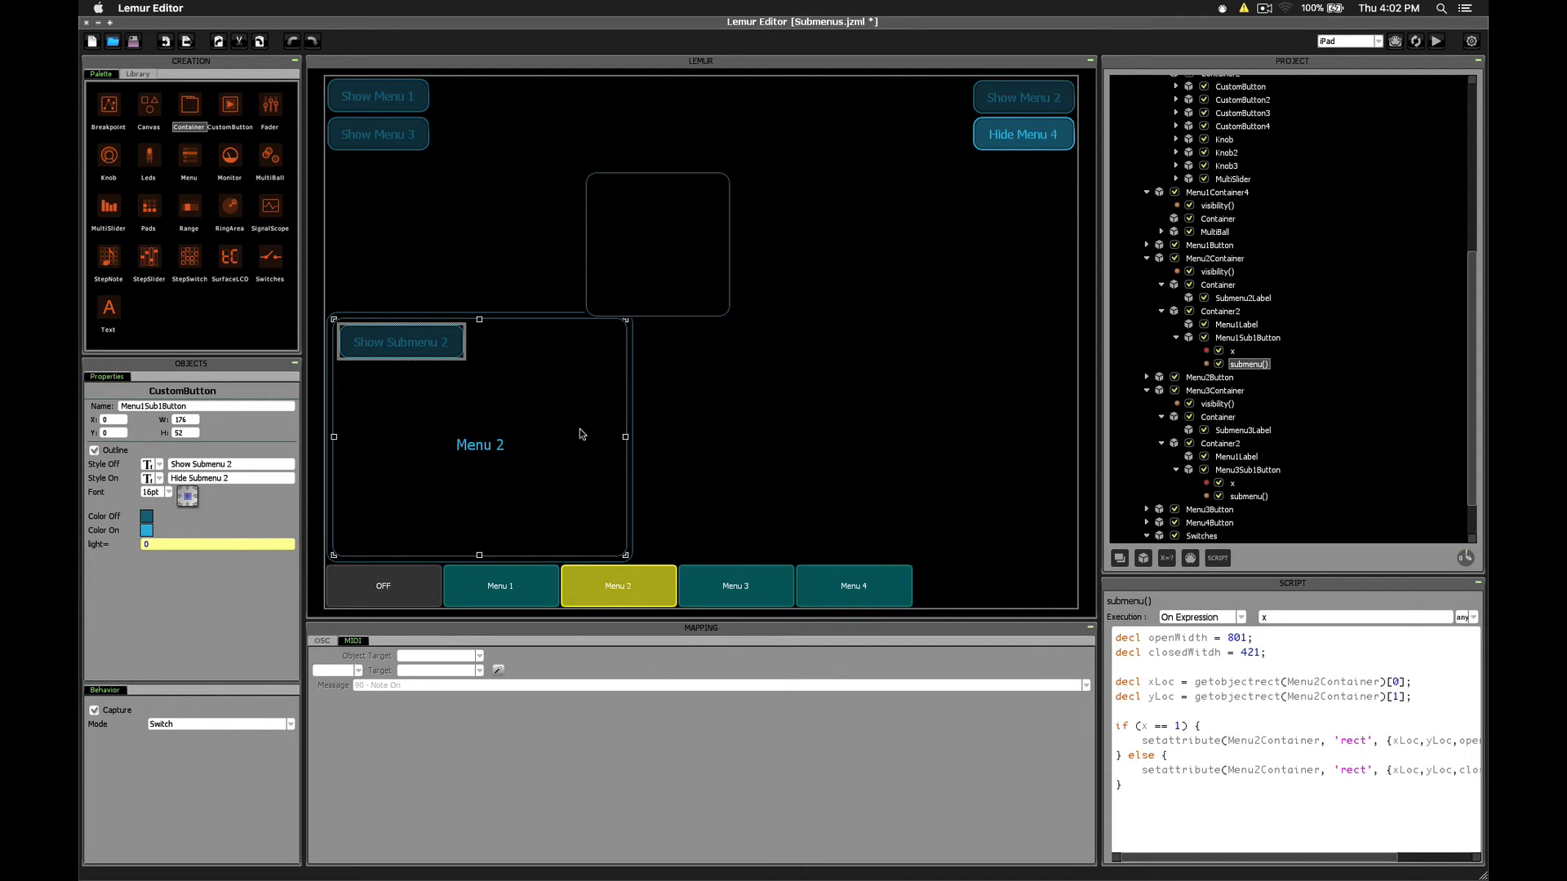
- Move Menu2Container higher and show the full script: setattribute with openWidth or closedWidth, height 345
{"action": "left_click", "coordinate": [1215, 257]}
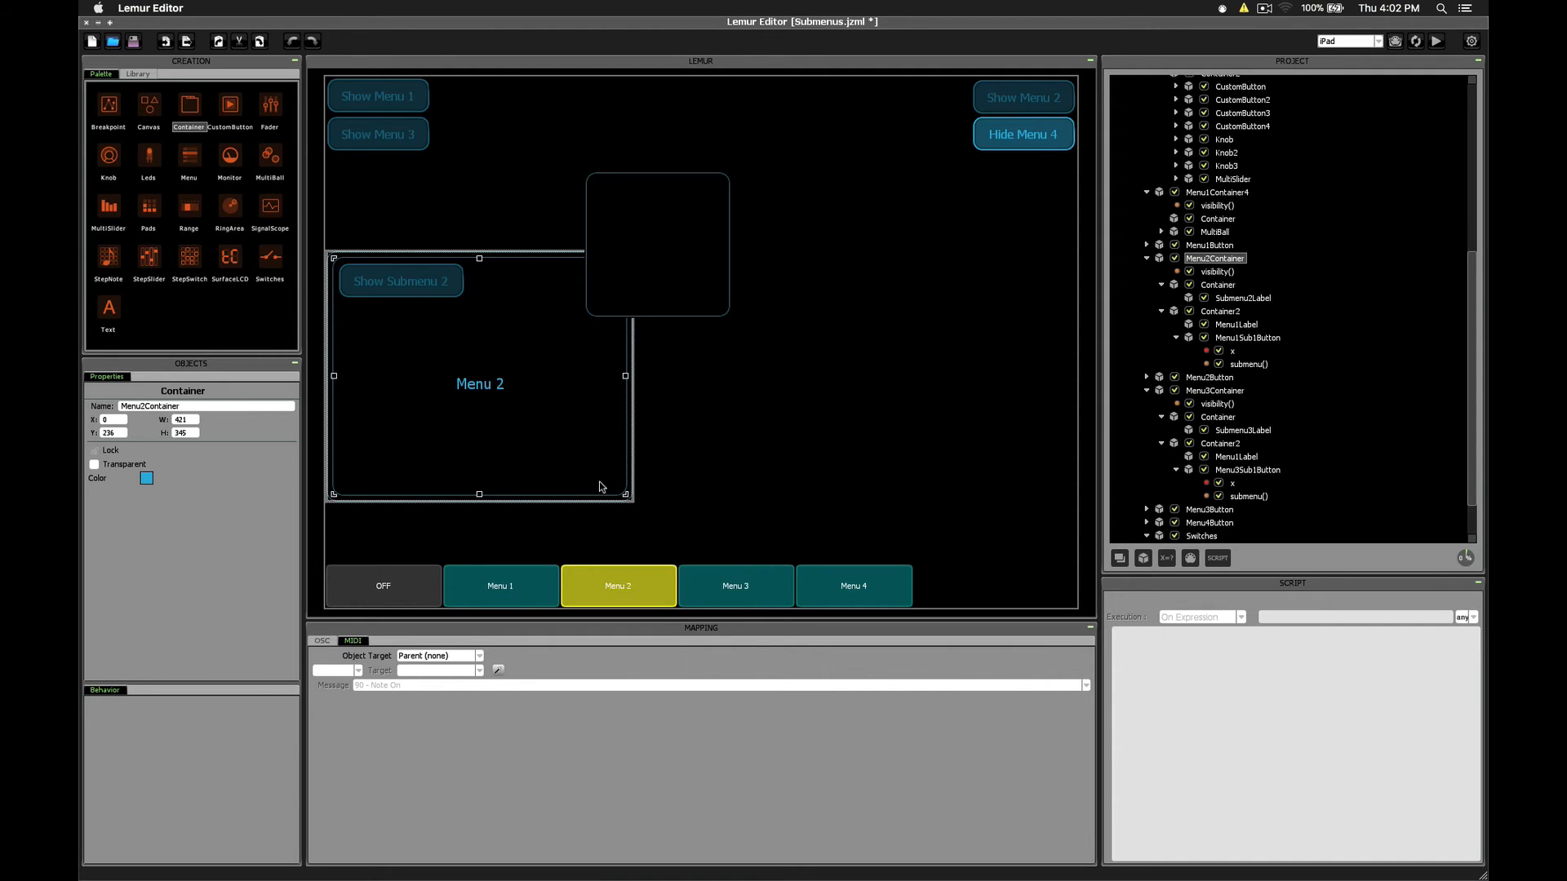
{"action": "left_click", "coordinate": [1247, 362]}
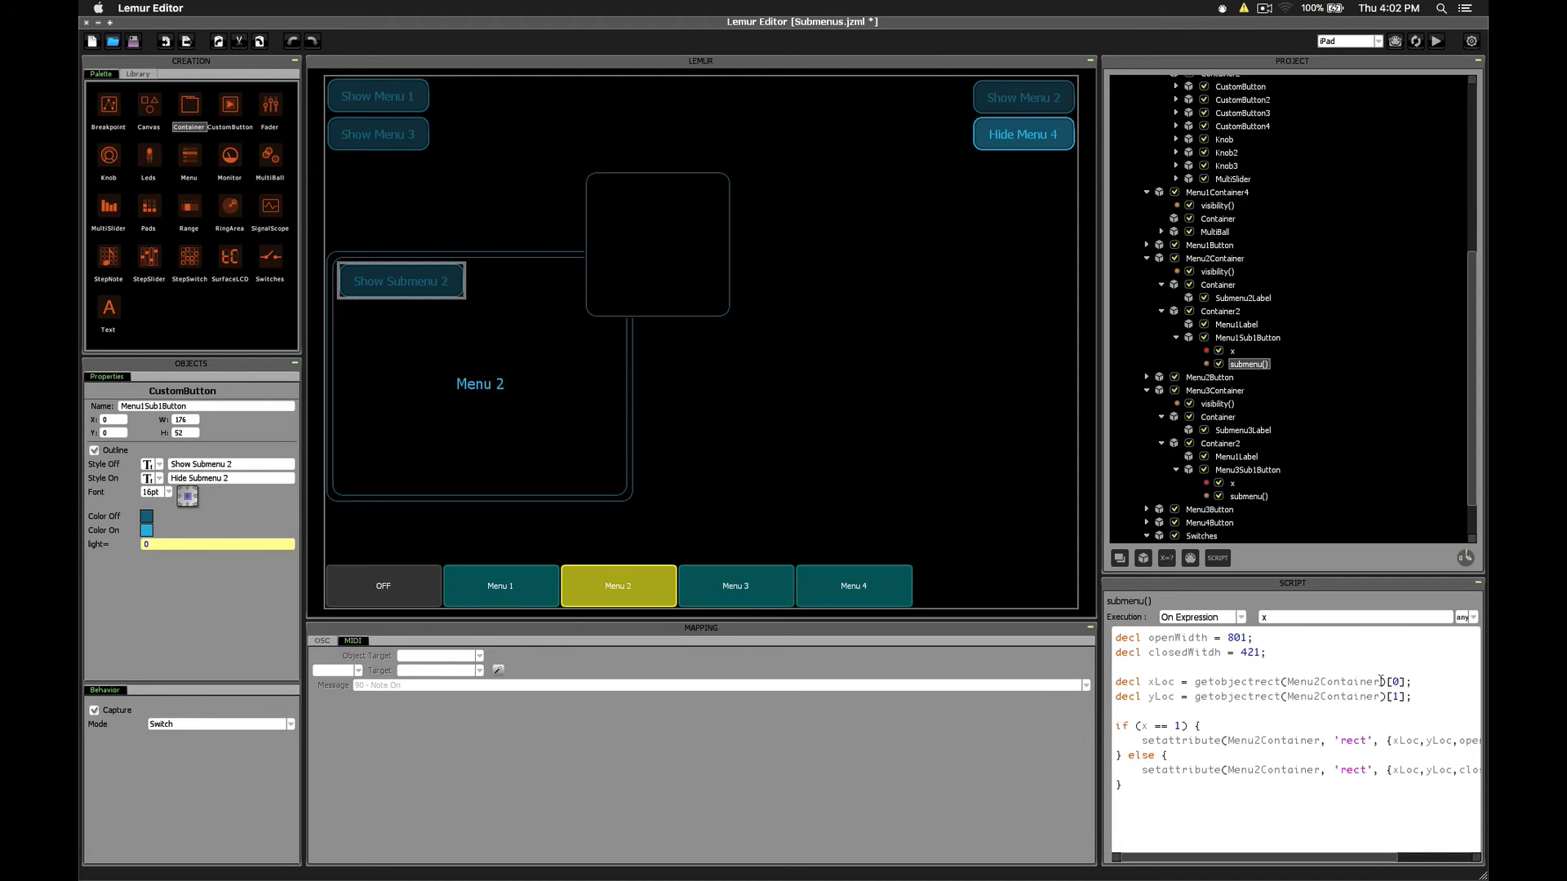
{"action": "left_click", "coordinate": [1215, 258]}
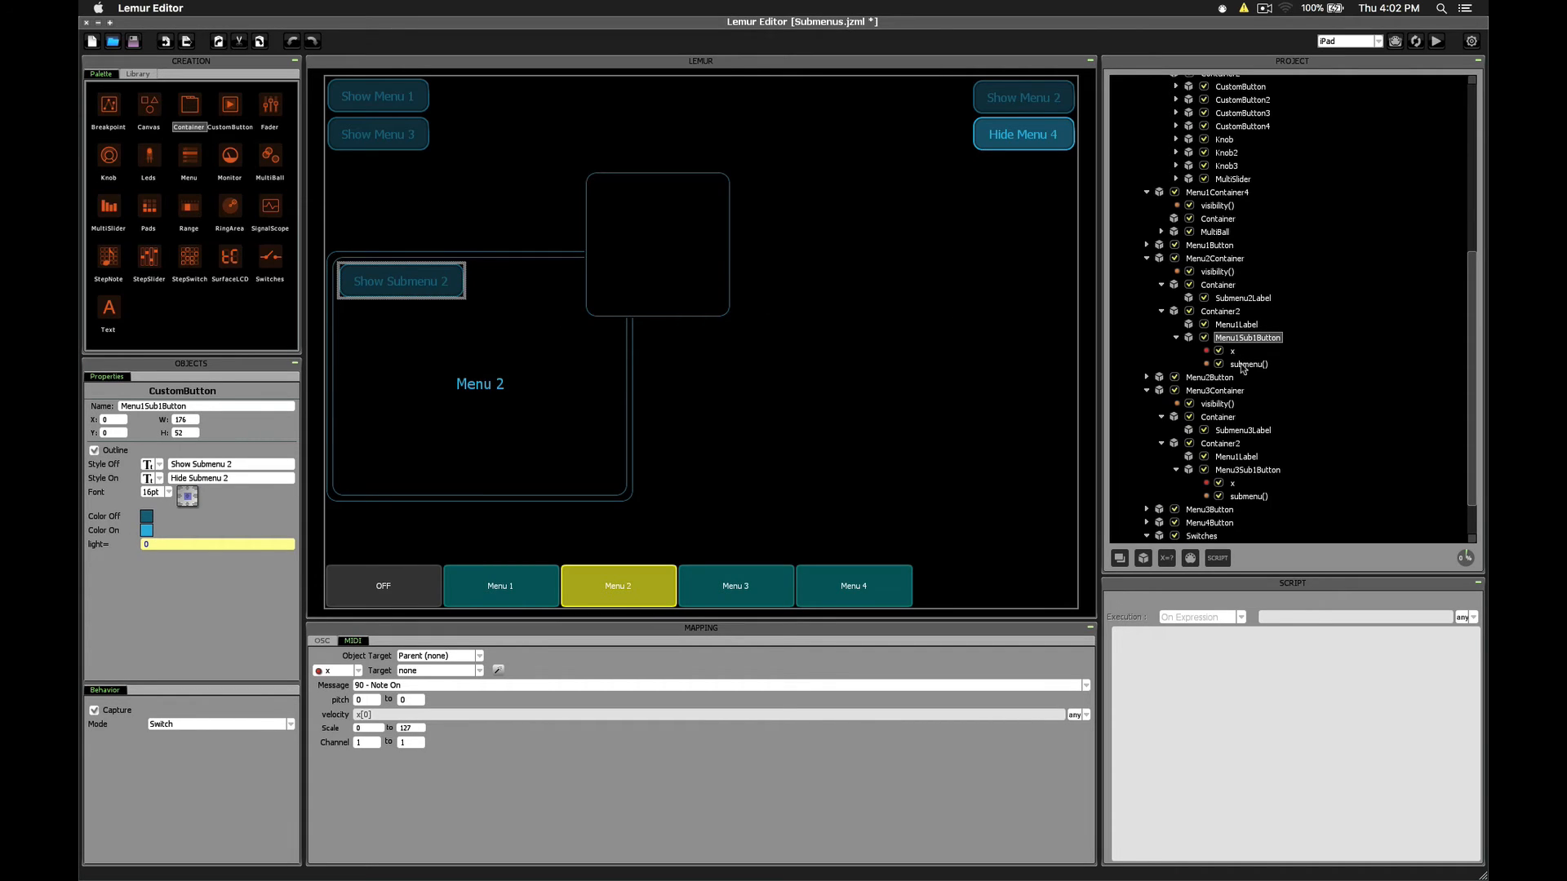
{"action": "left_click", "coordinate": [1247, 363]}
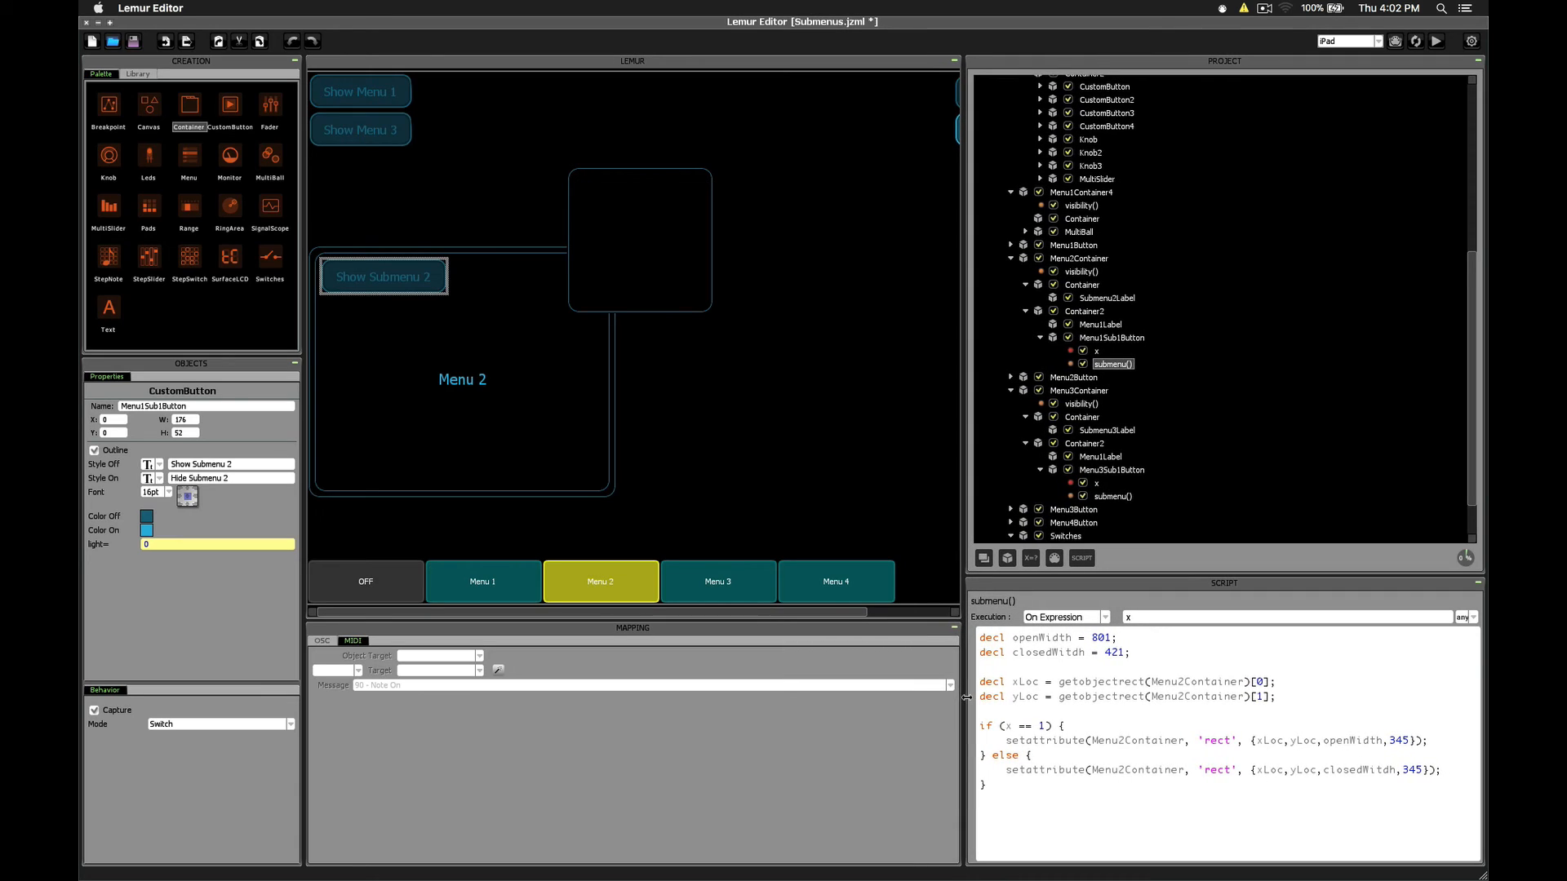
- Review the script values, then show the Menu 3 container's properties with width 801
{"action": "left_click", "coordinate": [383, 276]}
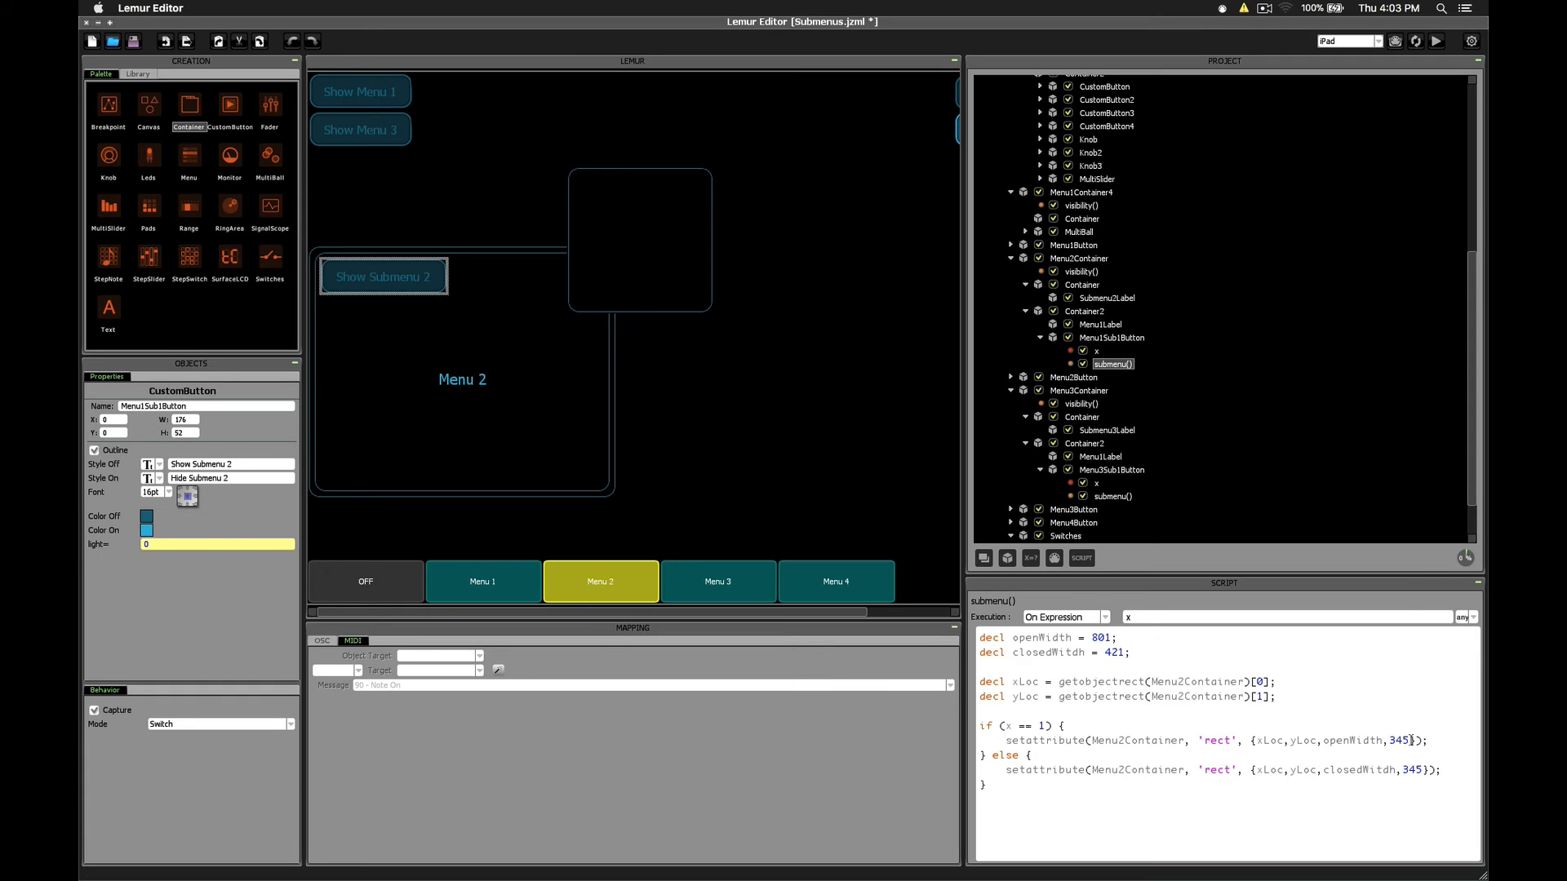
{"action": "mouse_move", "coordinate": [707, 513]}
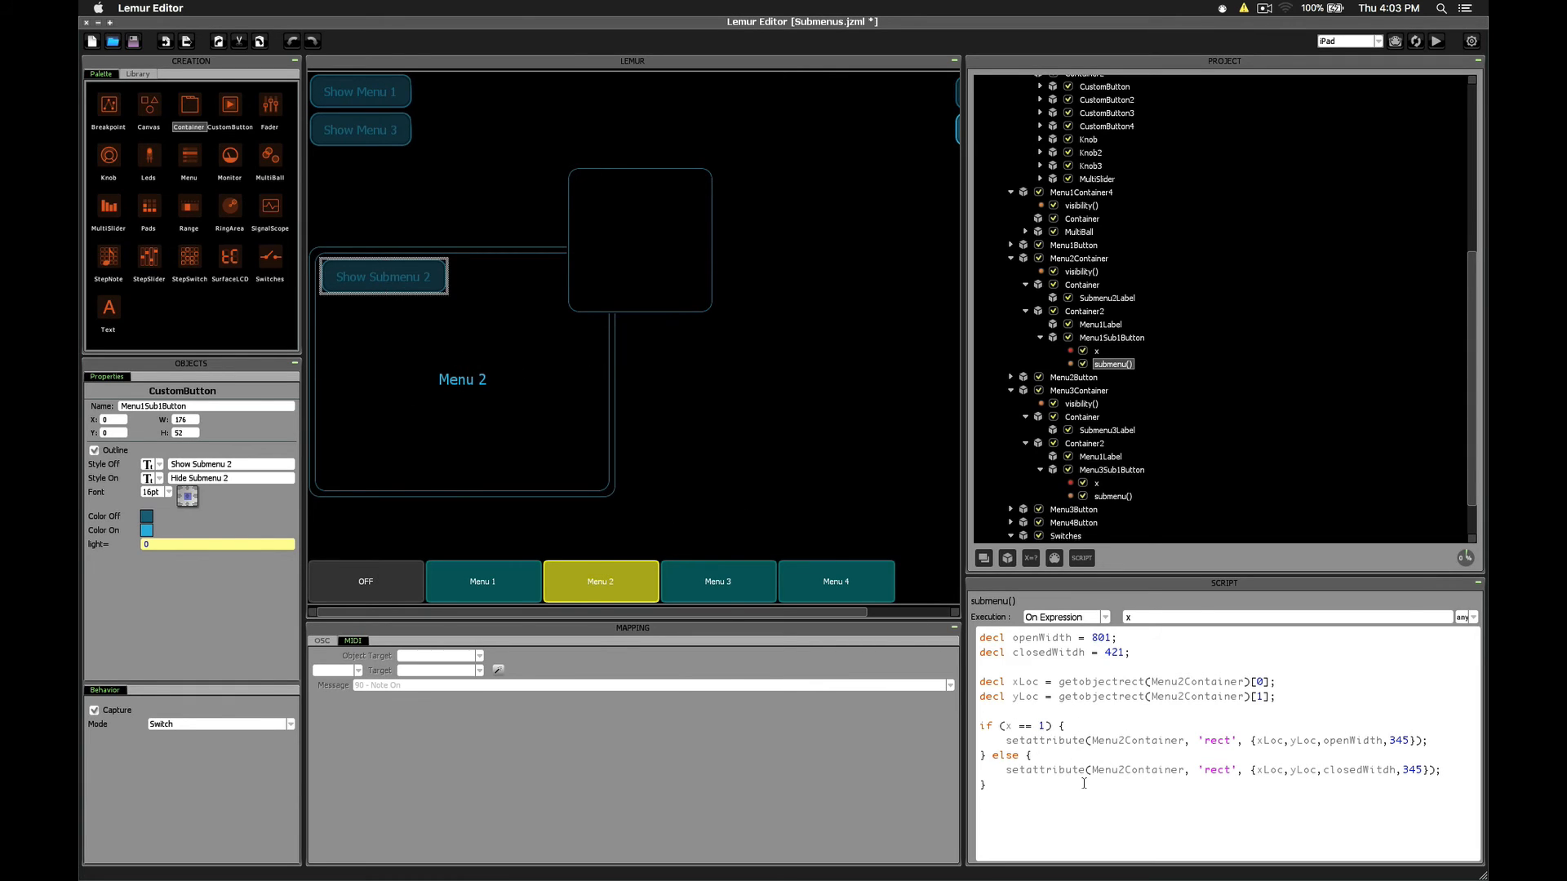
{"action": "mouse_move", "coordinate": [1372, 771]}
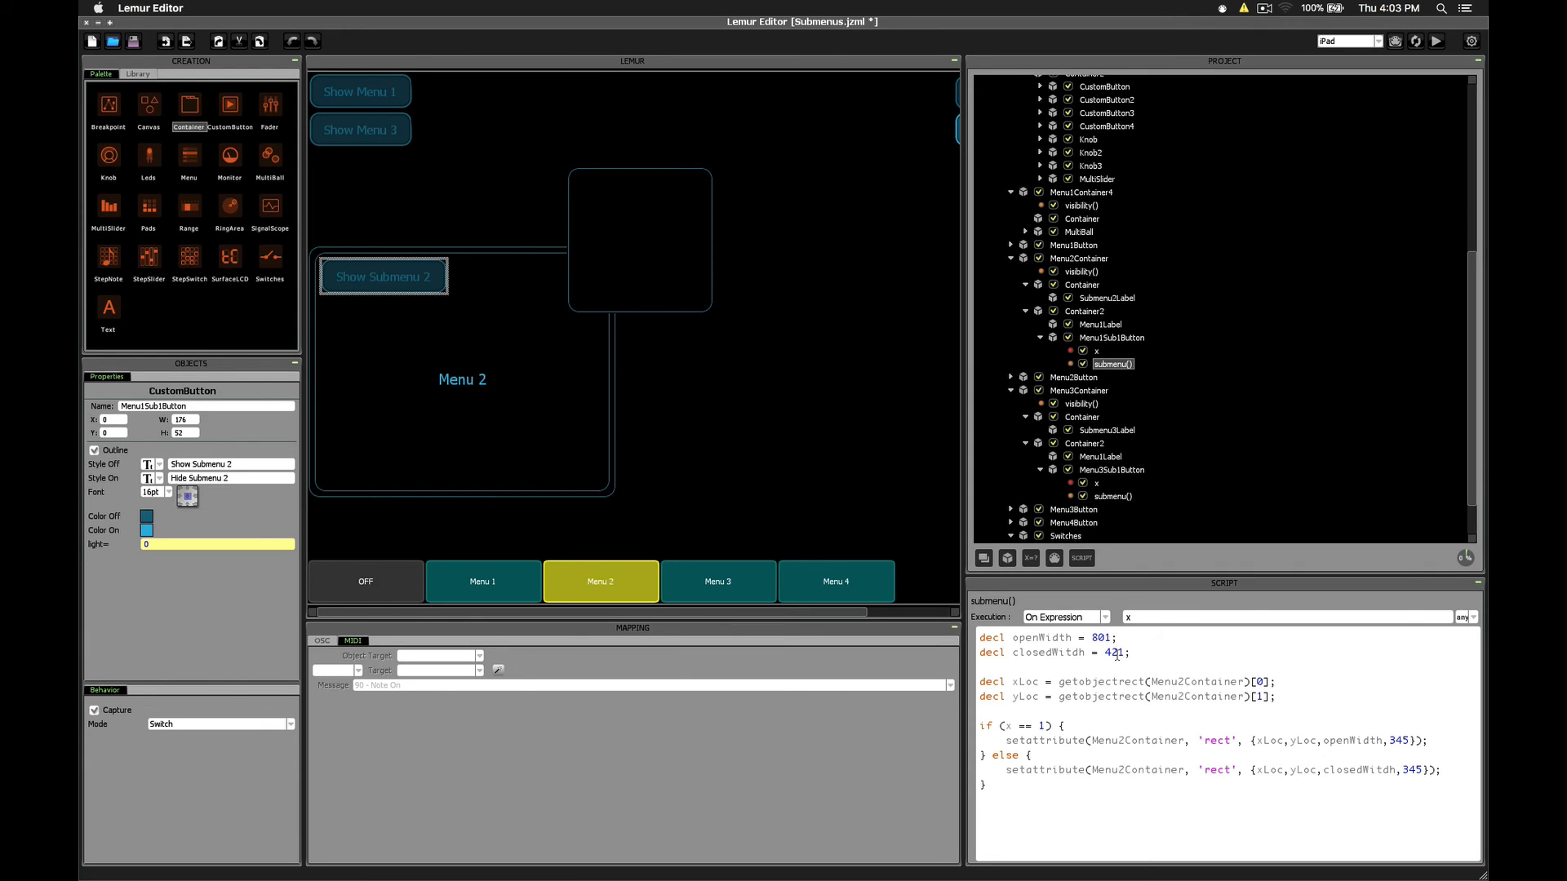
{"action": "left_click", "coordinate": [1079, 391]}
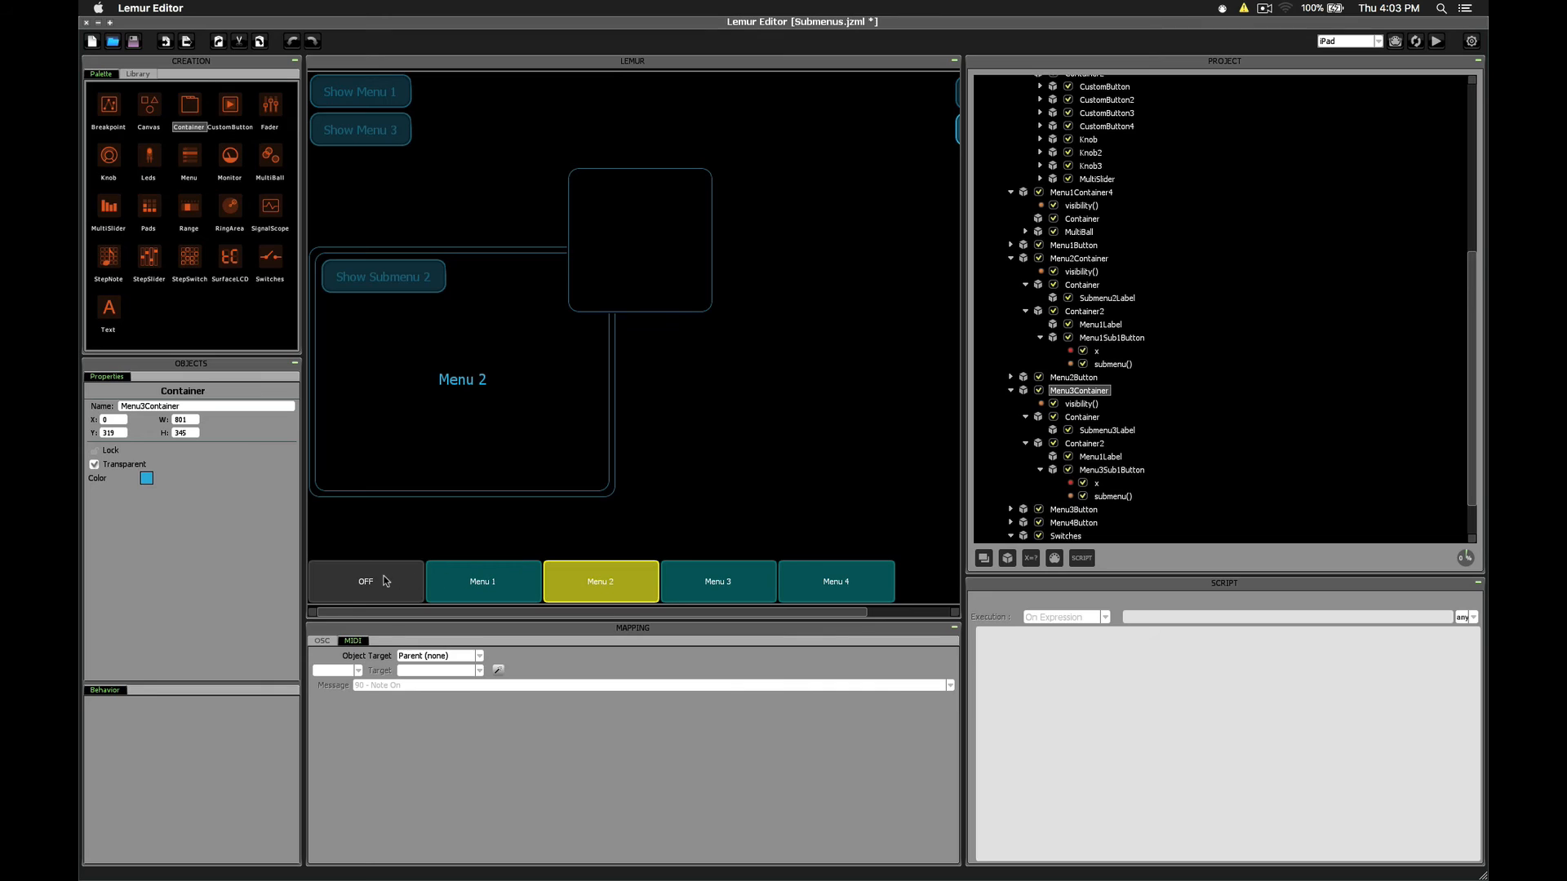
{"action": "mouse_move", "coordinate": [600, 590]}
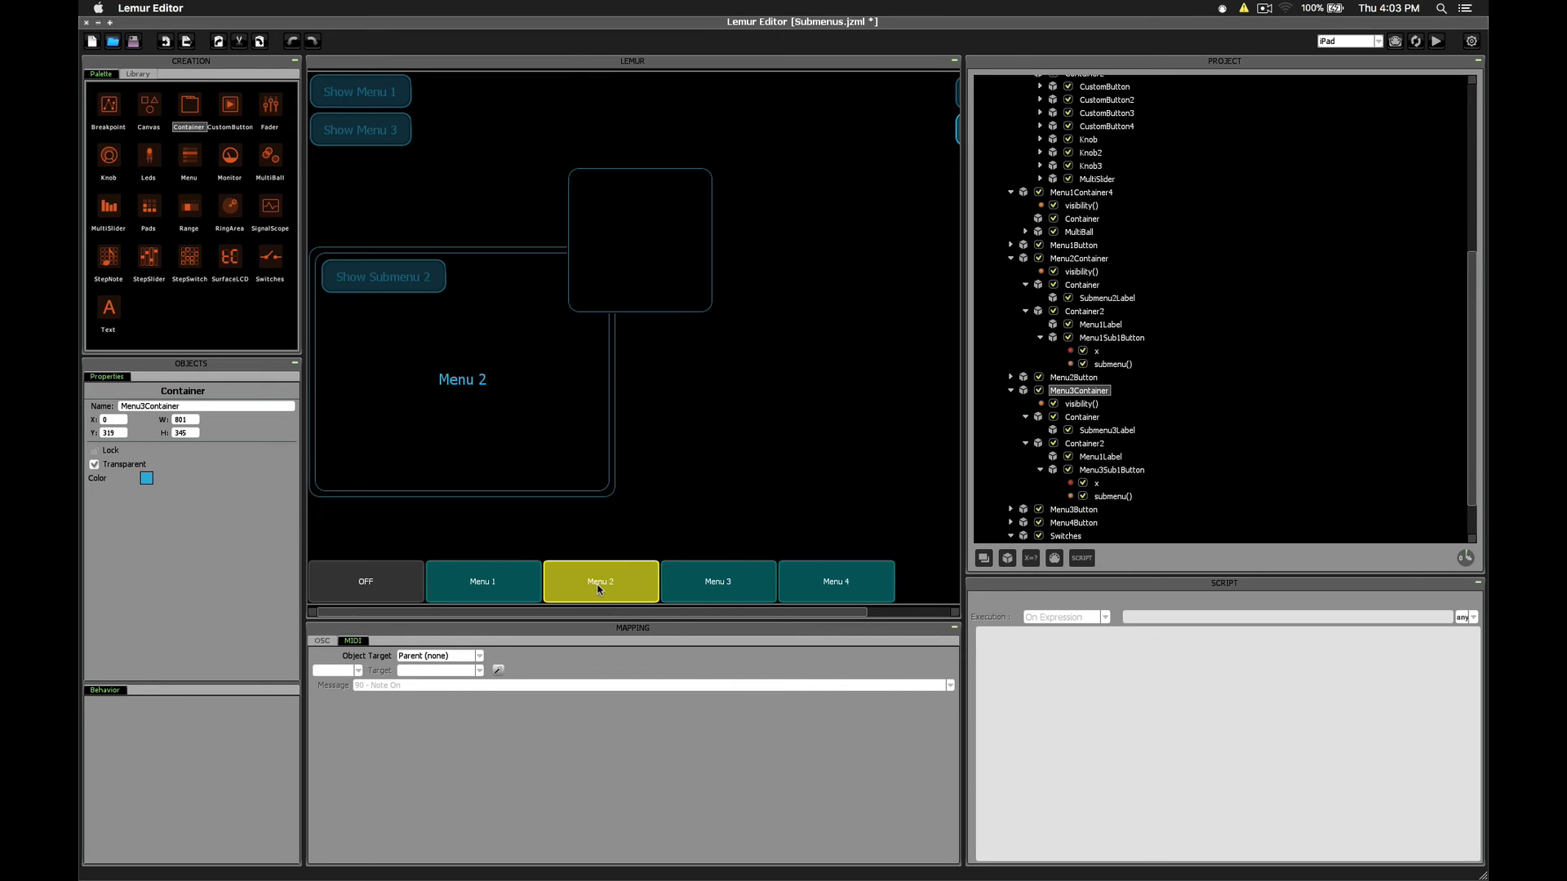
{"action": "mouse_move", "coordinate": [534, 506]}
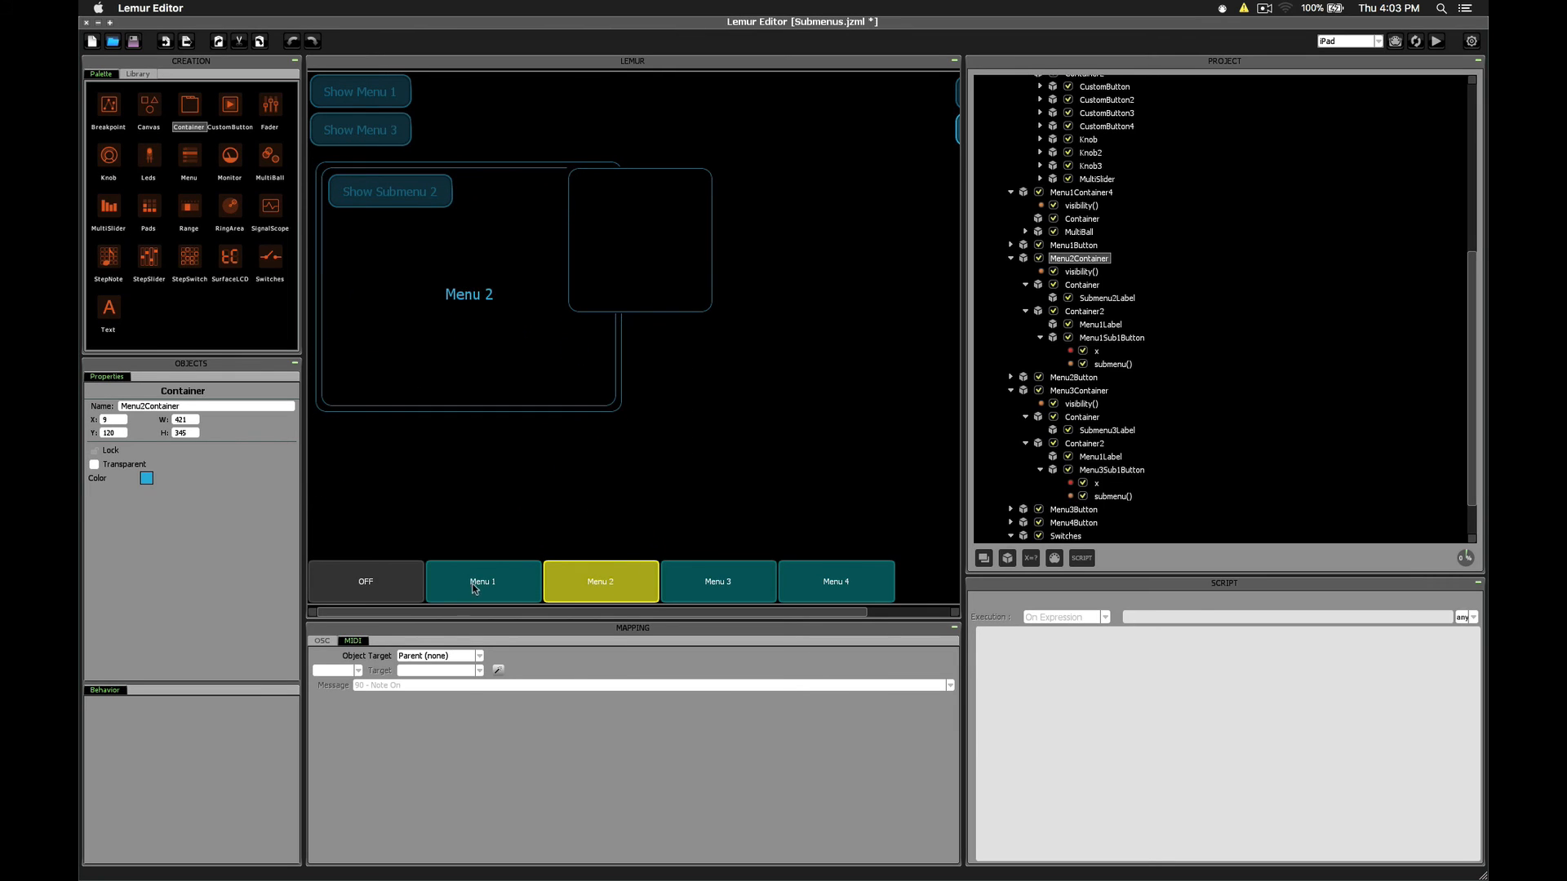
- Cycle the Switches bar through Menu 1, Menu 3, OFF and back to Menu 2 to confirm each panel shows
{"action": "left_click", "coordinate": [482, 582]}
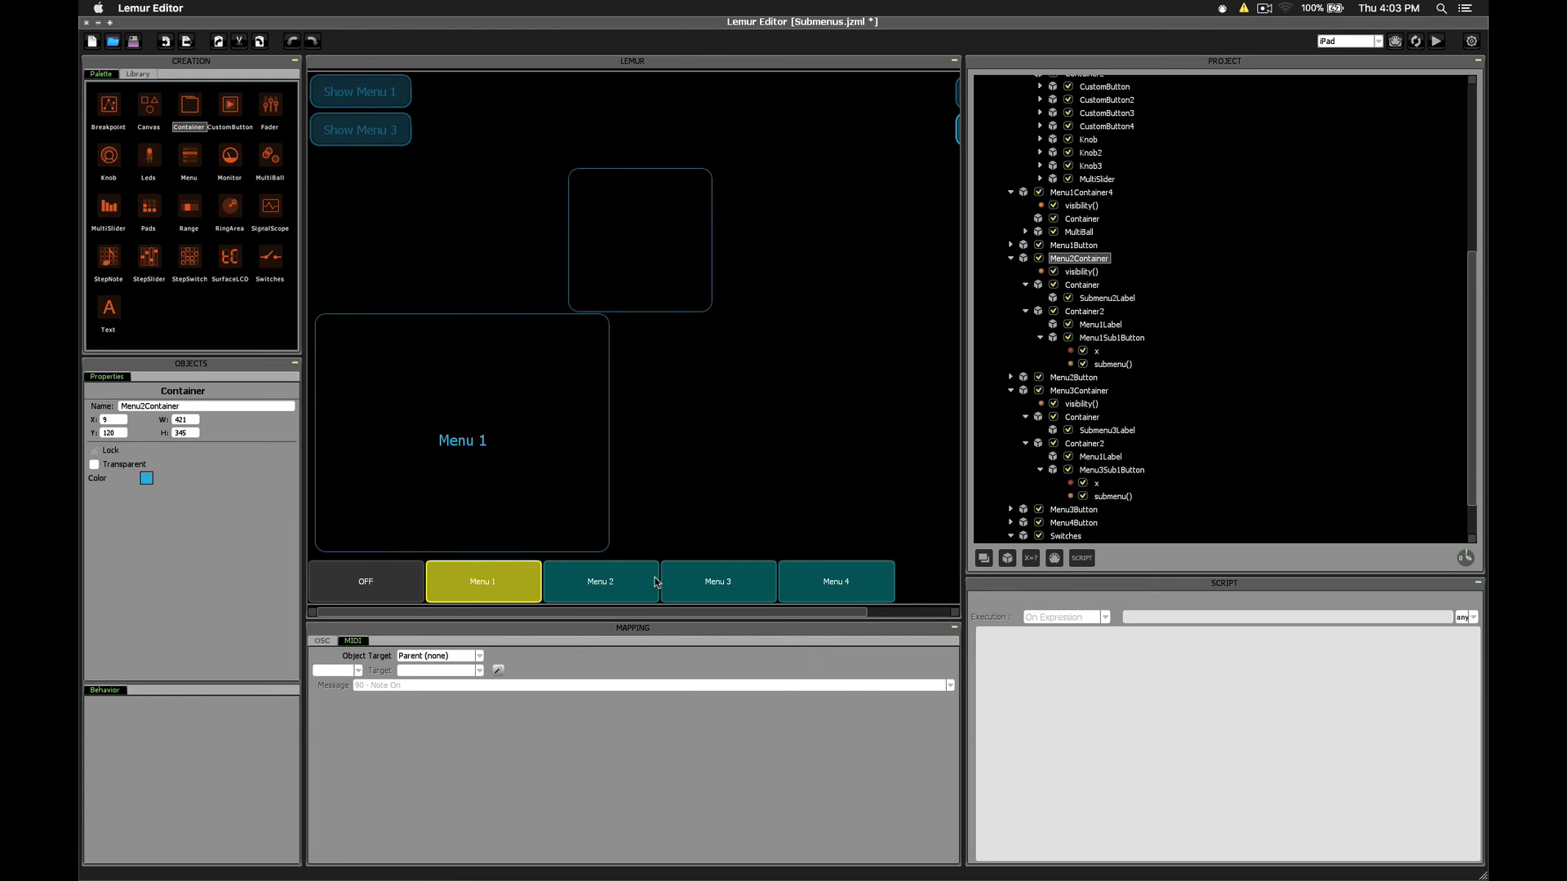
{"action": "left_click", "coordinate": [717, 580]}
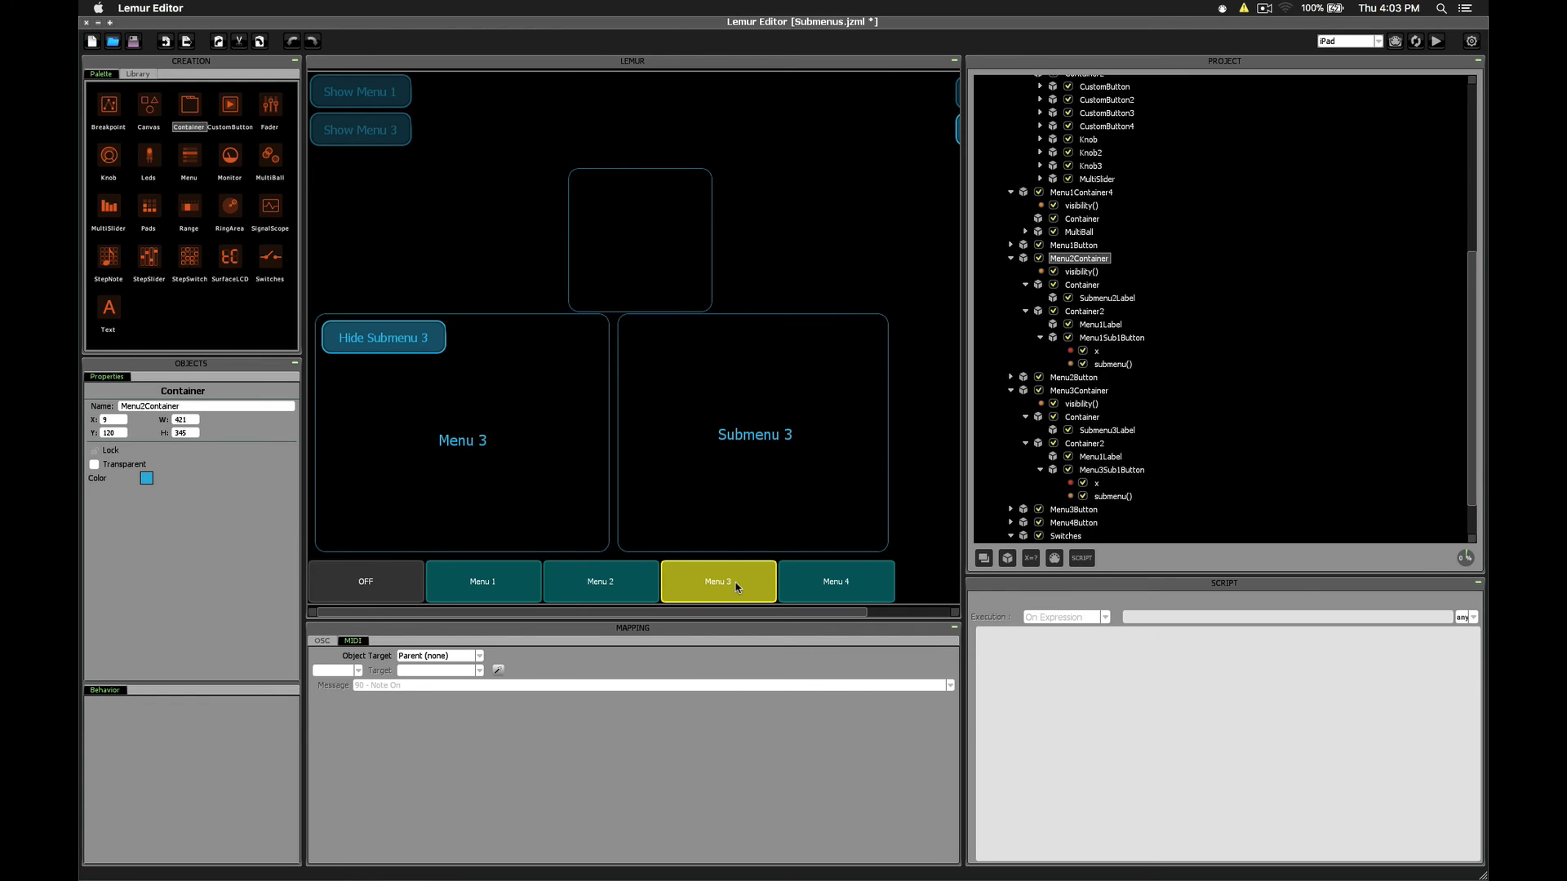
{"action": "left_click", "coordinate": [365, 580]}
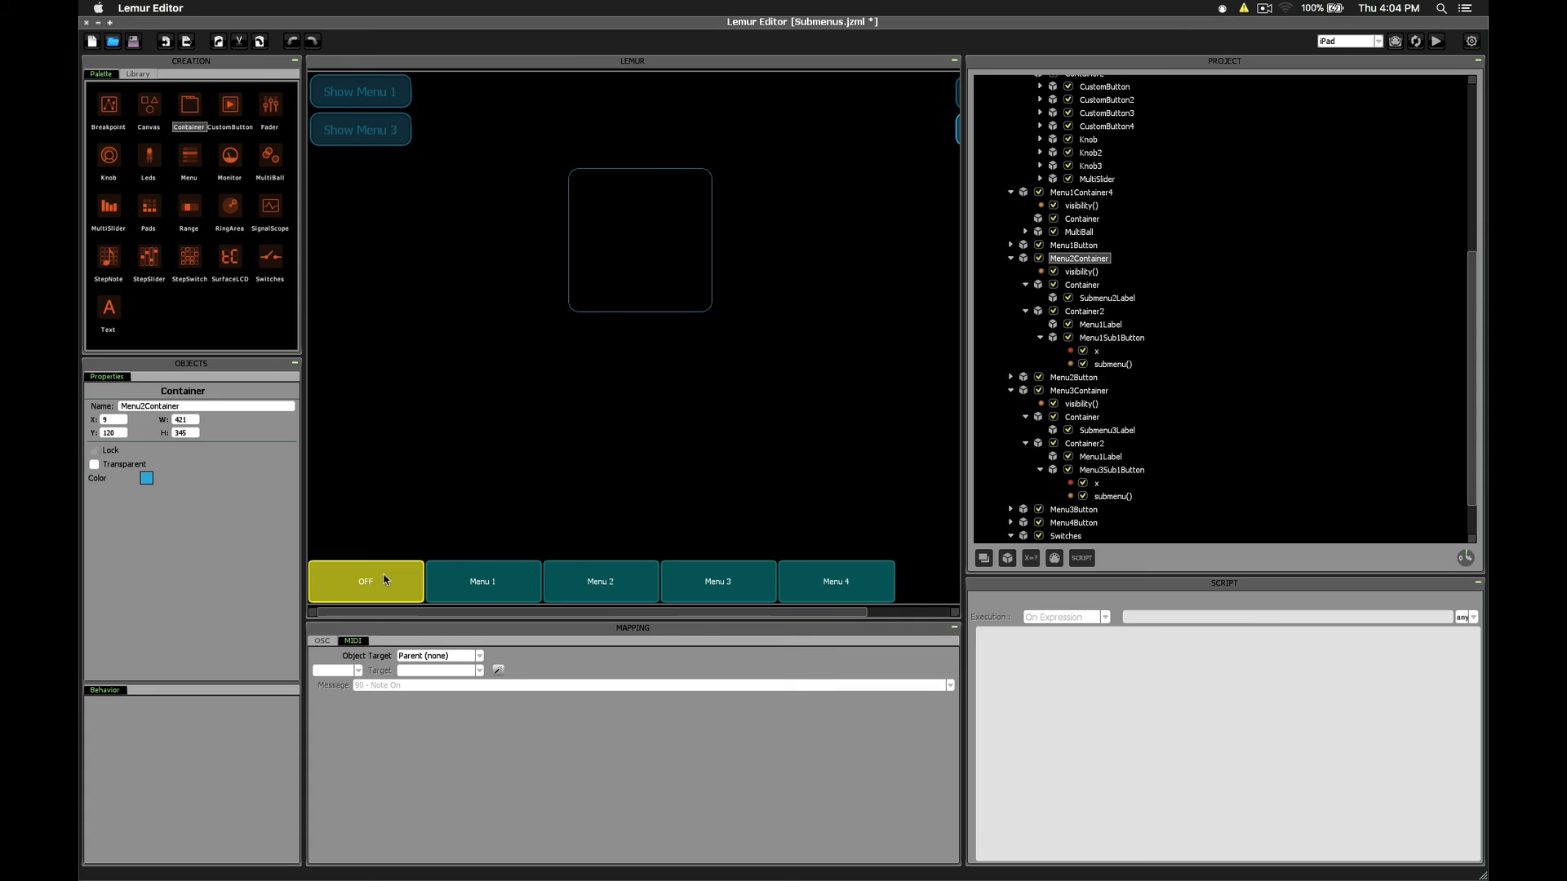
{"action": "left_click", "coordinate": [600, 582]}
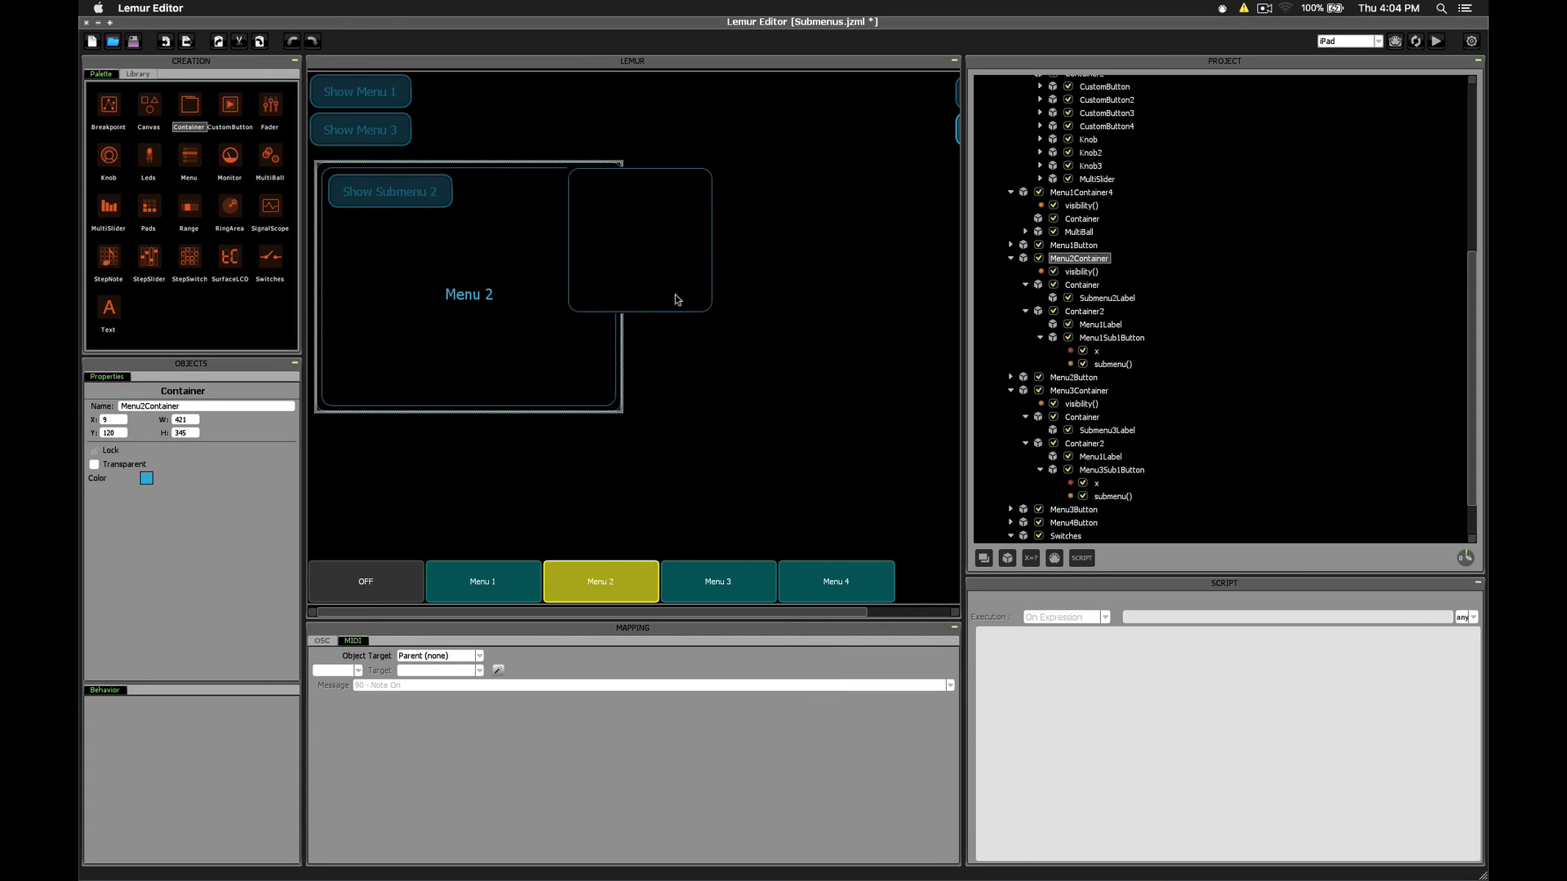
{"action": "mouse_move", "coordinate": [459, 486]}
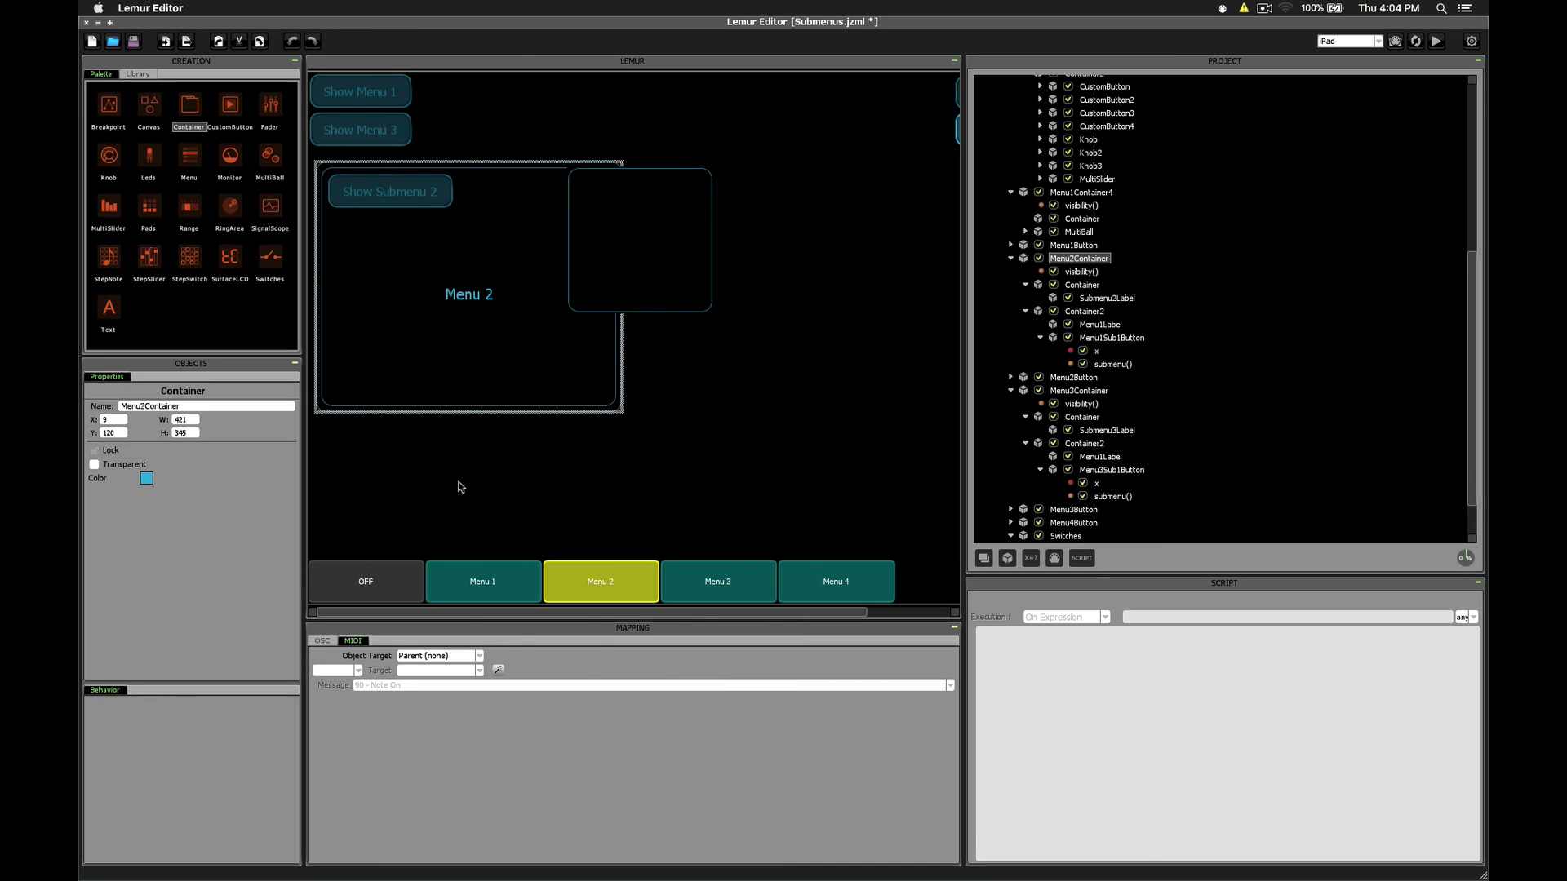
- Reselect the narrow Menu 2 container near the top of the layout, then deselect it
{"action": "left_click", "coordinate": [606, 370]}
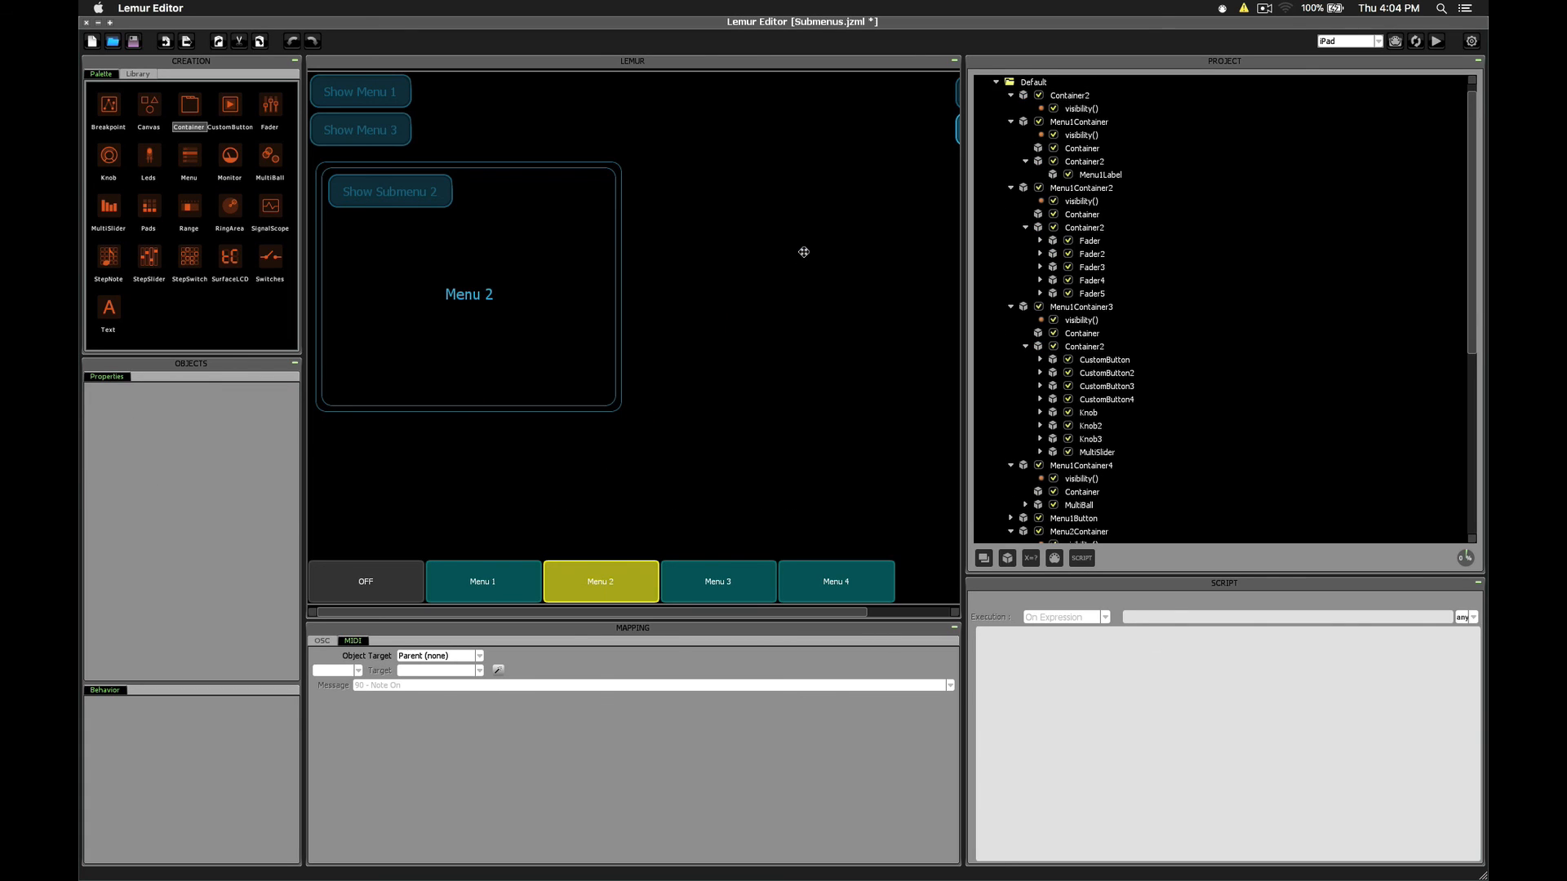
{"action": "left_click", "coordinate": [468, 286]}
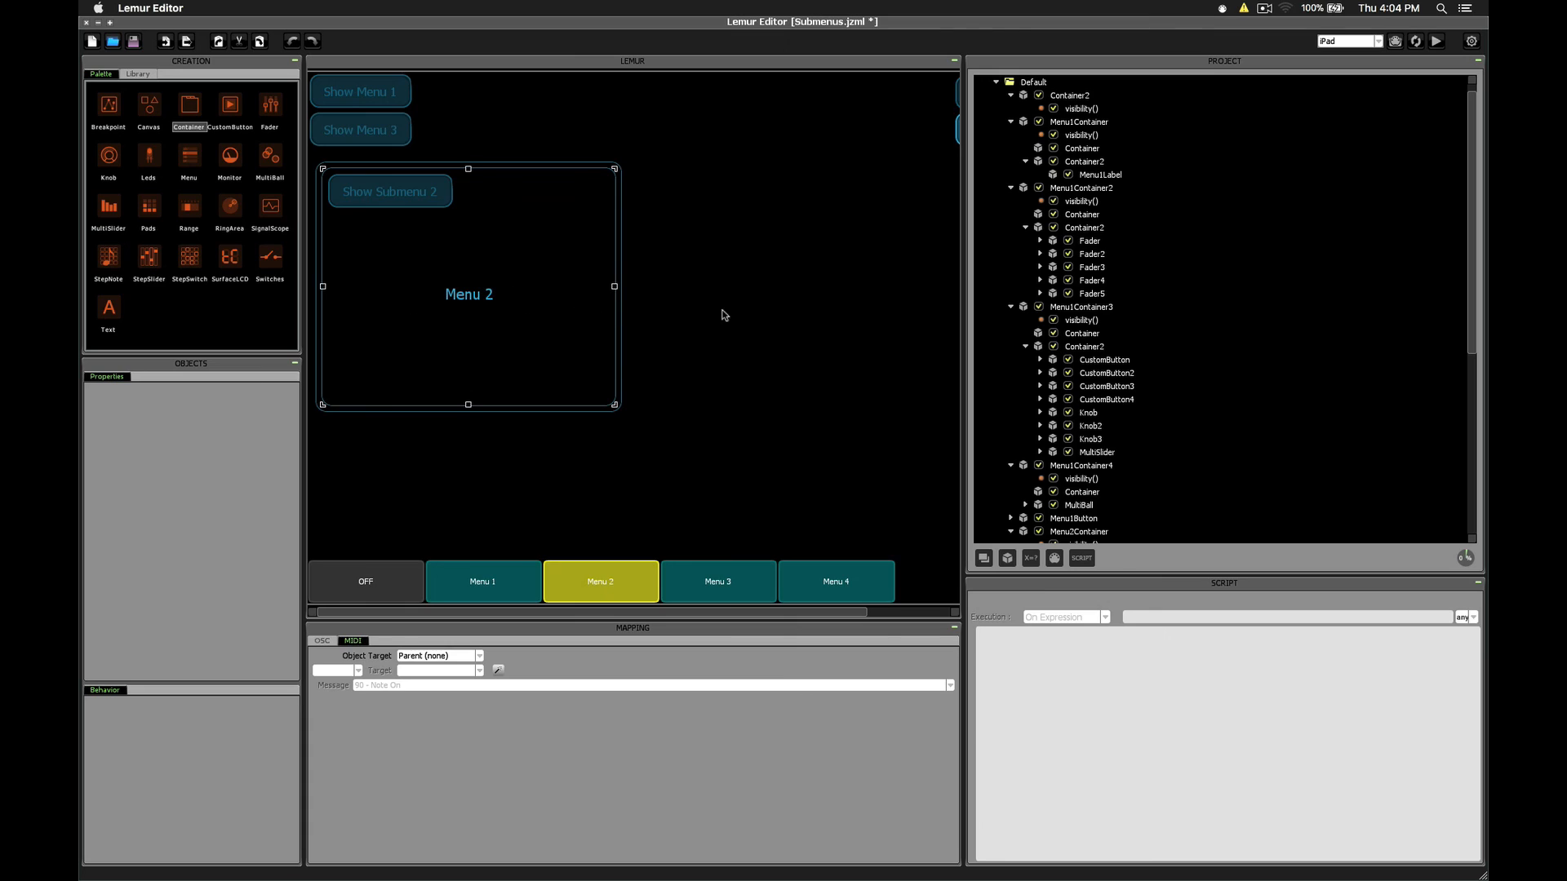
{"action": "mouse_move", "coordinate": [371, 270]}
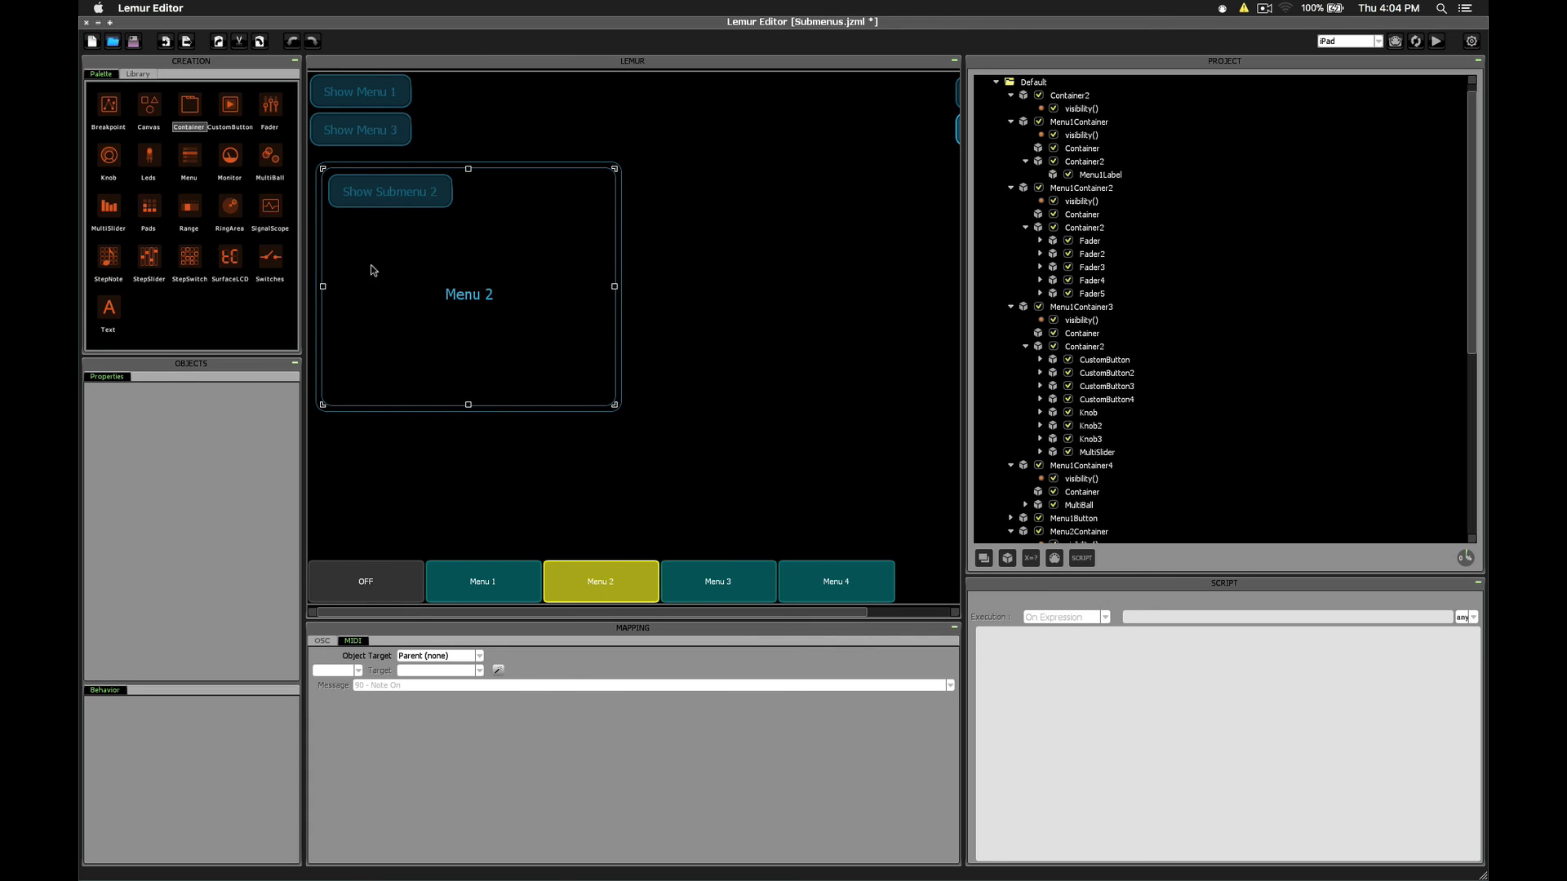
{"action": "left_click", "coordinate": [690, 188]}
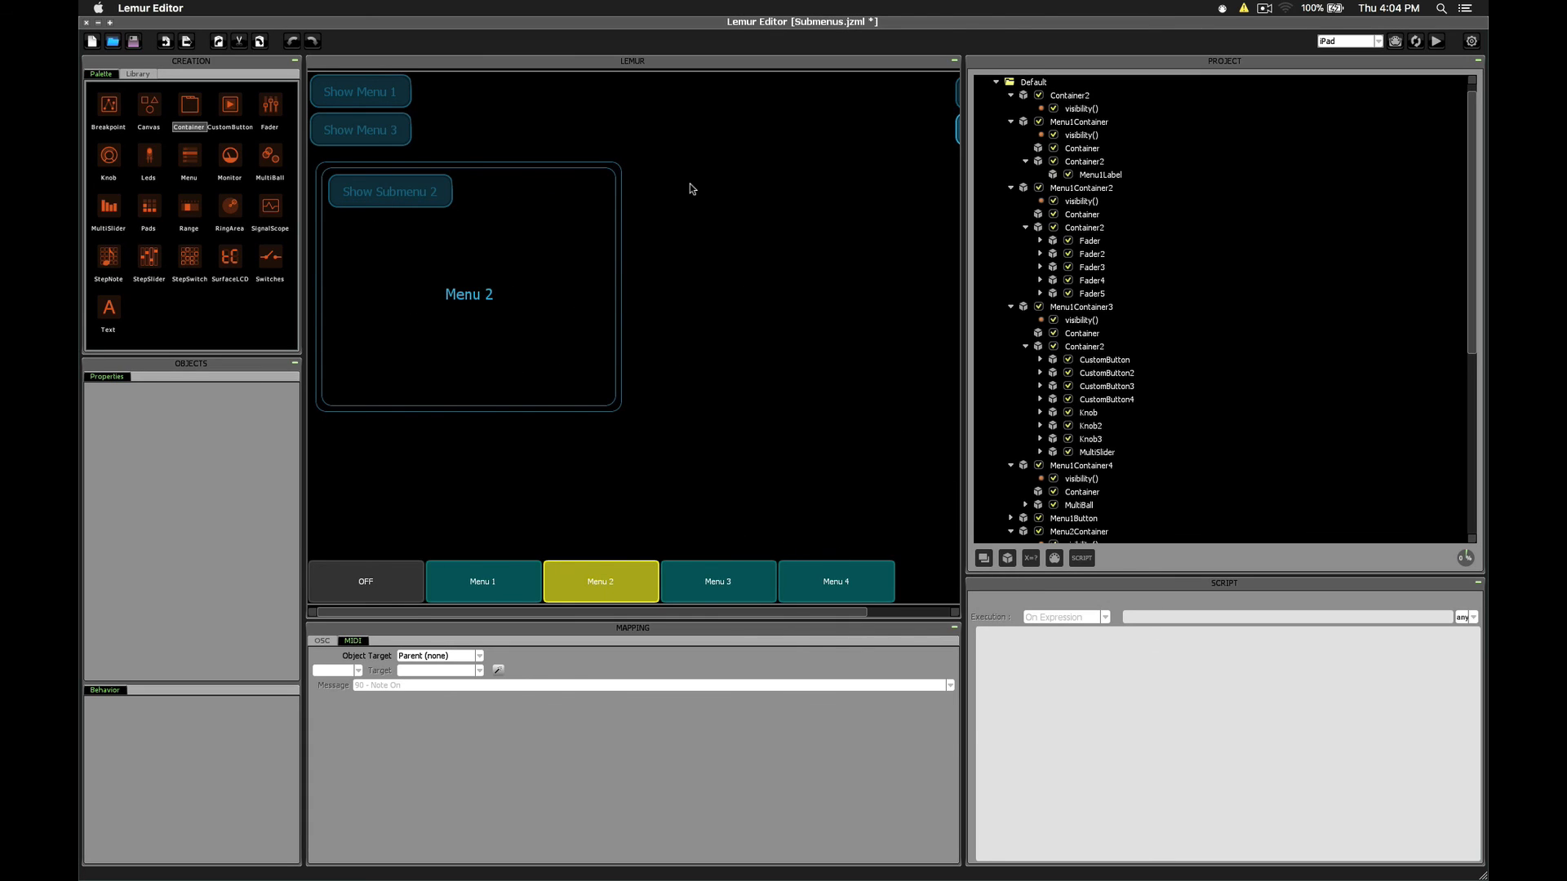
{"action": "mouse_move", "coordinate": [869, 462]}
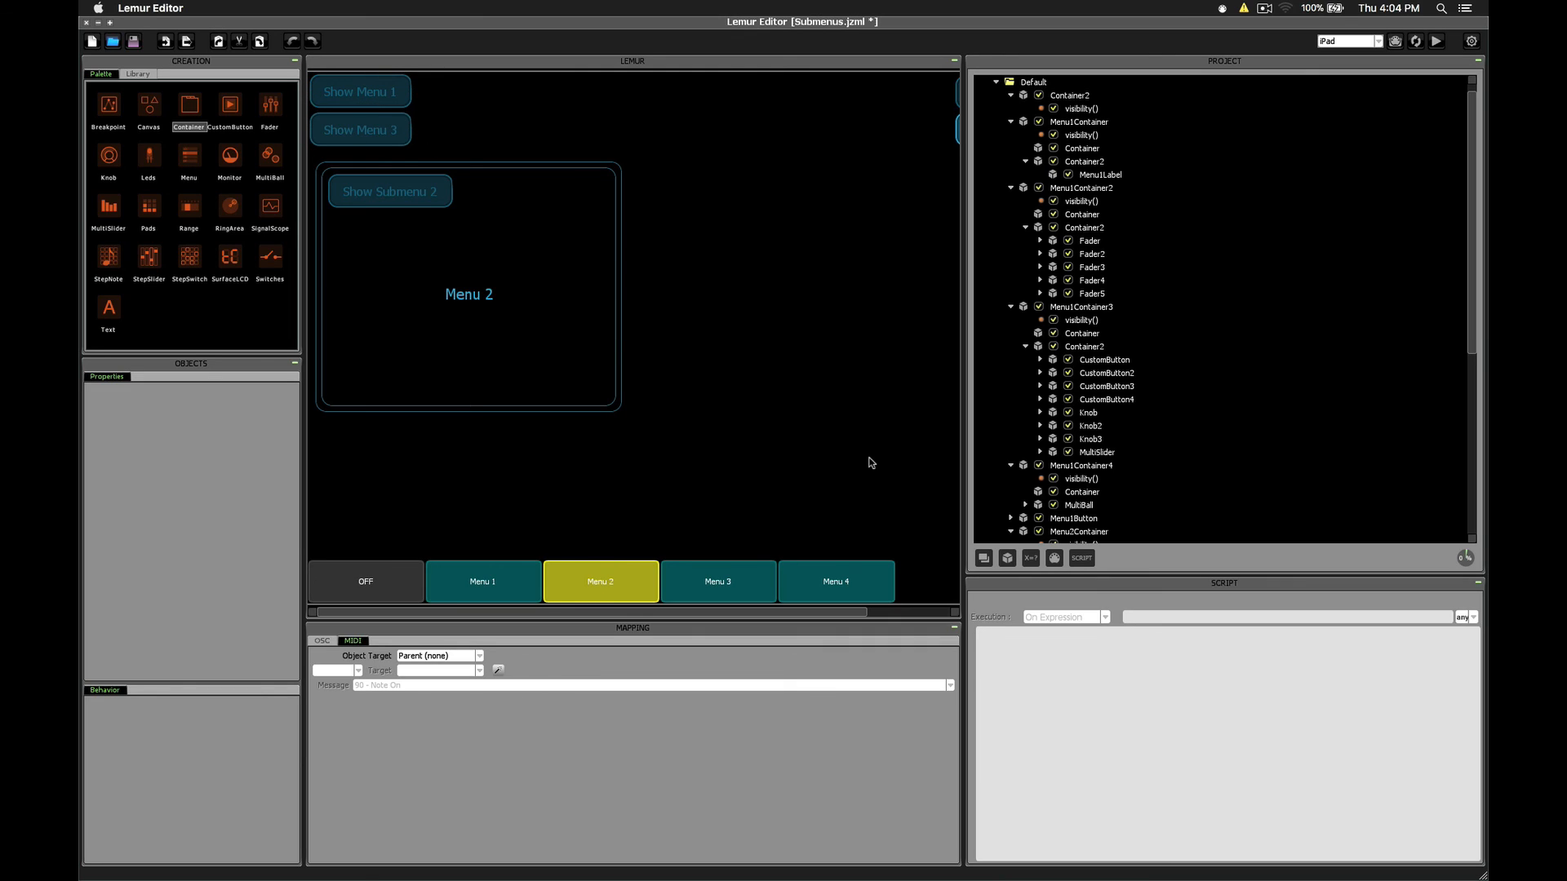